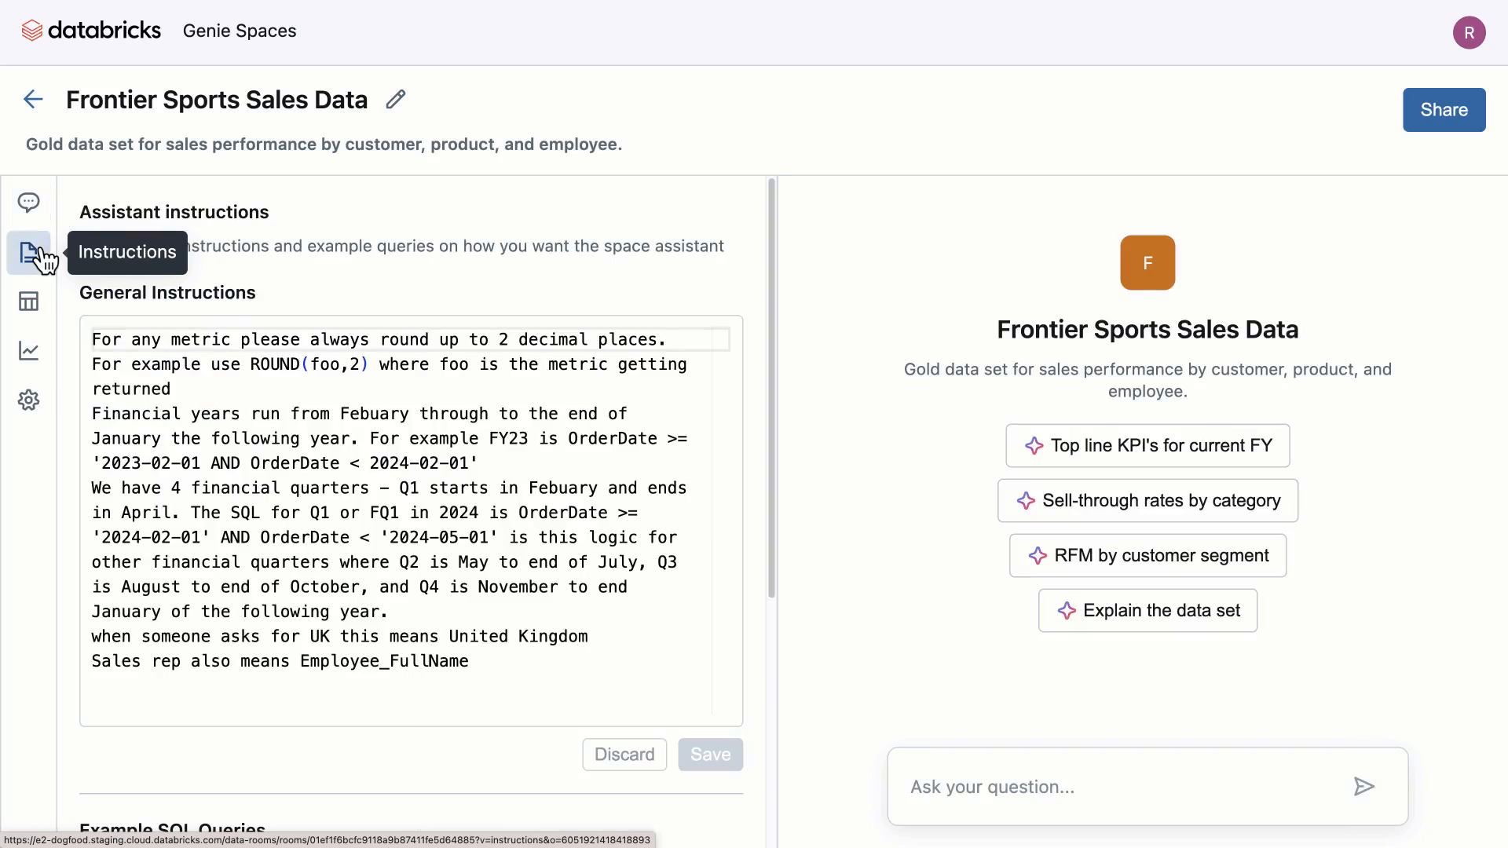
mouse_move(740, 202)
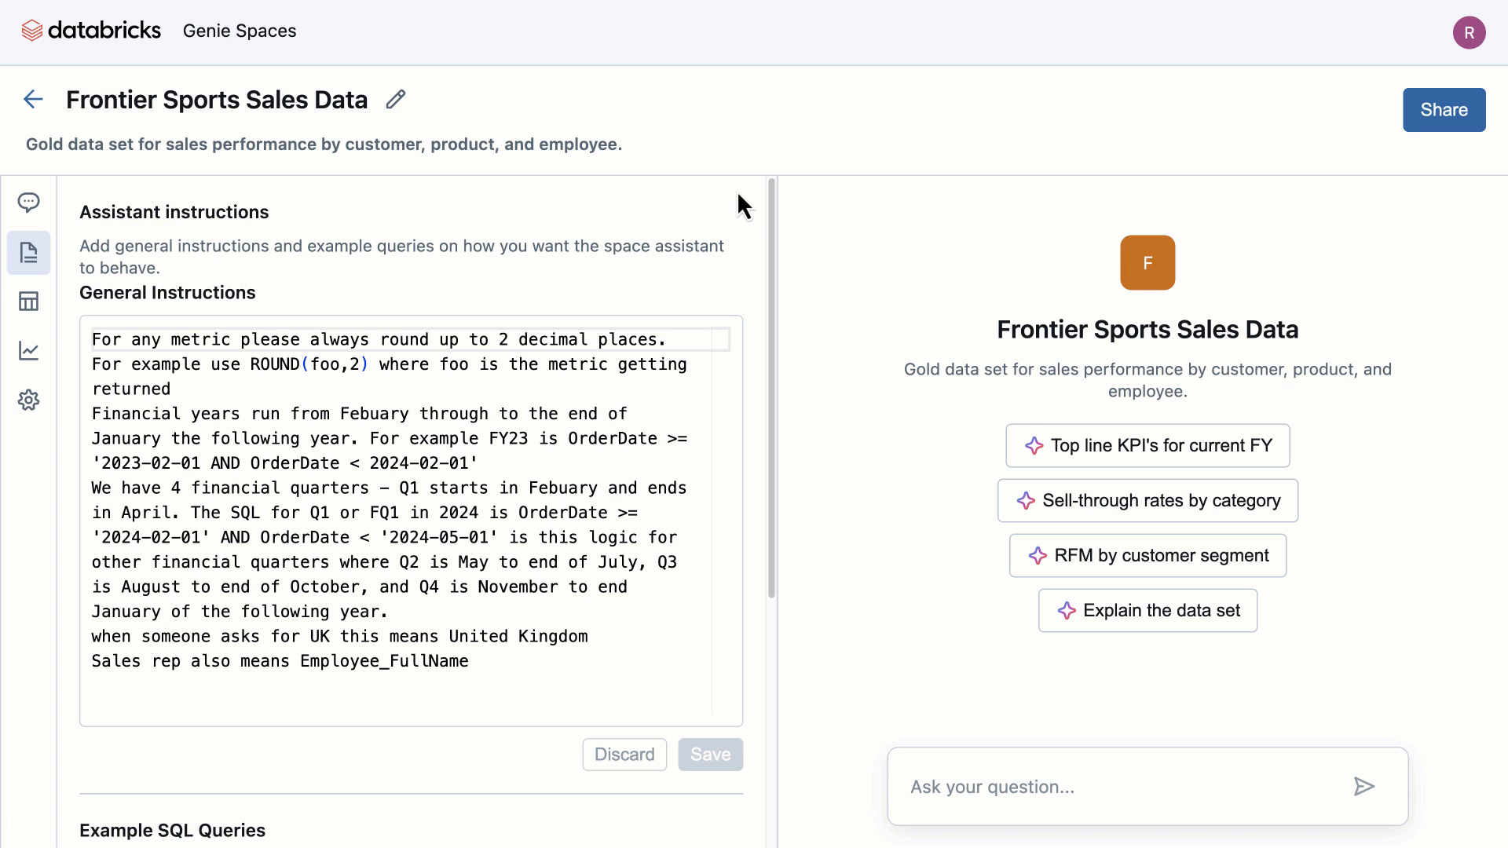
Scroll through the General Instructions down to the Example SQL Queries section.
scroll(down, 3)
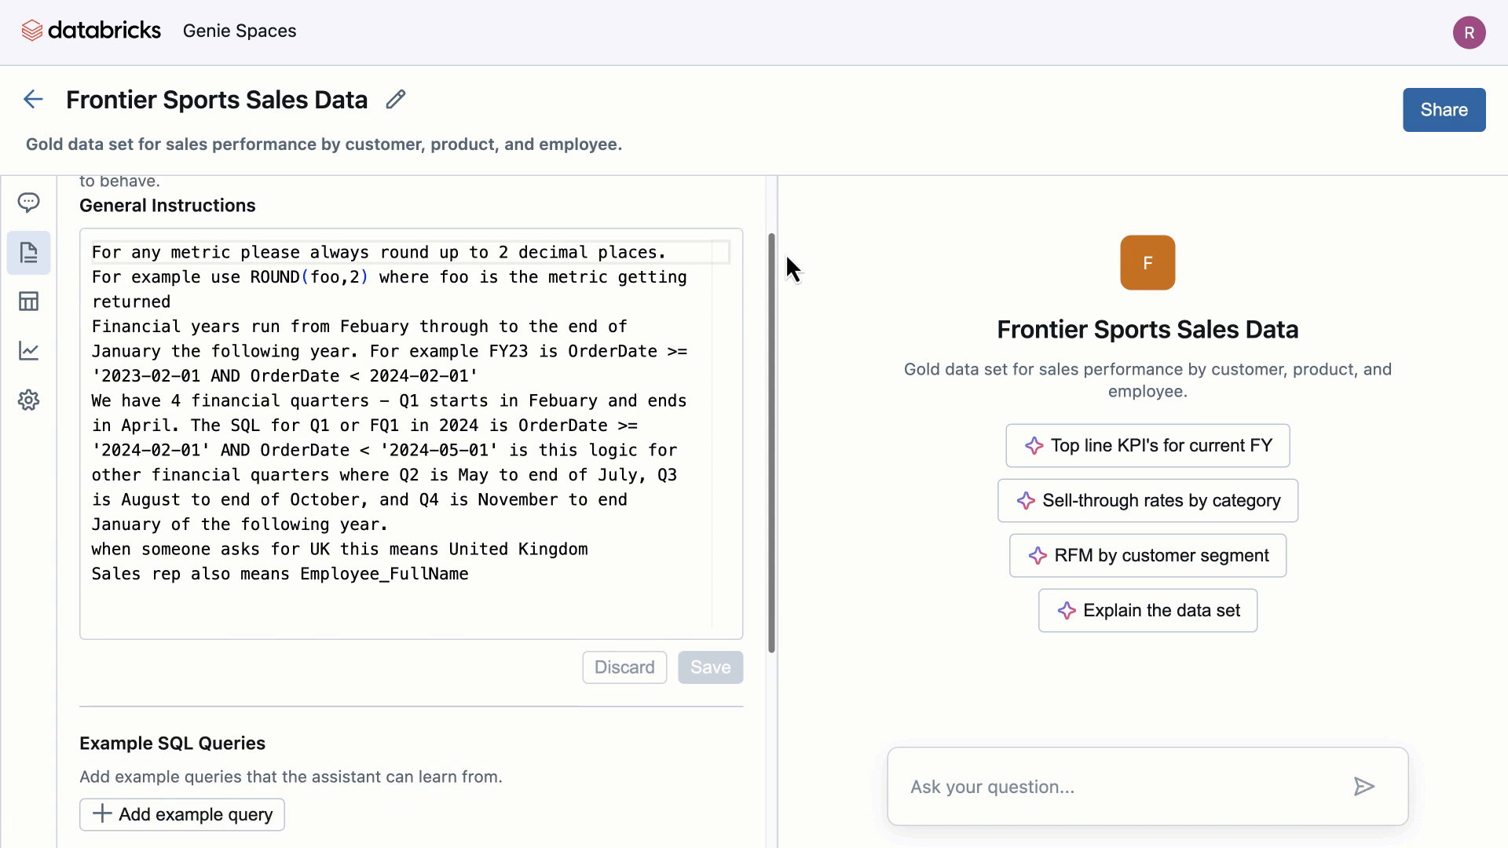
scroll(down, 3)
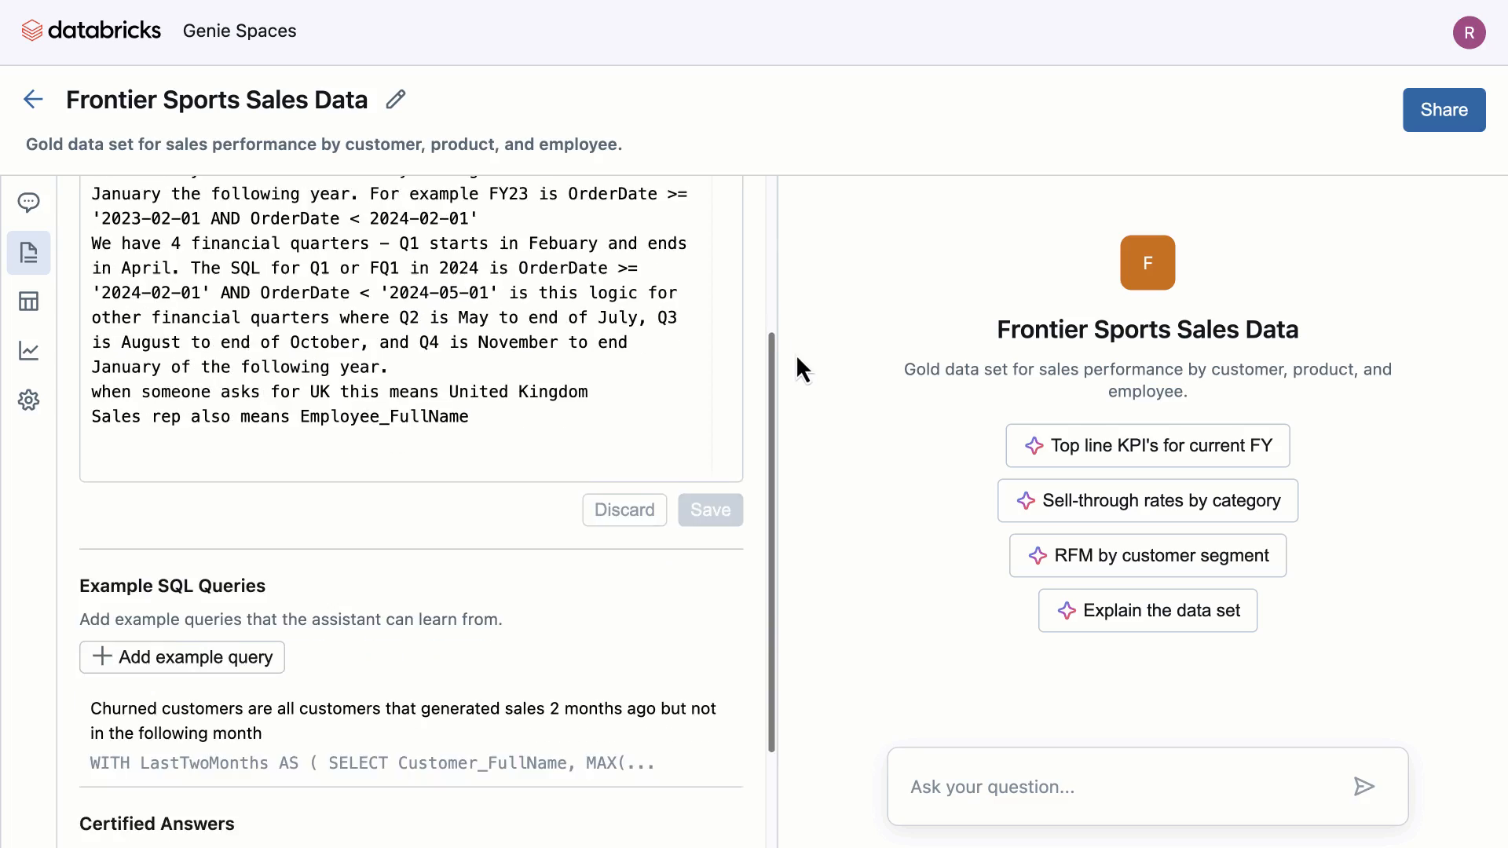
text(Sh)
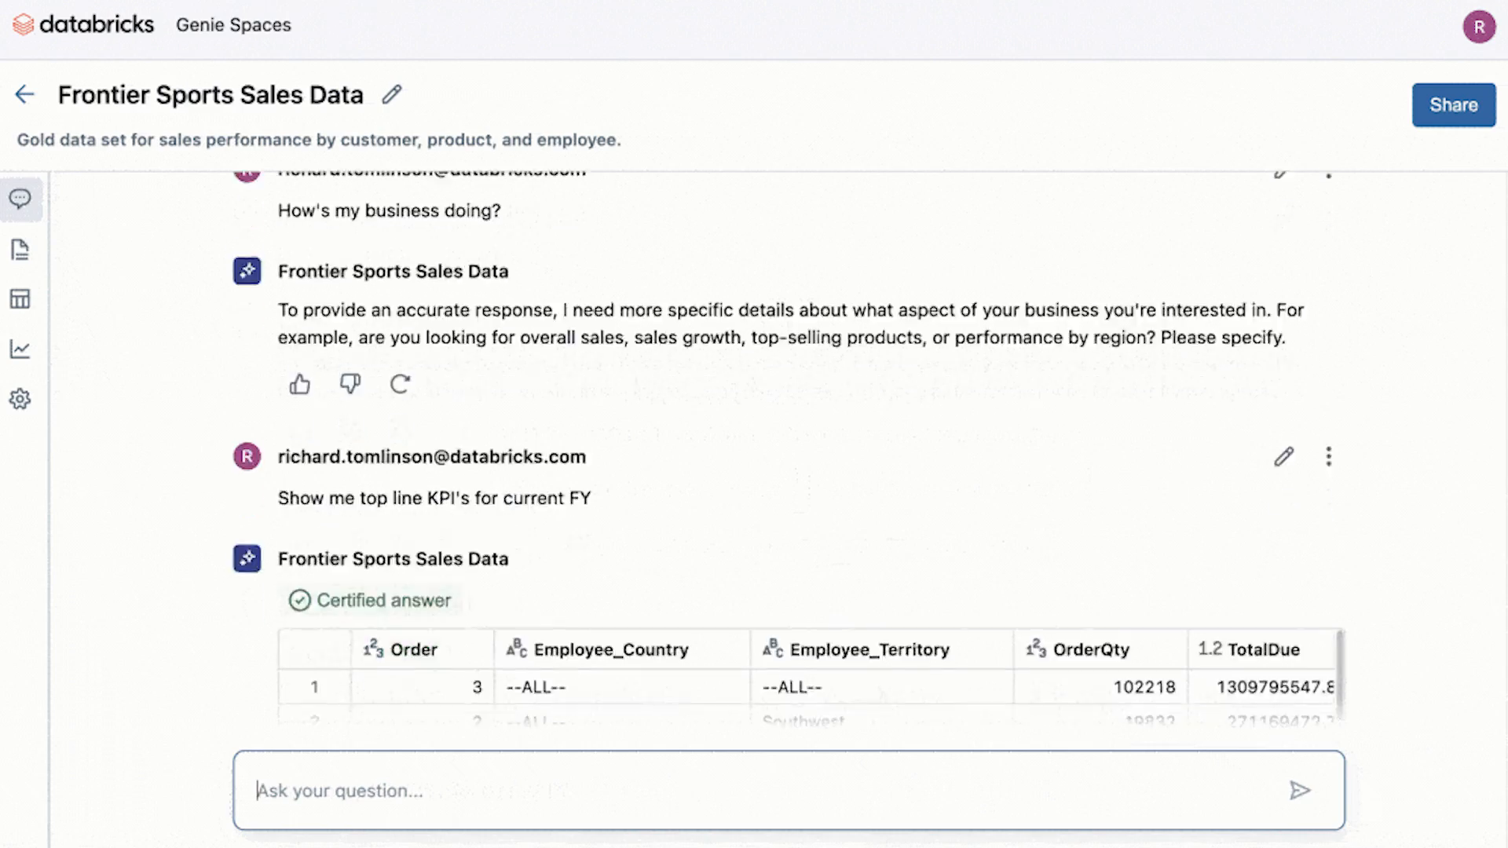
Begin a new question 'Show me top 20 s' after reviewing the certified current-FY KPI answer.
text(Show me top 20 s)
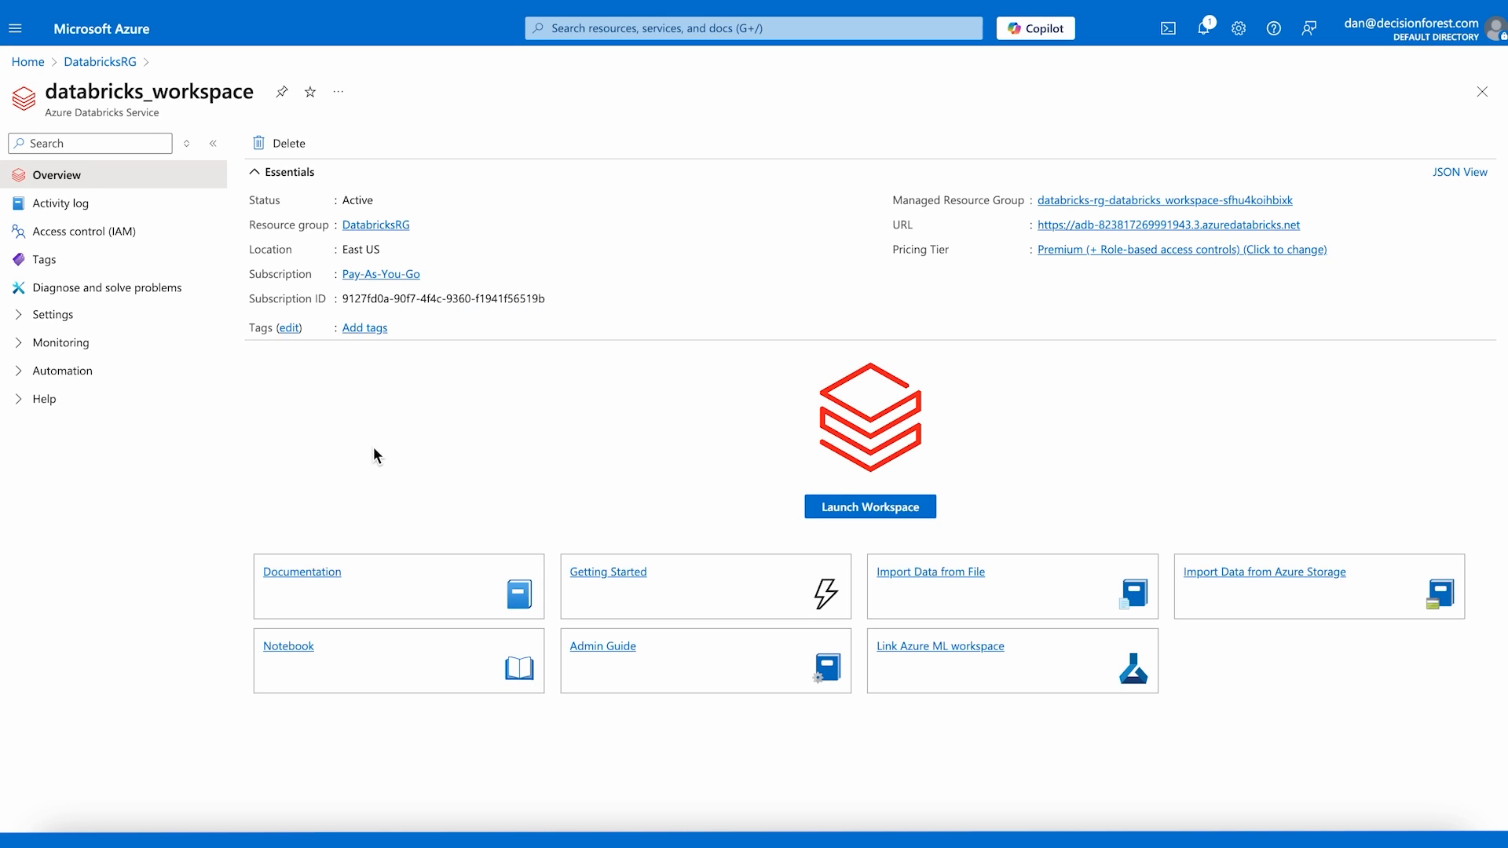
Launch the databricks_workspace Azure Databricks workspace from its Overview blade.
click(868, 508)
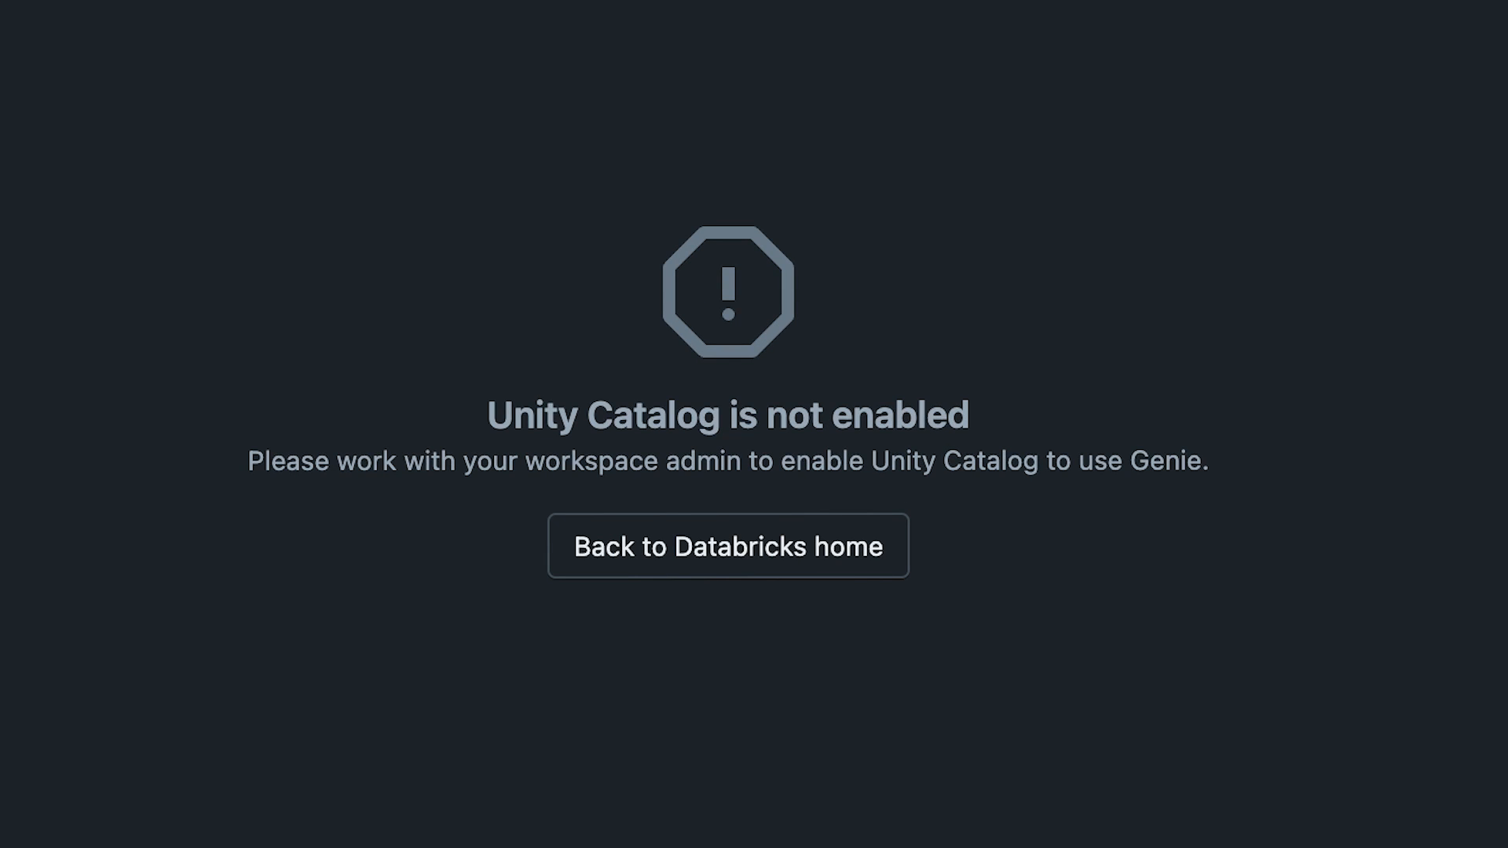
Return to the workspace home, go to Manage account, and dismiss the sign-in connection error.
click(727, 545)
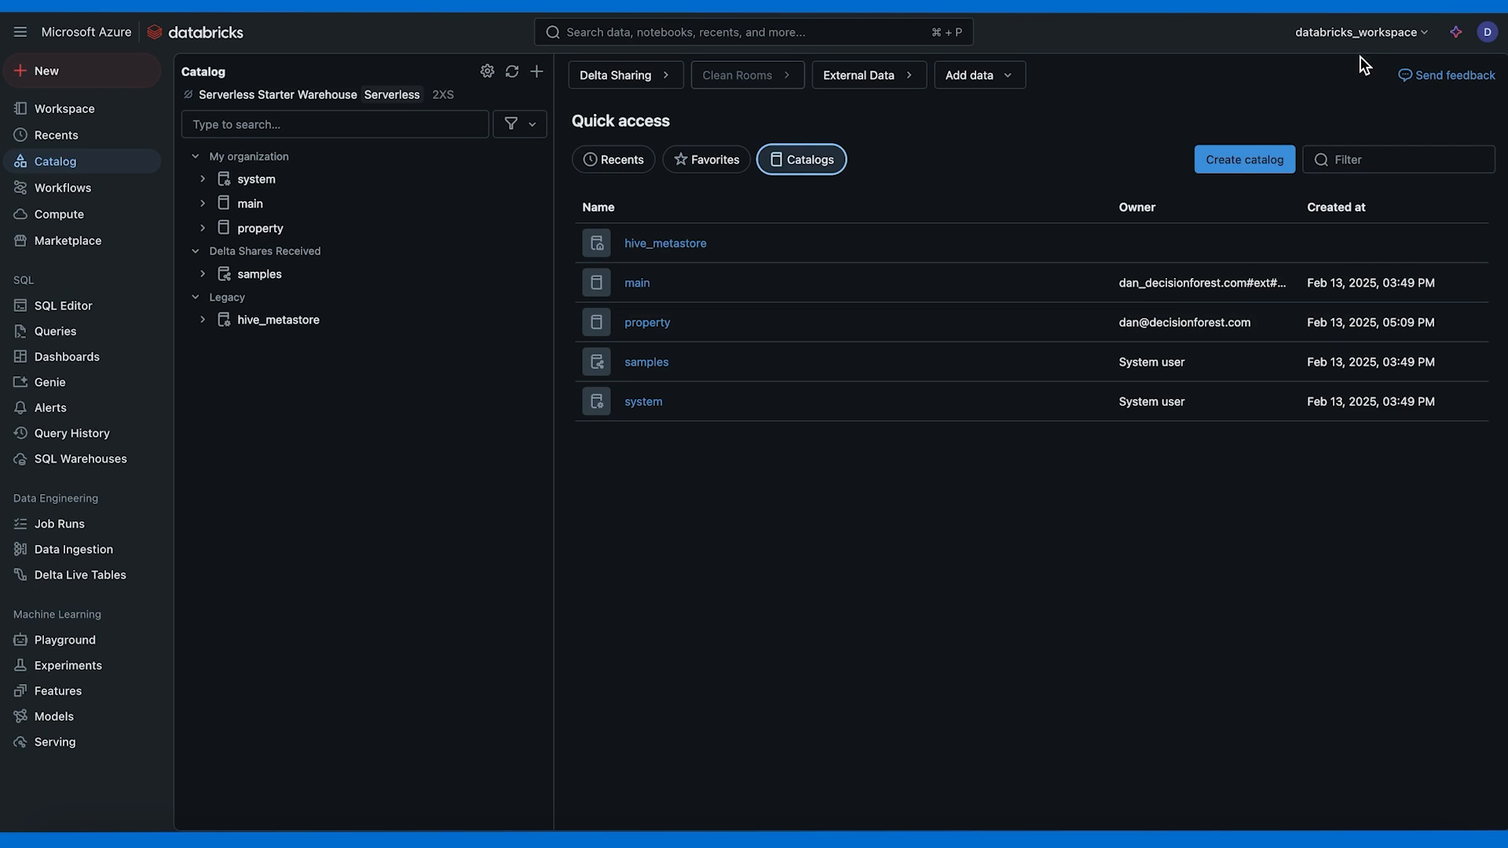
click(1357, 31)
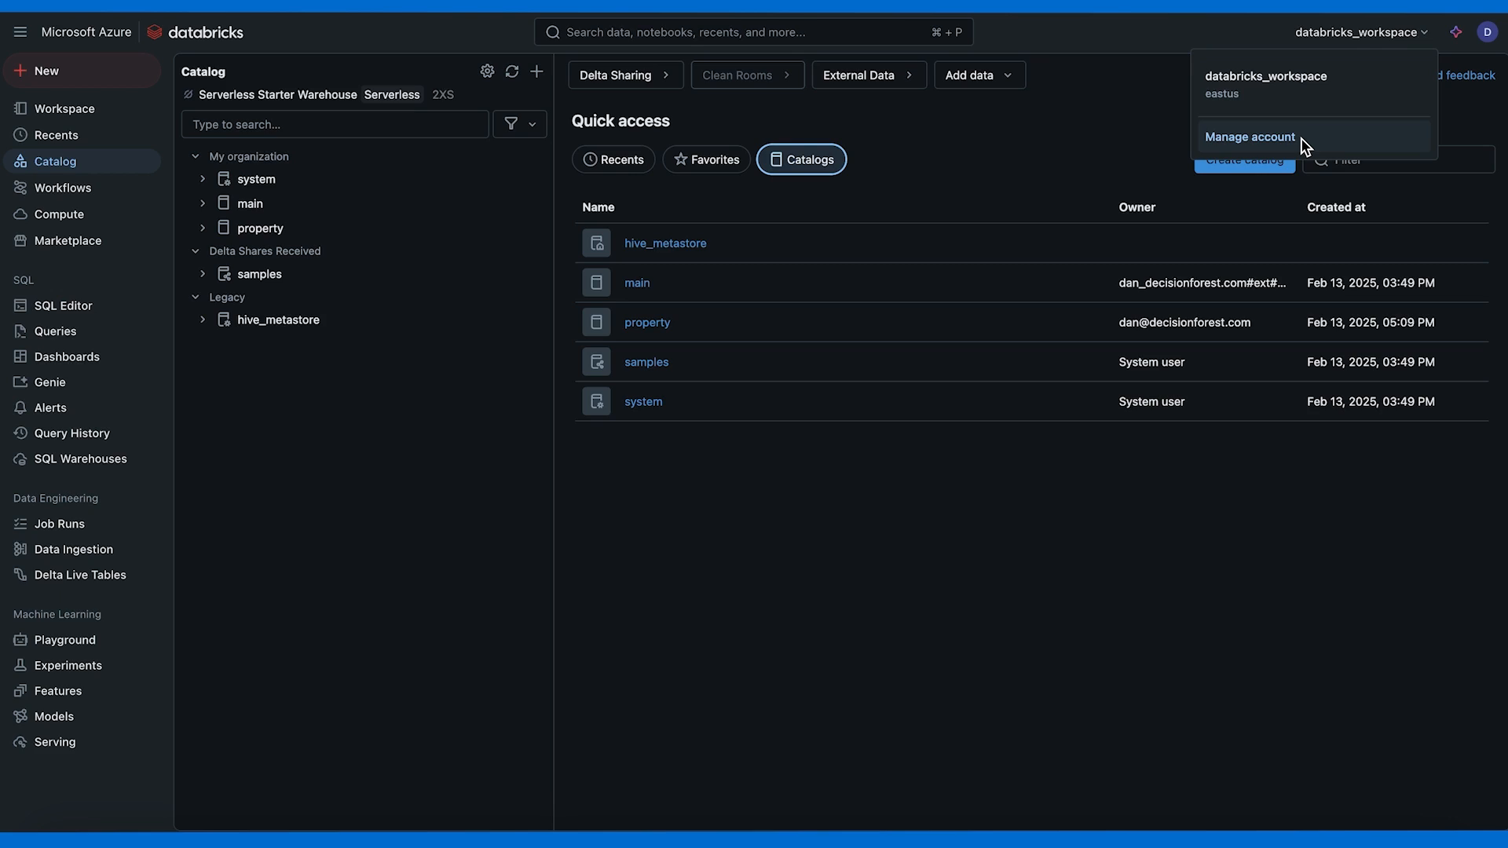
click(1249, 137)
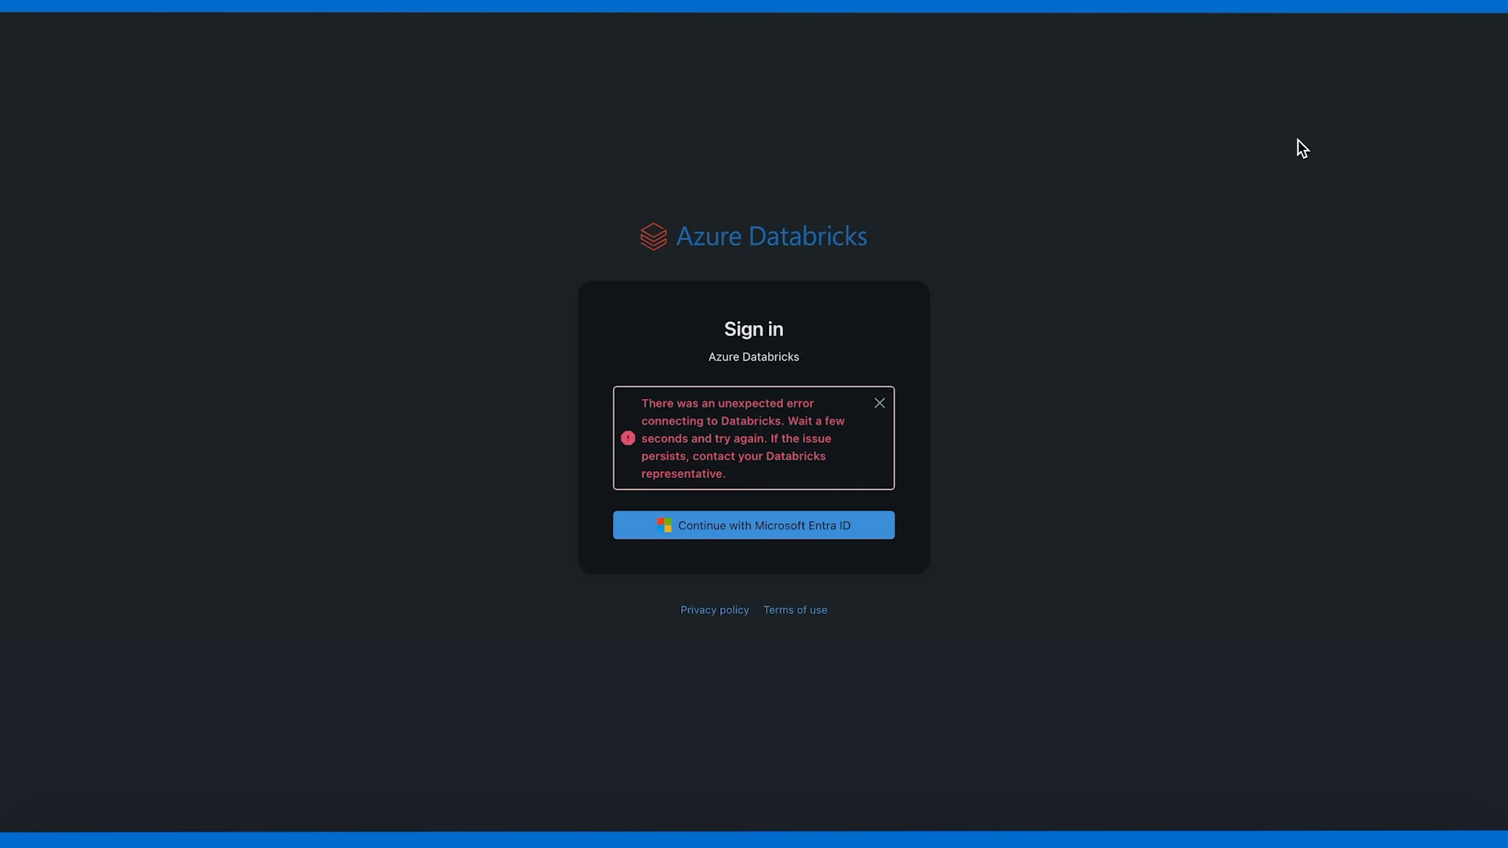
mouse_move(856, 430)
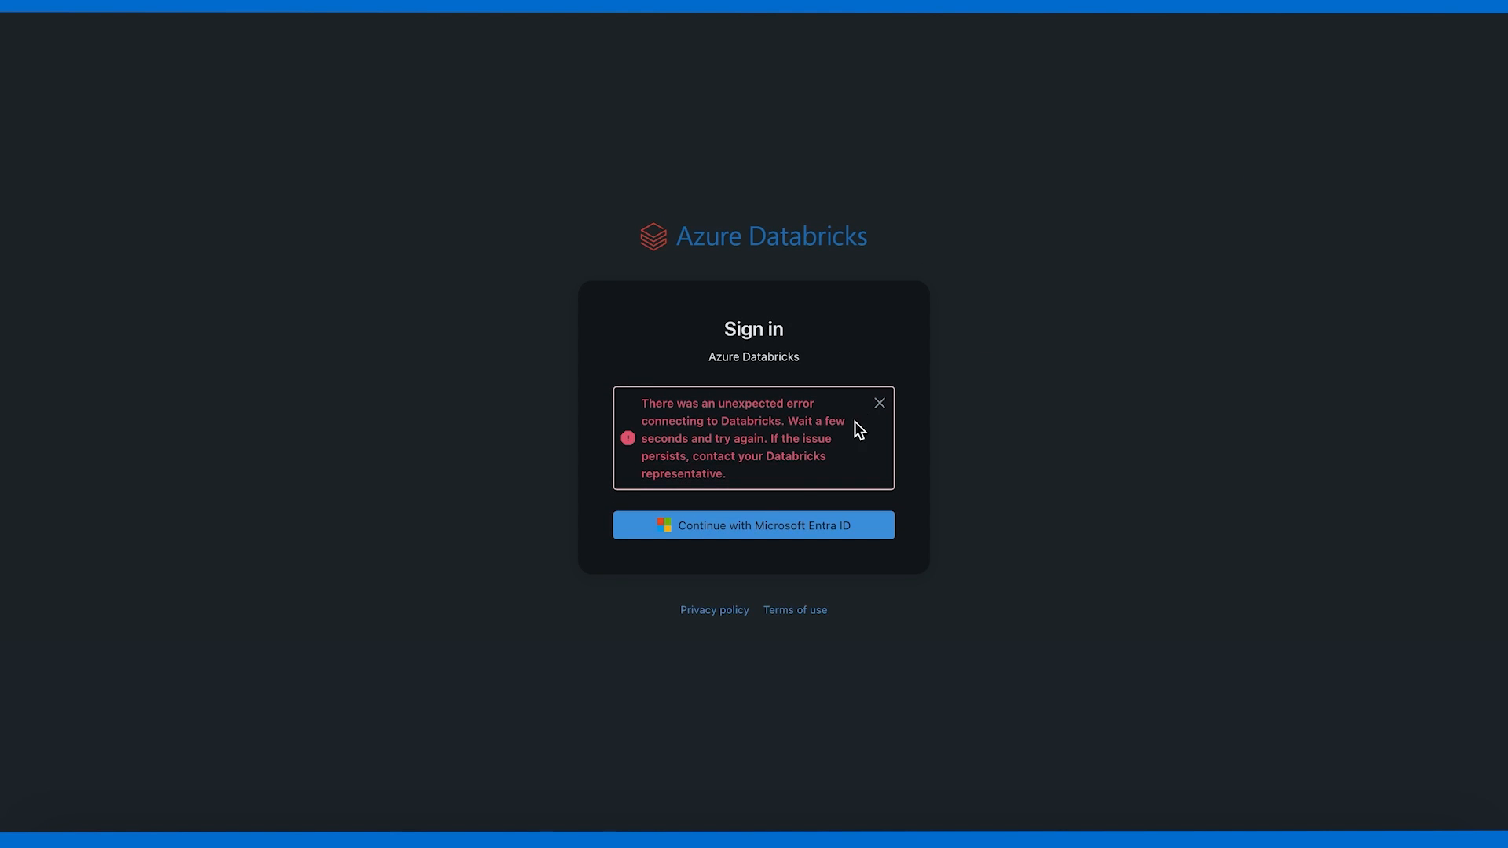
click(752, 525)
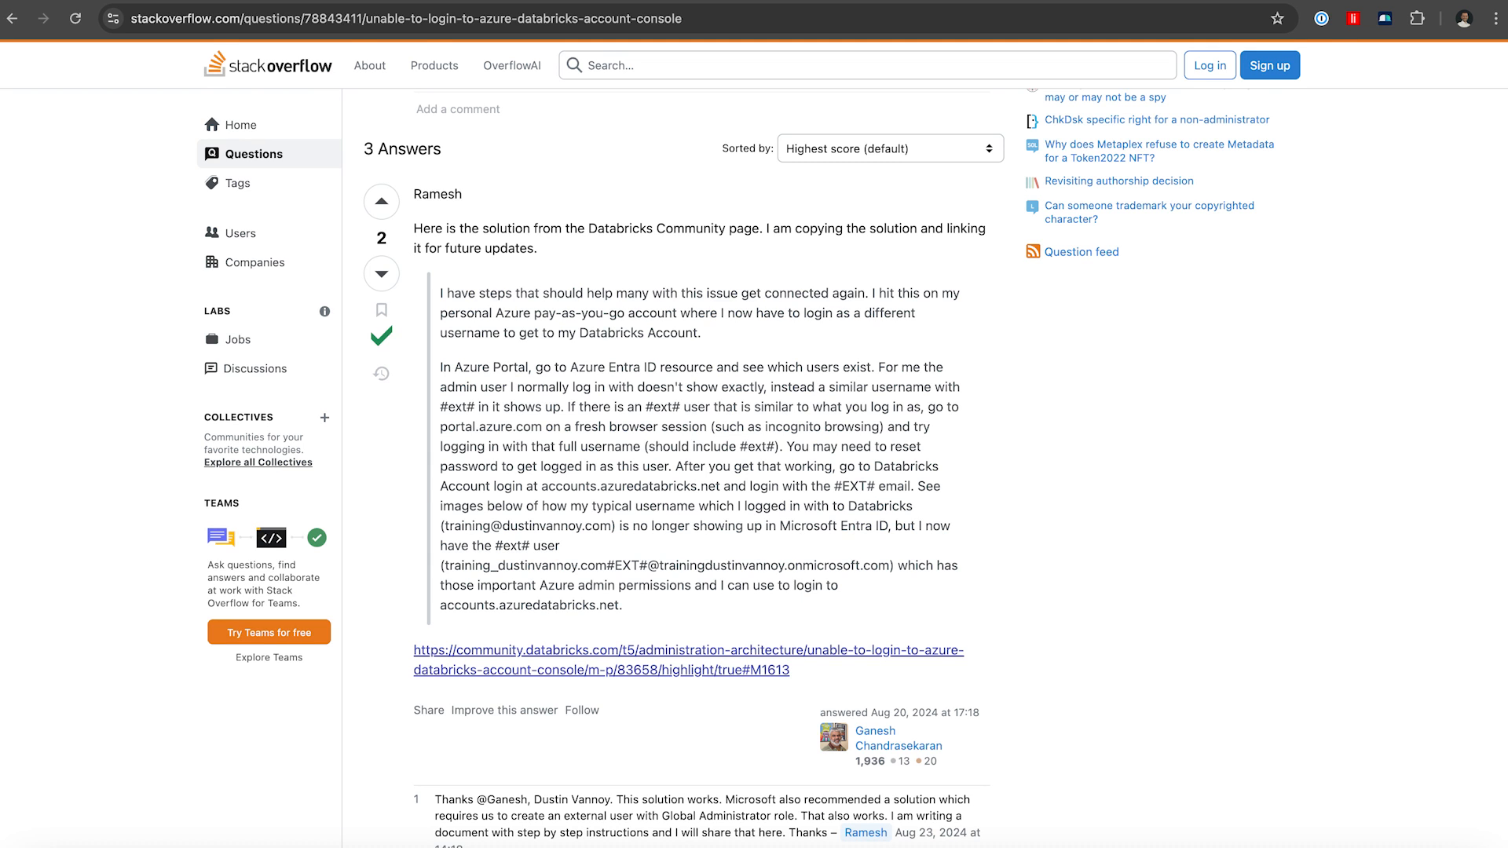
Read the accepted Stack Overflow answer on reaching the Azure Databricks account console.
click(688, 658)
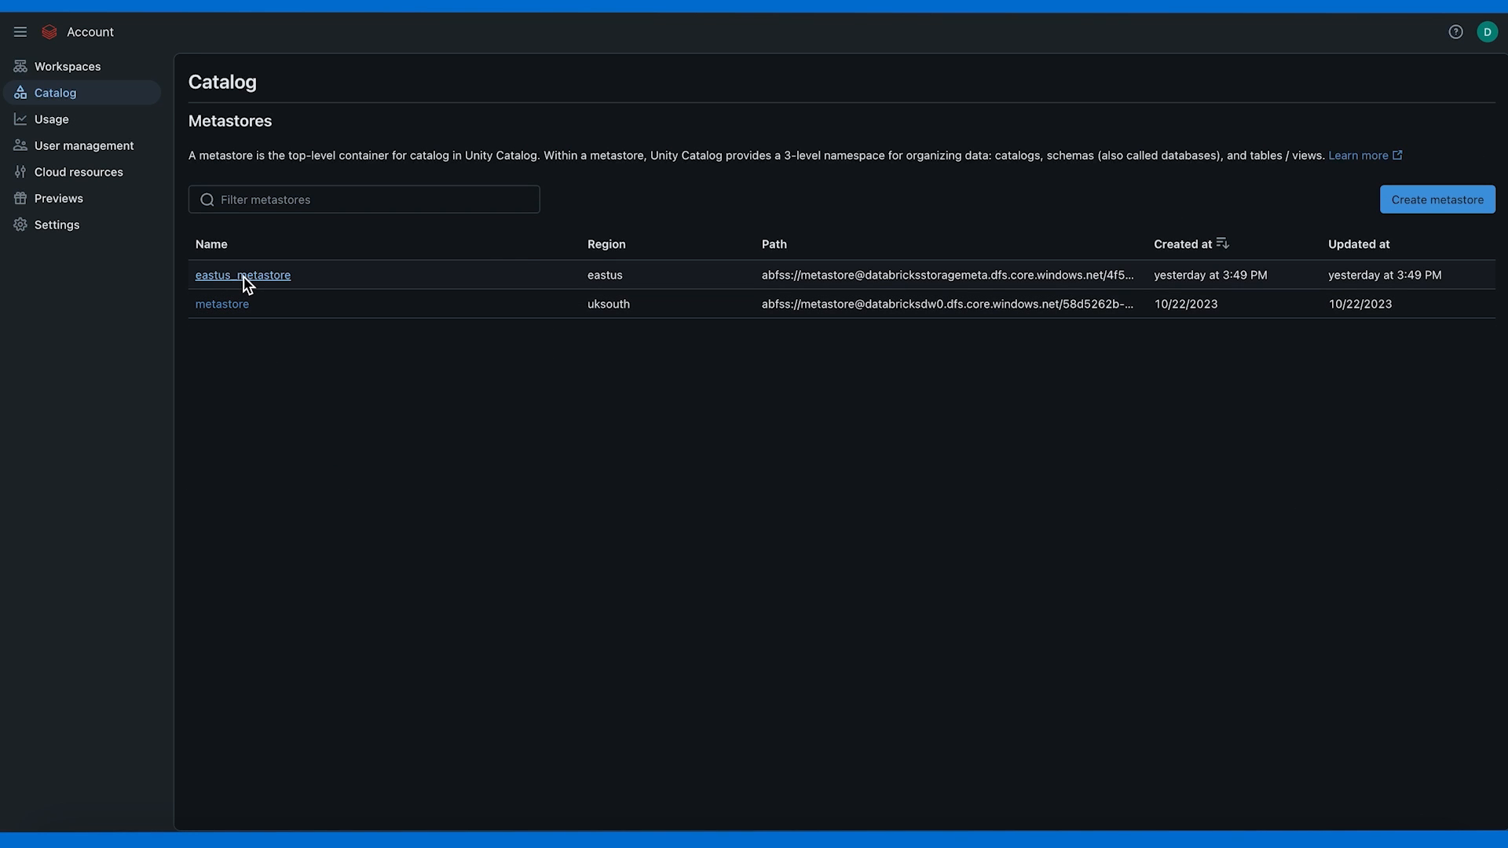
mouse_move(242, 274)
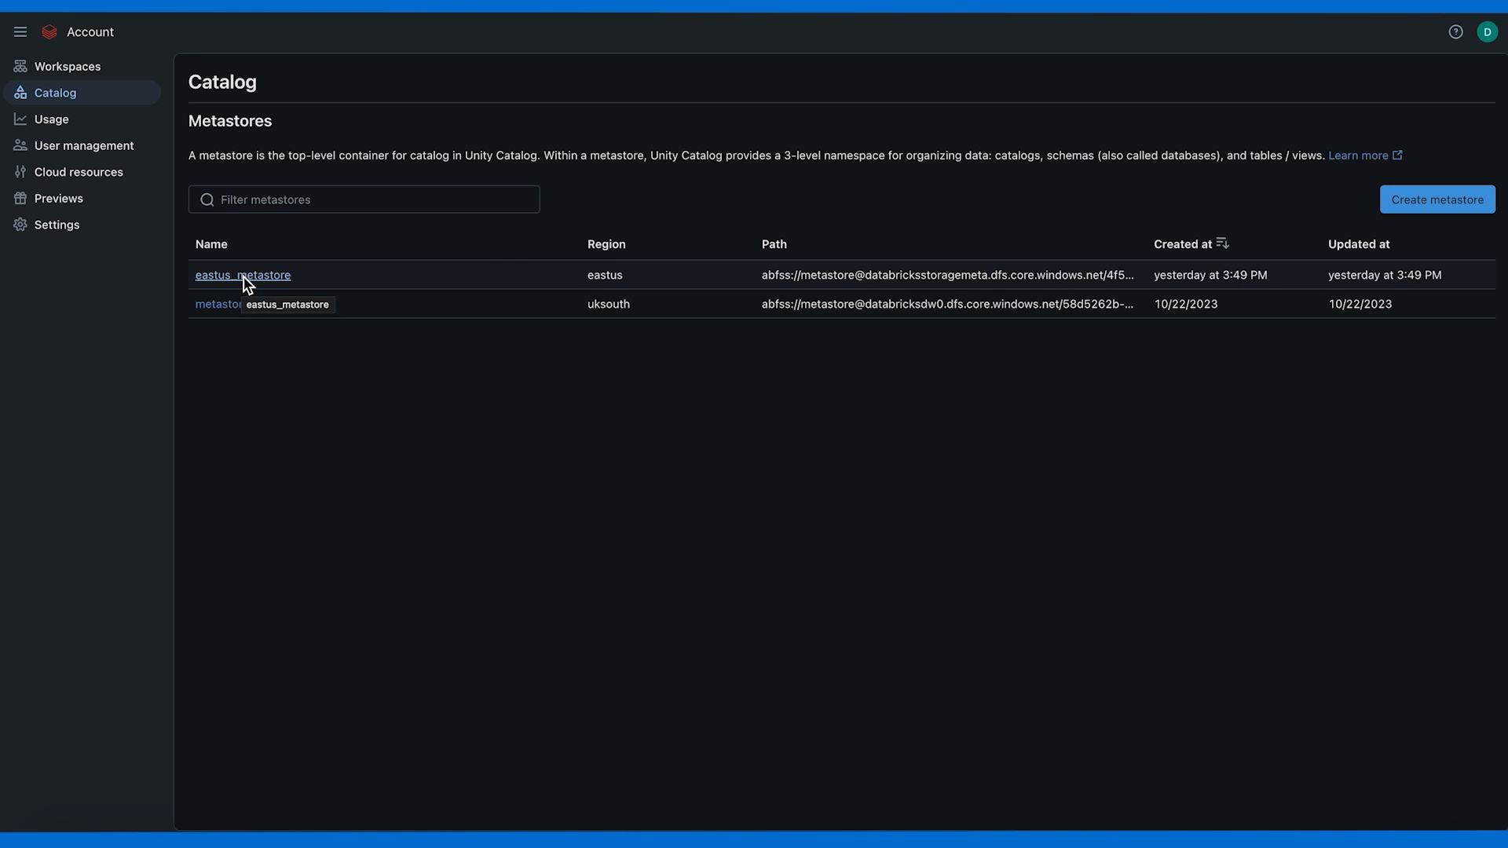
mouse_move(277, 407)
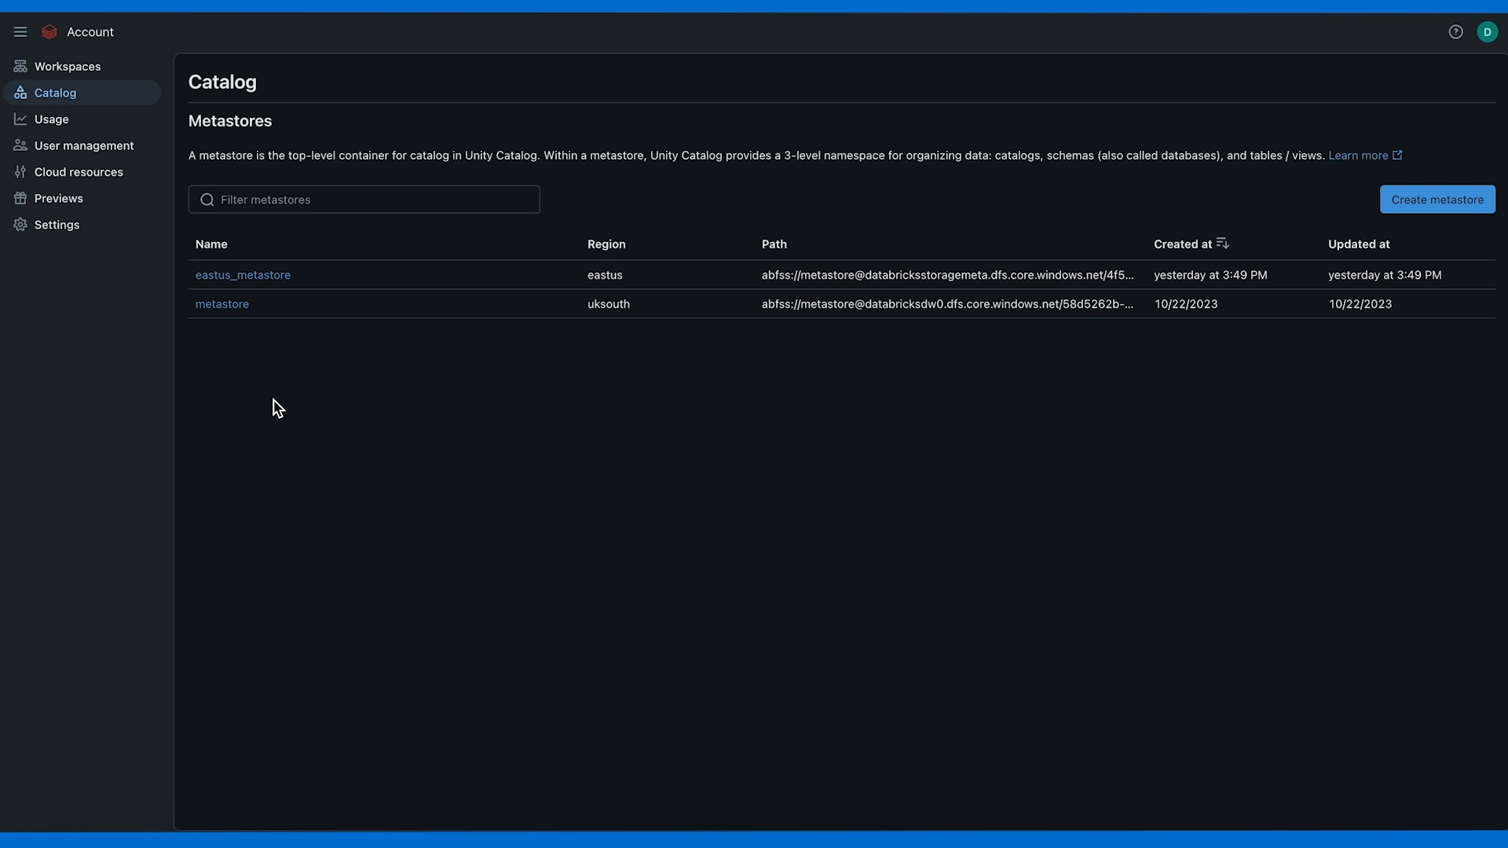
mouse_move(885, 304)
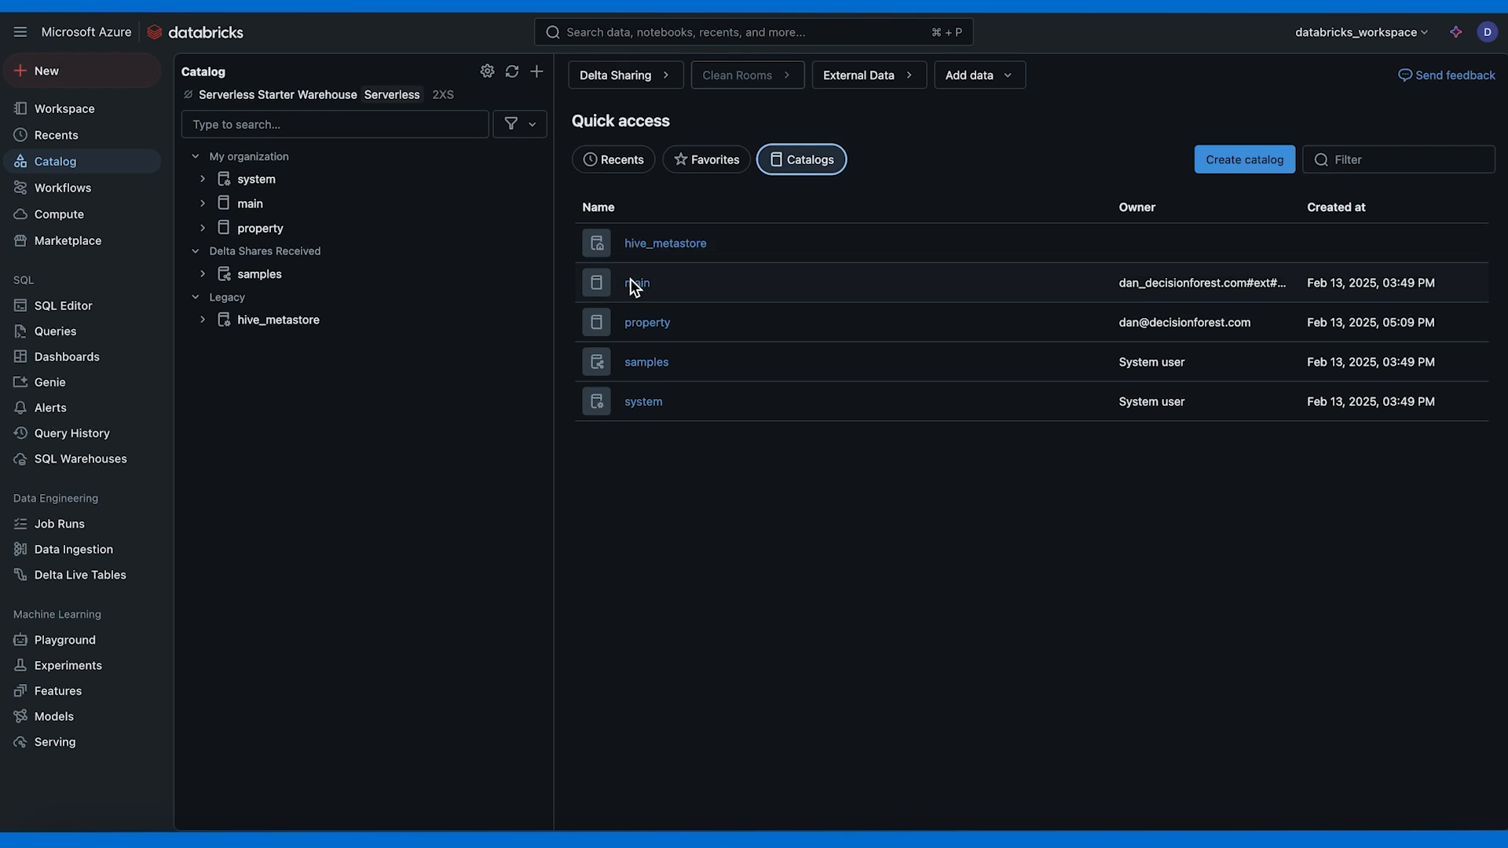
mouse_move(429, 472)
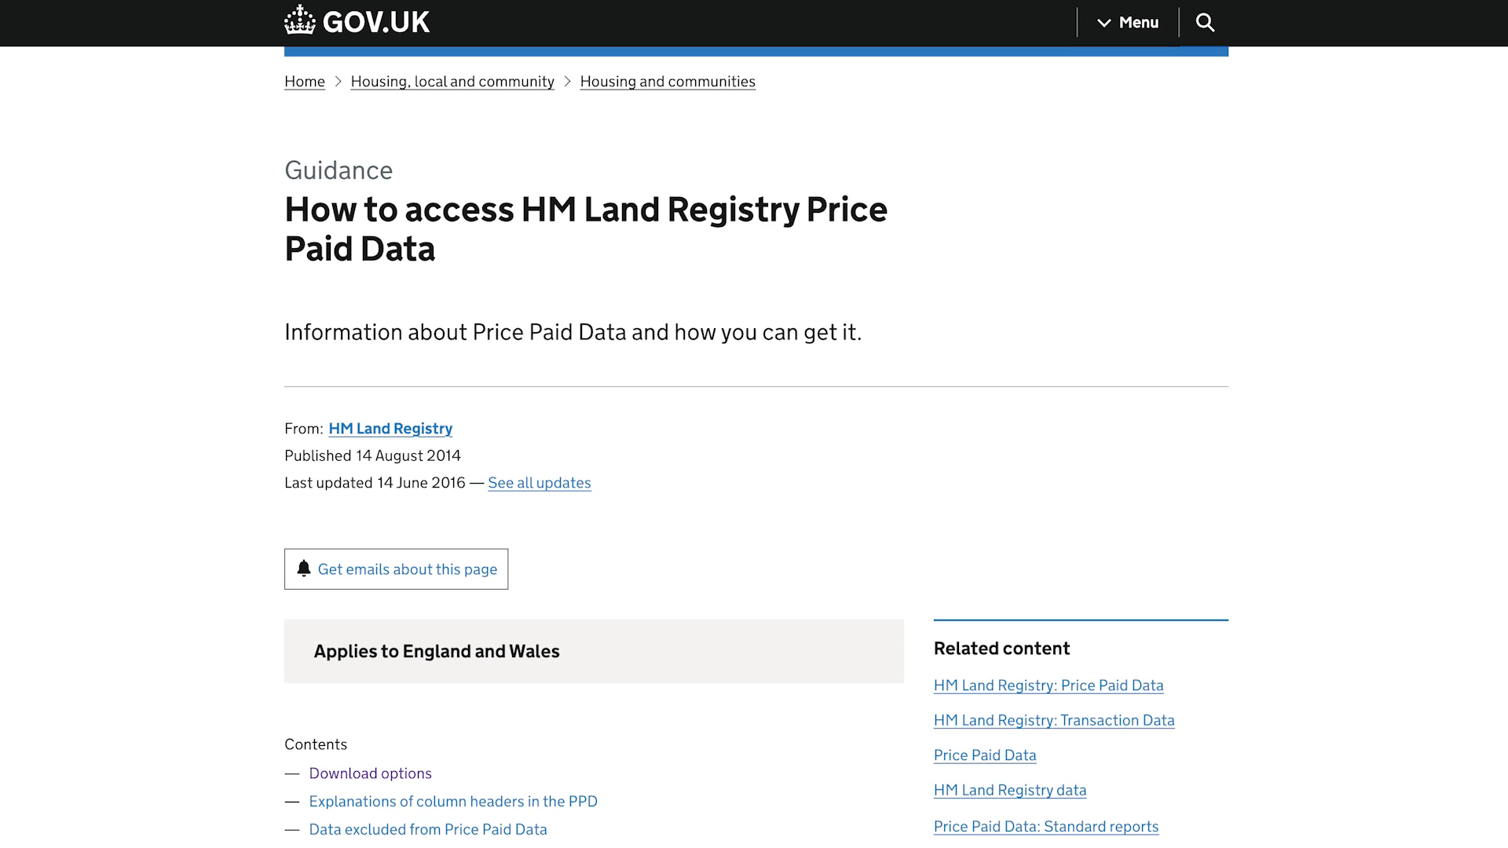
Read down the GOV.UK guidance on accessing HM Land Registry Price Paid Data.
scroll(down, 3)
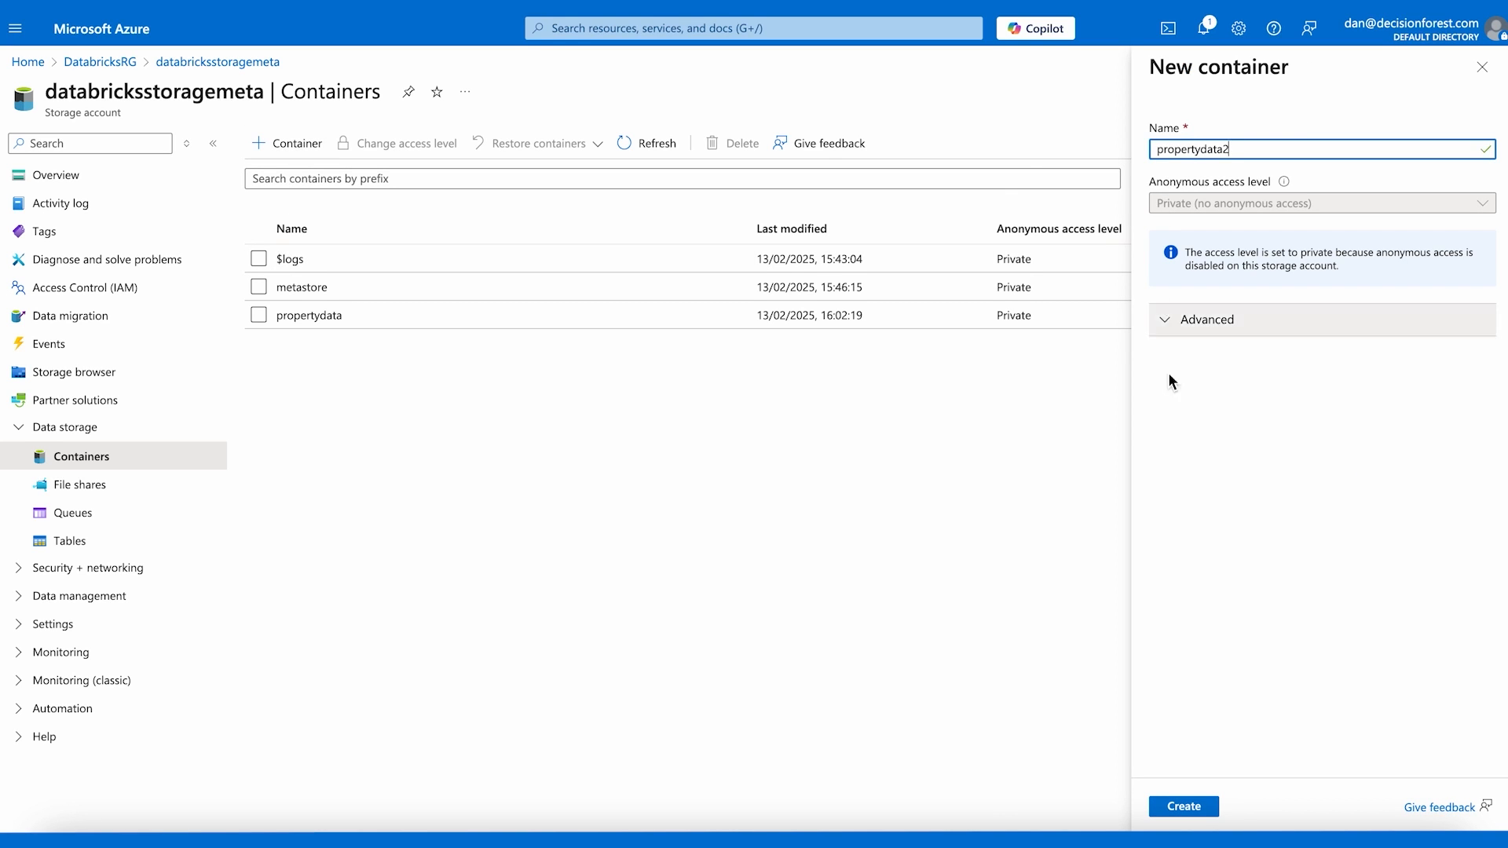
Create the propertydata2 container, enter it, and start an upload into it.
click(1183, 806)
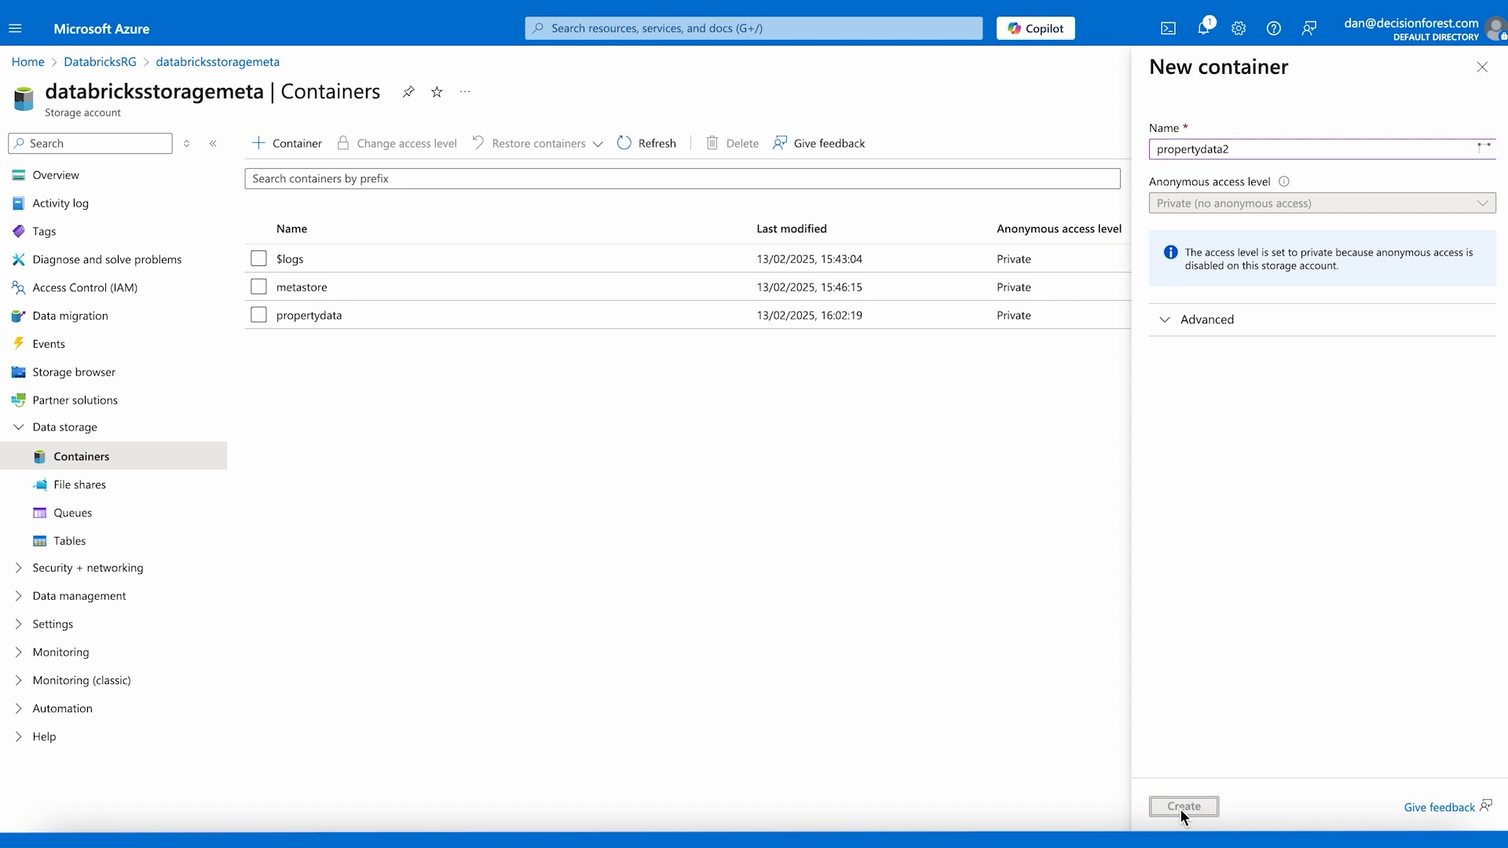
click(1181, 806)
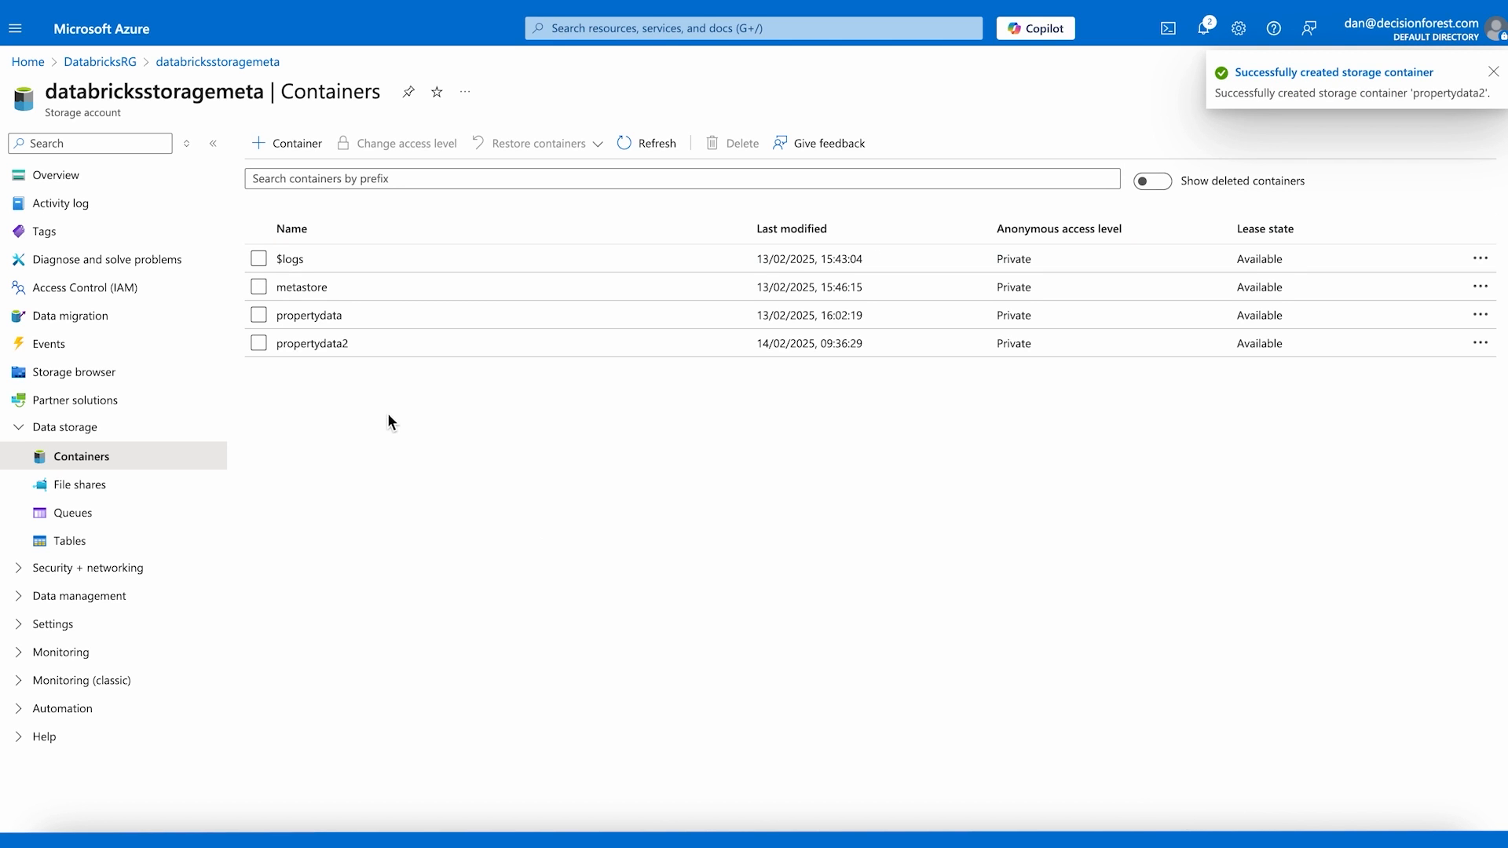
click(311, 342)
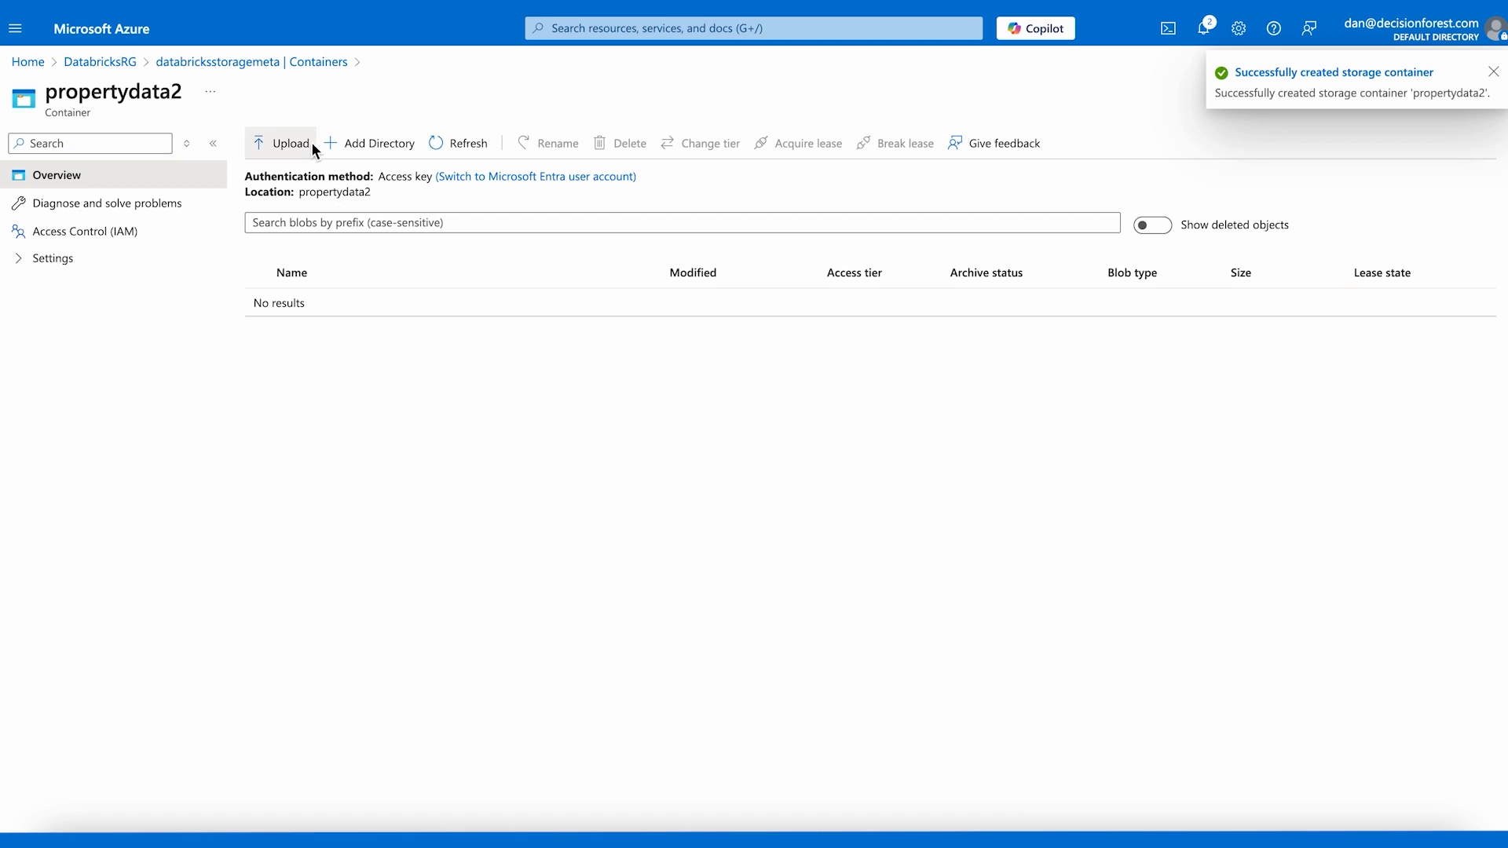
click(279, 142)
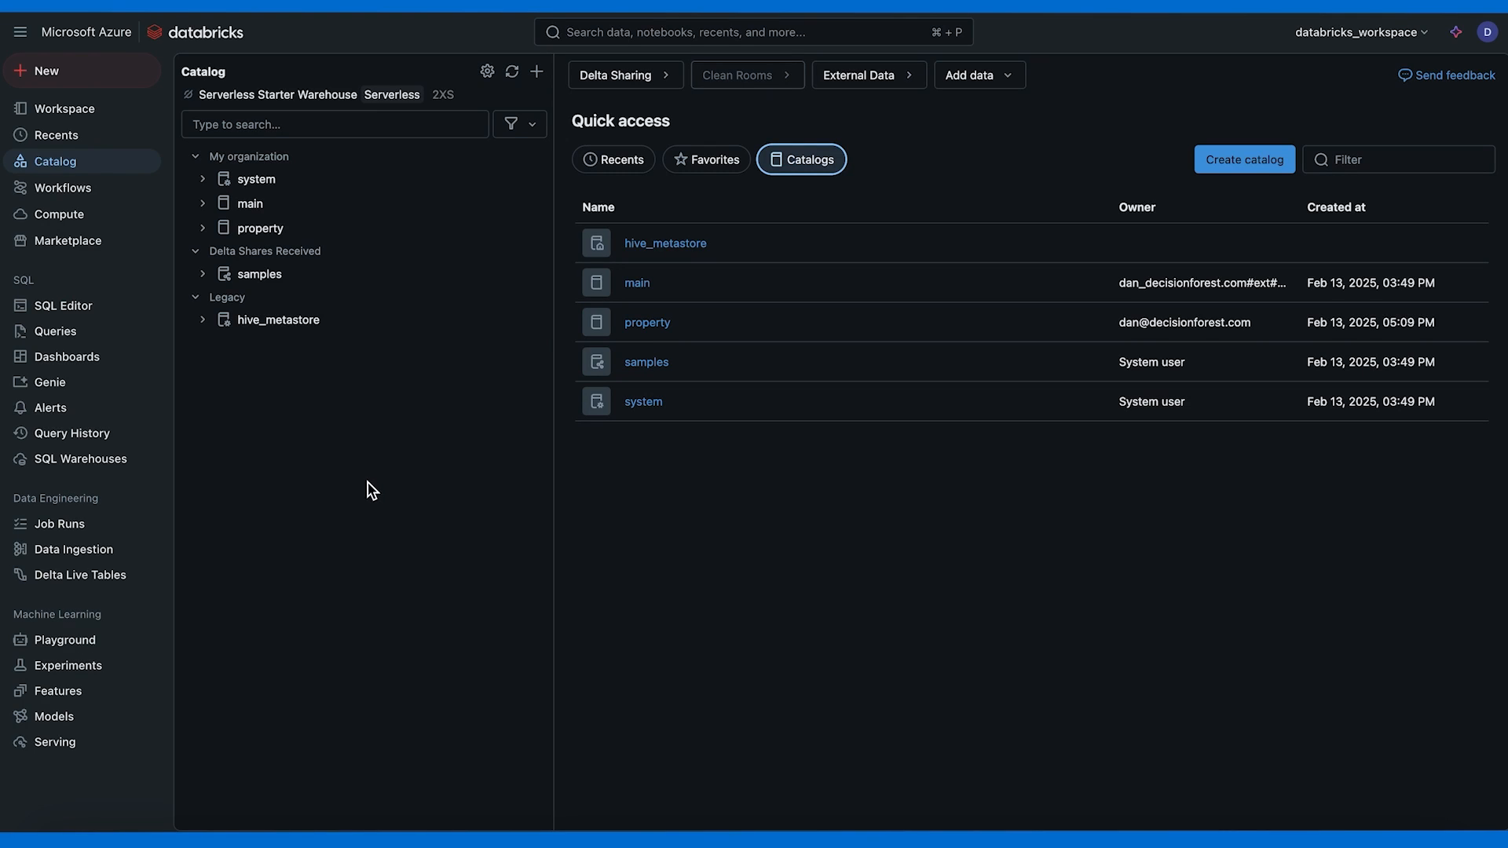
mouse_move(70, 434)
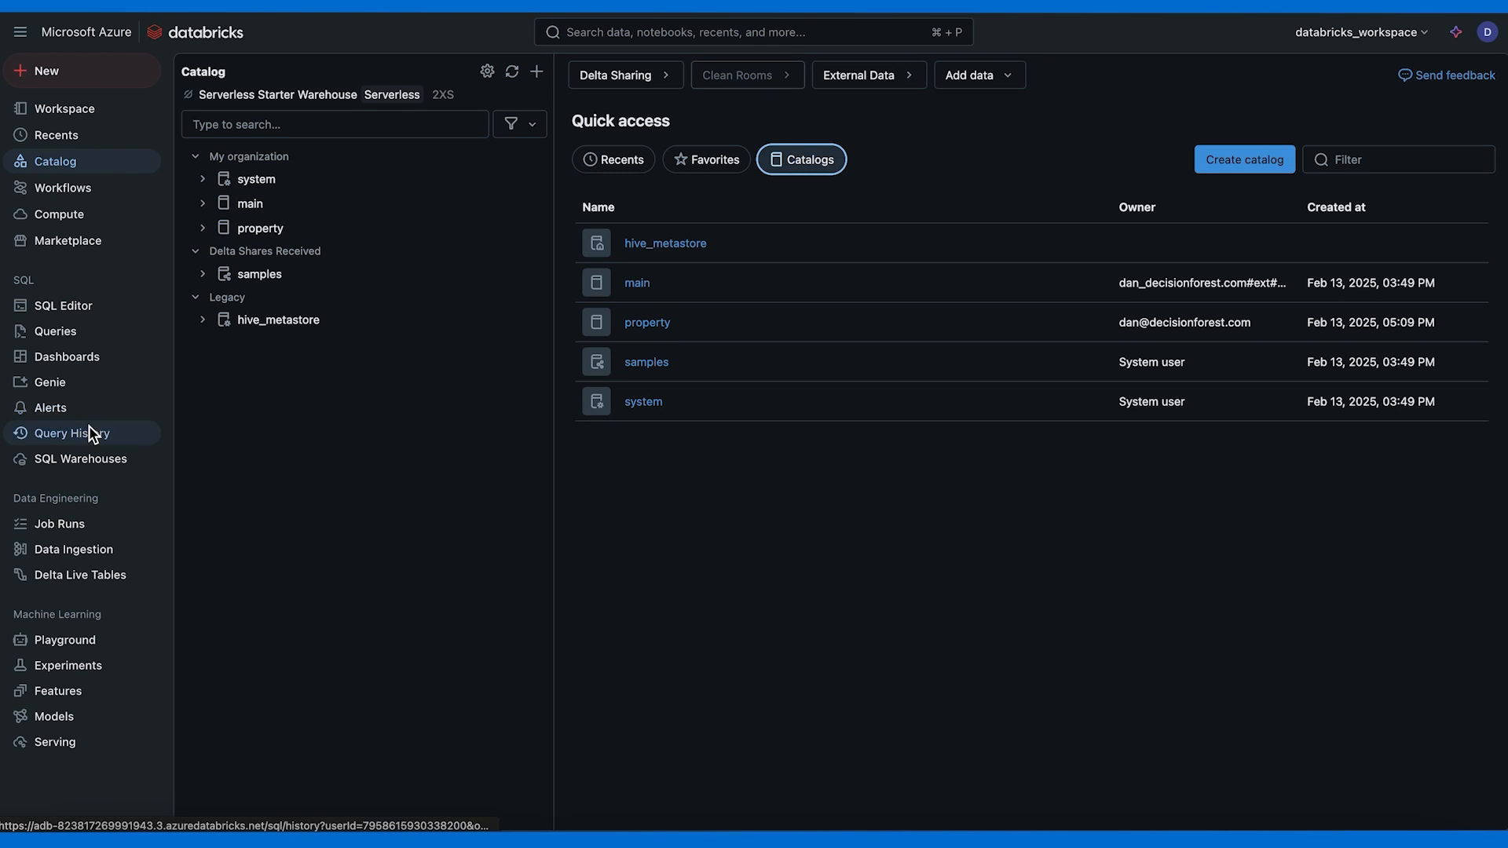
Start the Serverless Starter Warehouse and begin a new blank SQL Editor query on it.
click(80, 459)
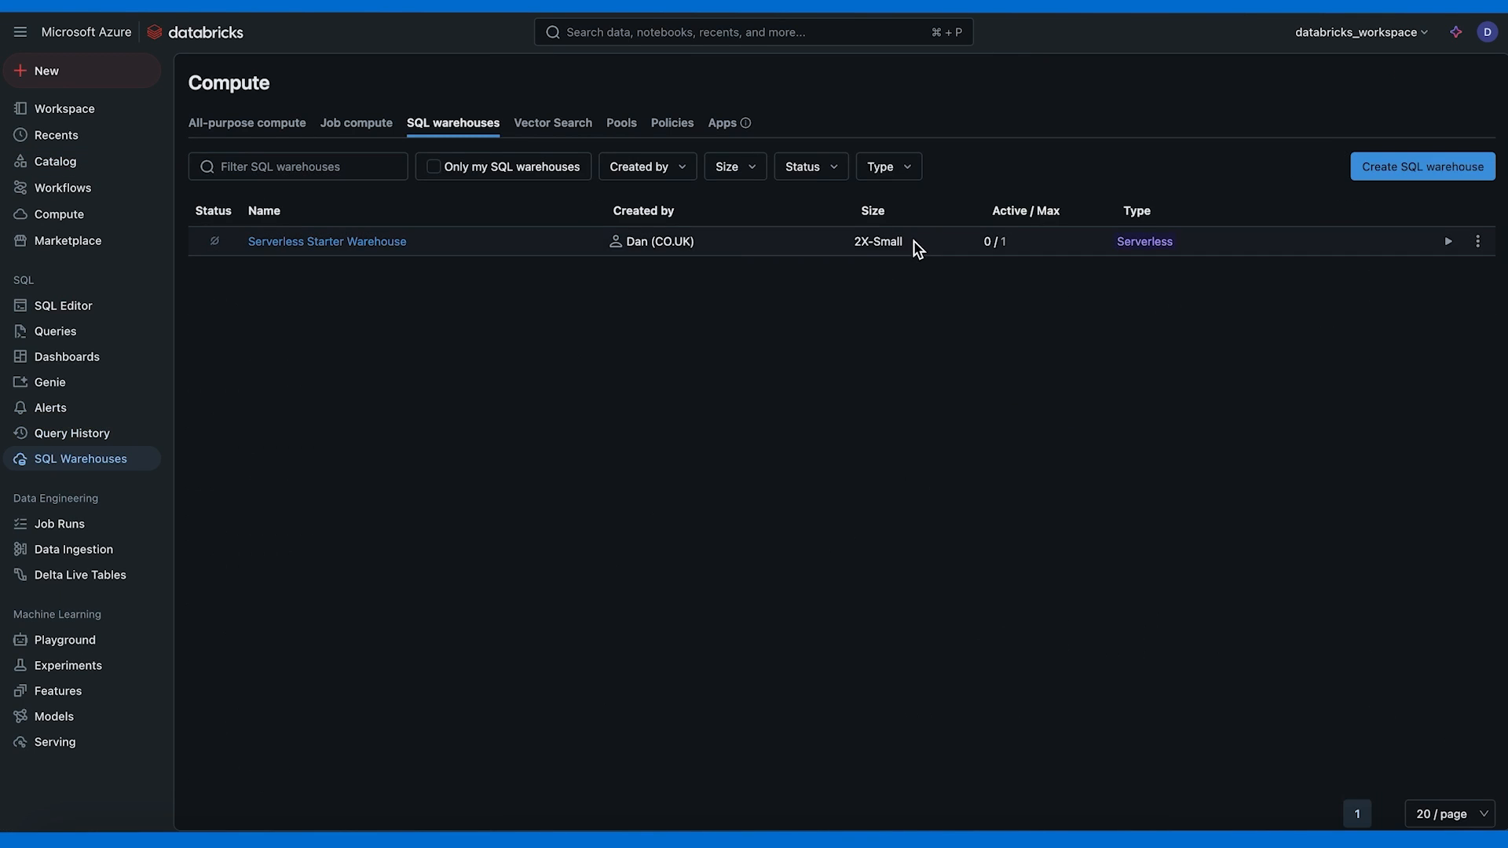
mouse_move(1446, 242)
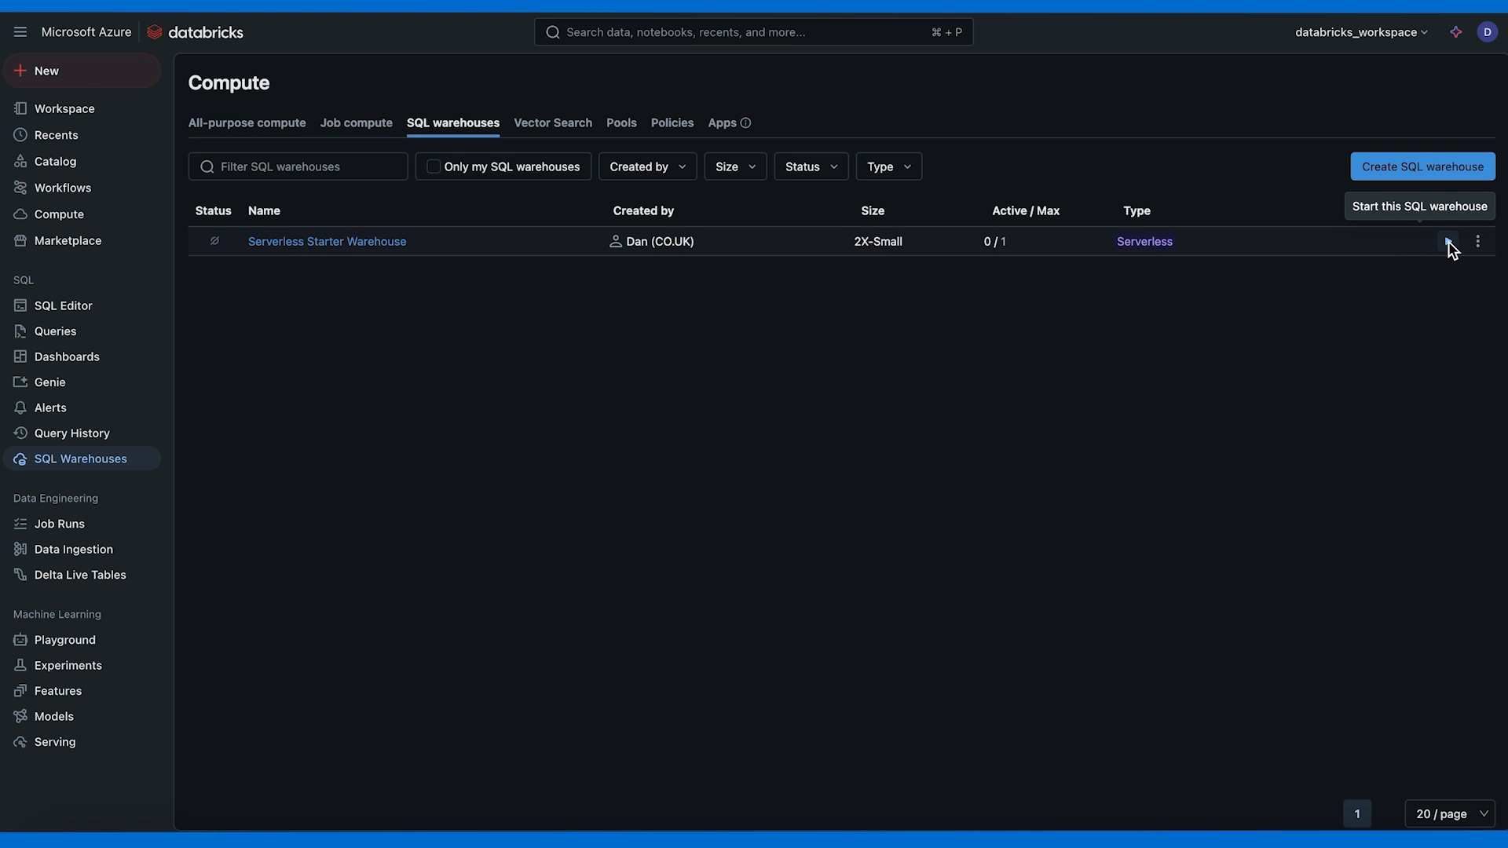
click(1447, 242)
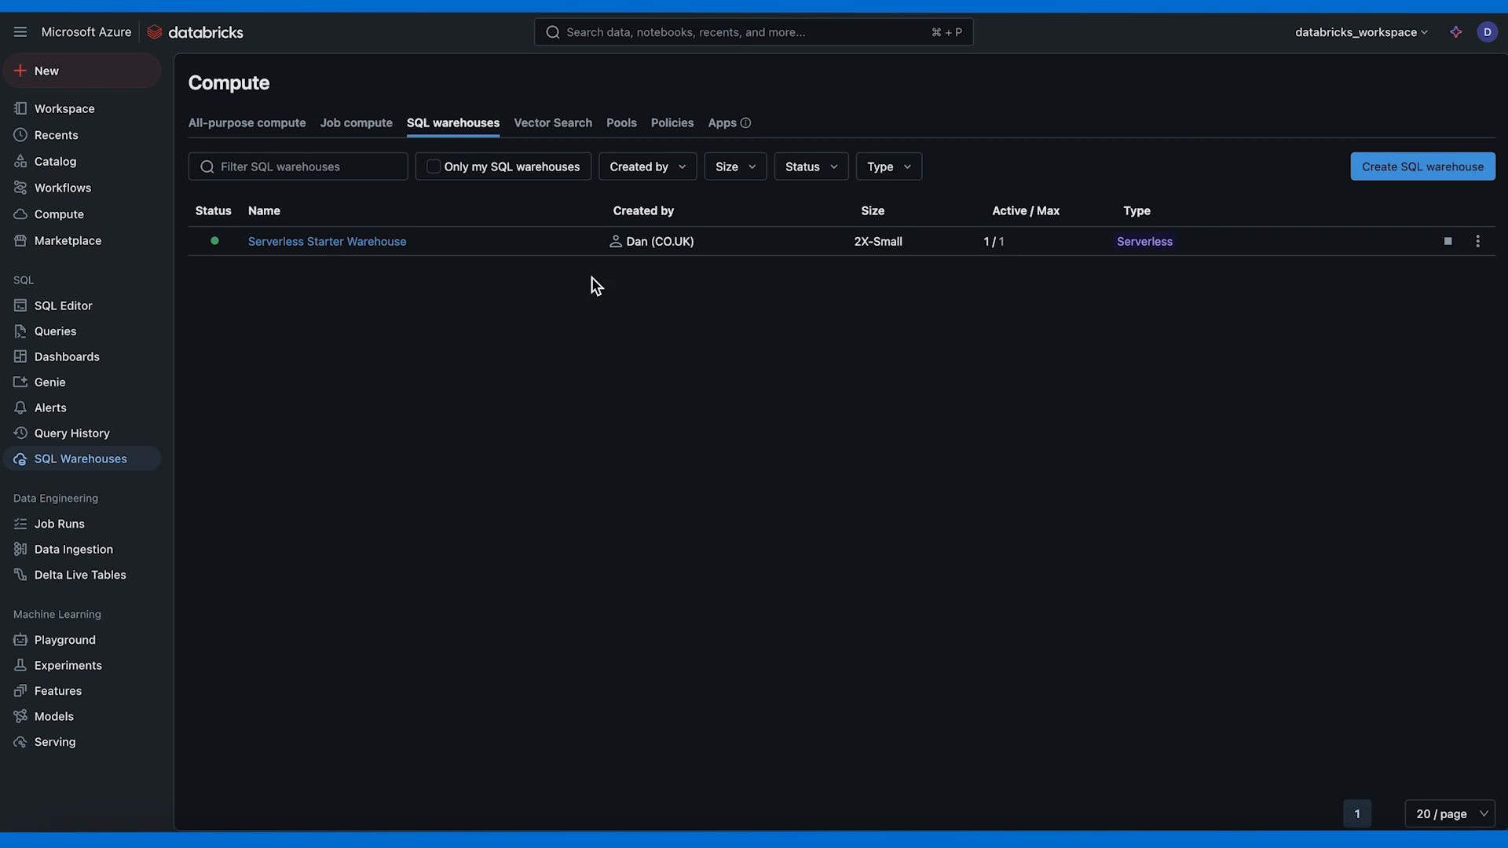
click(327, 242)
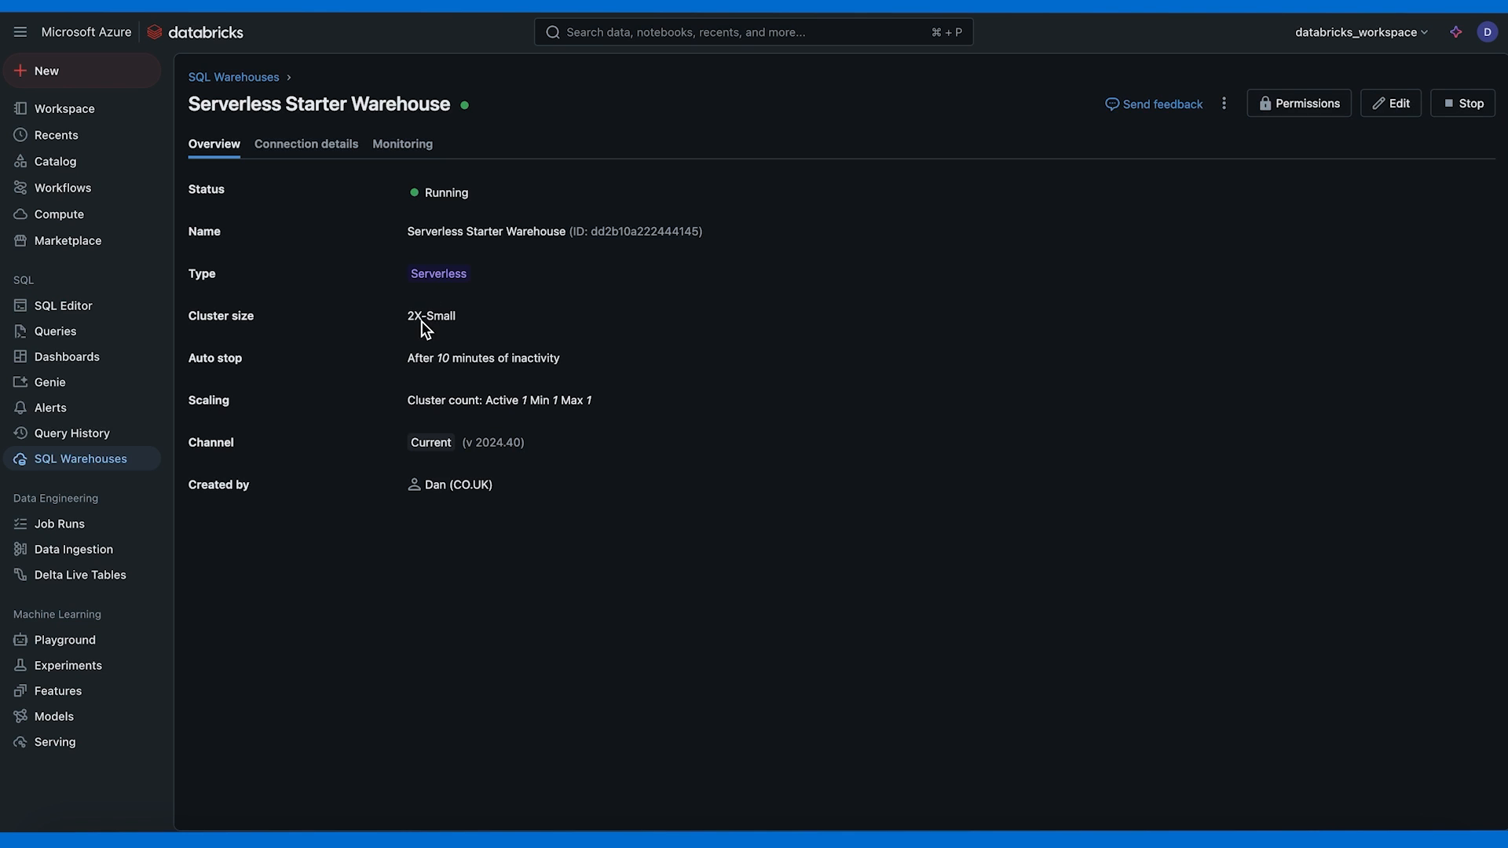
mouse_move(415, 349)
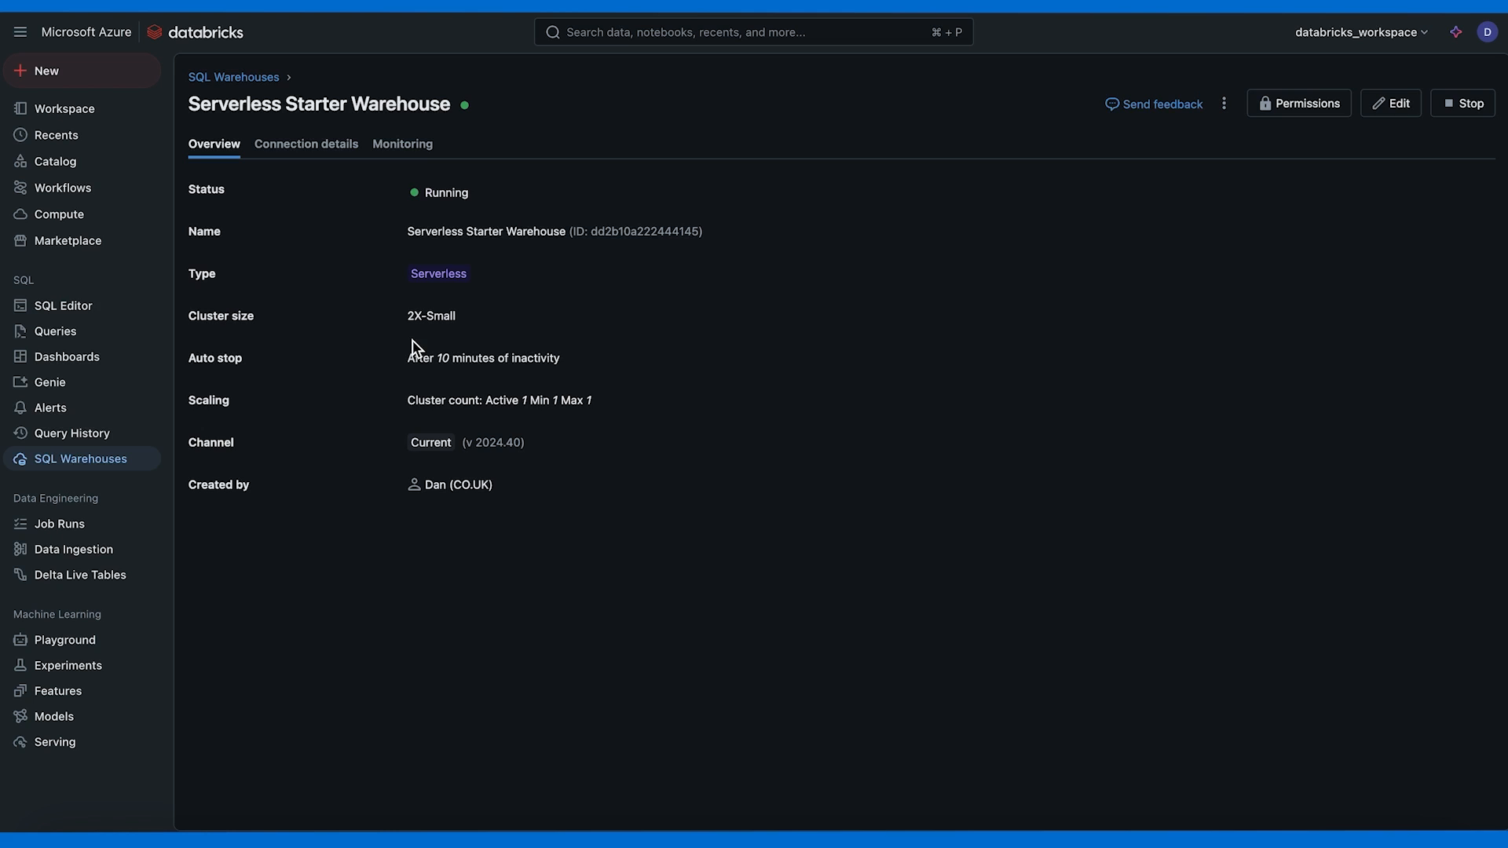
click(65, 306)
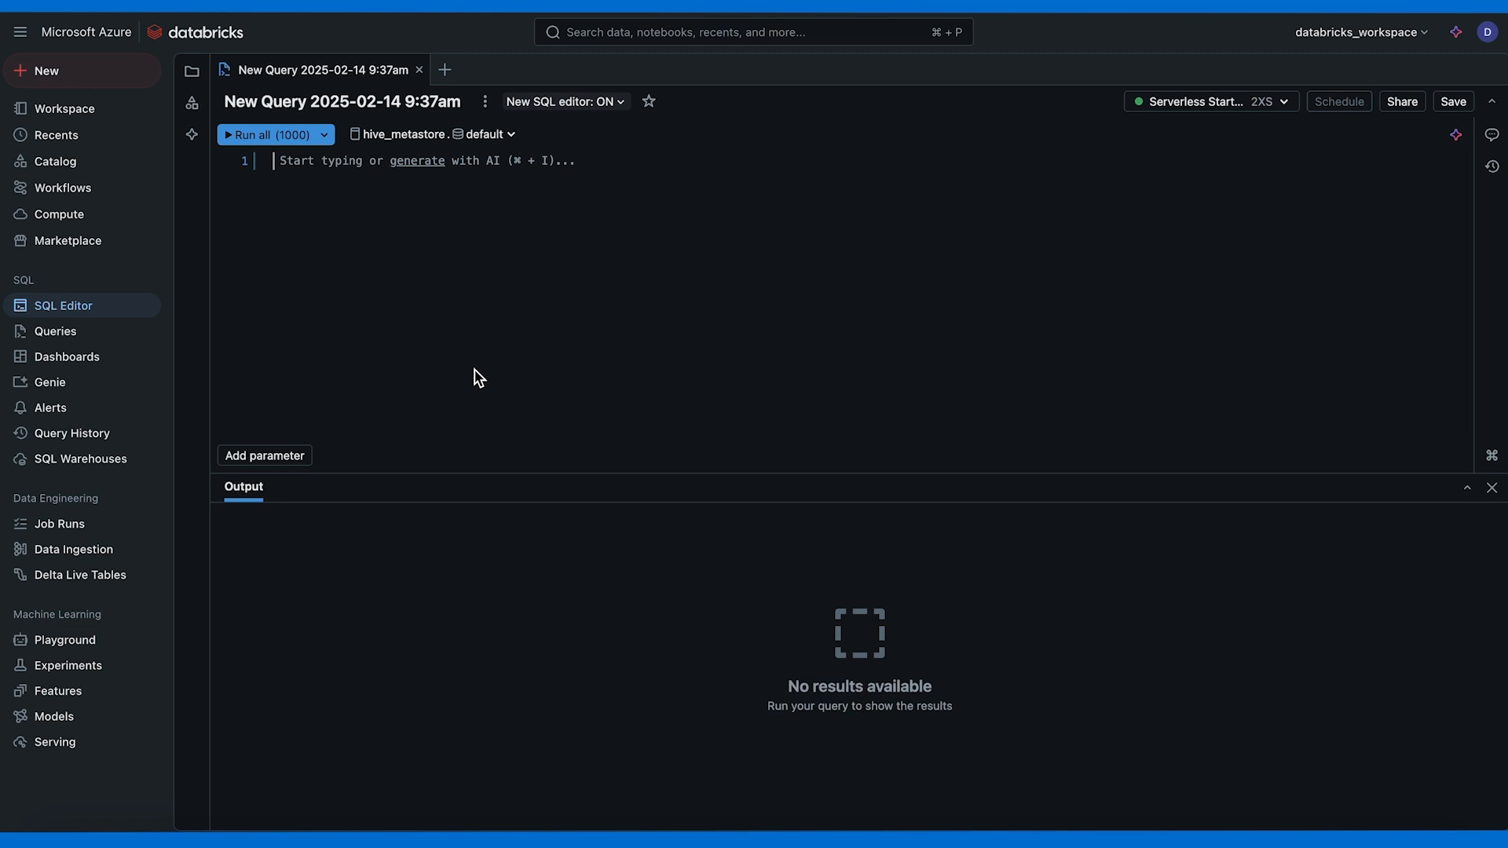
Run CREATE CATALOG property2 to create the new catalog.
text(CREATE CATALOG property2;)
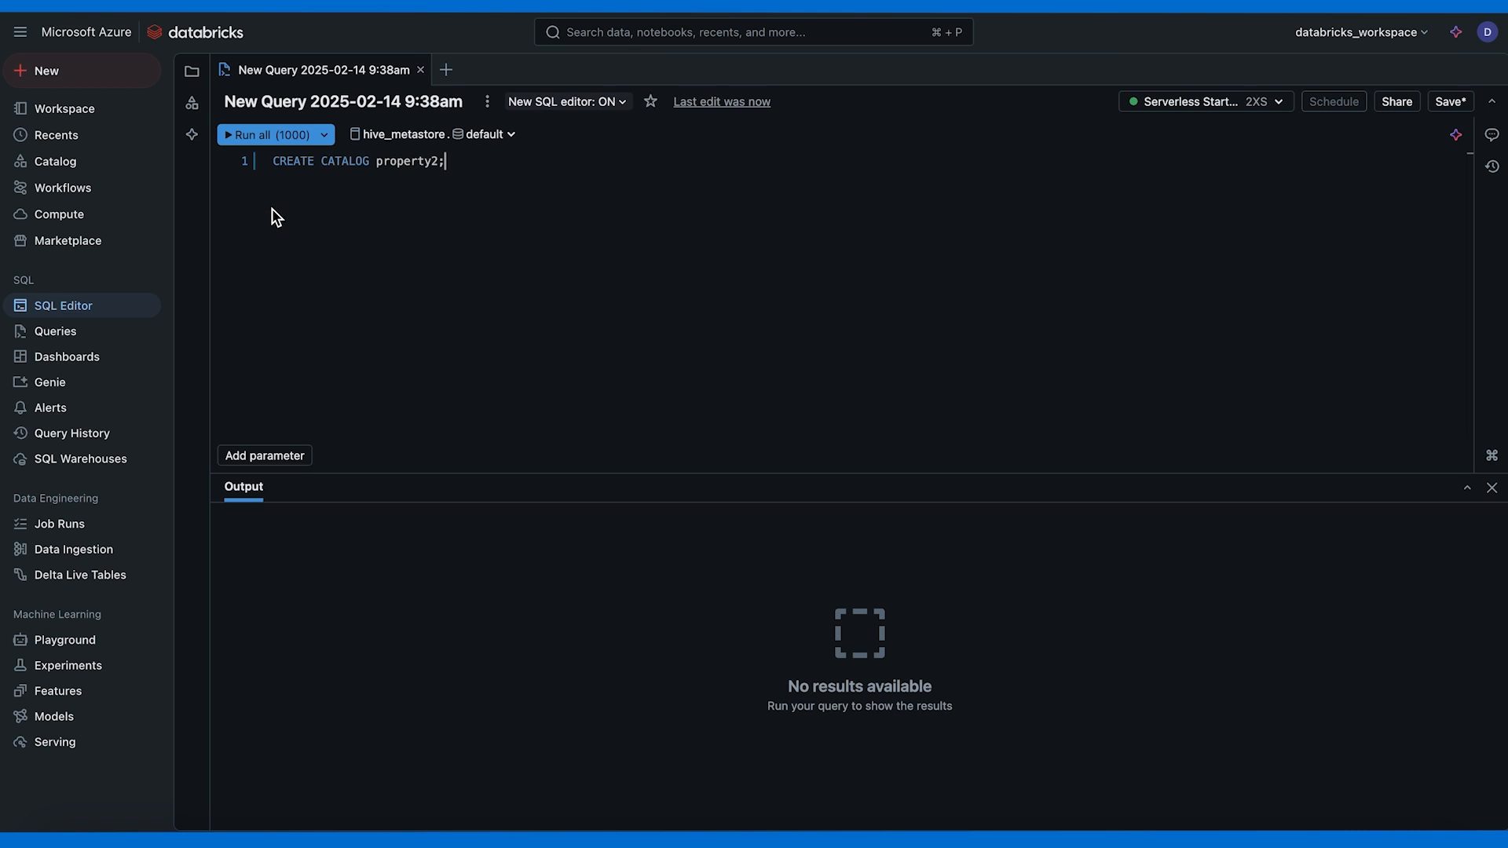
click(261, 135)
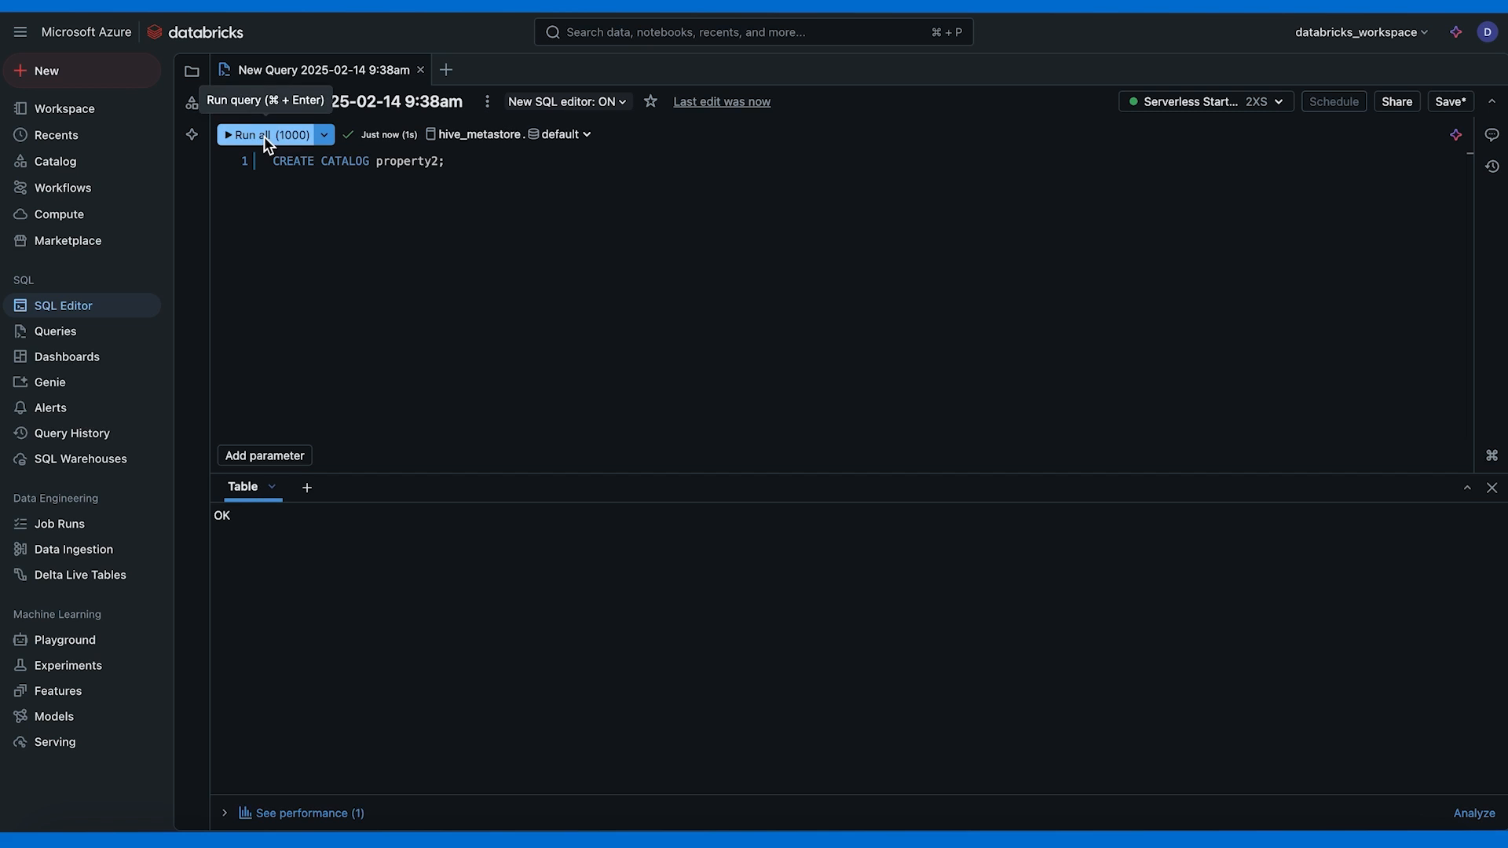
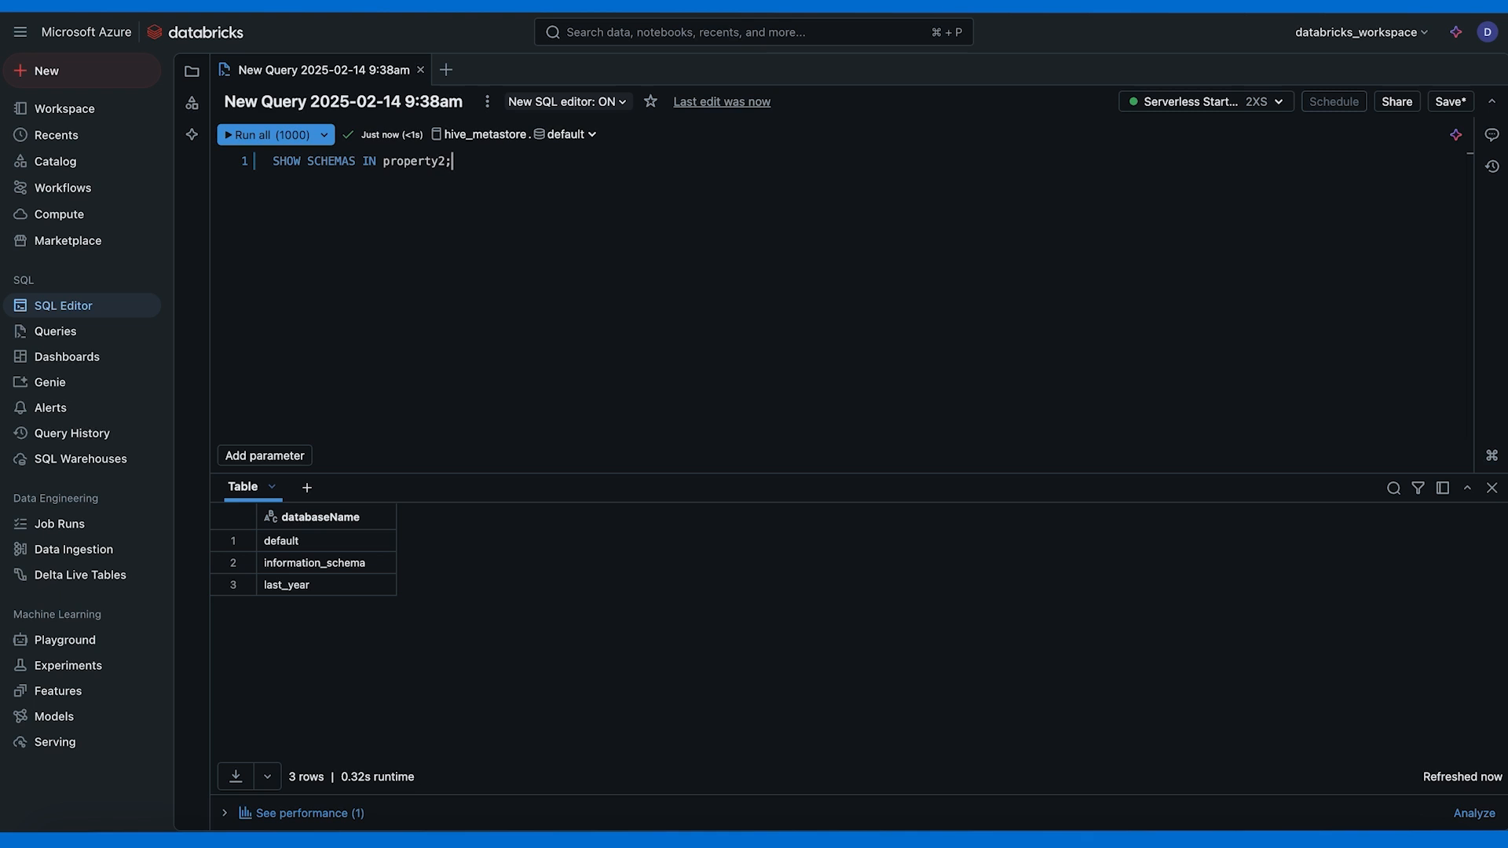
click(270, 135)
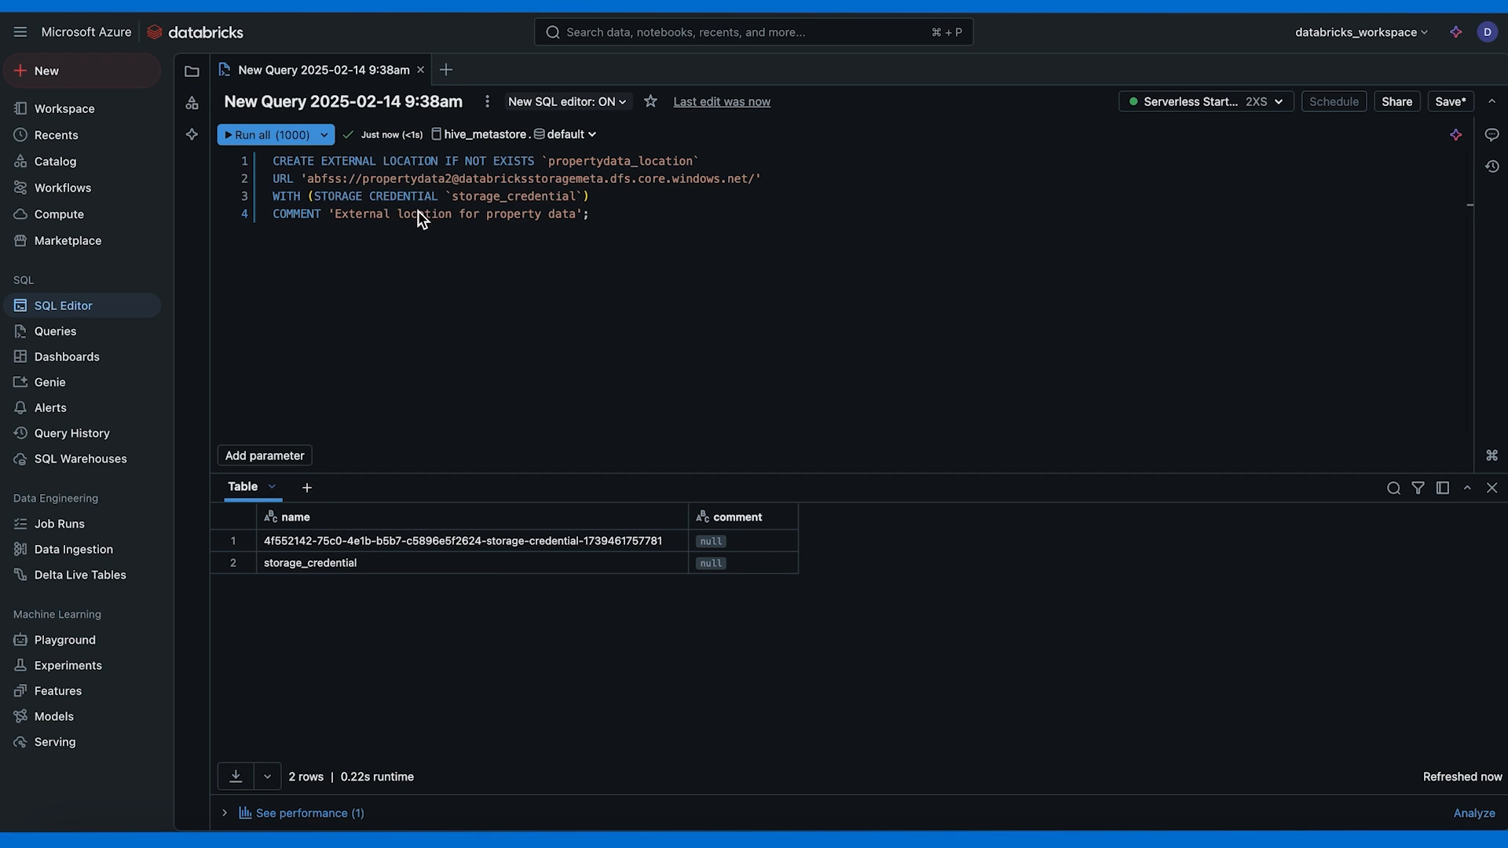
double_click(529, 179)
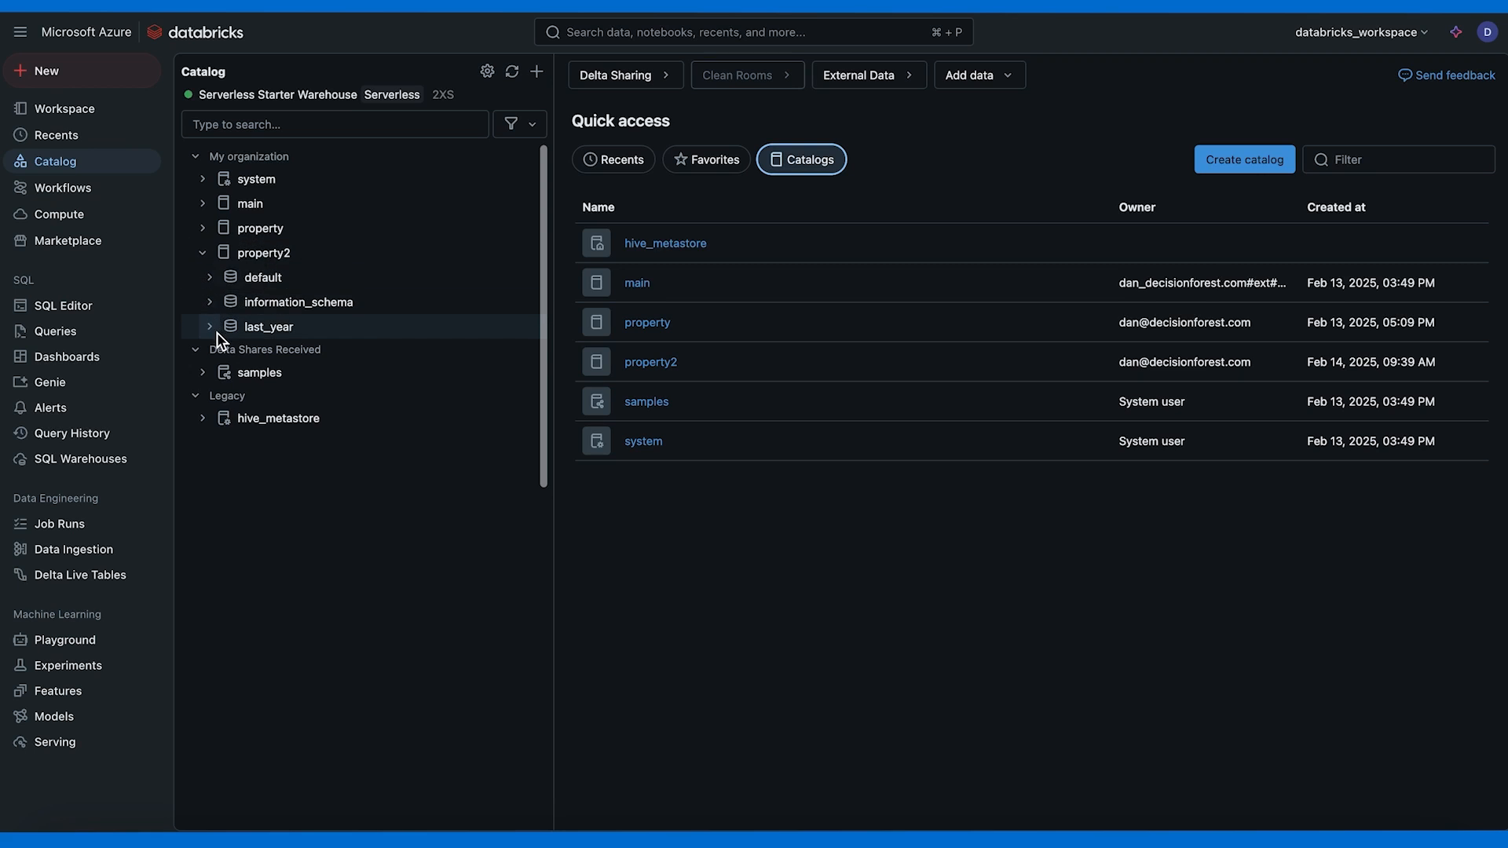
Expand the last_year schema, then view External Locations and the storage Credentials list.
click(209, 327)
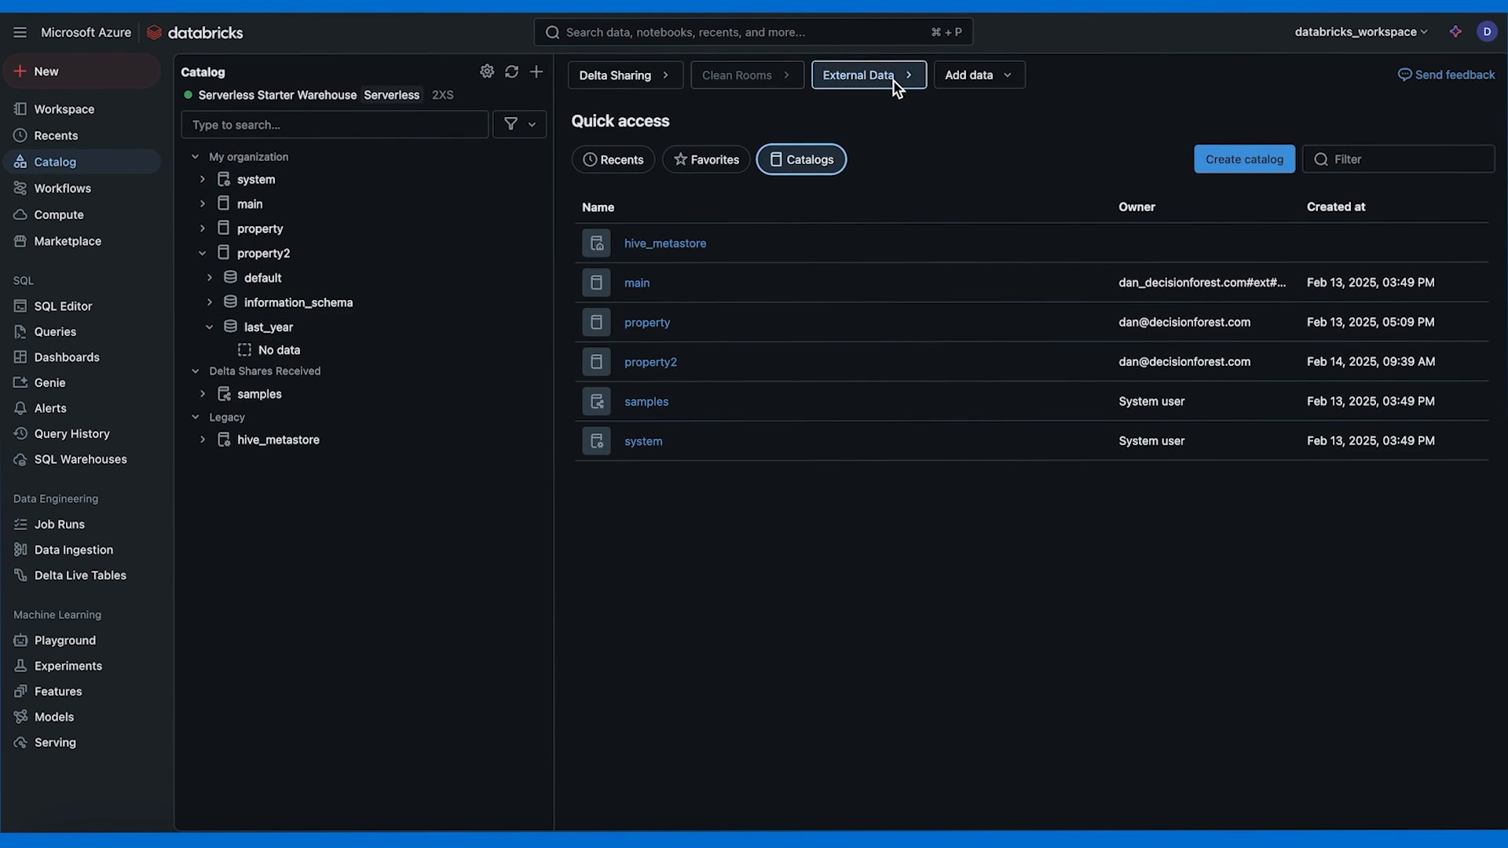
click(862, 75)
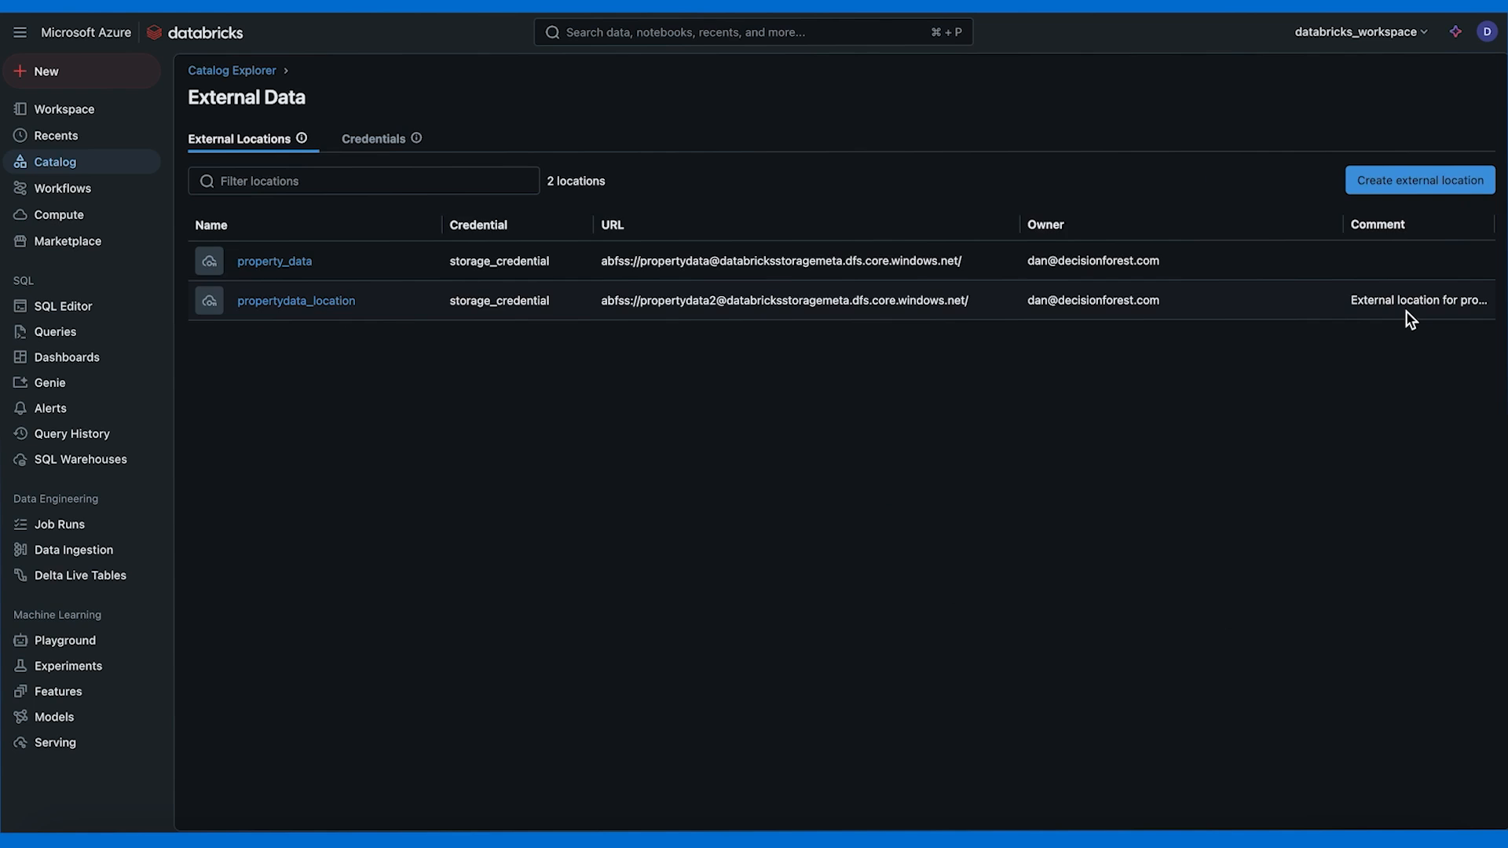
click(374, 139)
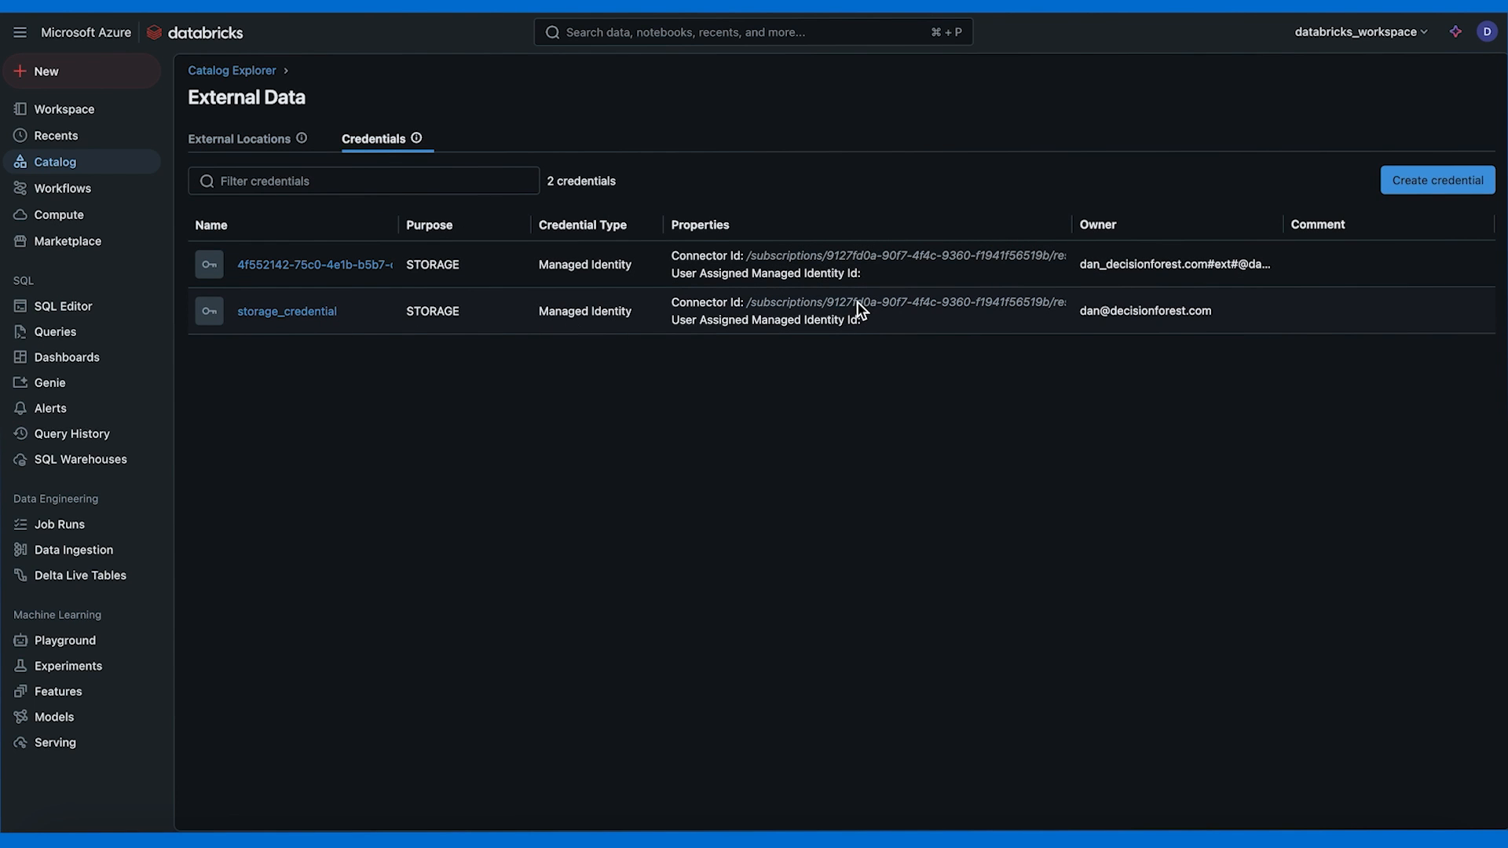
mouse_move(991, 303)
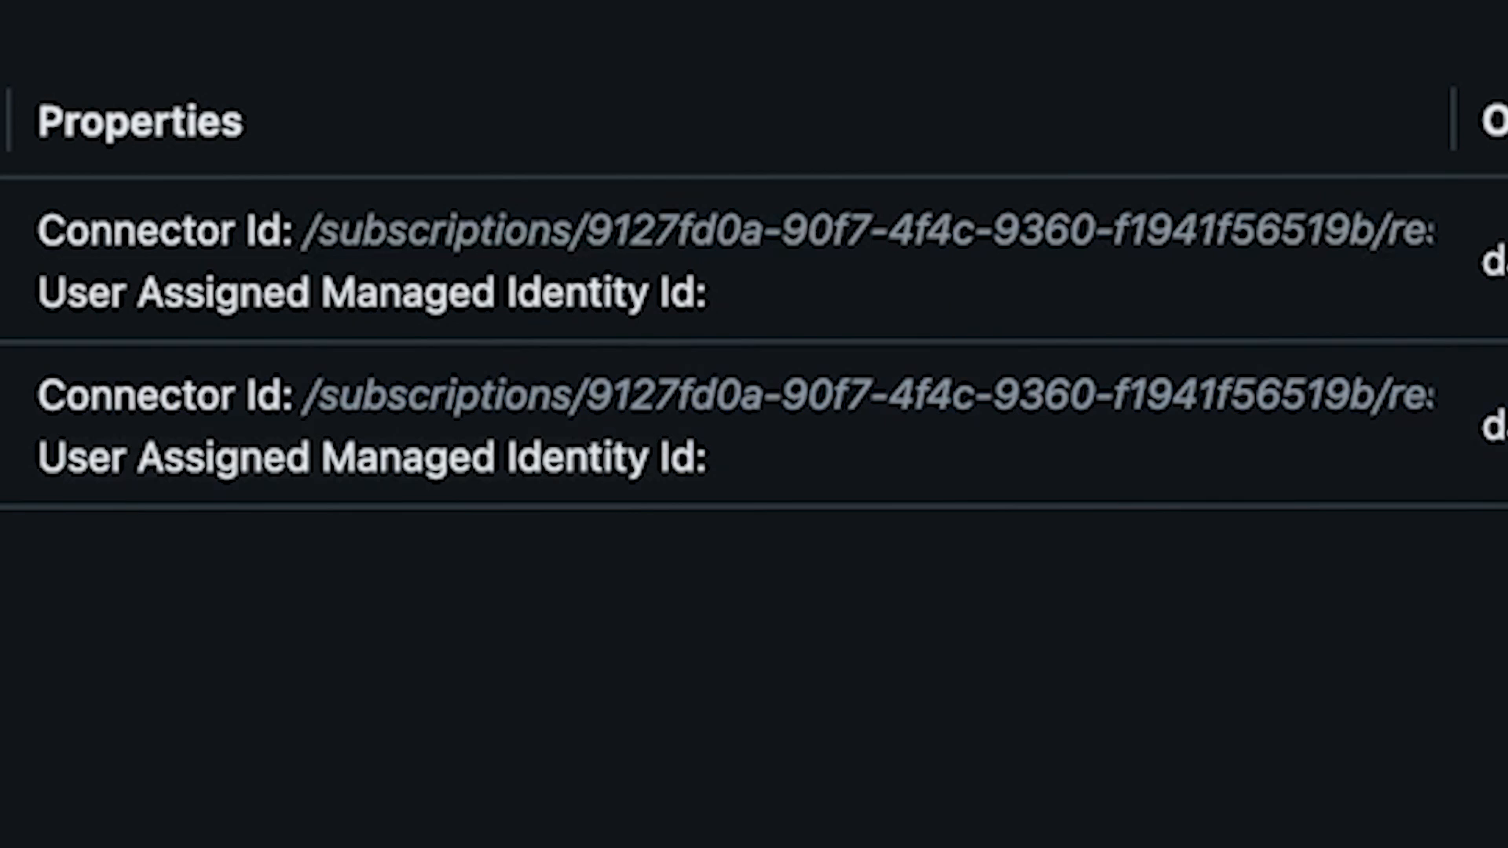
Search the Azure portal for 'CONN' and go to the unity-catalog-access-connector resource.
text(CONNEC)
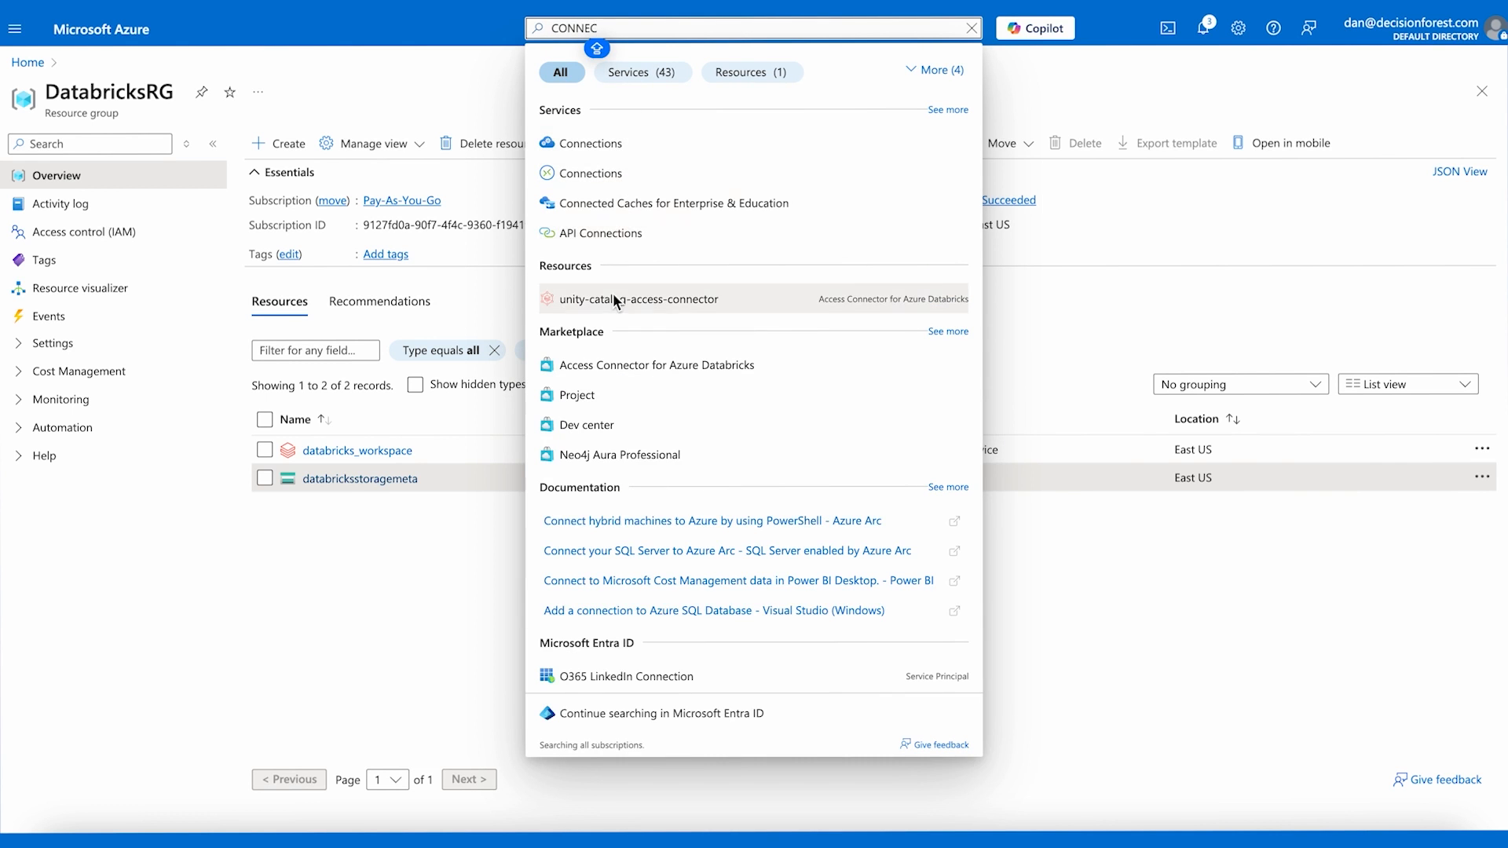
click(640, 299)
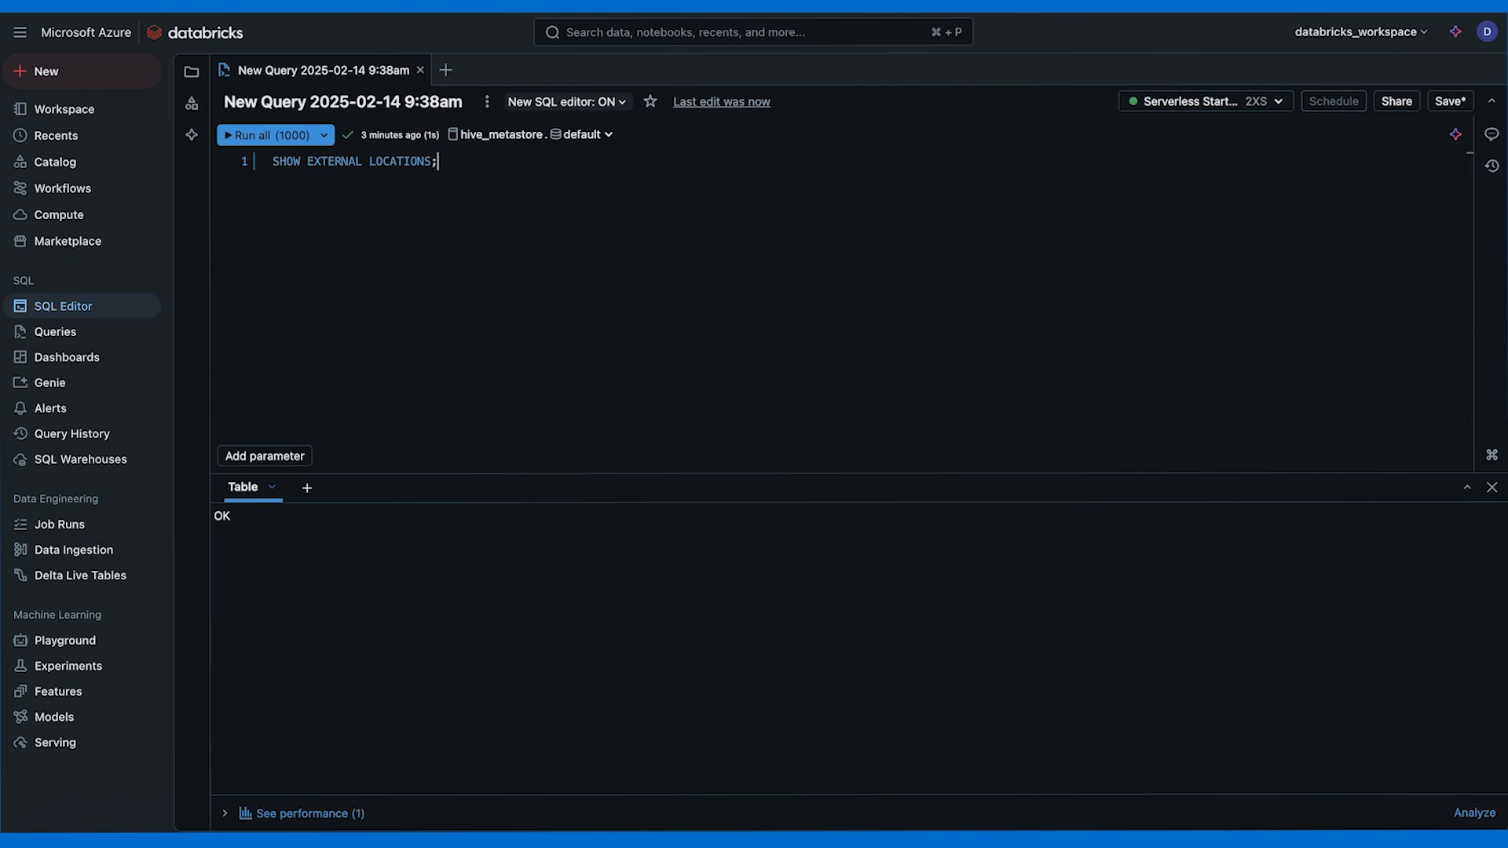
List the external locations, then create external volume property2.last_year.last_year_volume on the abfss location.
click(270, 135)
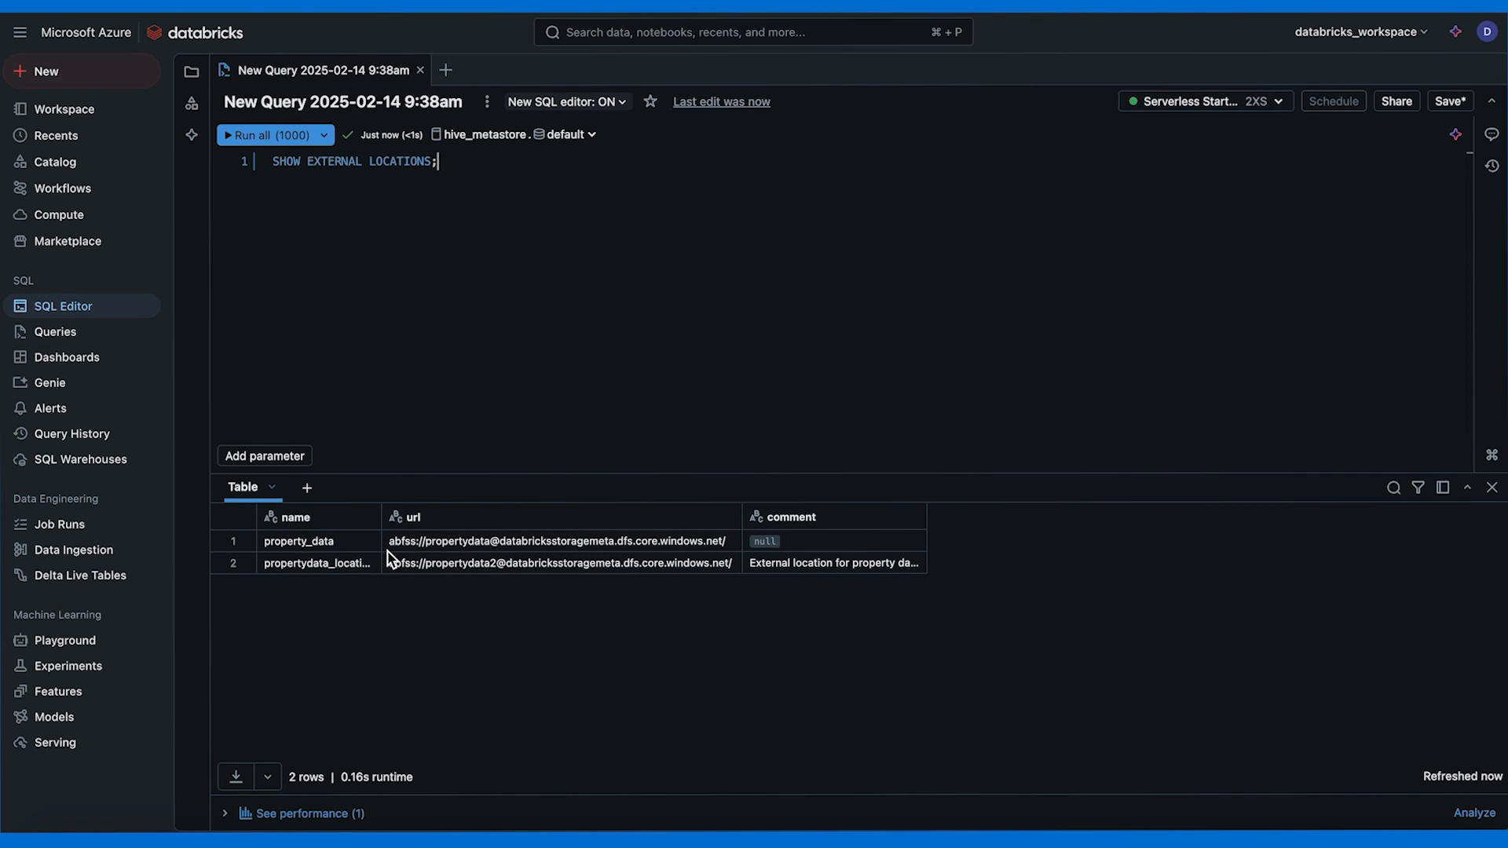
mouse_move(792, 572)
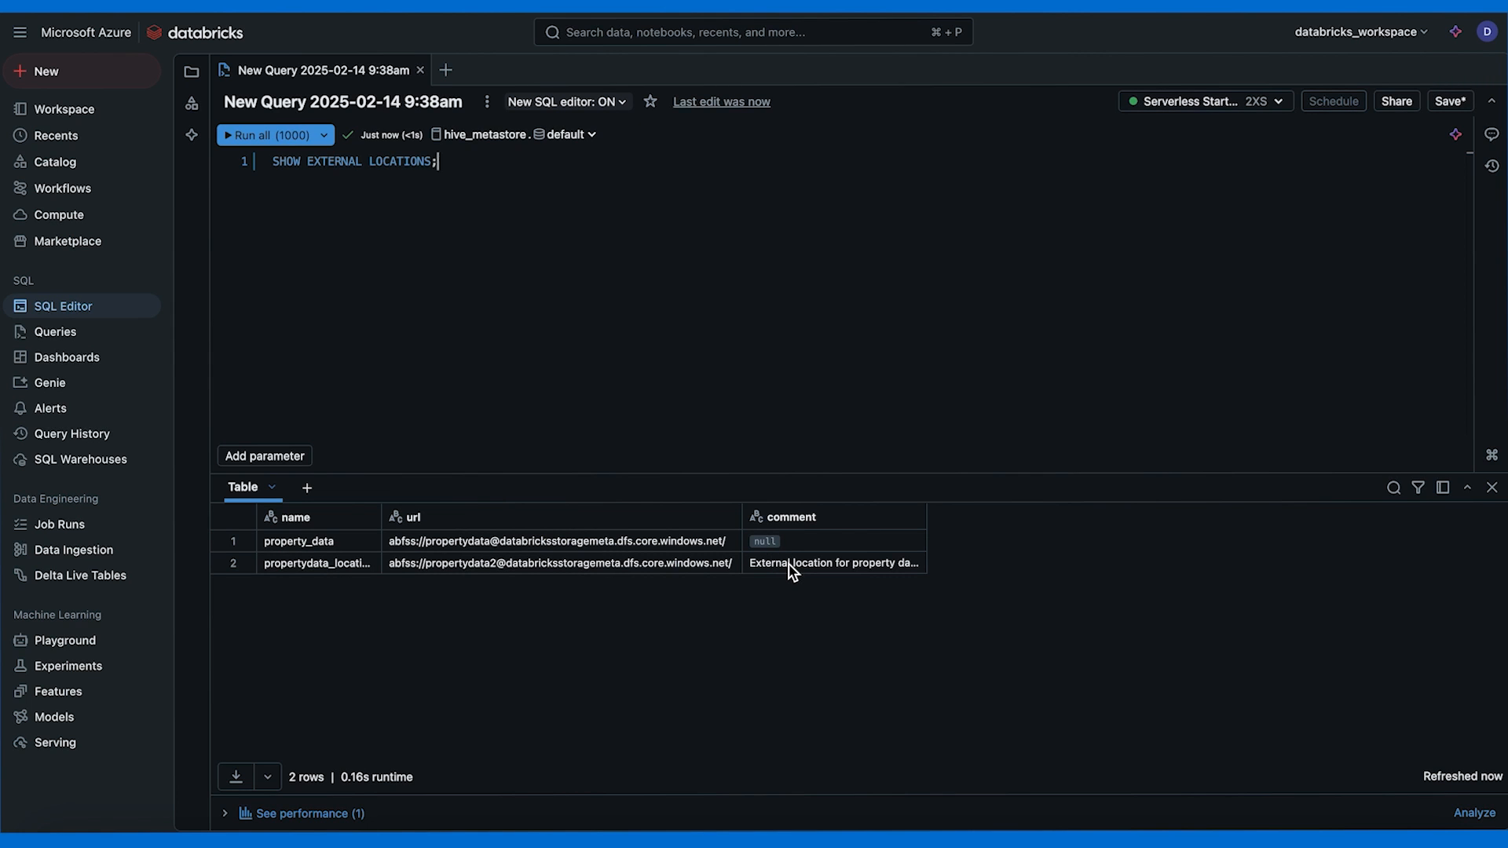
click(56, 161)
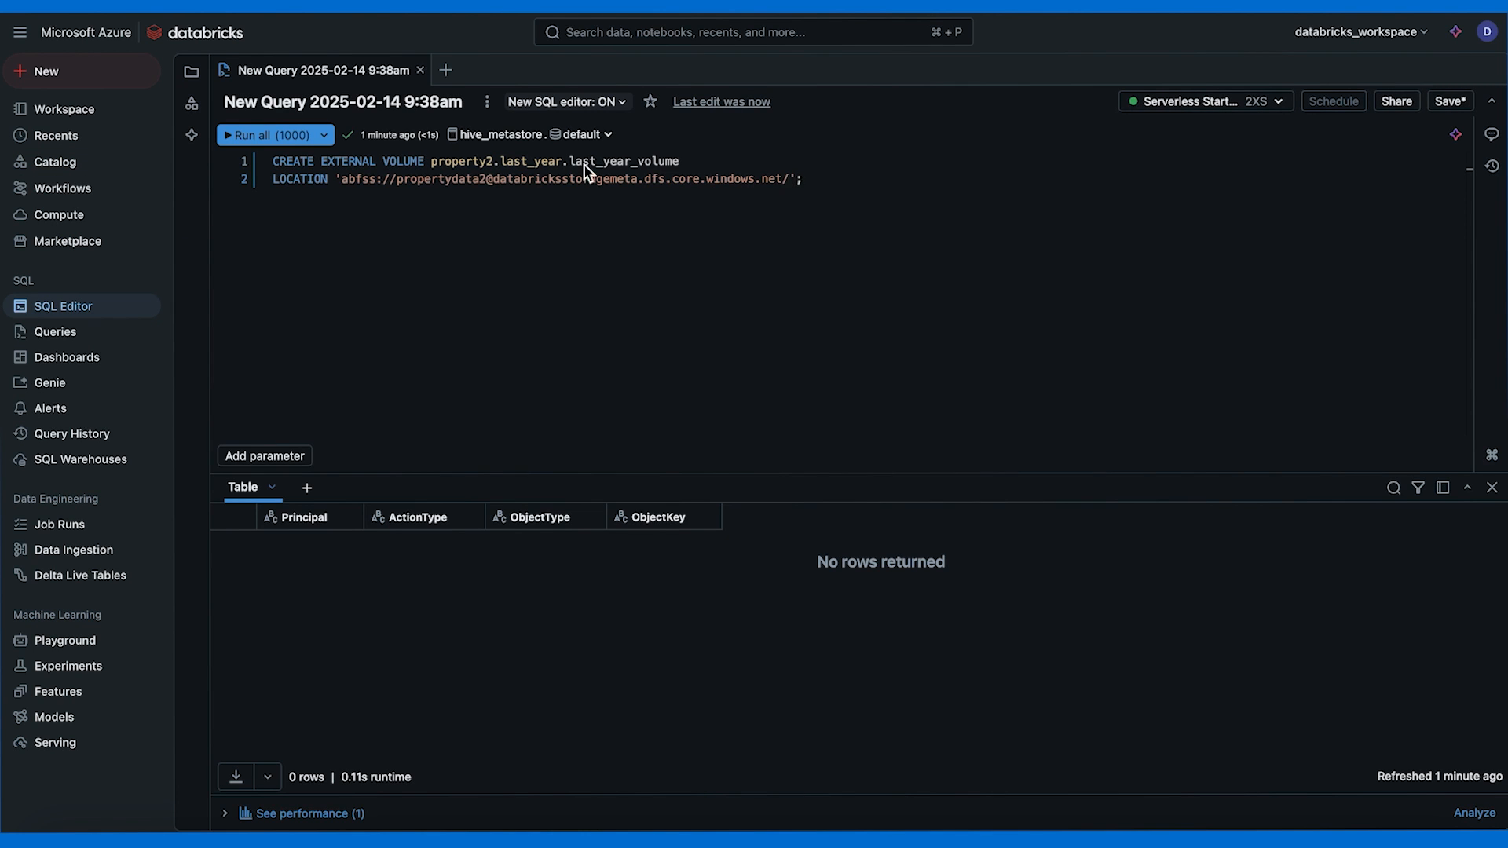
click(268, 135)
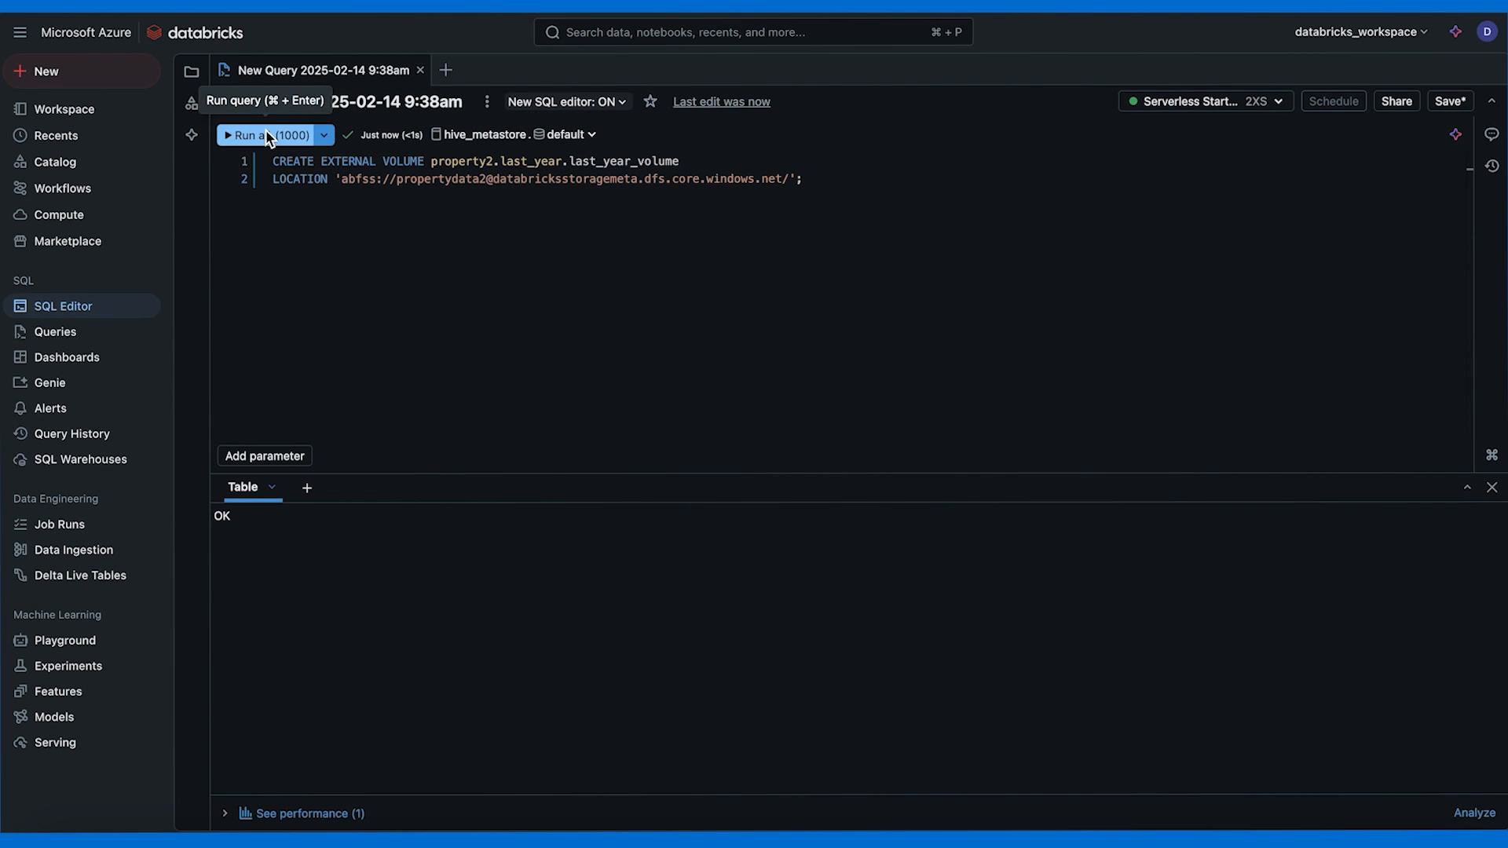
Refresh the Catalog and browse to last_year_volume to confirm pp-2024.csv is there.
click(57, 162)
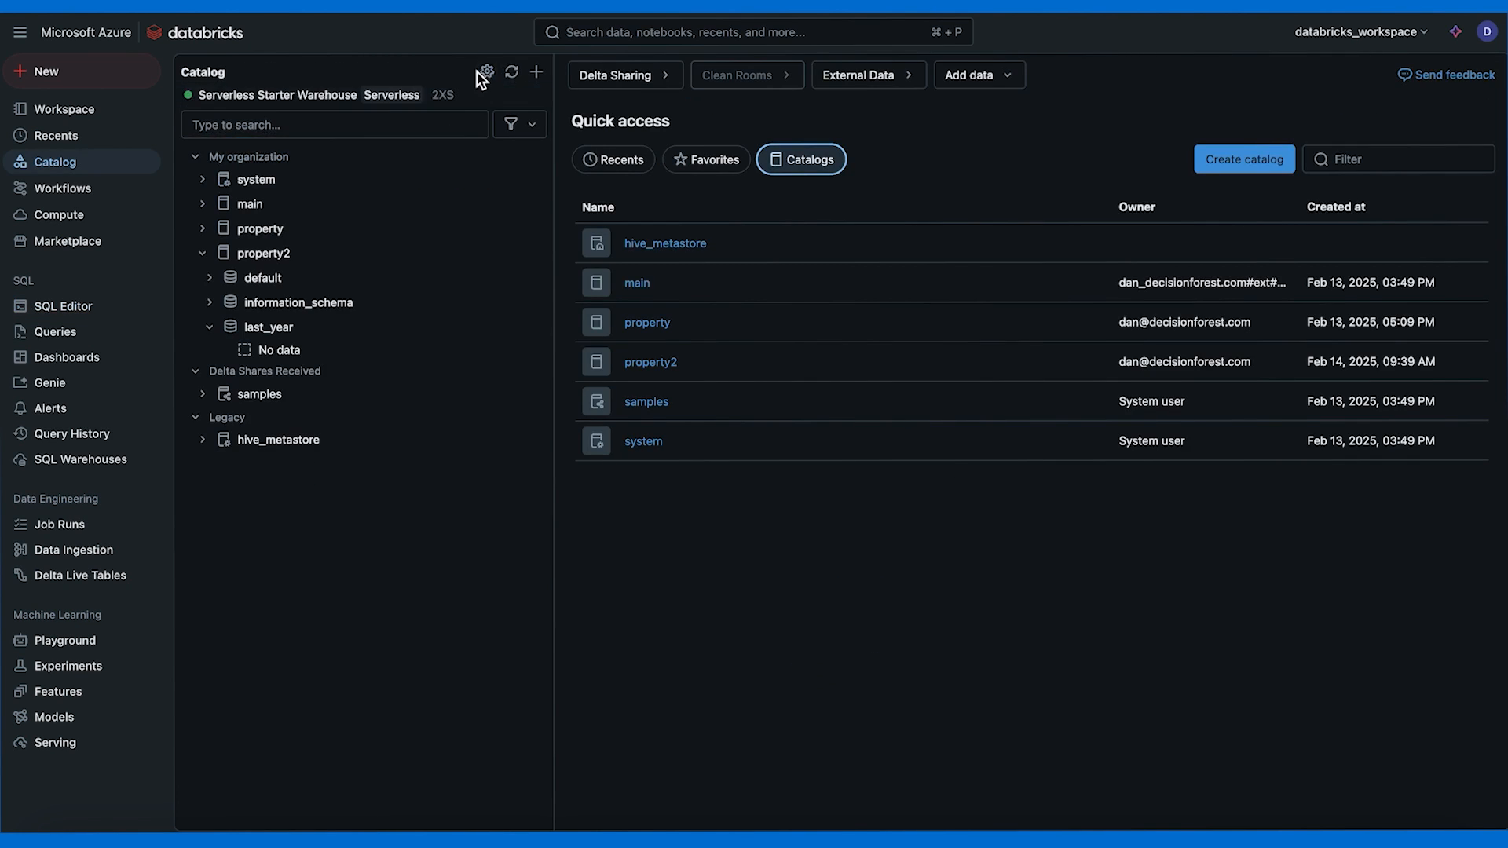
click(203, 252)
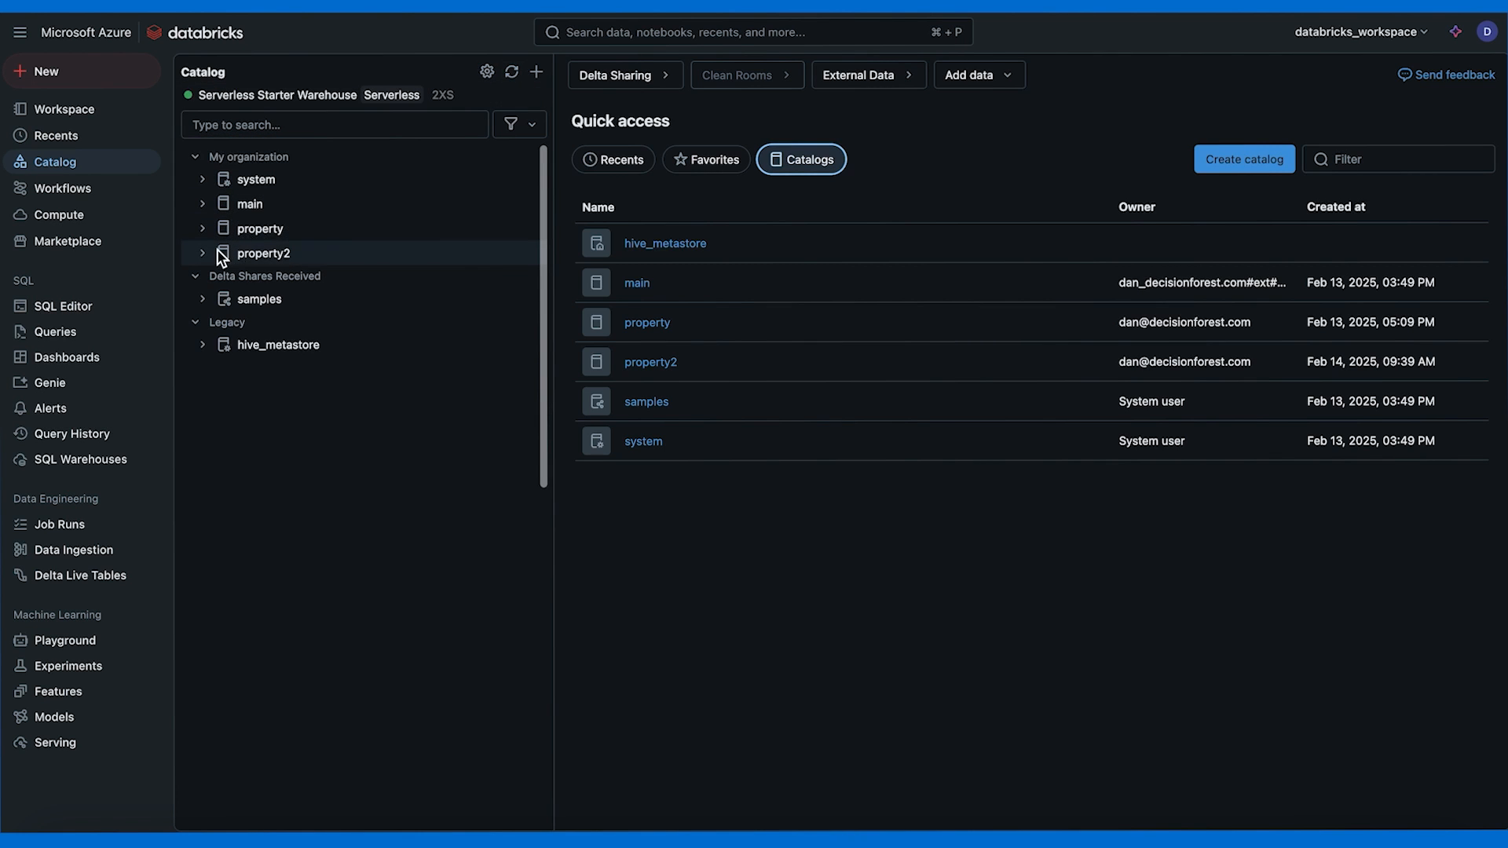
click(263, 253)
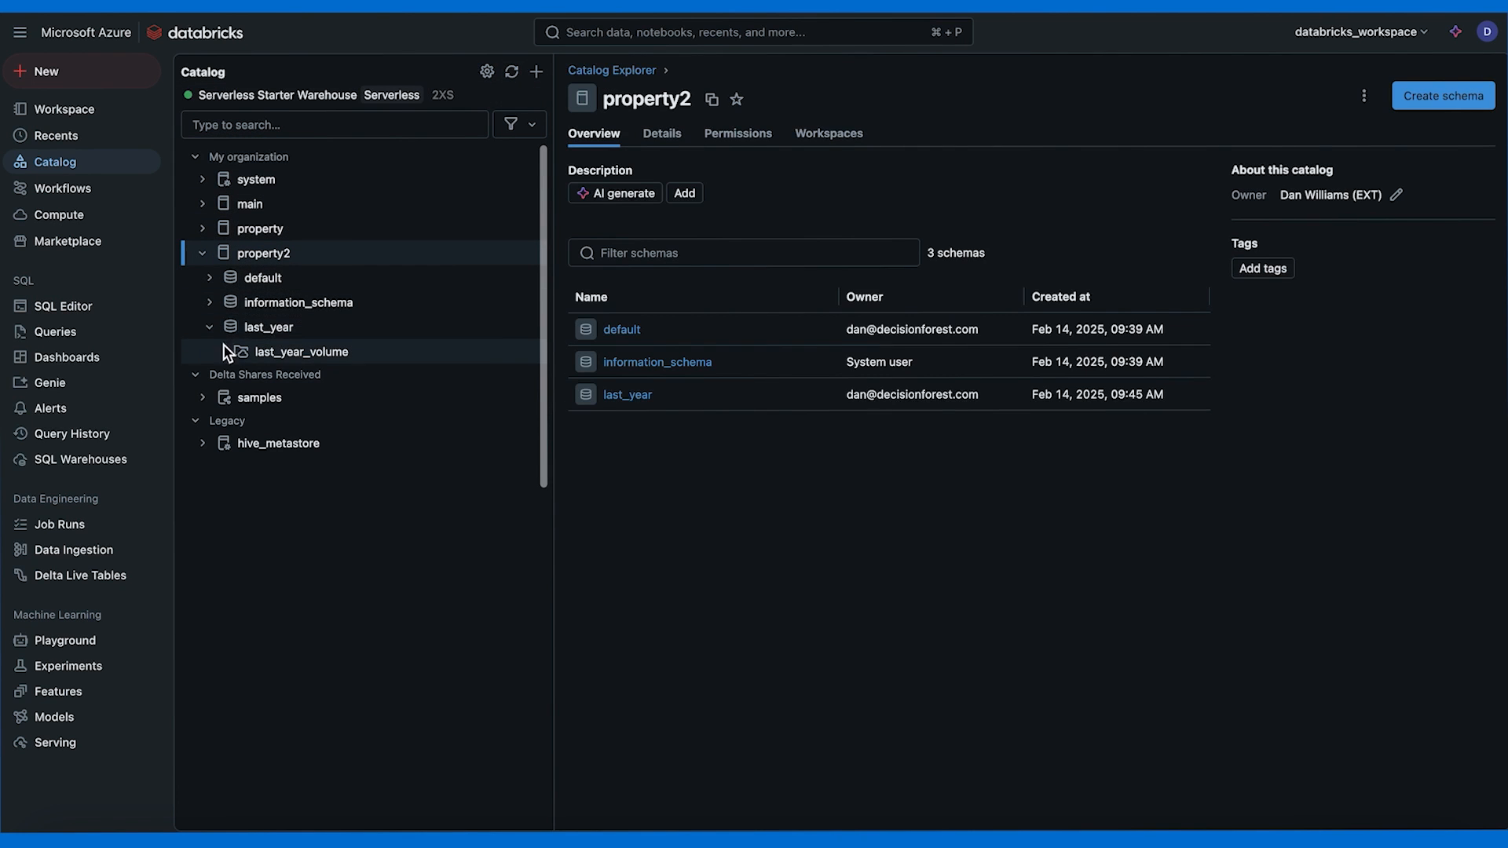
click(301, 350)
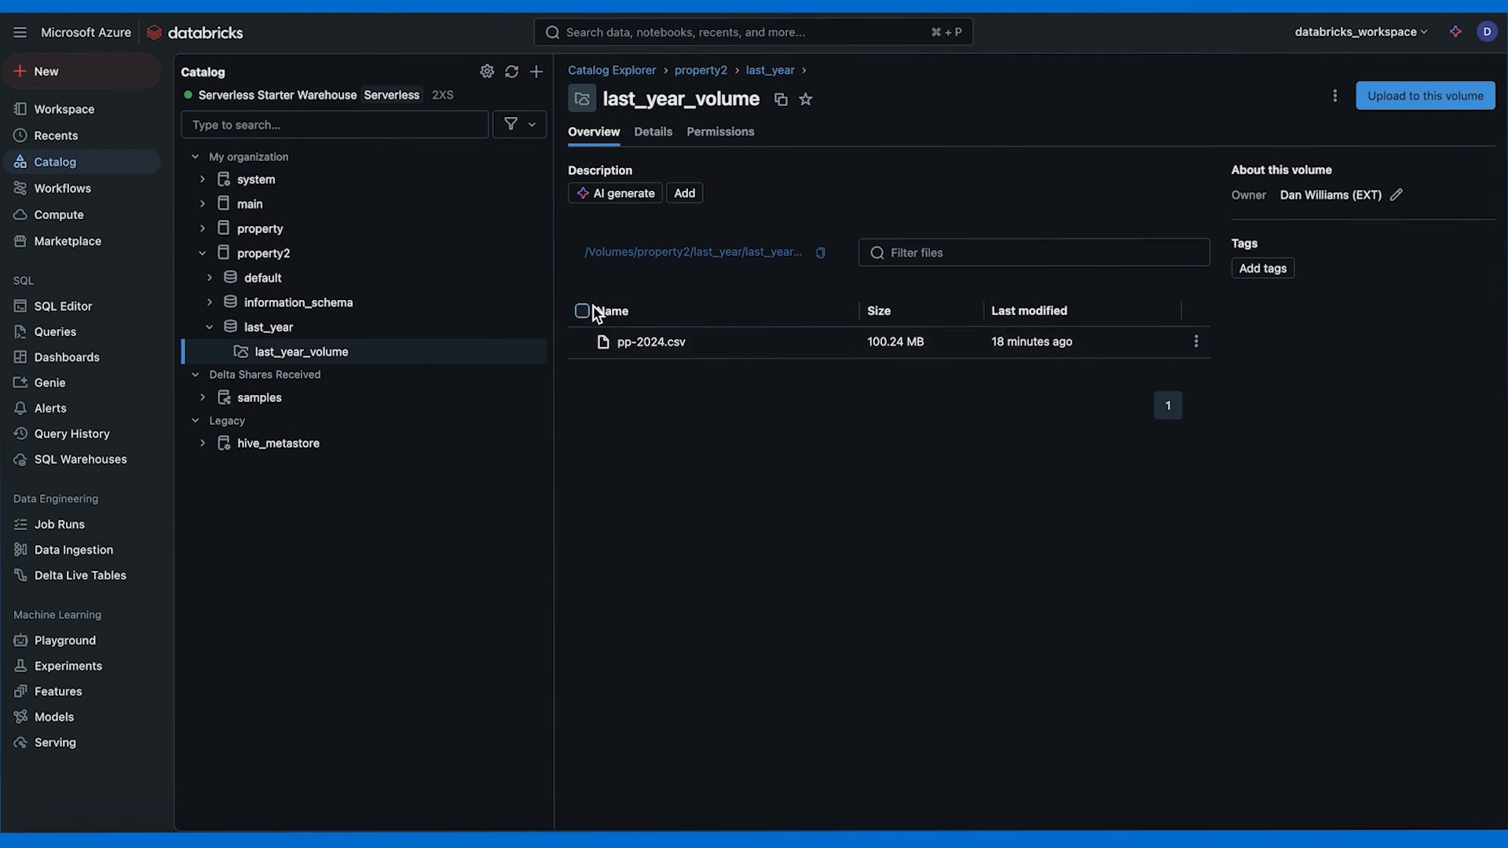
mouse_move(711, 397)
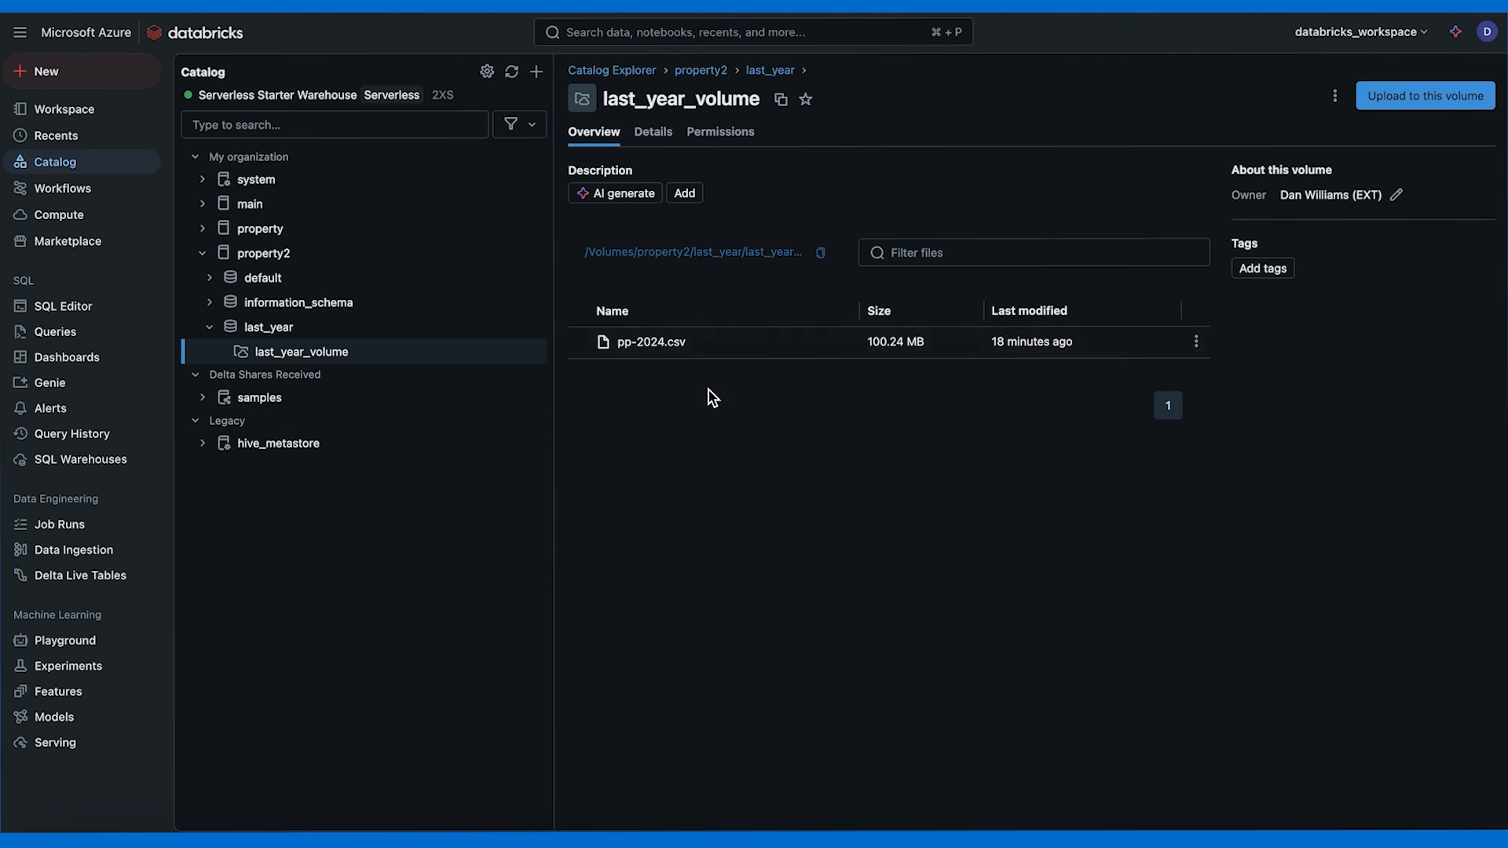
mouse_move(678, 418)
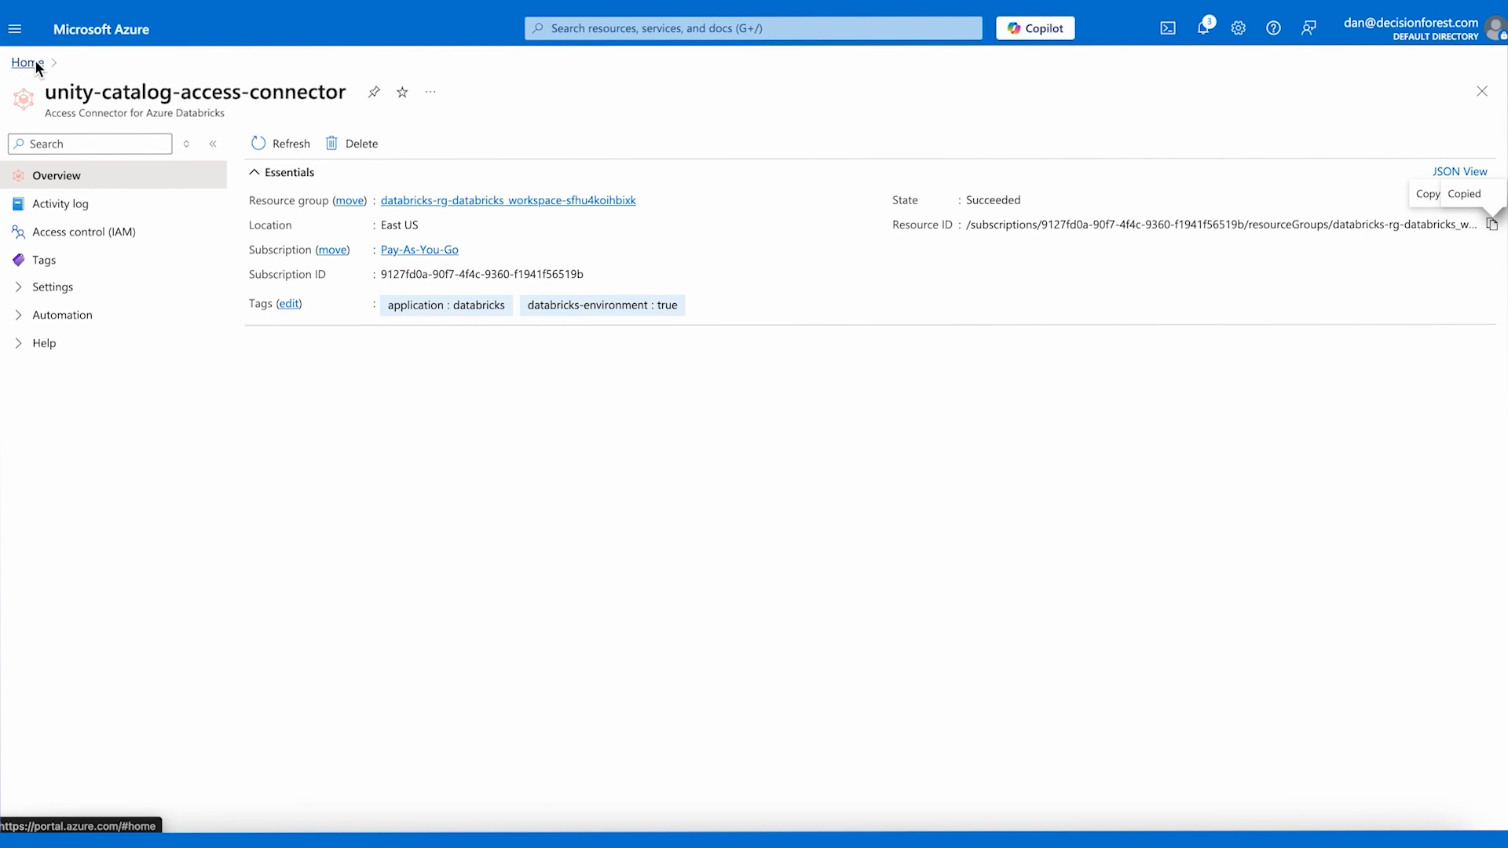
In the databricksstoragemeta storage account's Access control (IAM), start a Storage Blob Data Owner role assignment.
click(26, 63)
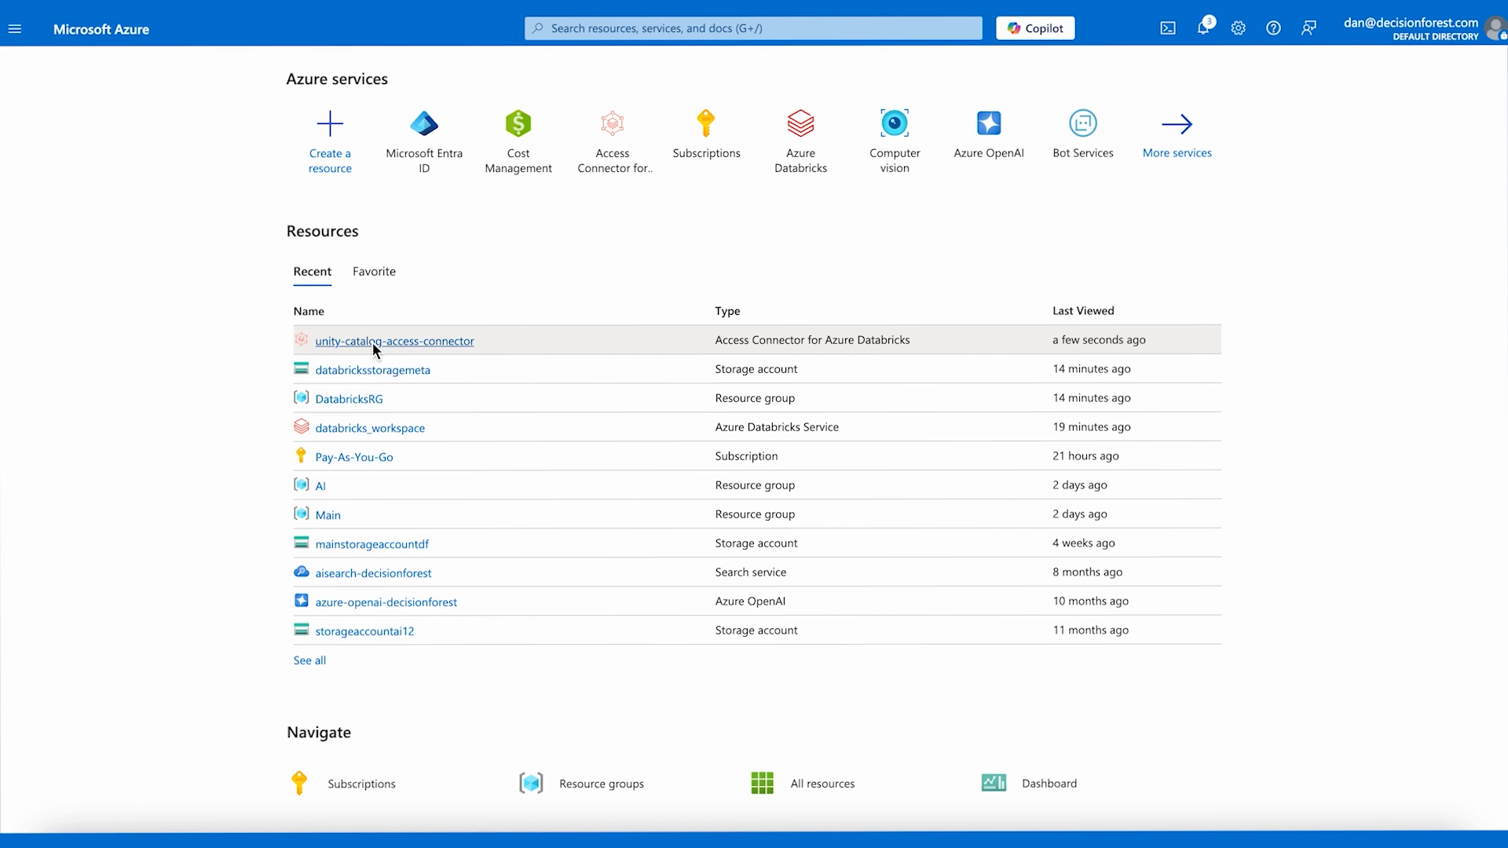
click(373, 369)
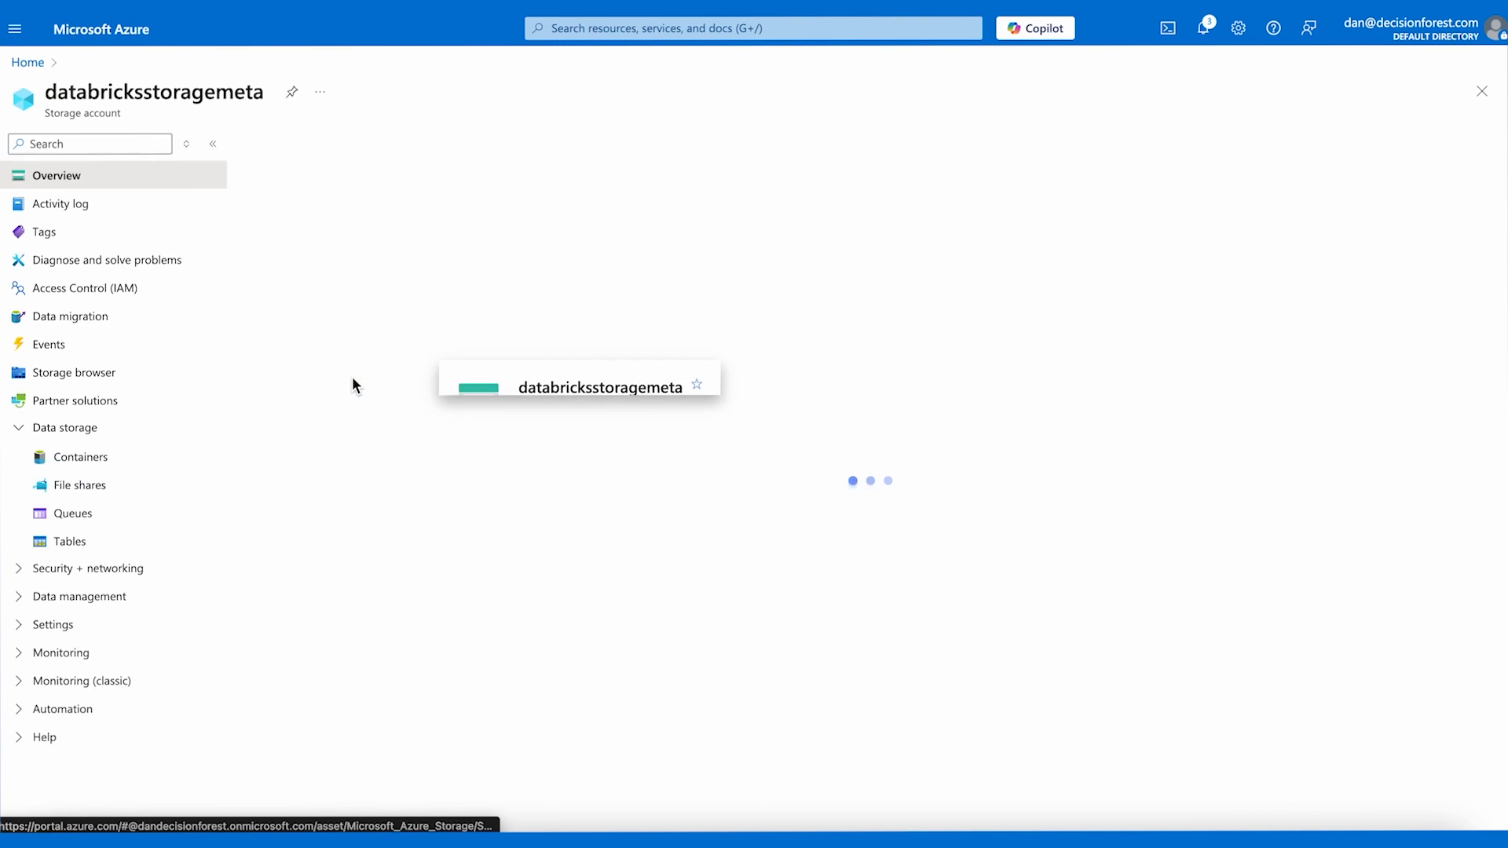
click(85, 288)
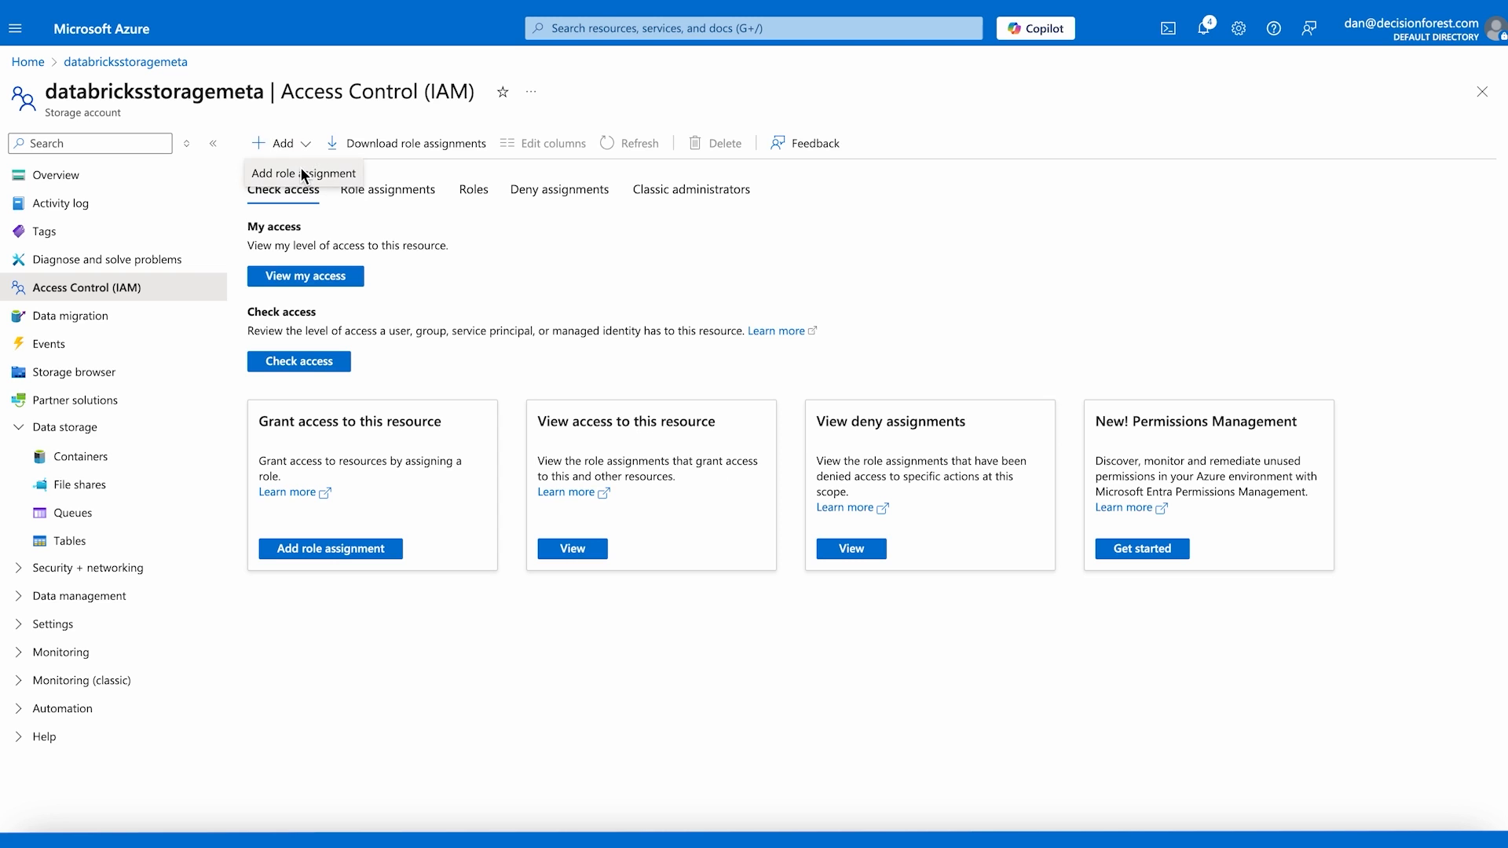
click(303, 173)
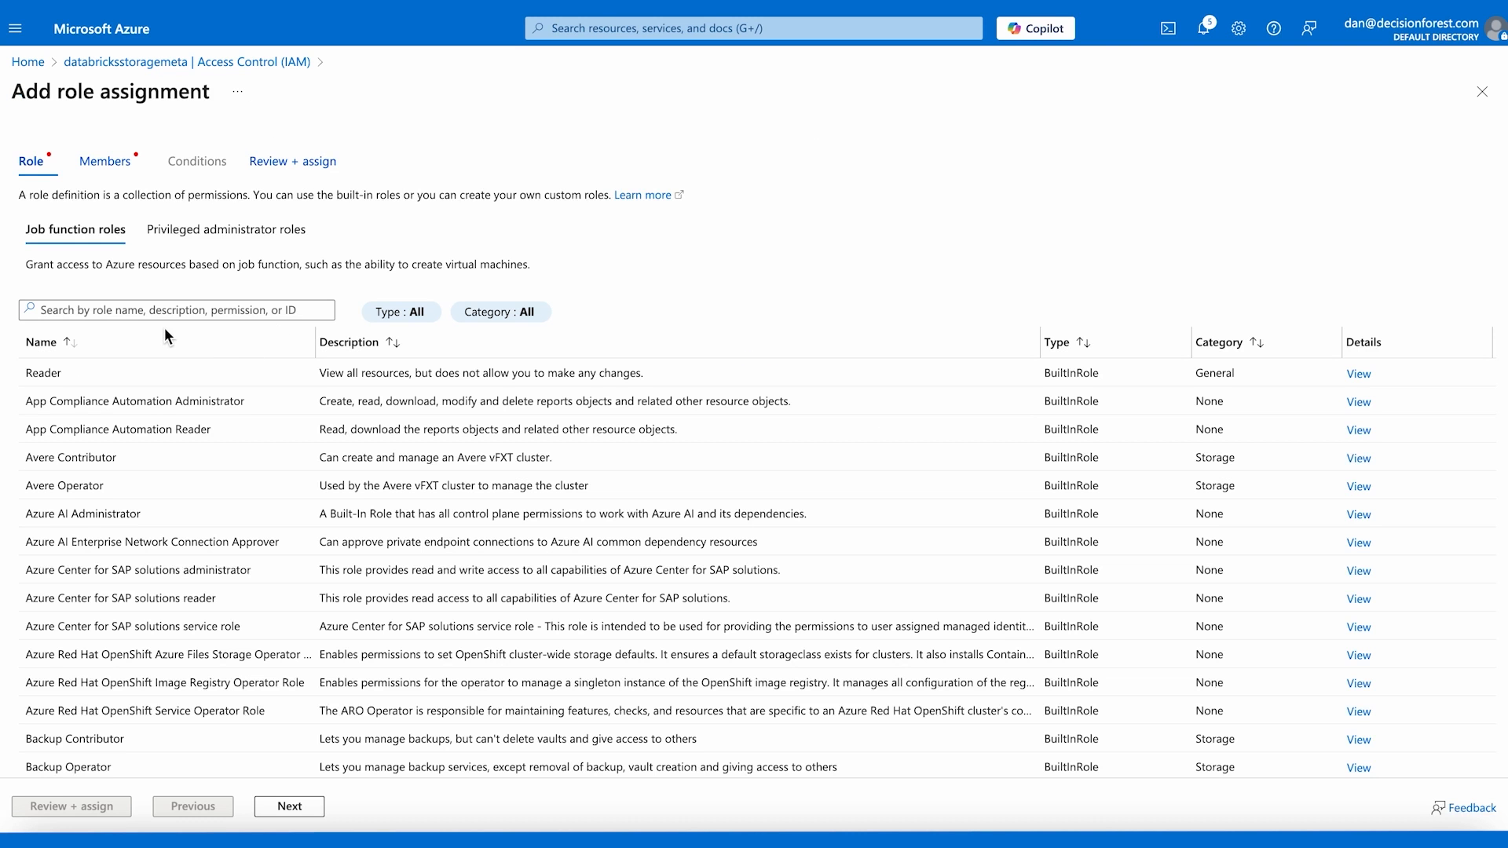
text(storage owne)
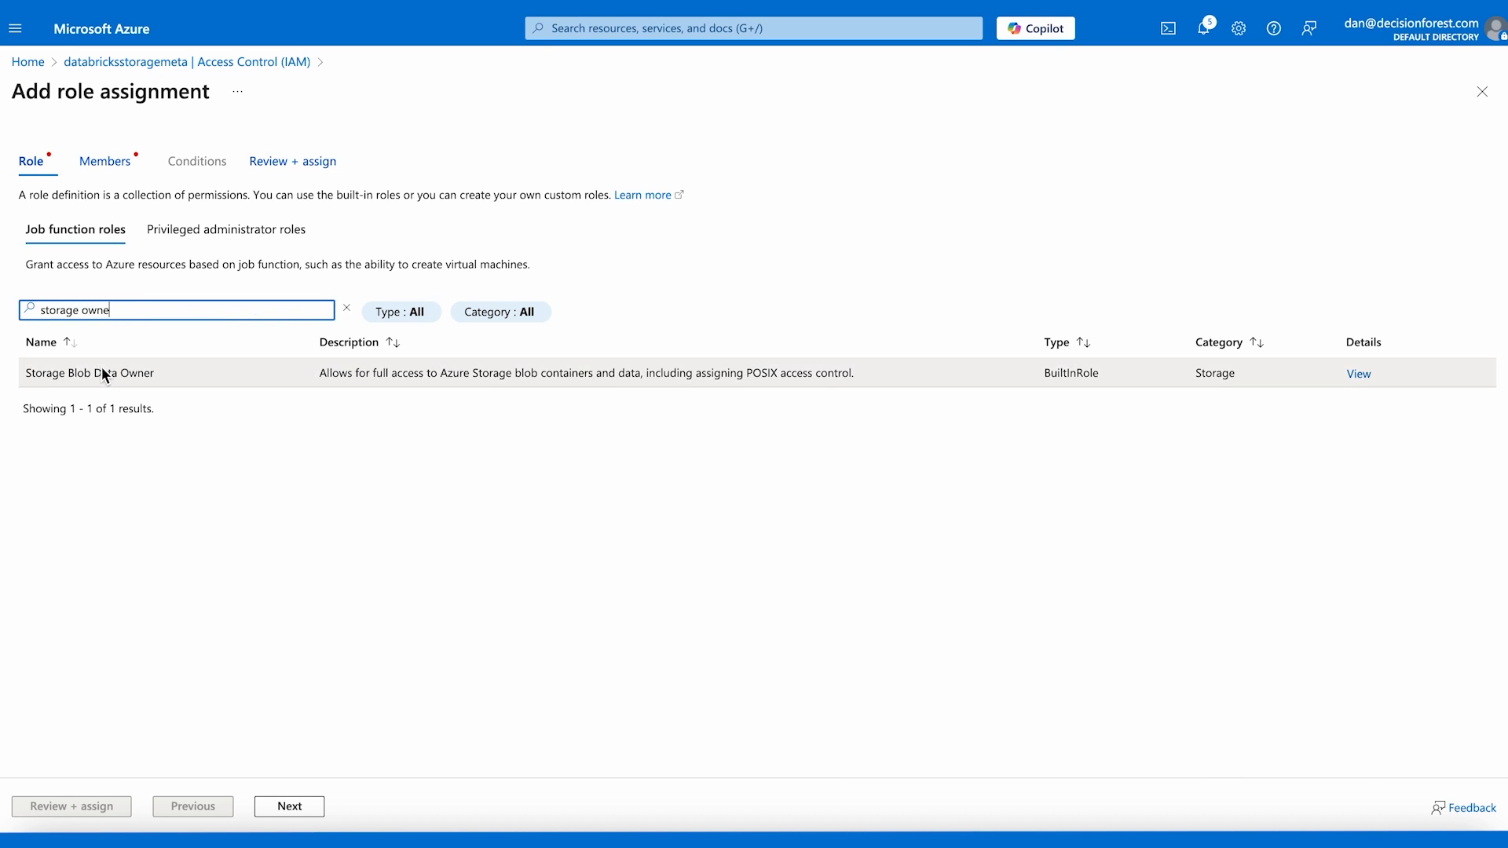
click(289, 806)
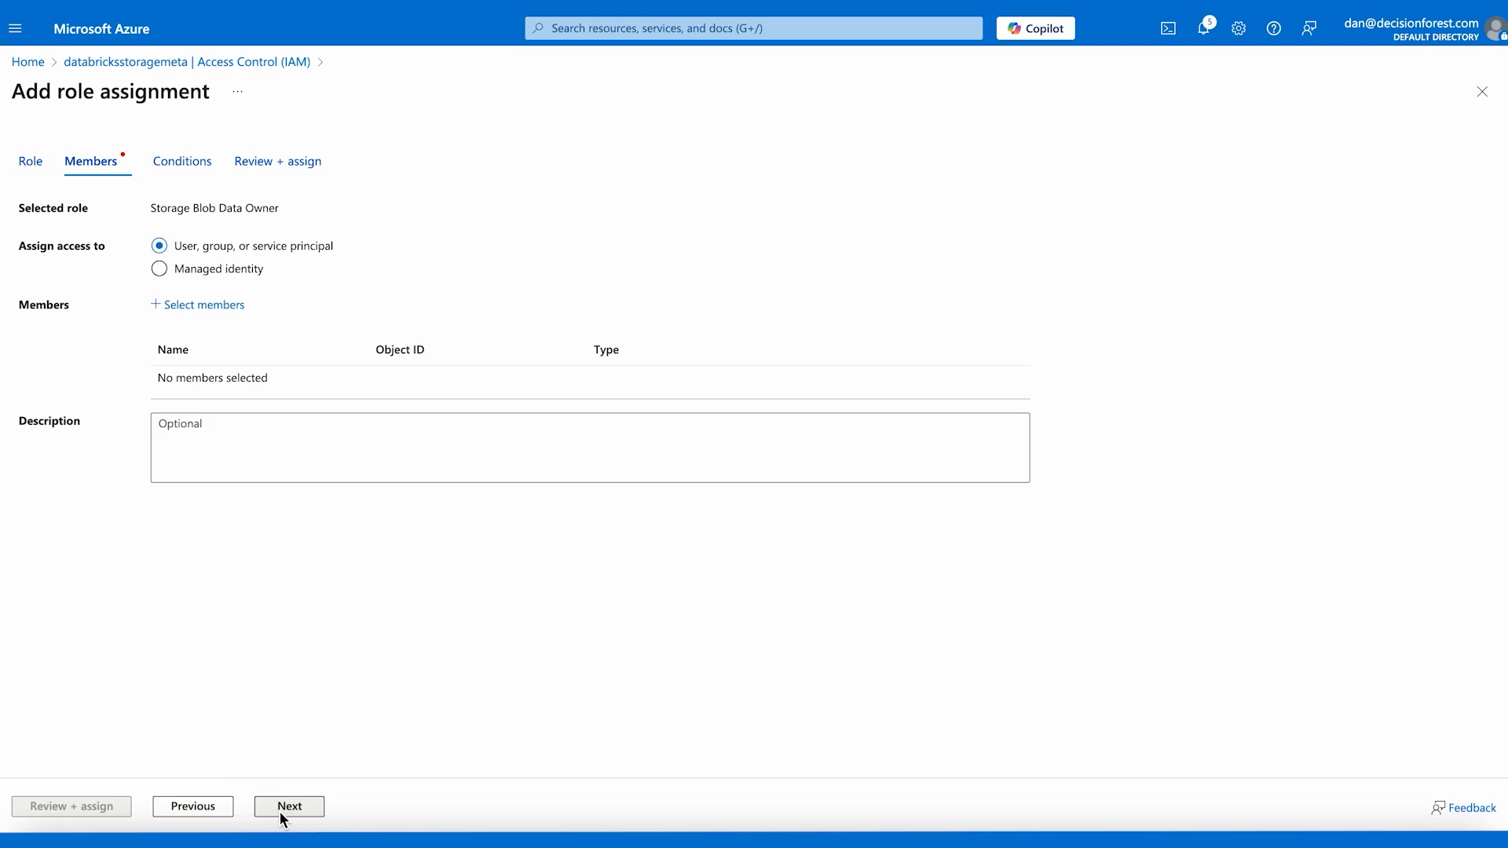
Assign the role to the unity-catalog-access-connector managed identity and review + assign.
click(159, 268)
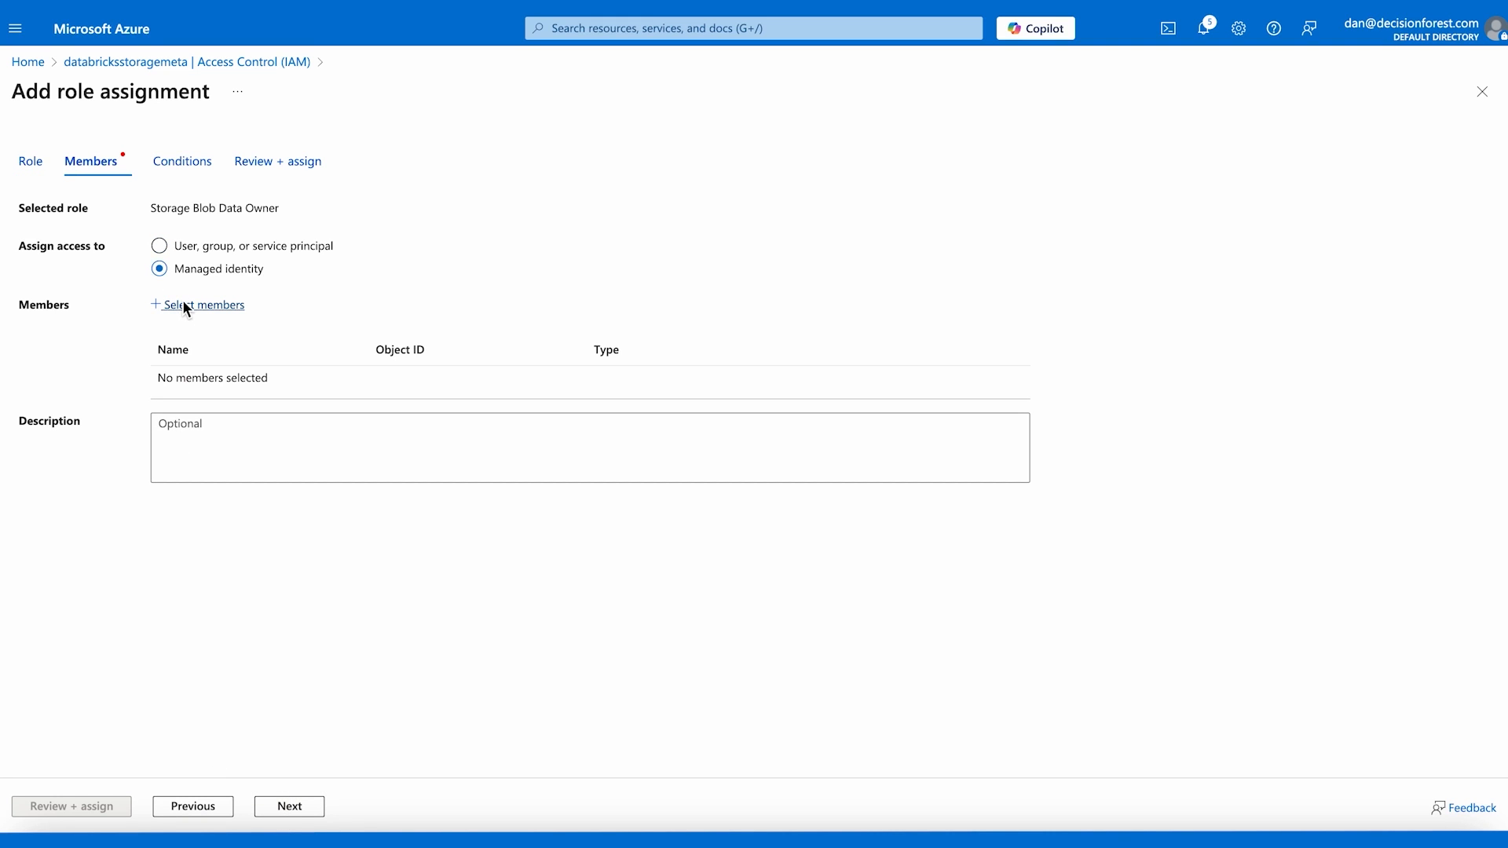
click(204, 305)
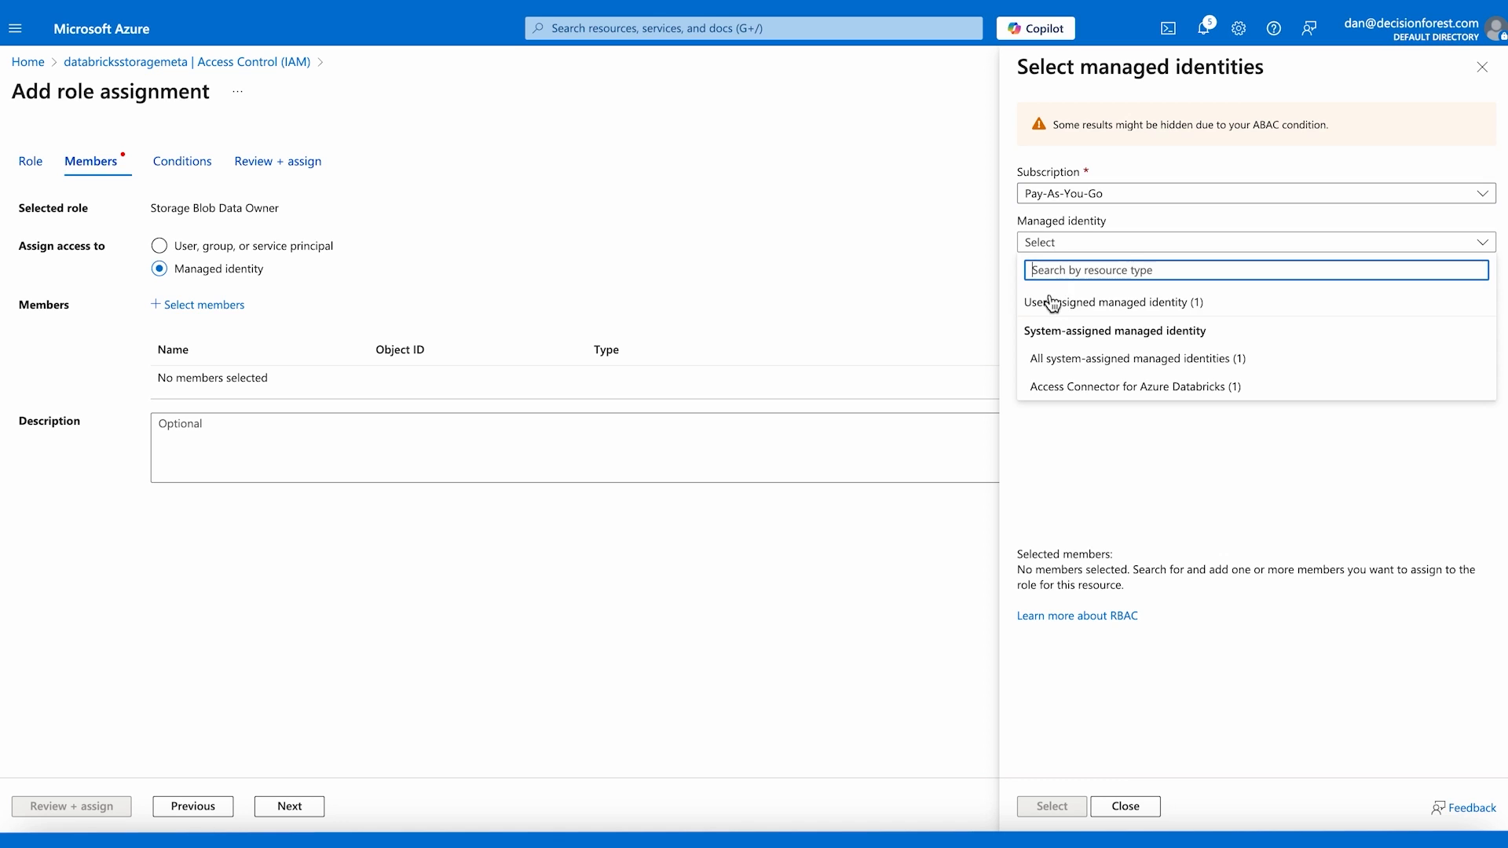
click(1133, 386)
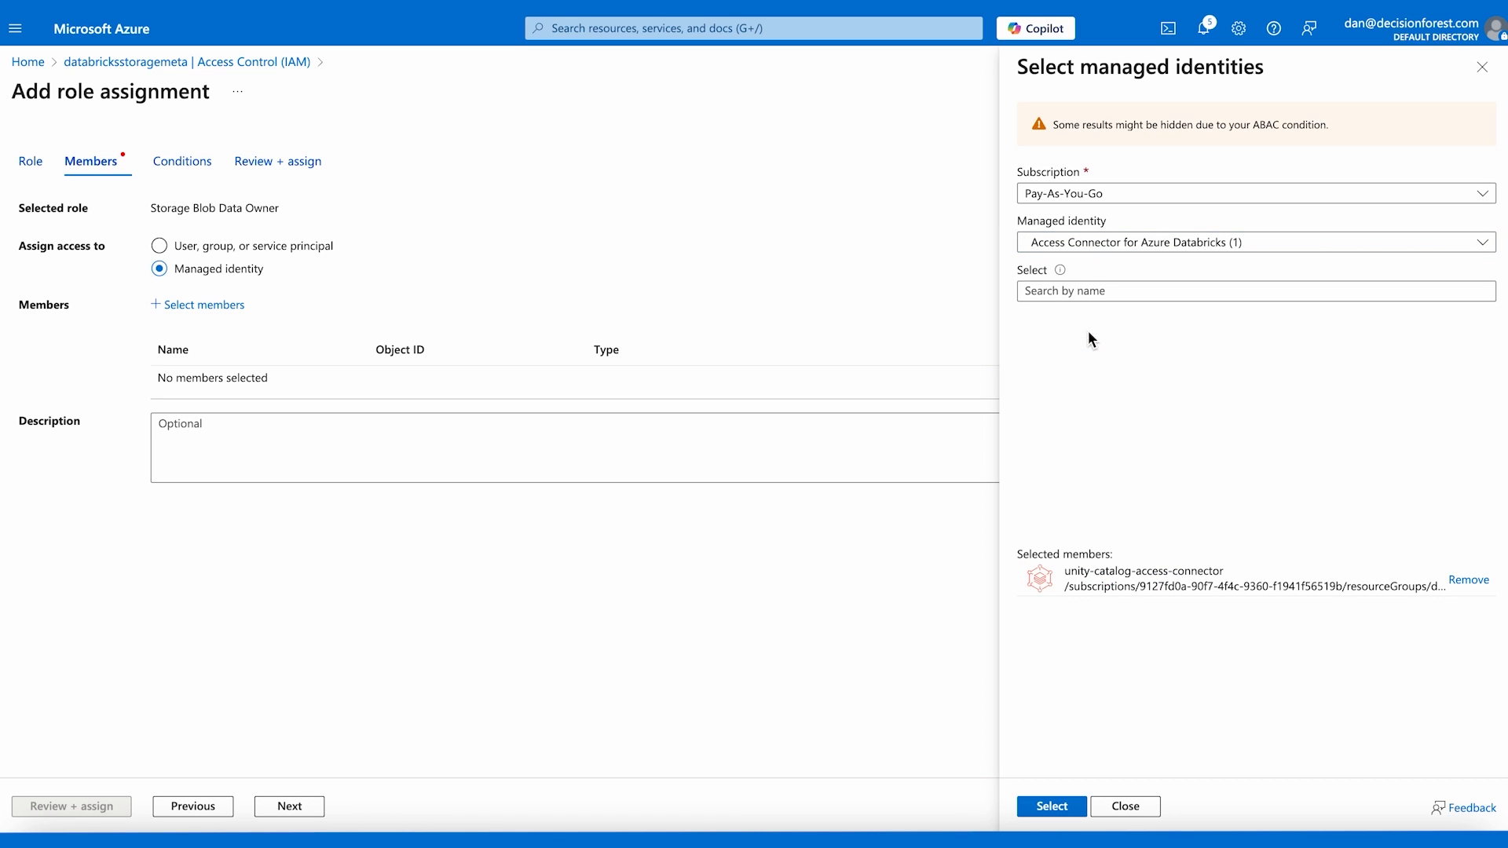
click(1050, 805)
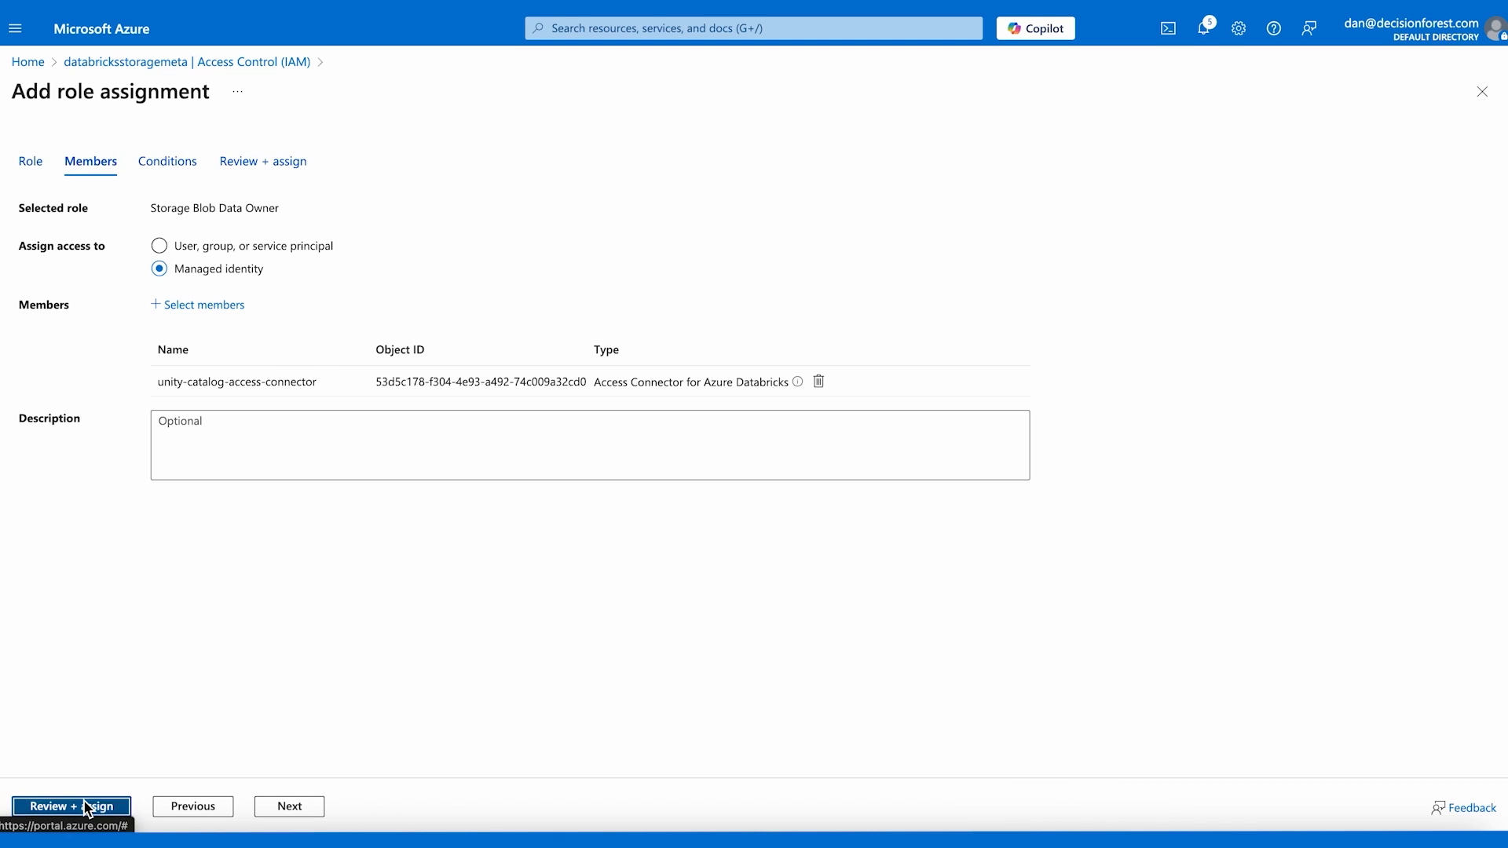
click(71, 806)
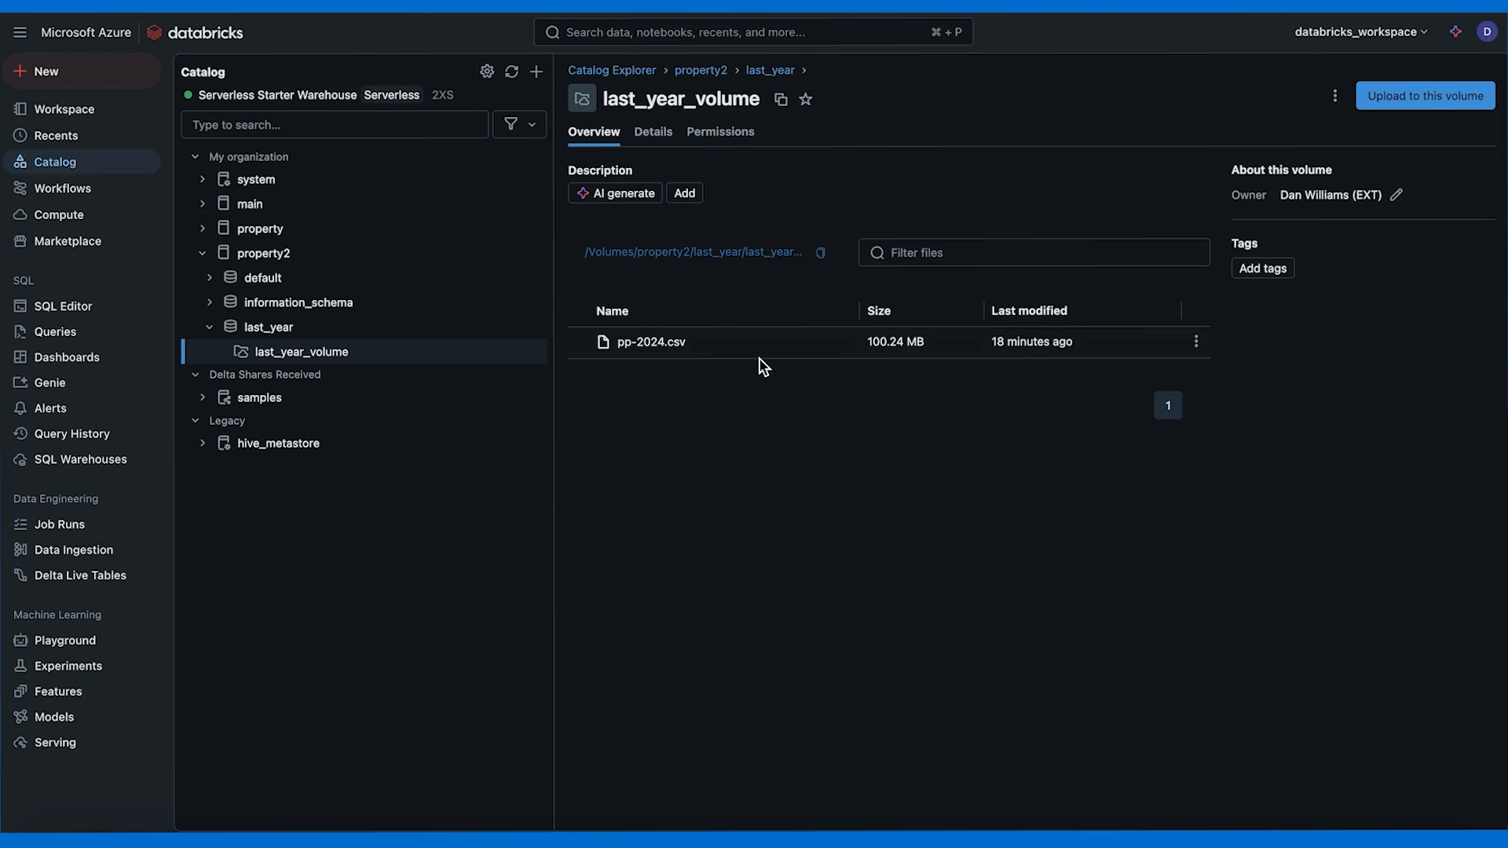
click(650, 341)
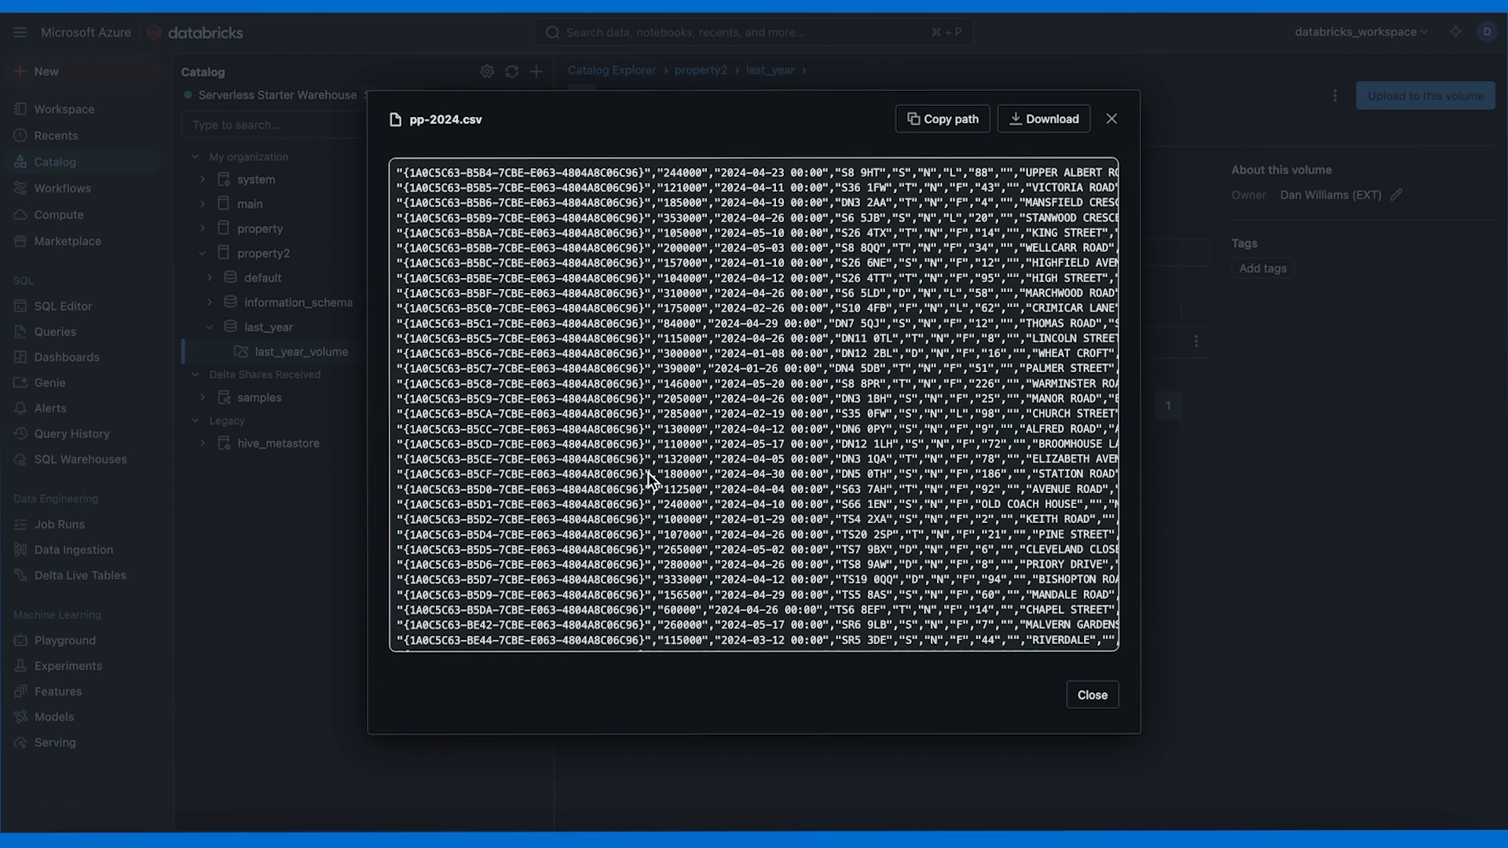
scroll(right, 3)
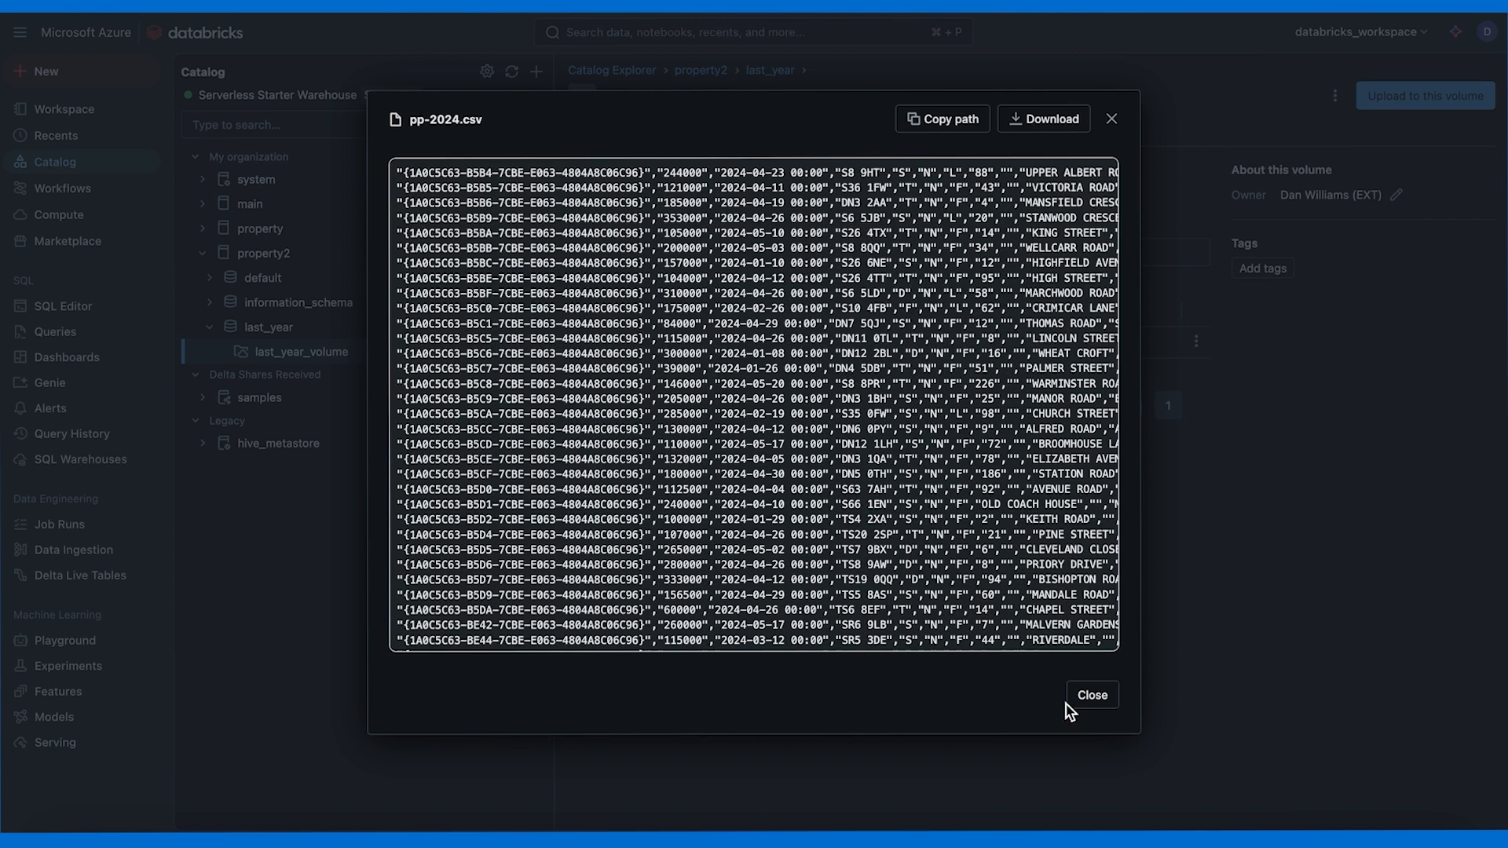
click(1090, 695)
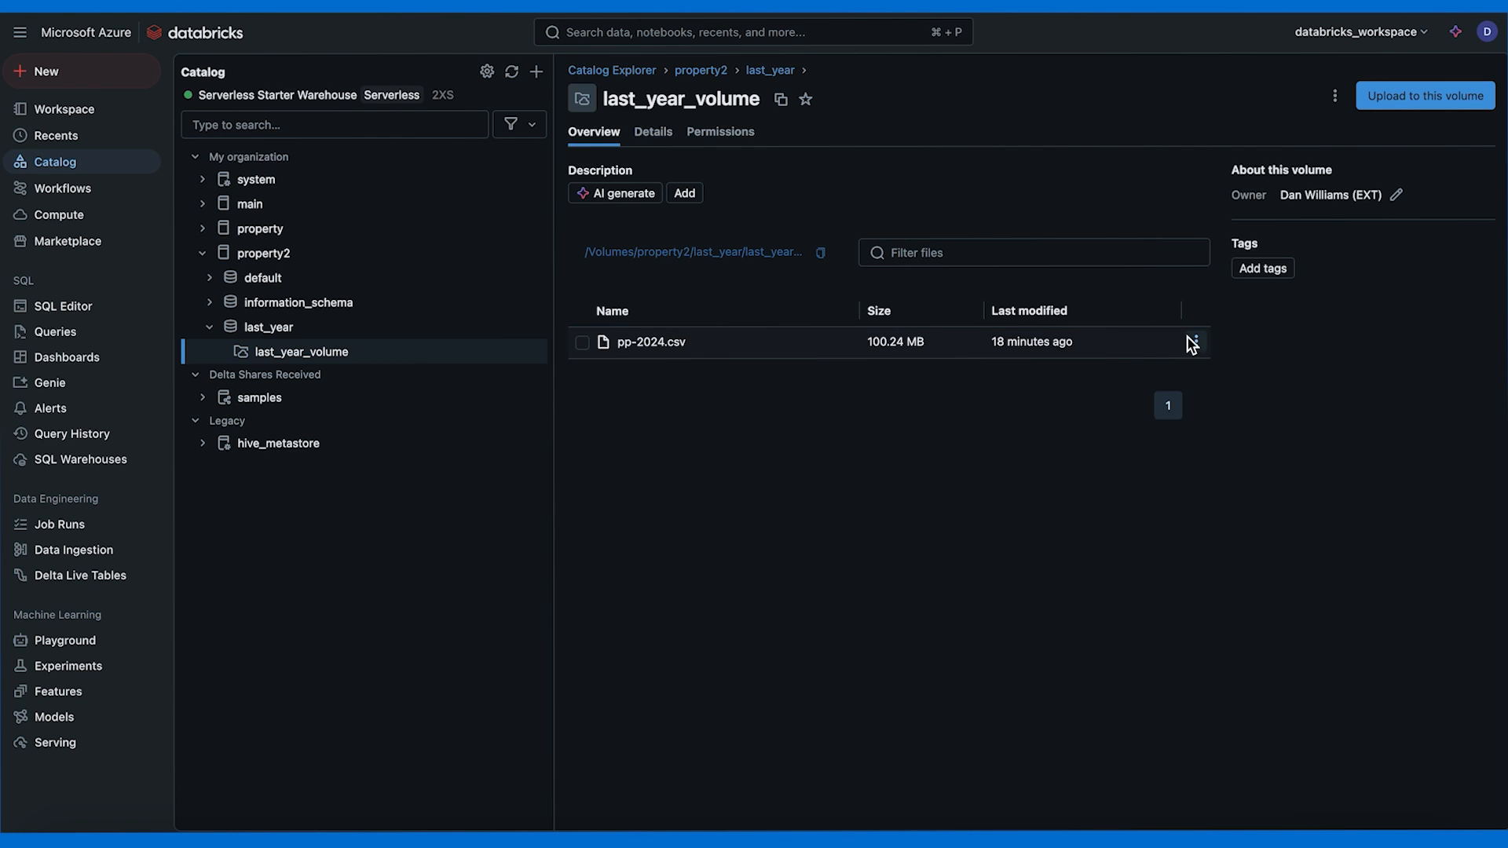
Start creating a table from pp-2024.csv targeting catalog property2 and schema last_year.
click(1195, 340)
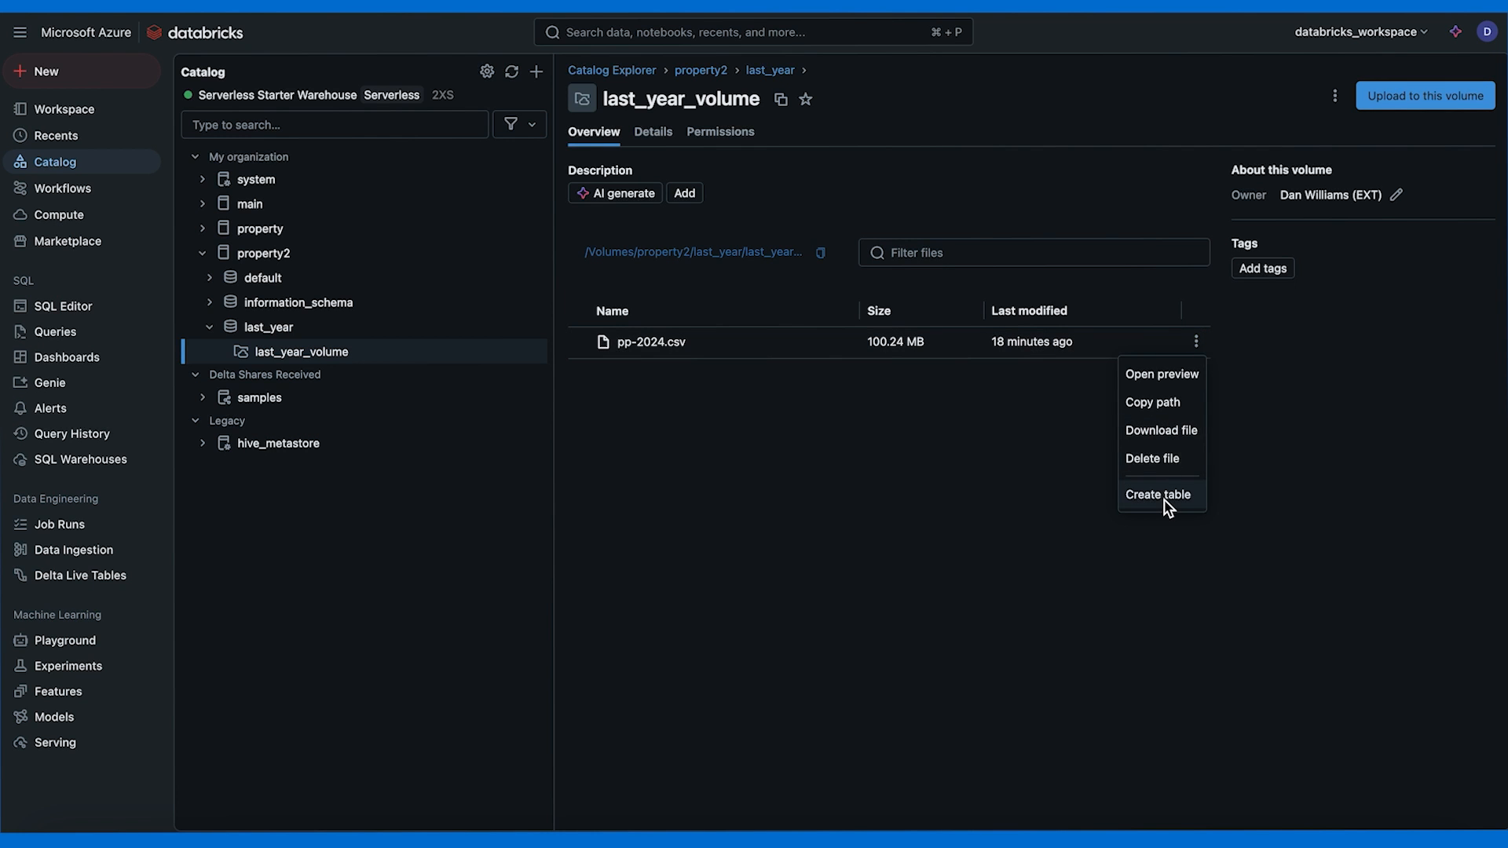
click(1157, 495)
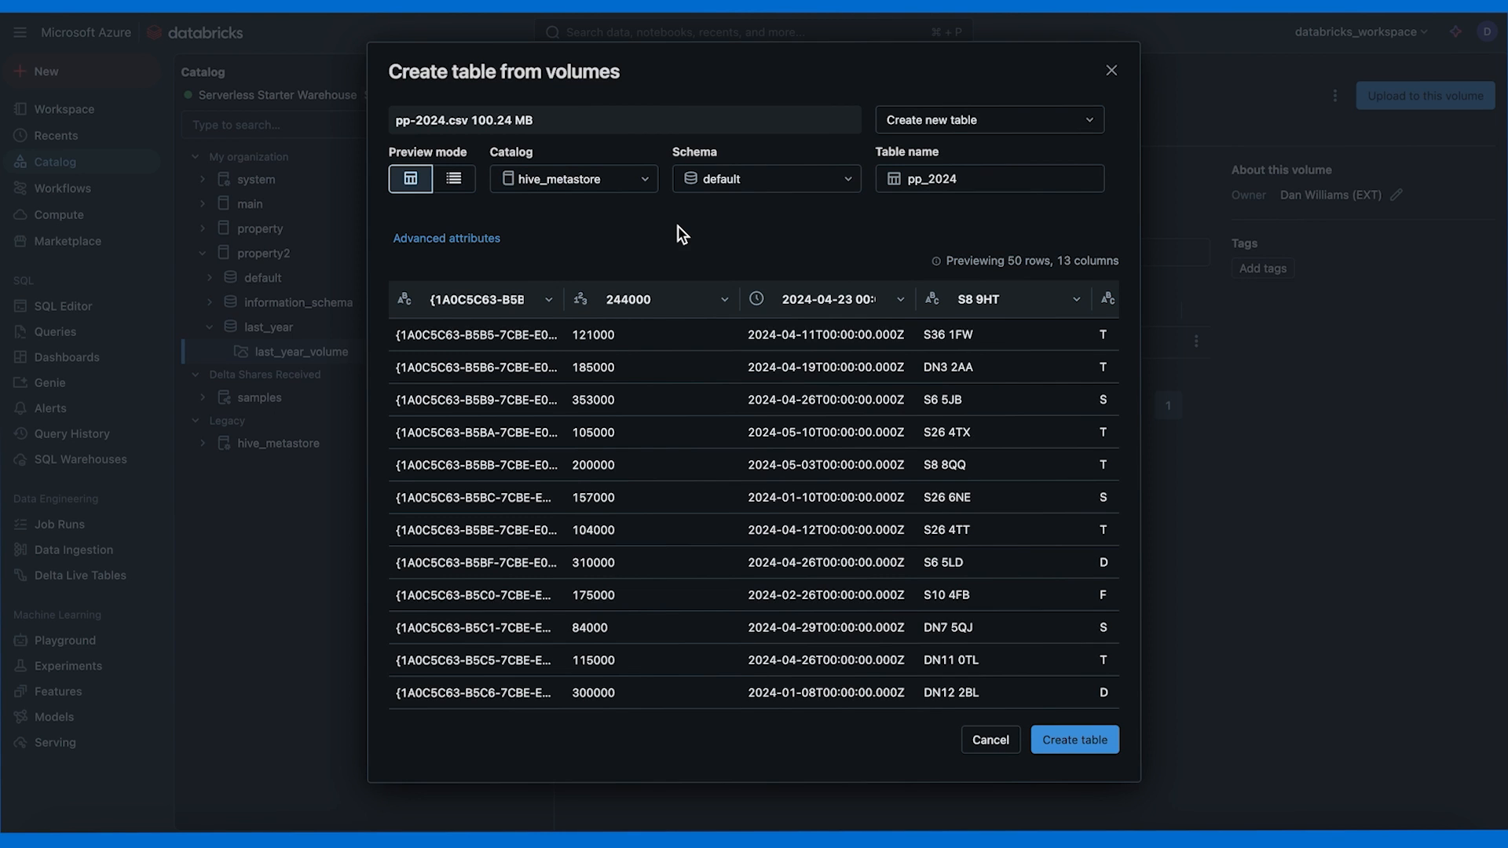
click(572, 177)
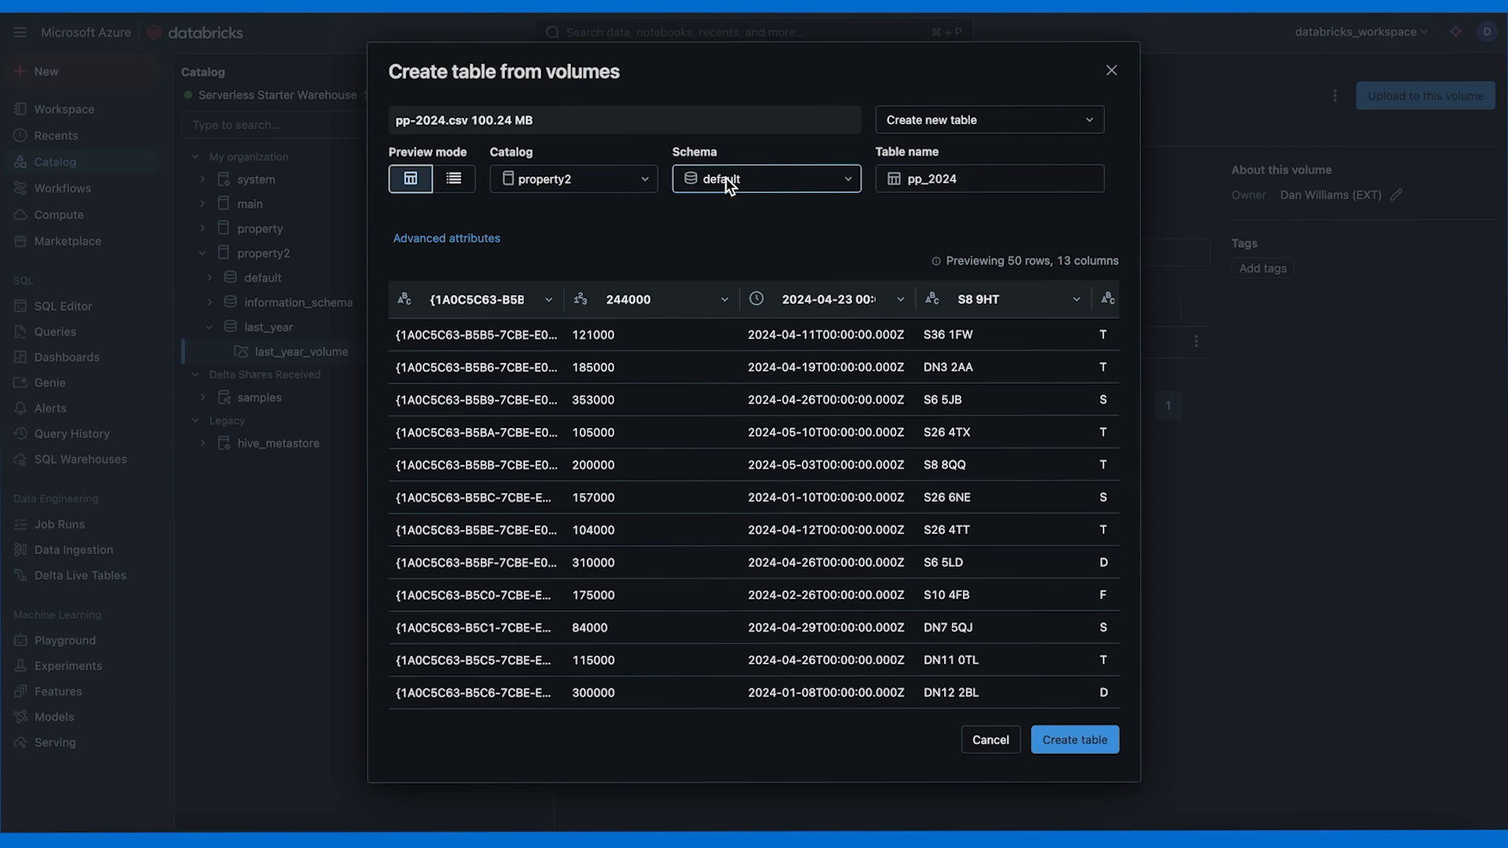
click(765, 177)
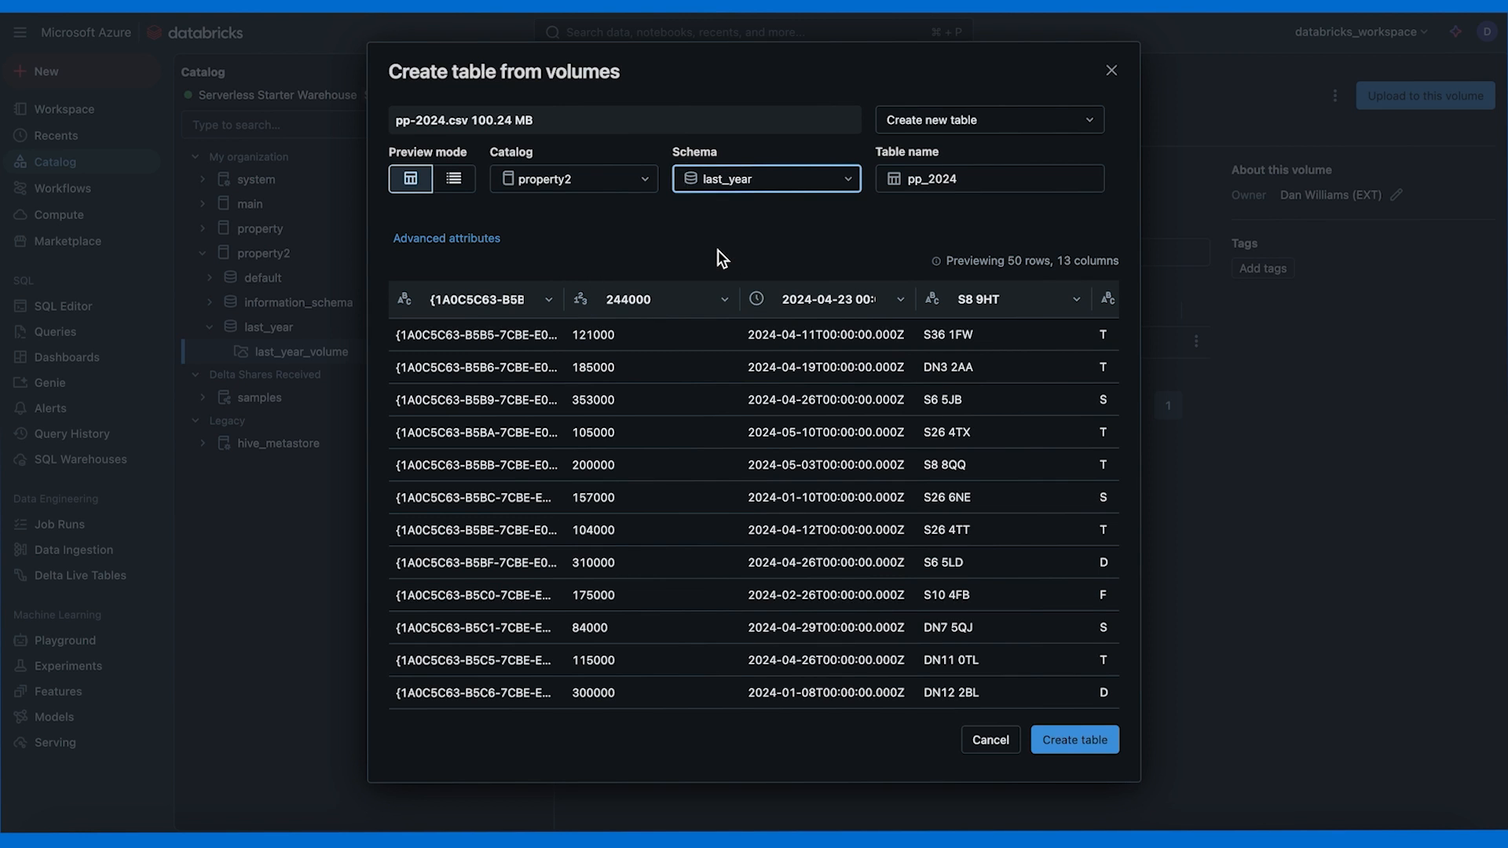
In Advanced attributes, untick 'First row contains the header' so the first row is treated as data.
click(446, 237)
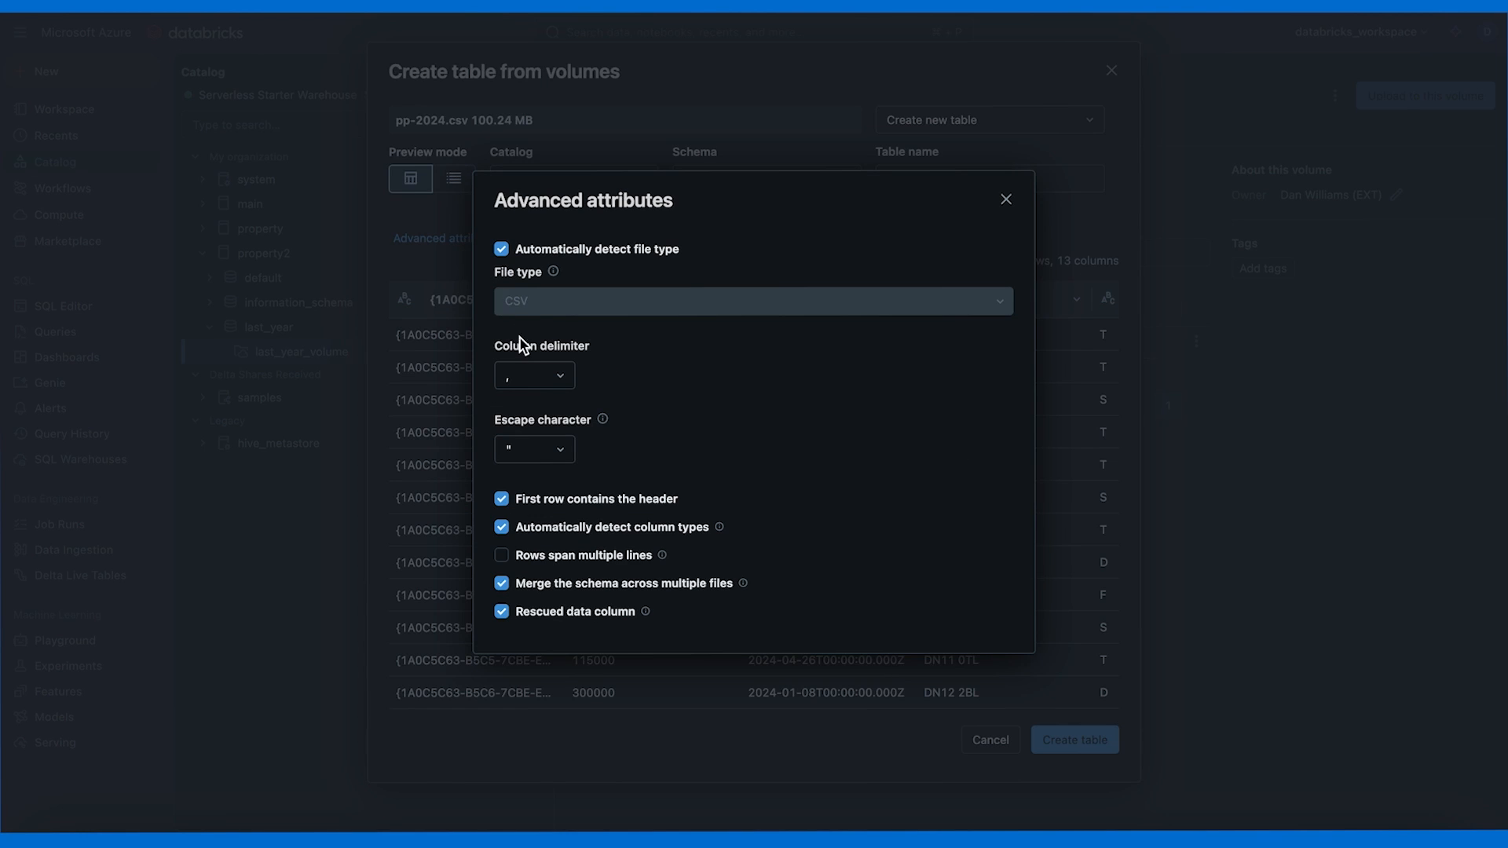
click(501, 498)
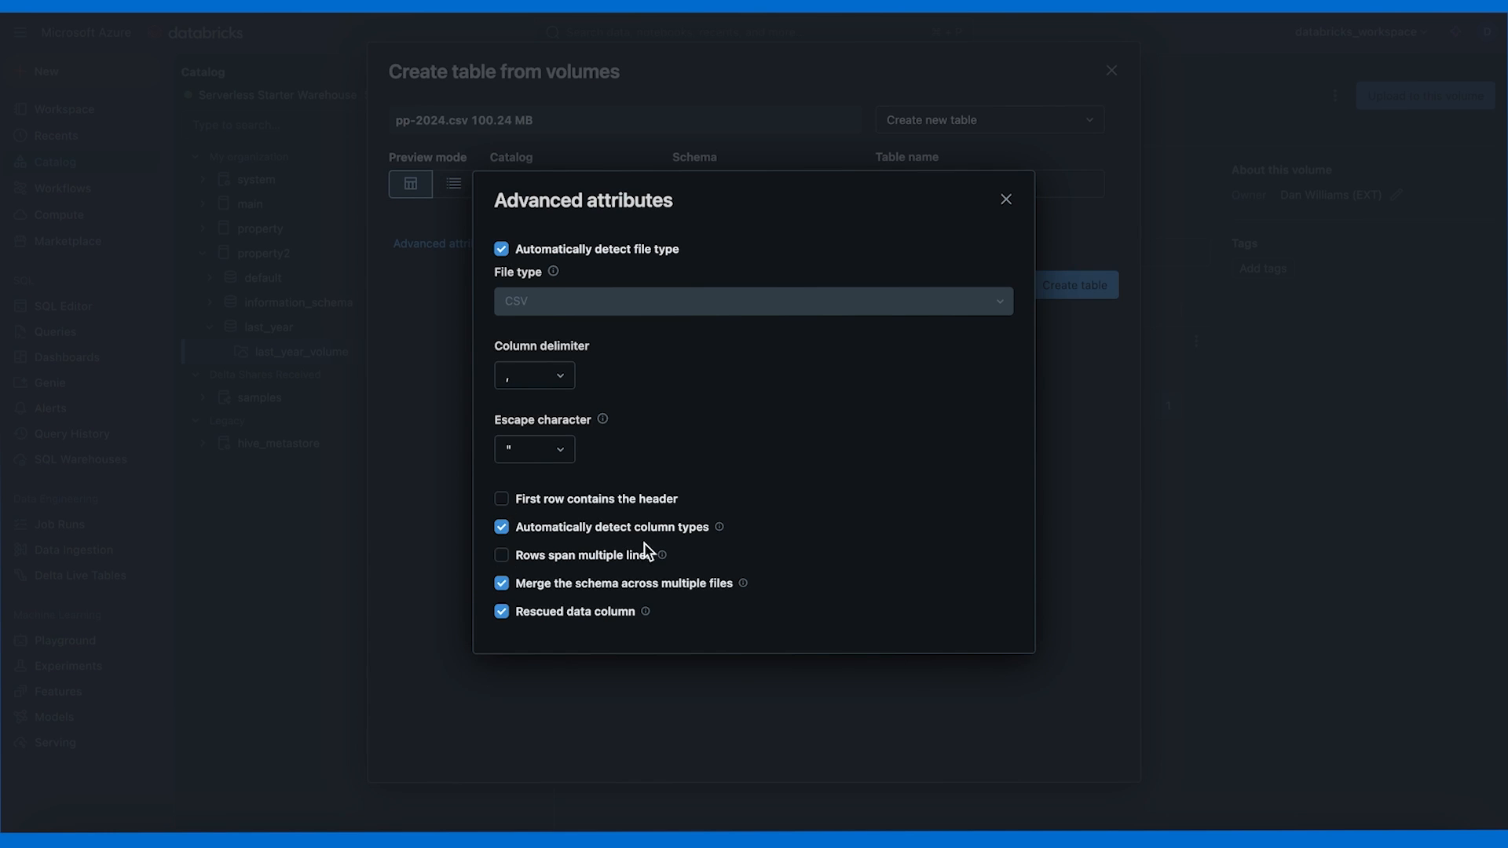
click(1006, 199)
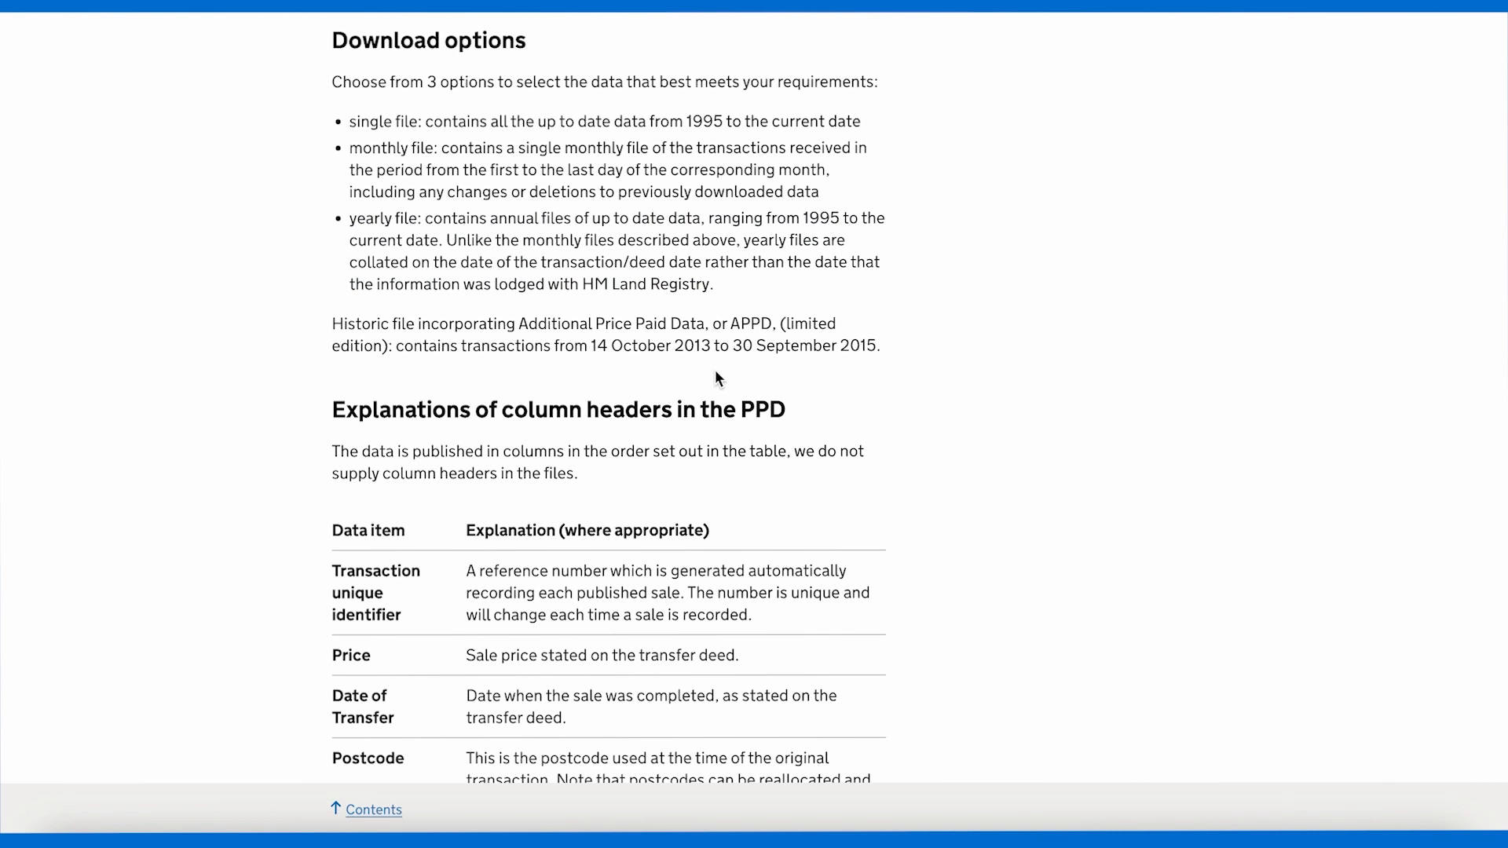
scroll(down, 3)
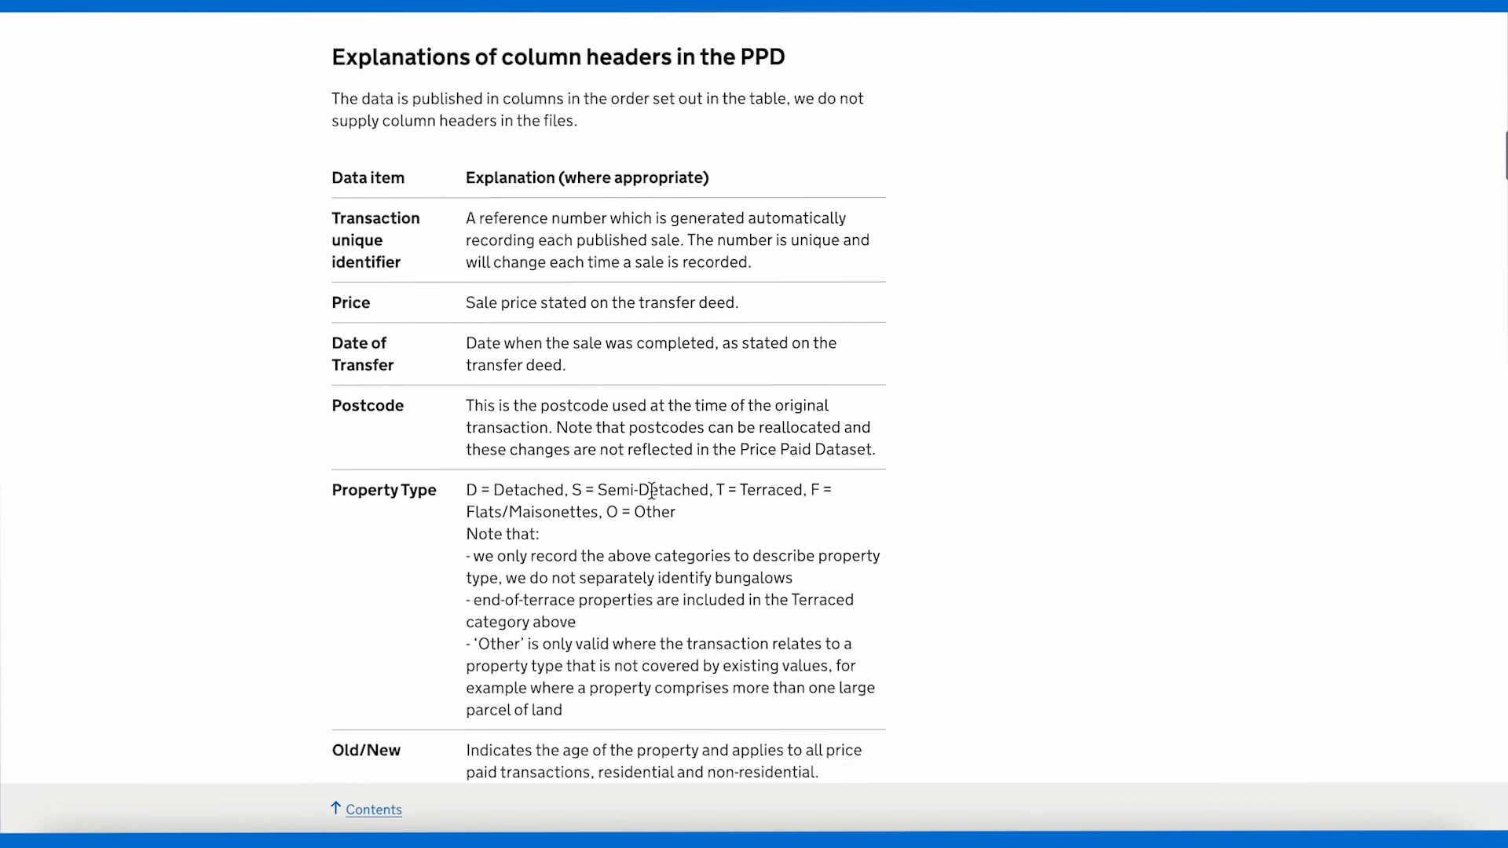
mouse_move(562, 473)
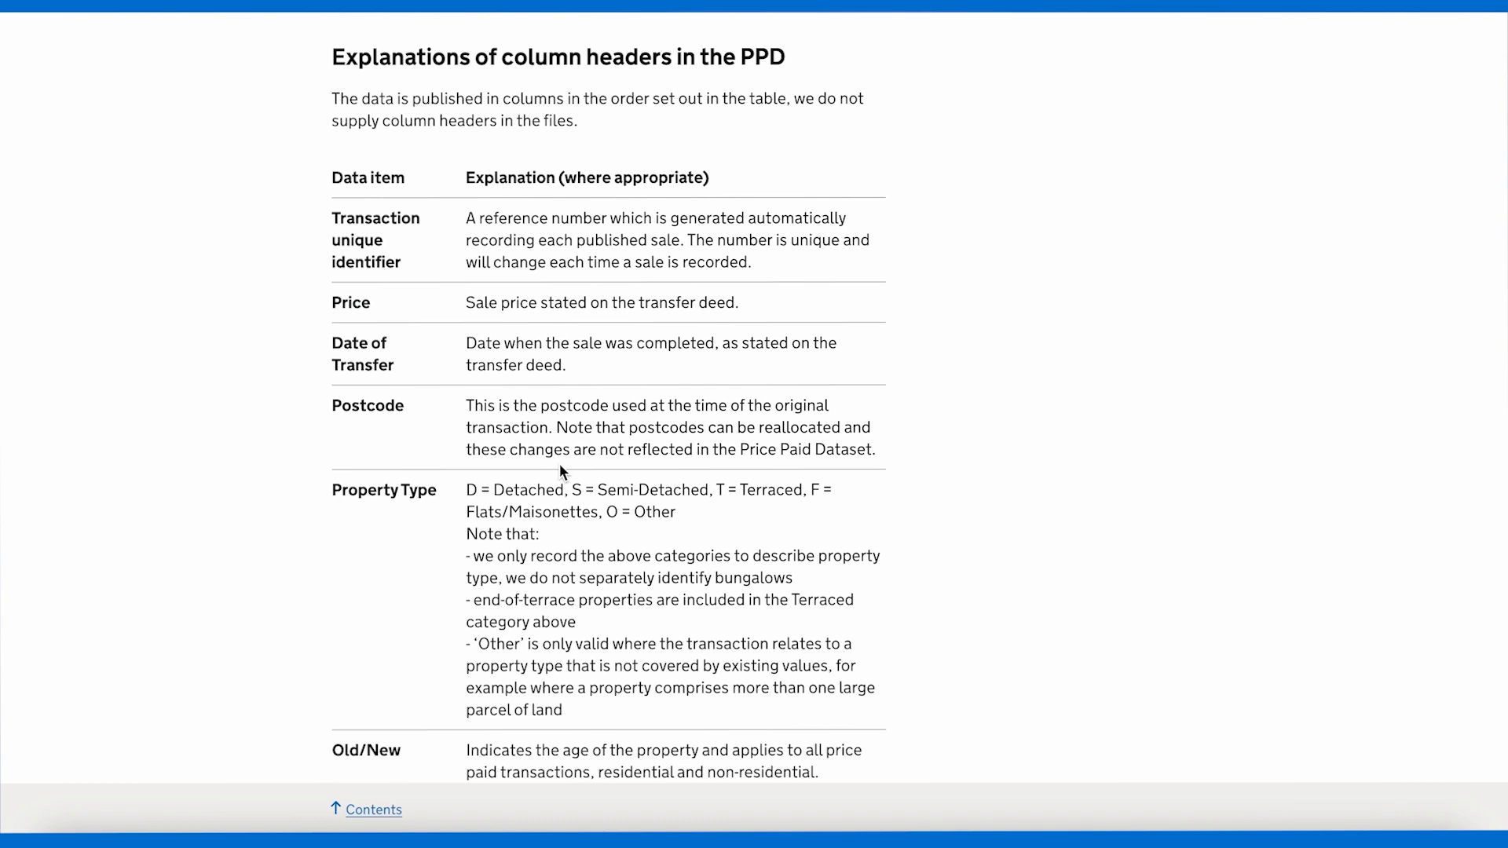
mouse_move(435, 516)
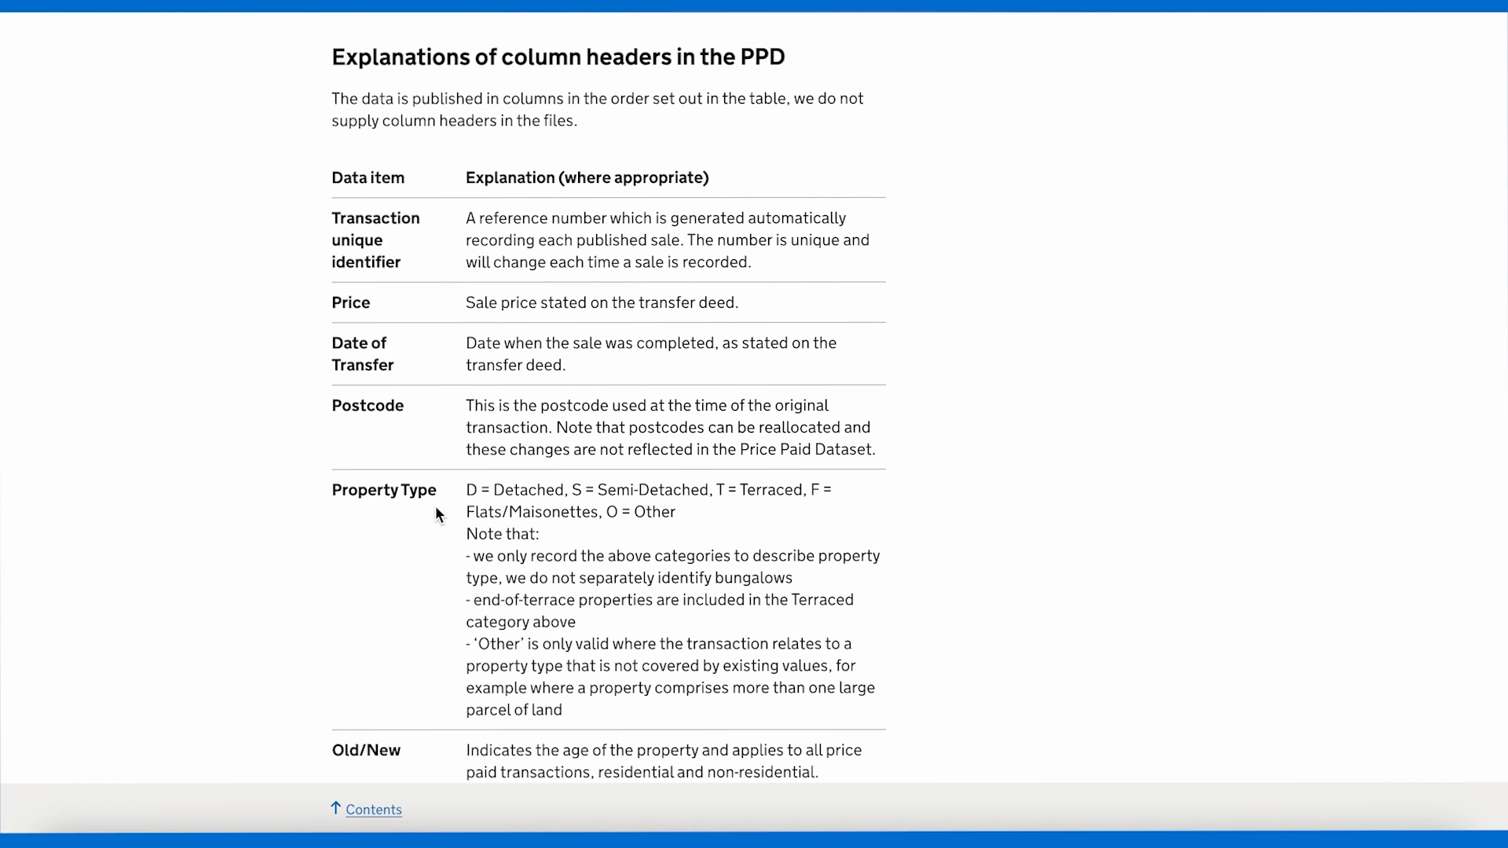
scroll(down, 3)
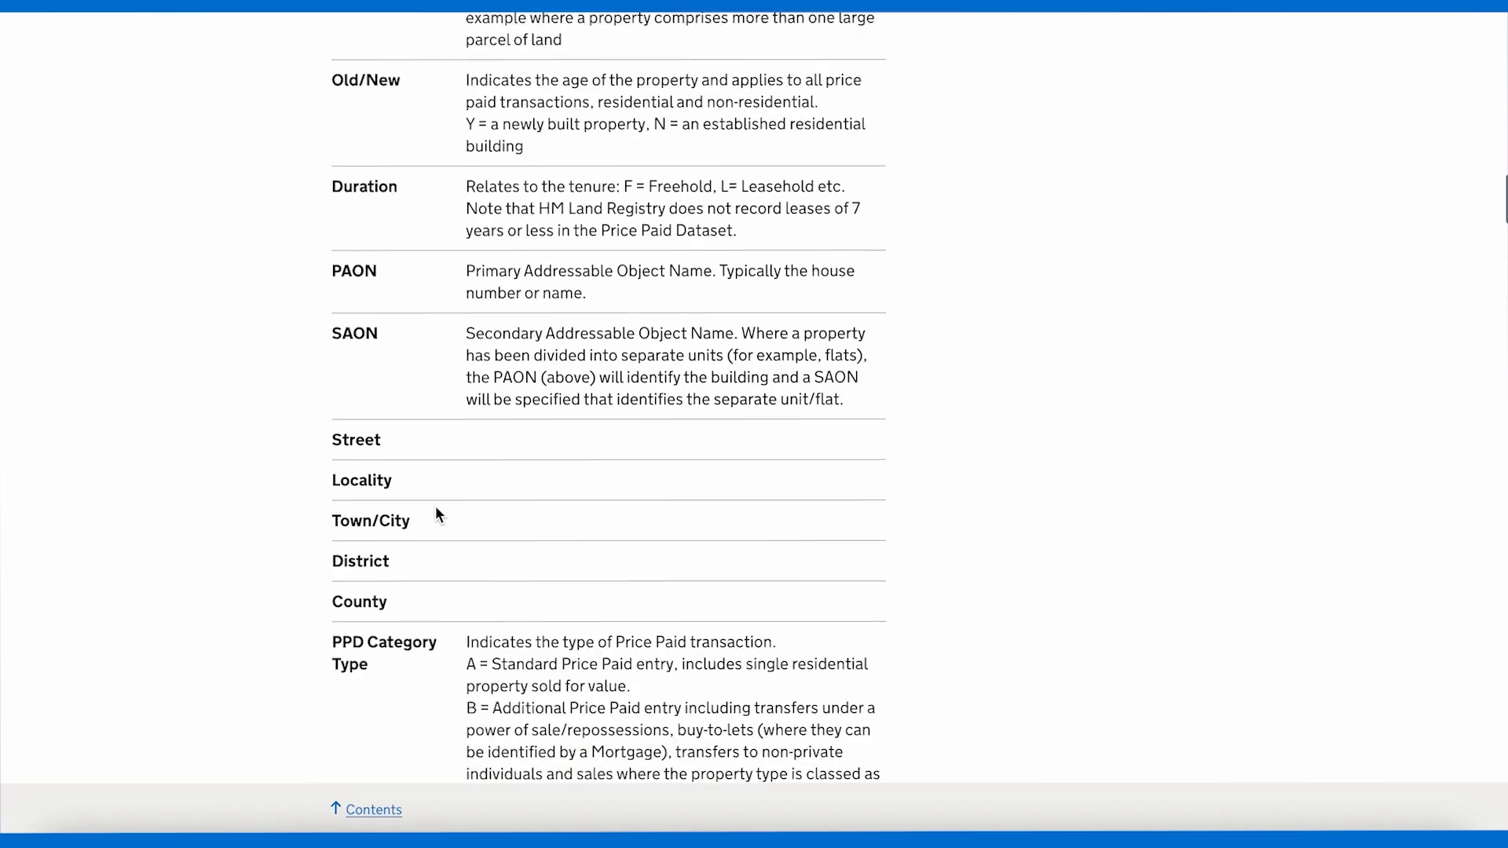
scroll(down, 3)
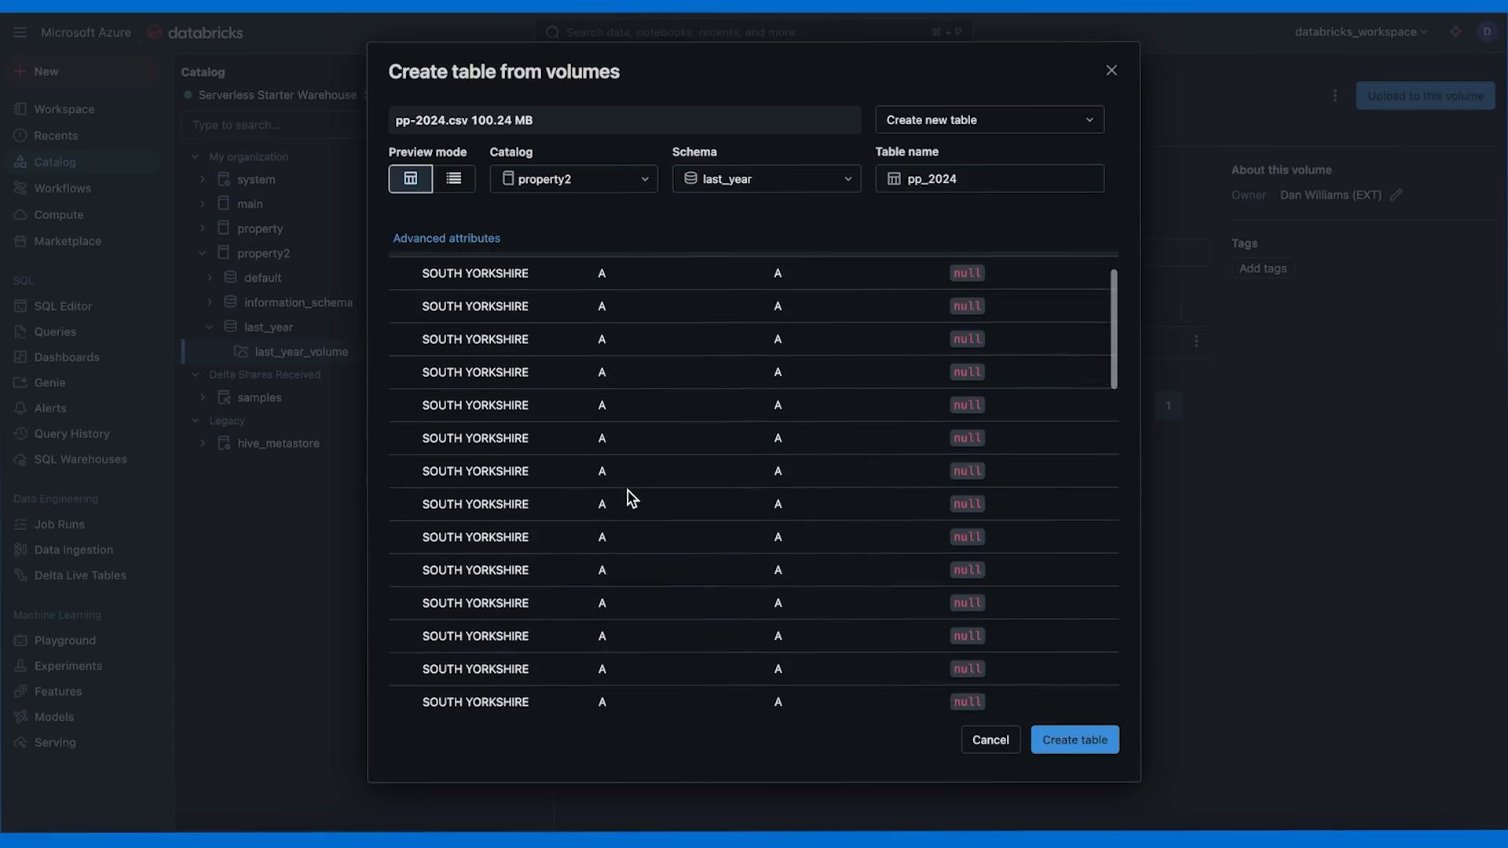
Recheck the Advanced attributes, then create the pp_2024 table with its named columns.
click(446, 237)
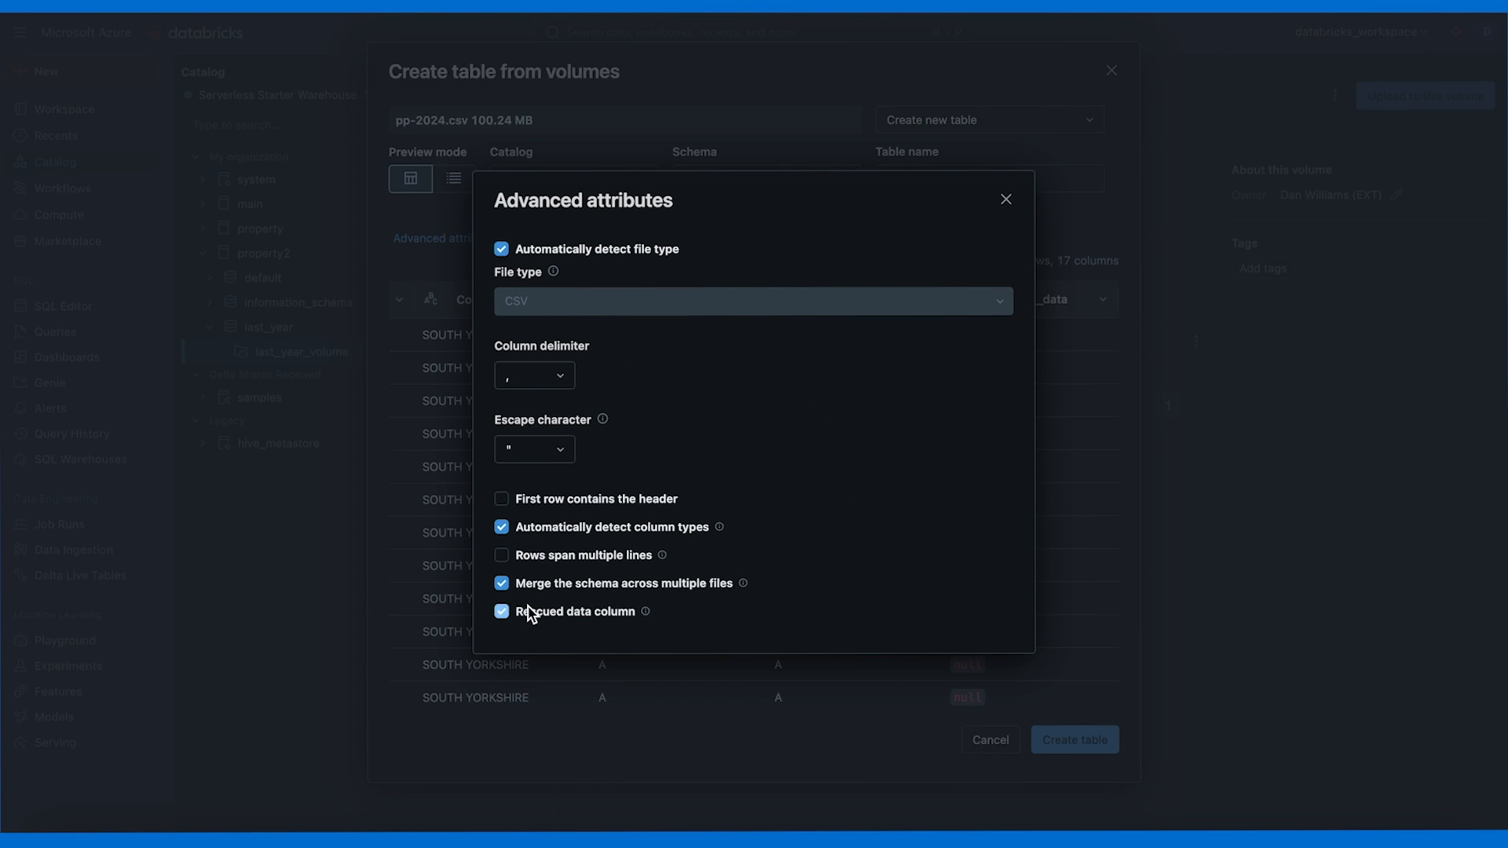
click(1005, 200)
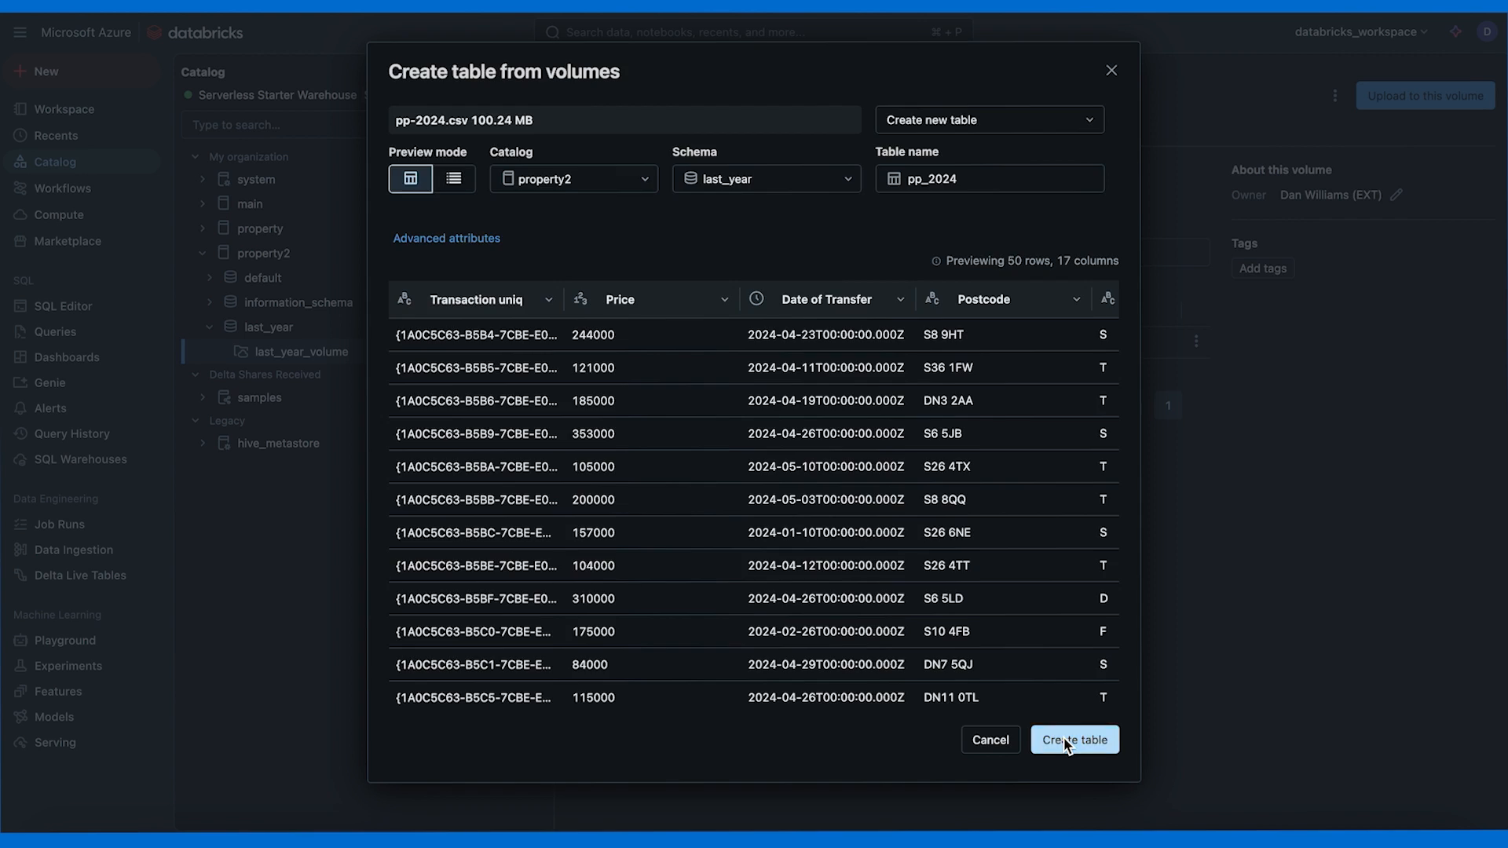
click(1075, 740)
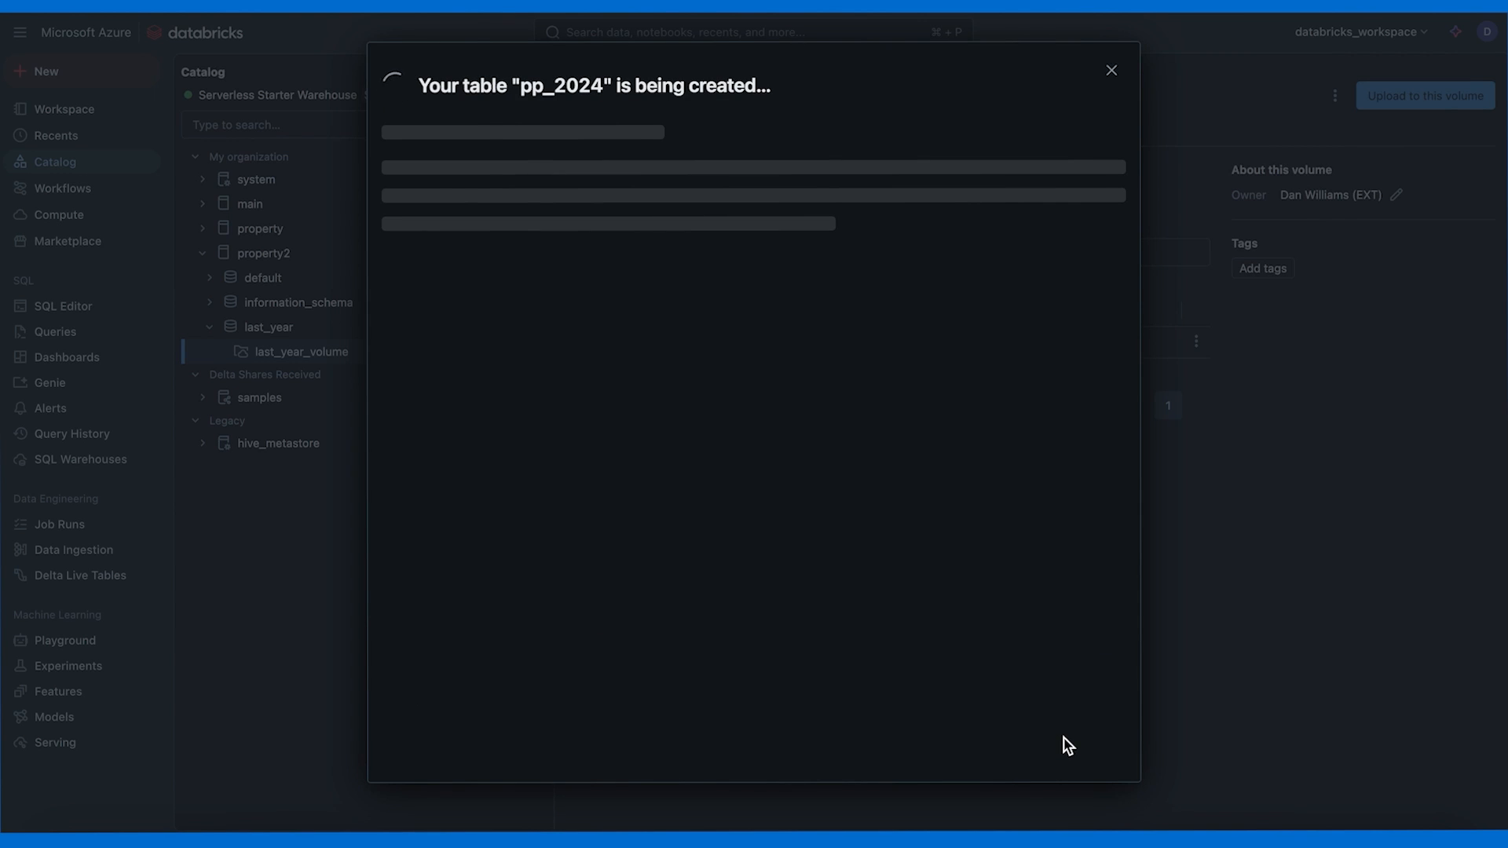
mouse_move(1060, 759)
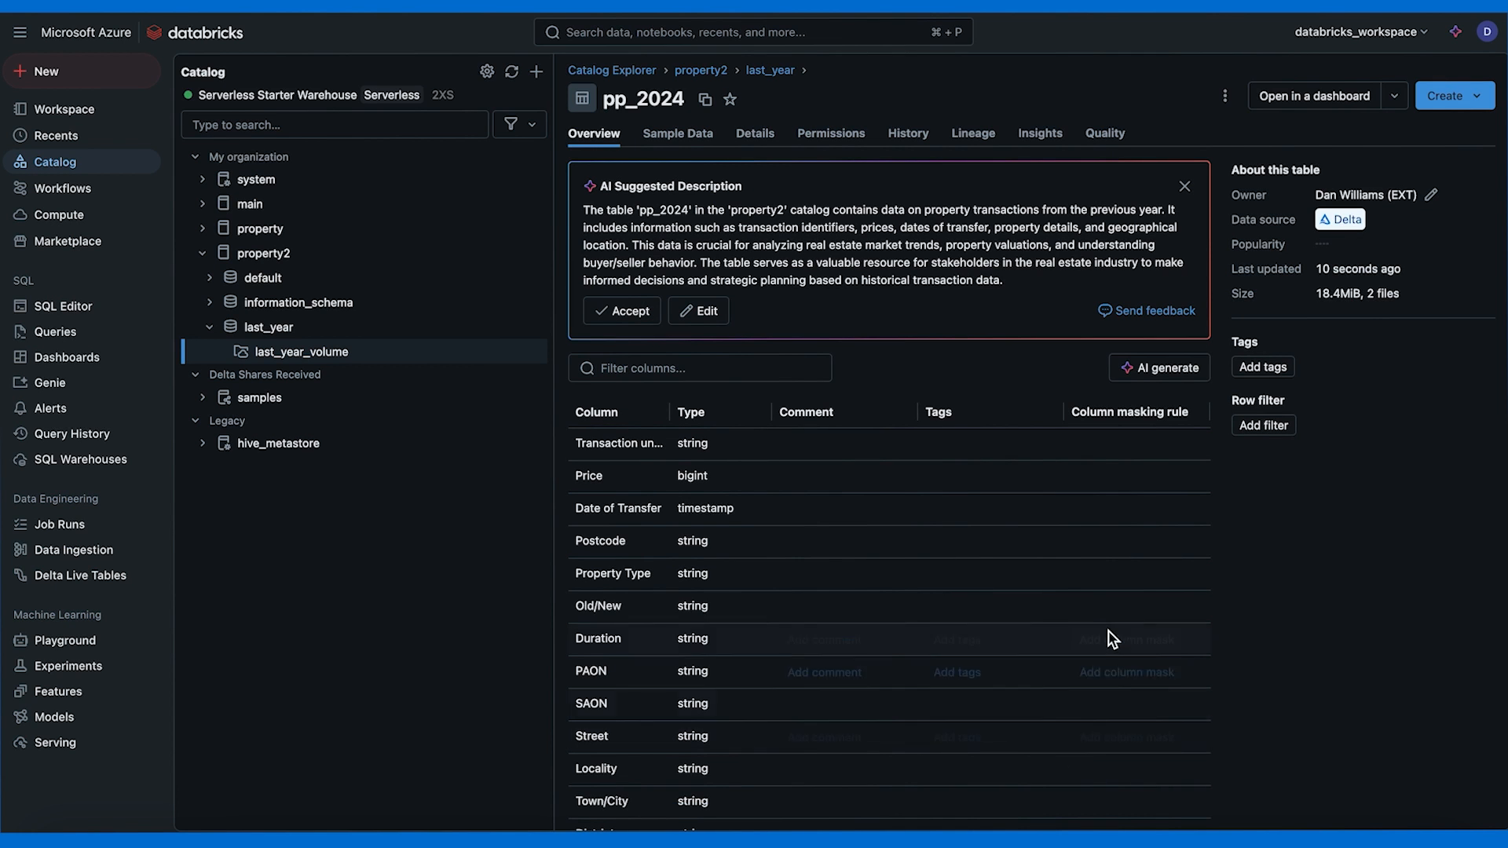
mouse_move(946, 206)
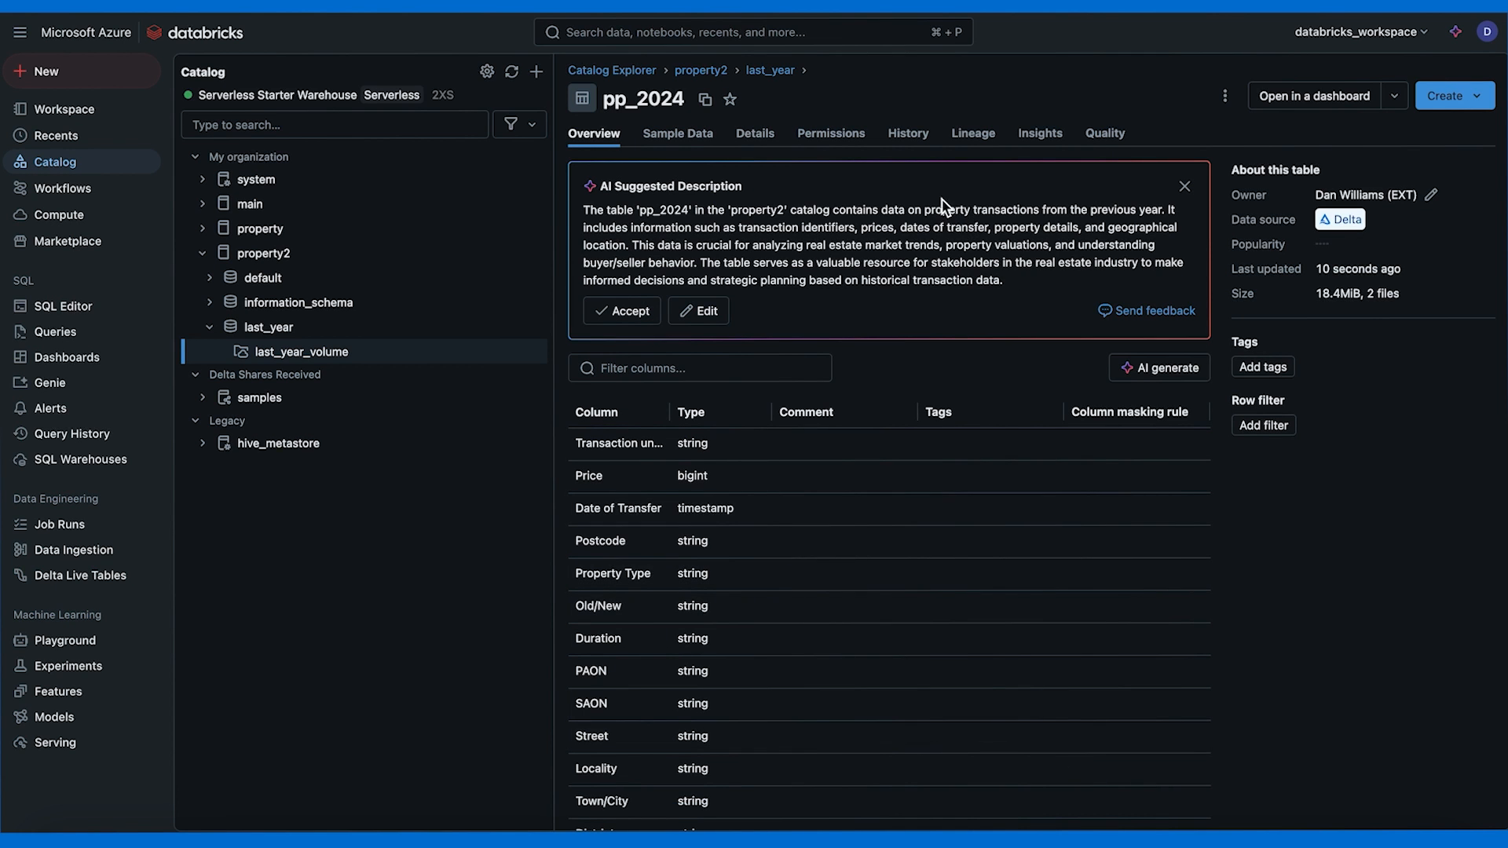
mouse_move(943, 241)
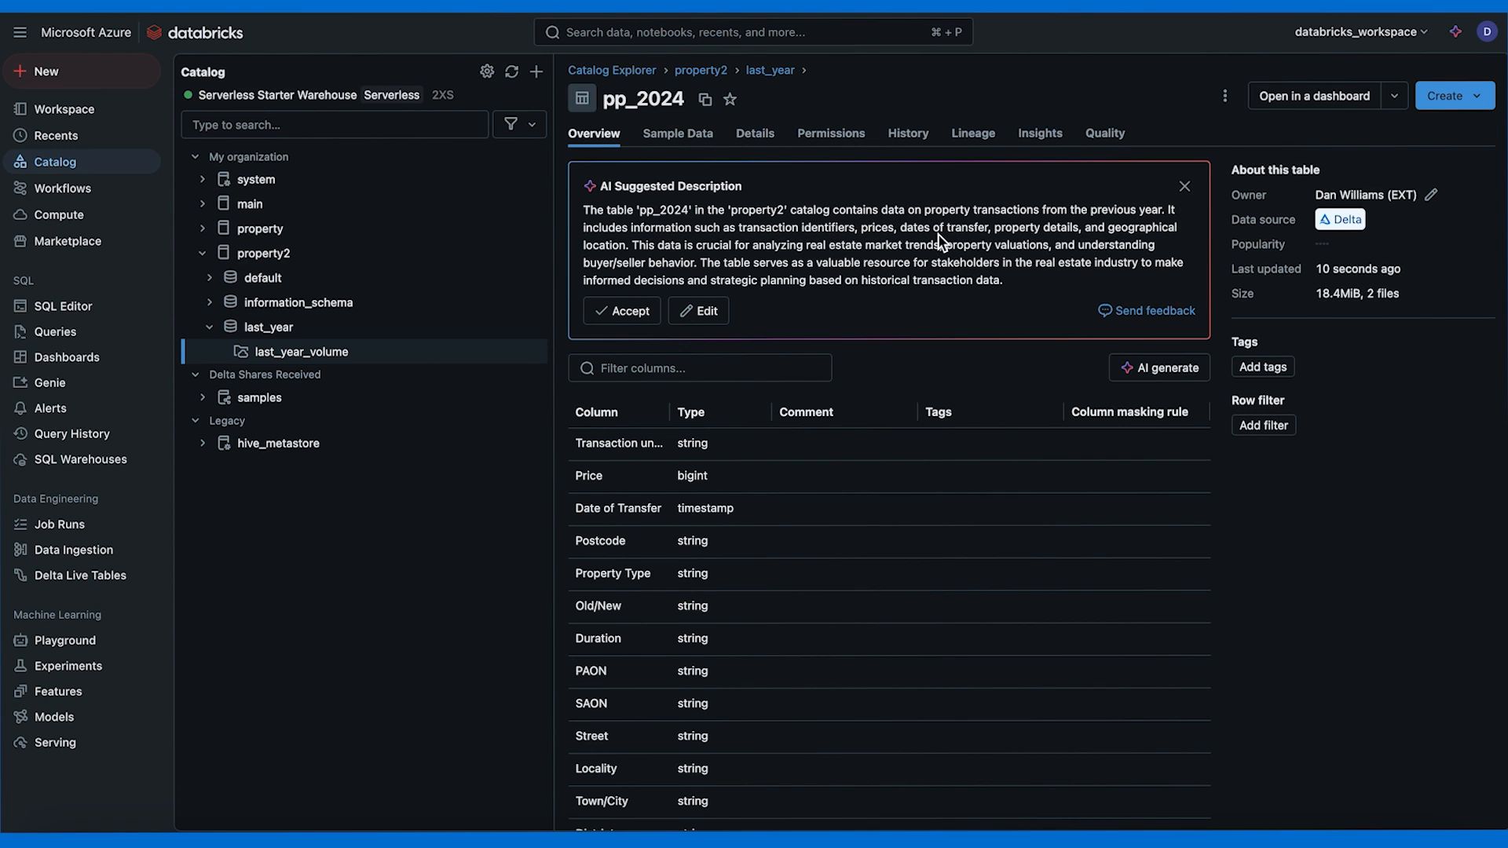
mouse_move(952, 242)
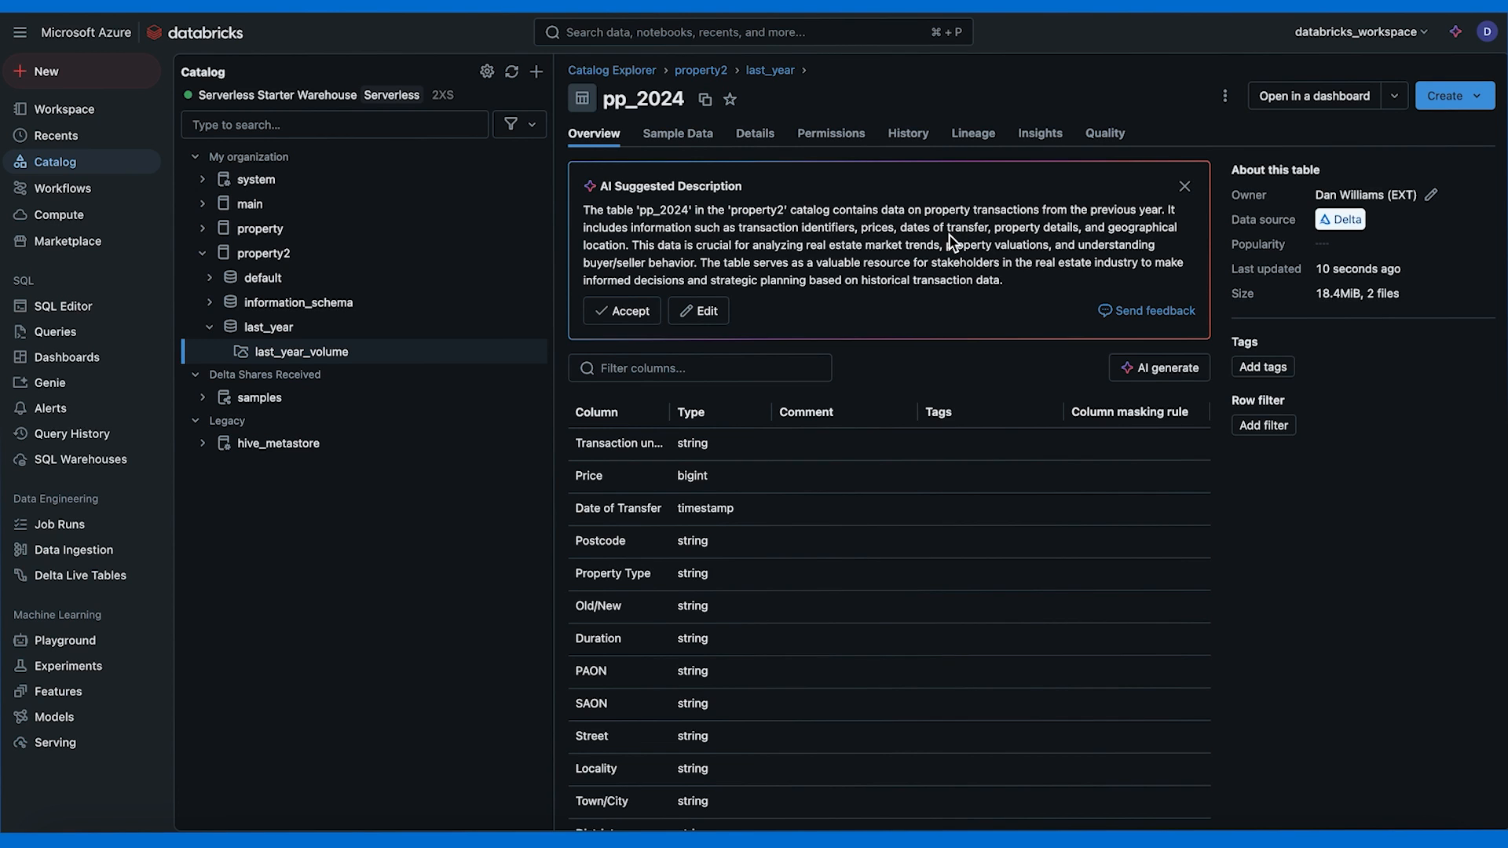
Accept the AI-suggested pp_2024 description, browse its Sample Data, and bring up the Create options.
click(622, 311)
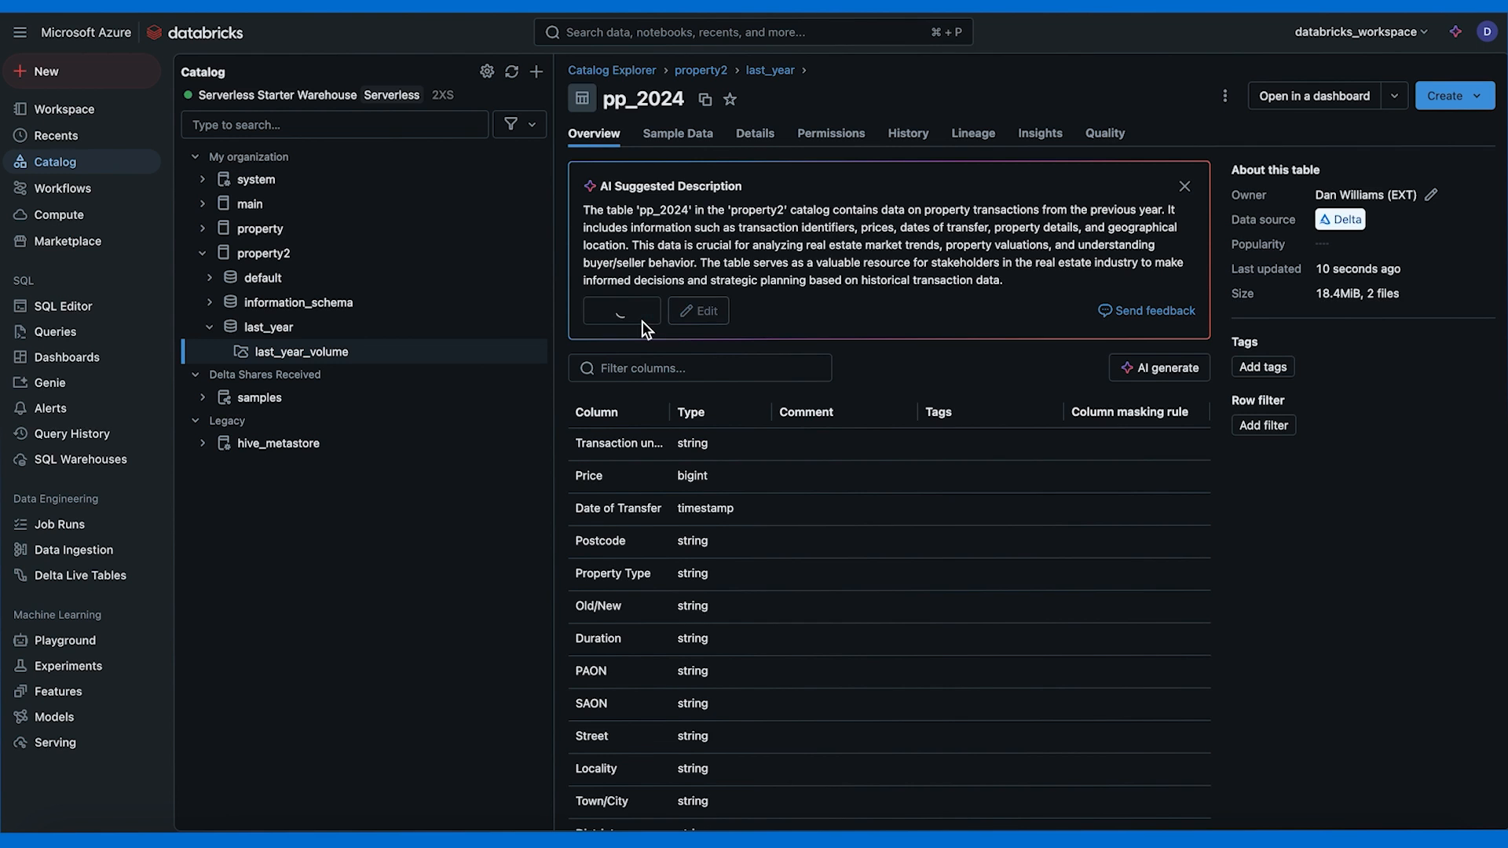
click(621, 309)
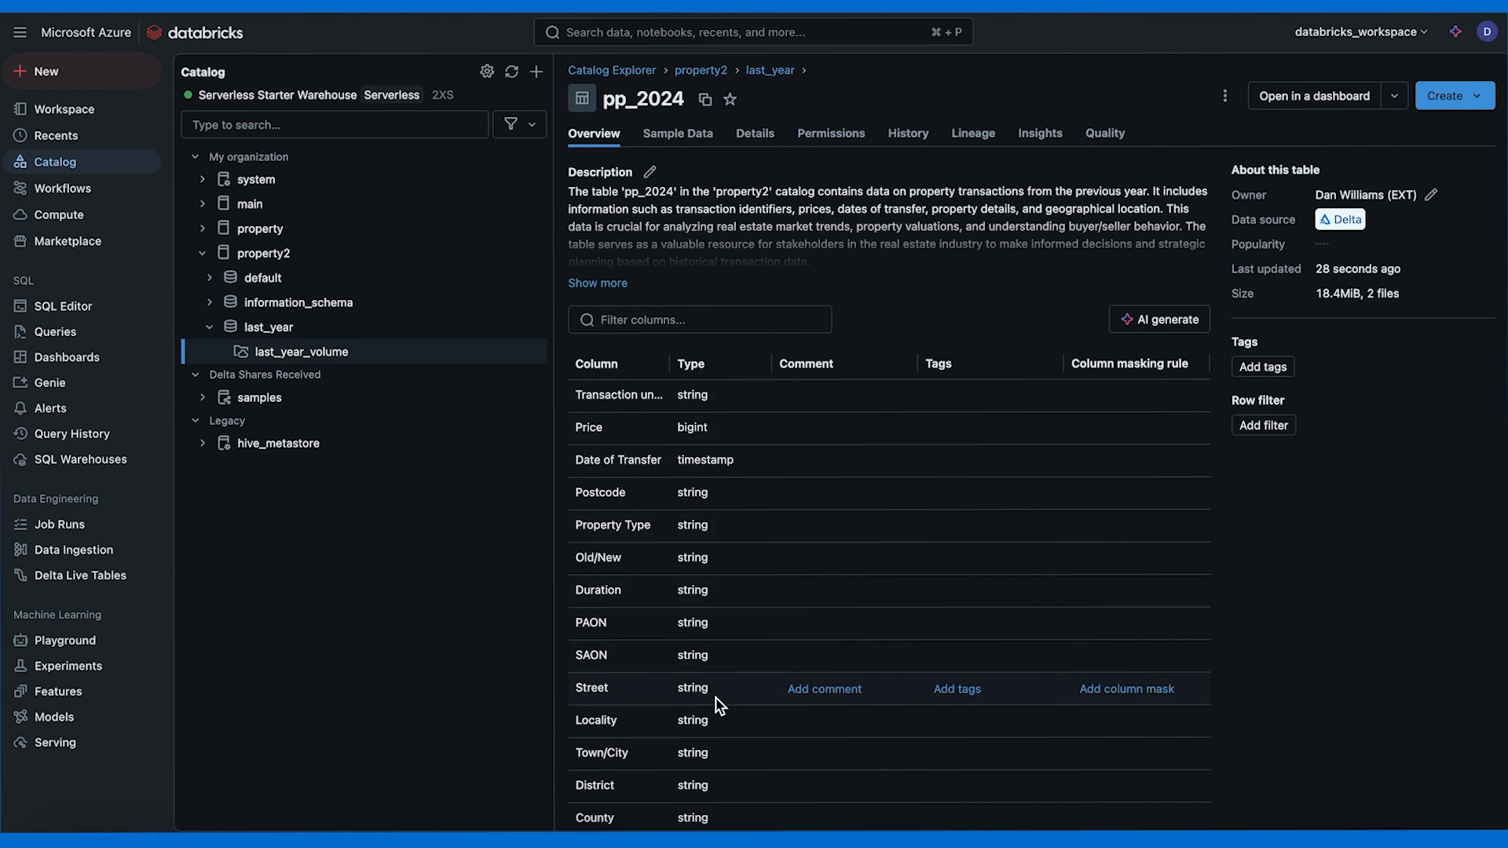
click(678, 132)
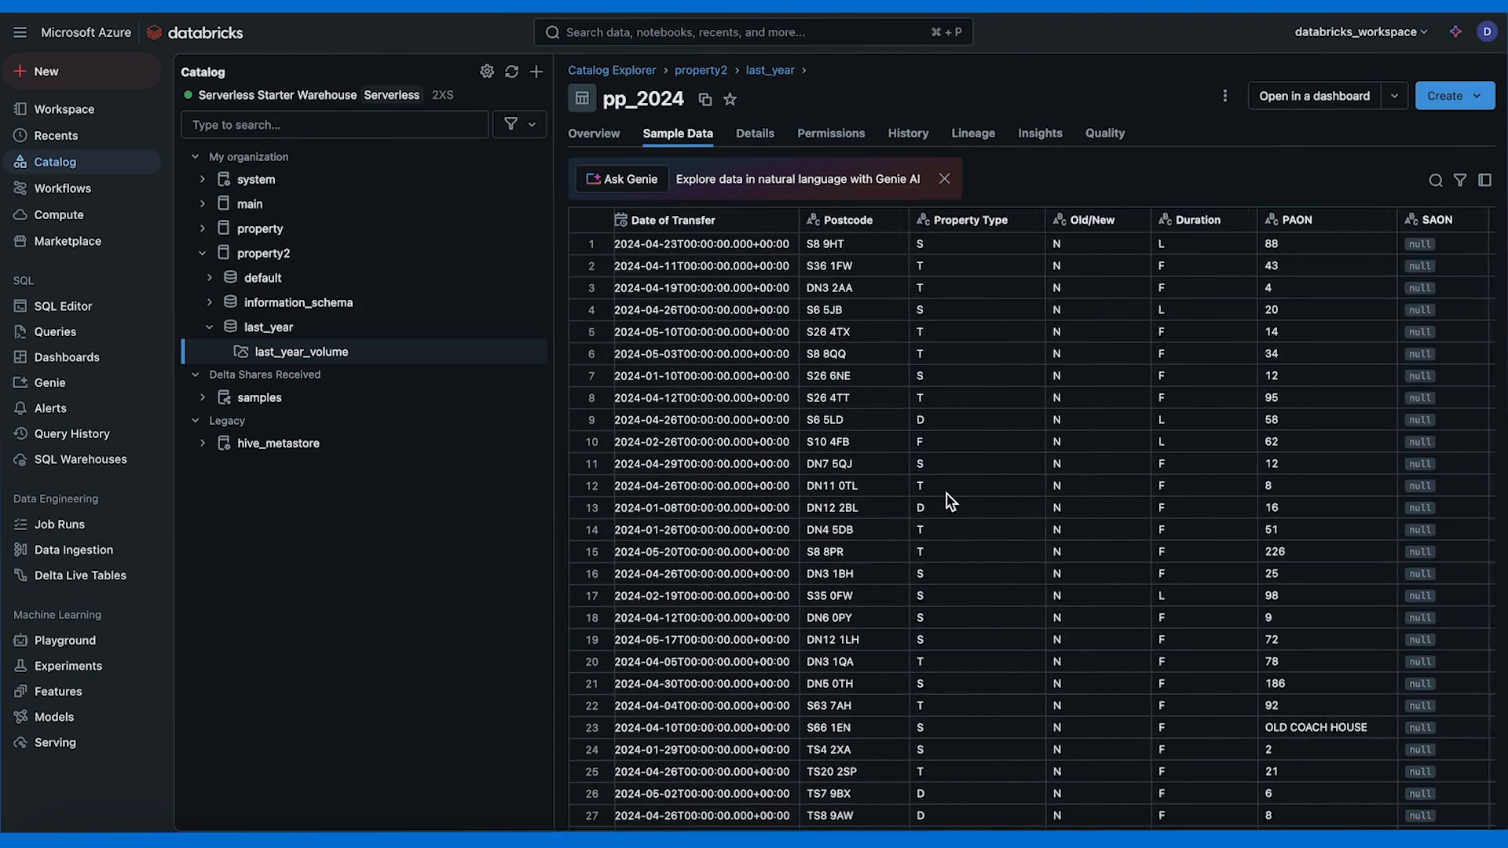
scroll(right, 3)
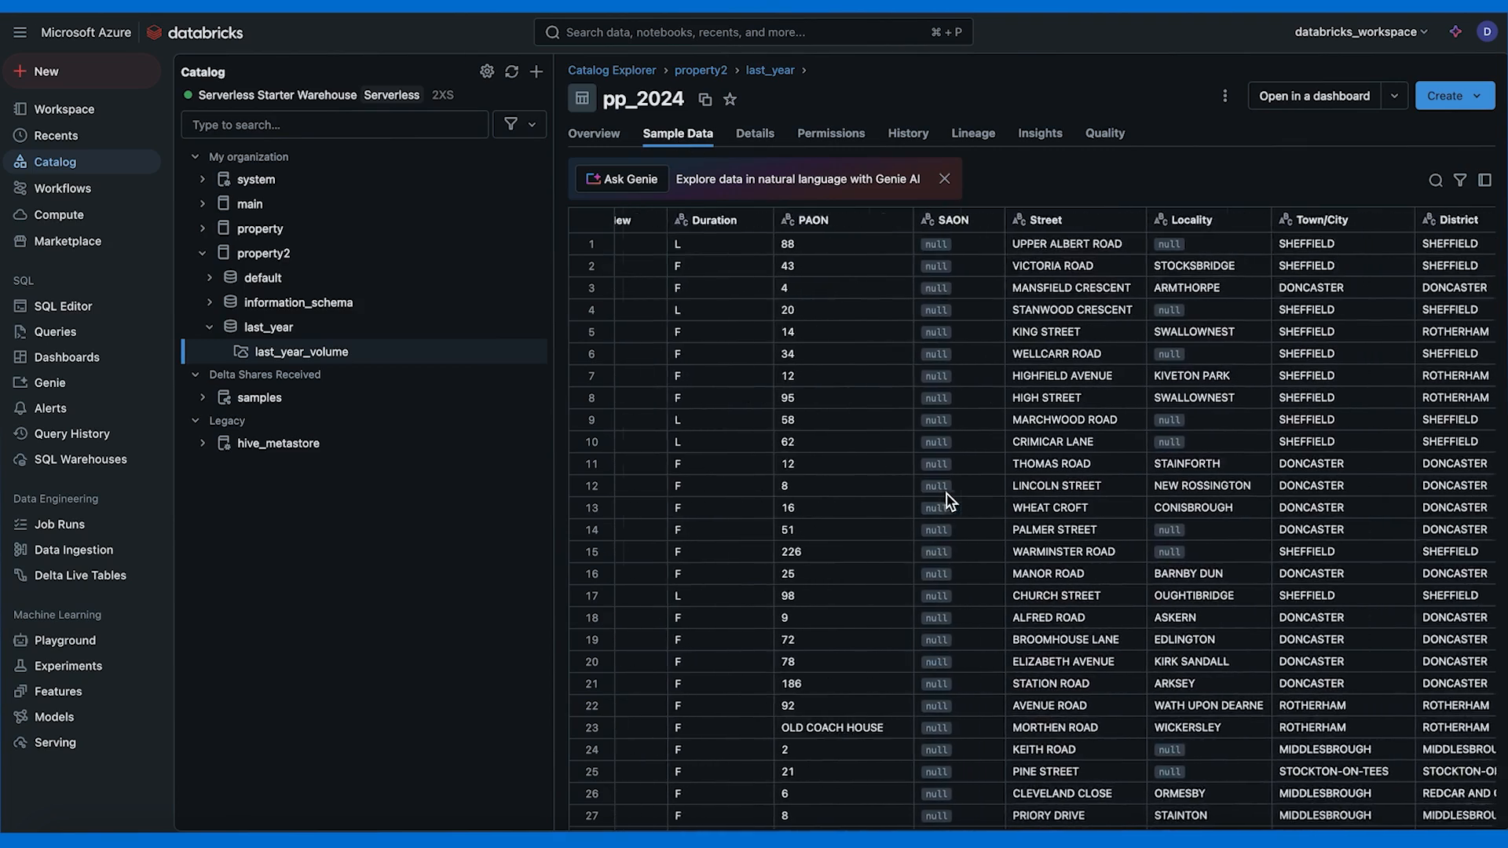
click(594, 132)
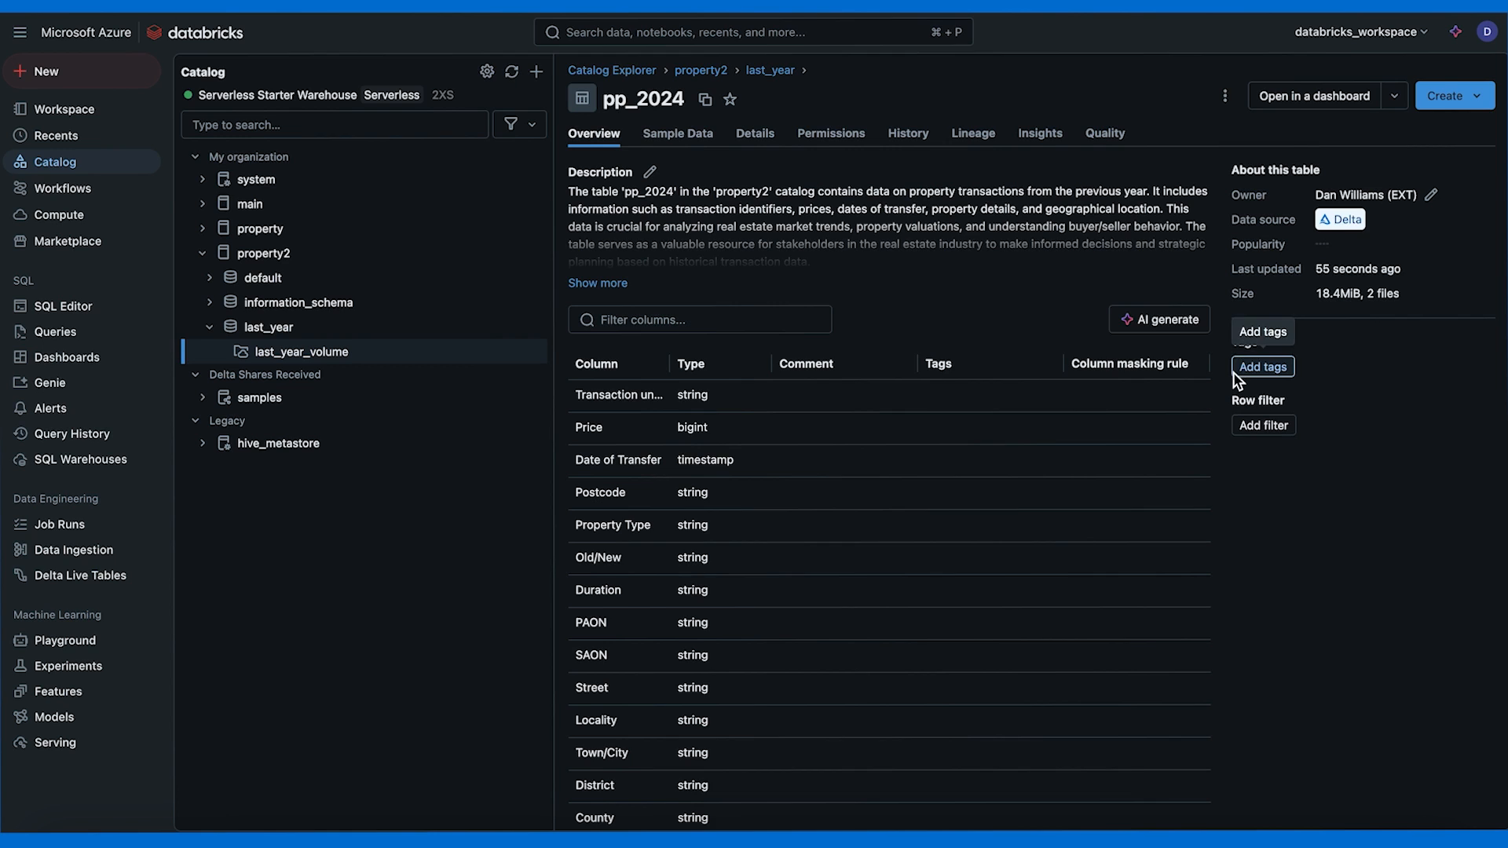
click(1479, 96)
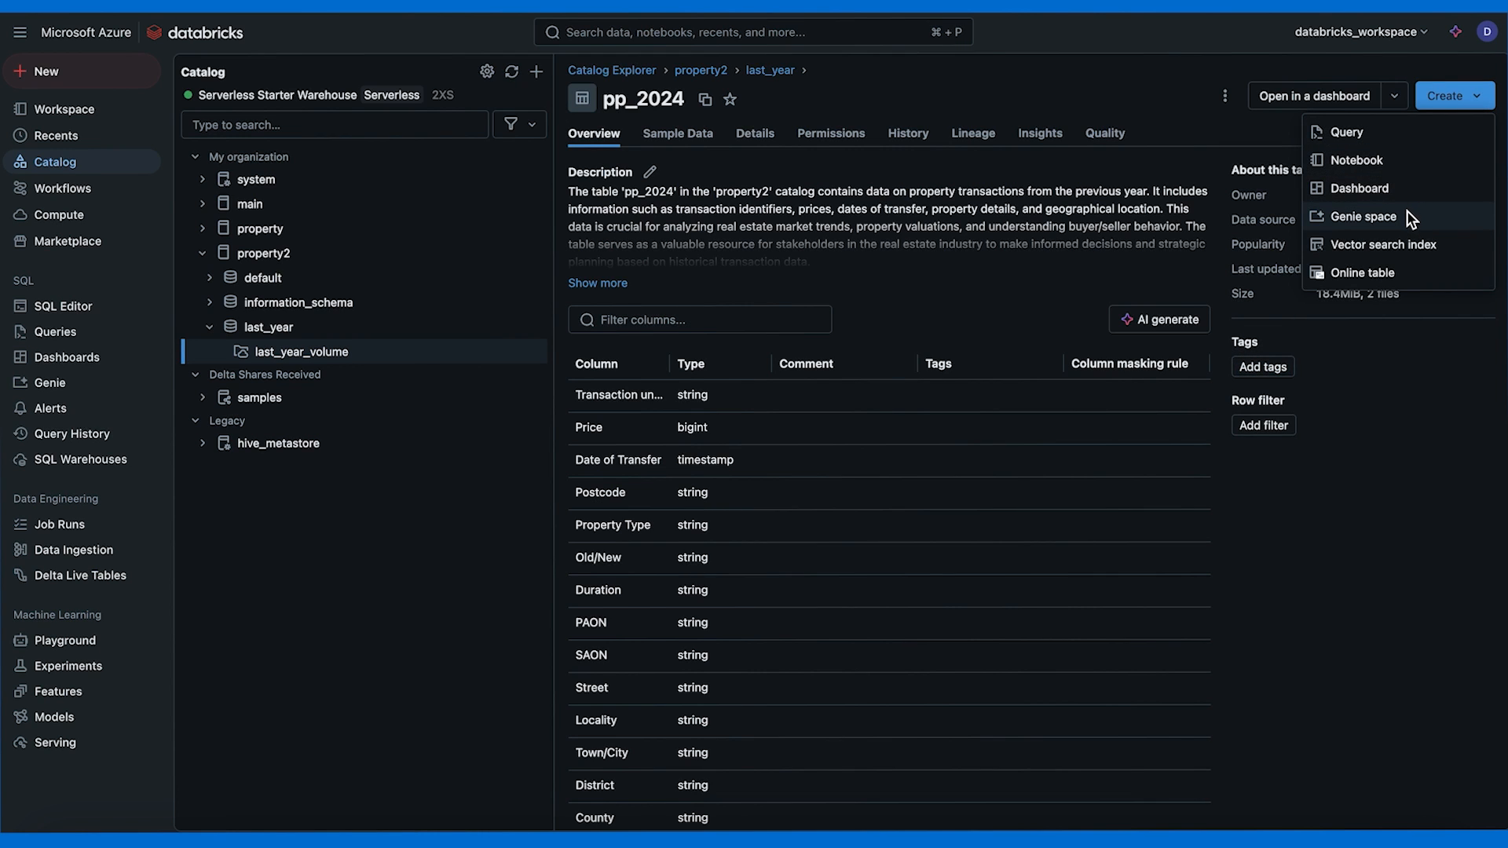
mouse_move(1409, 221)
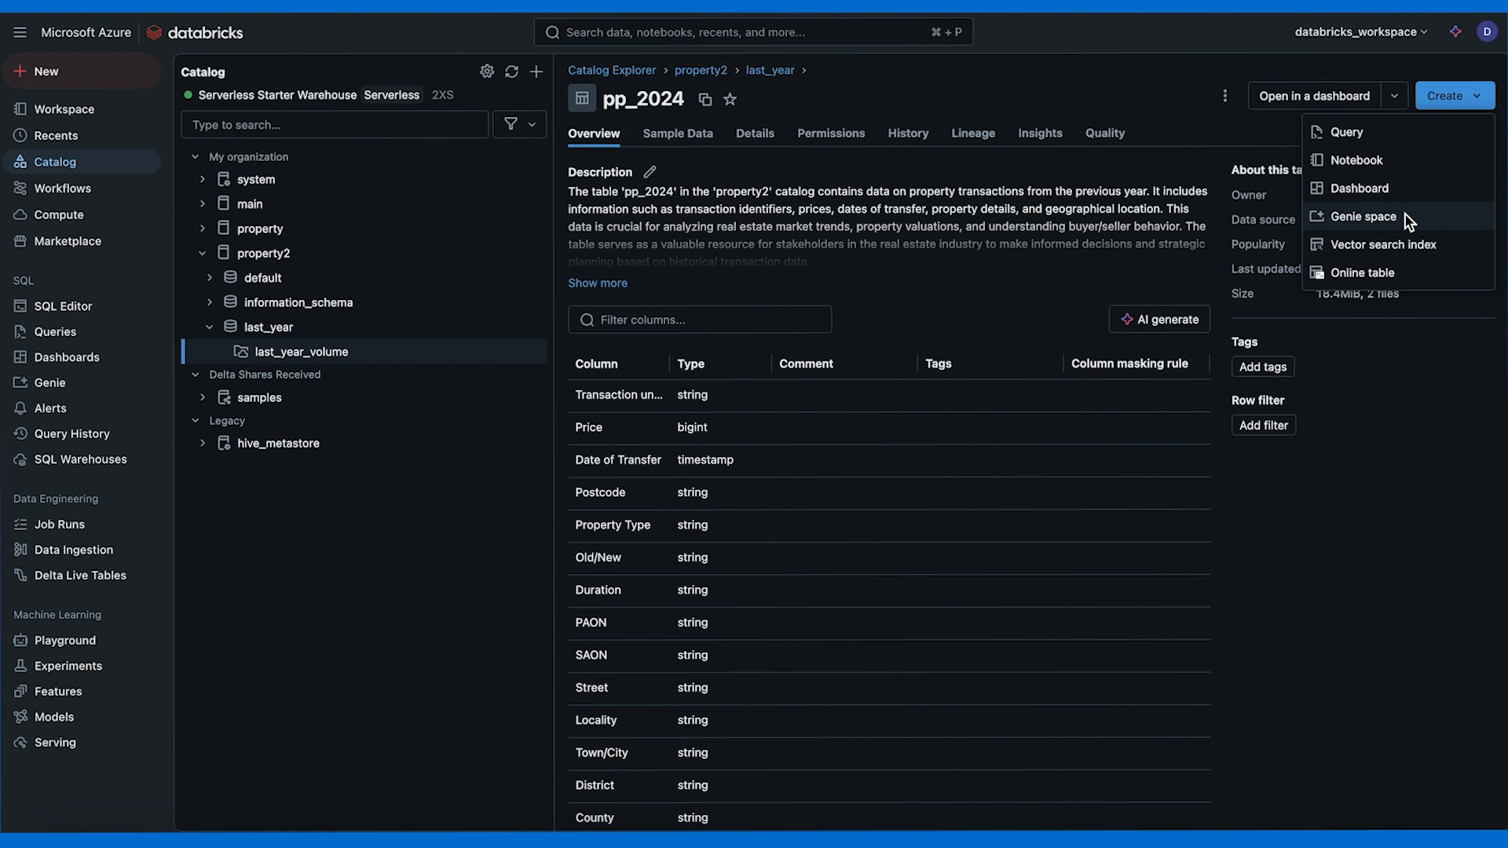
Start a Genie space on pp_2024 titled 'Property Data Last Year' with the Price Paid Data guidance as description.
click(1363, 217)
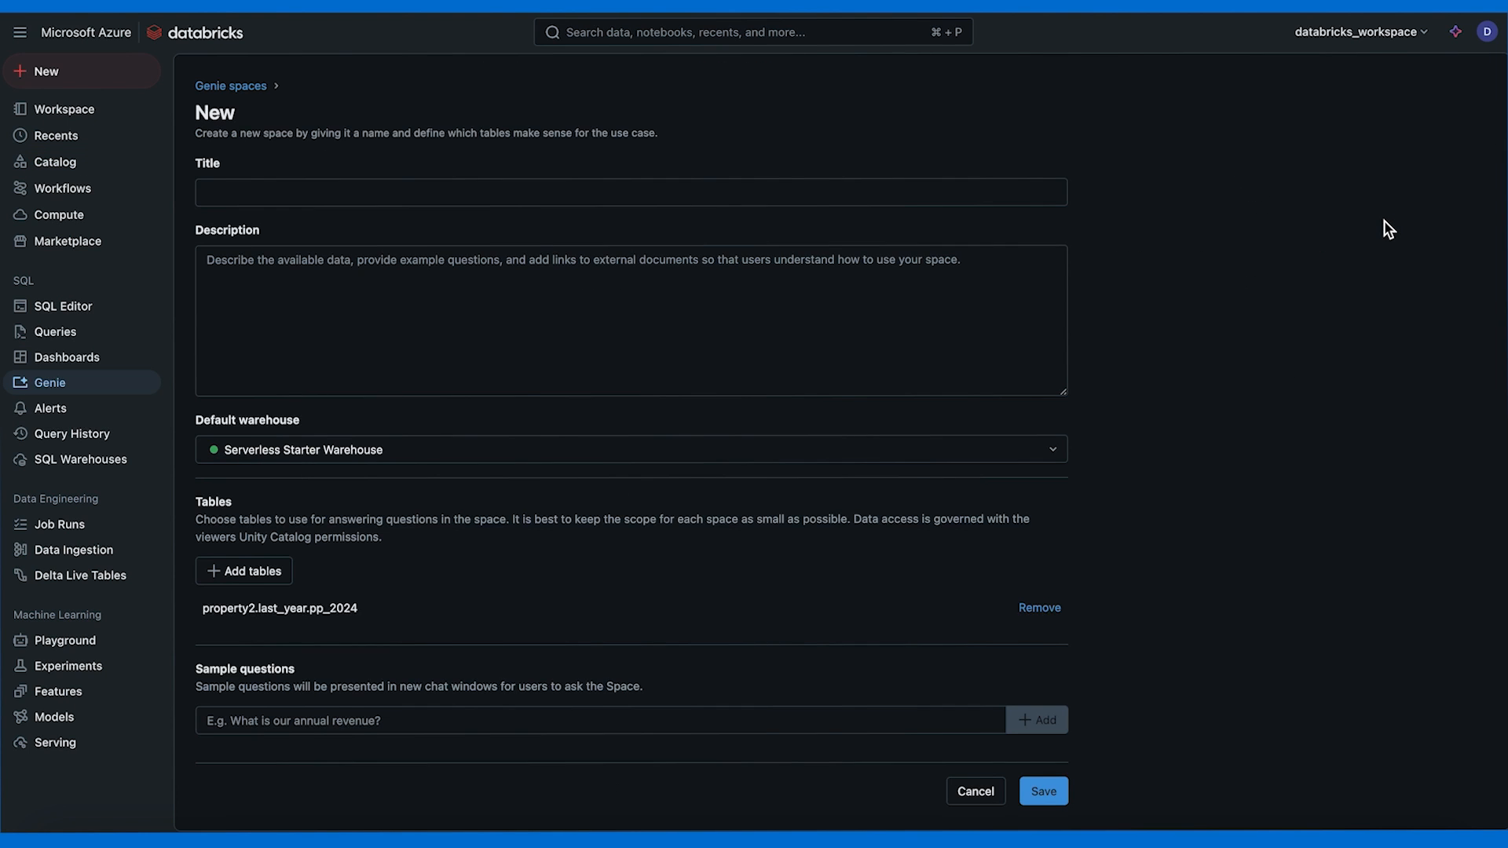
text(Property Data Last Year)
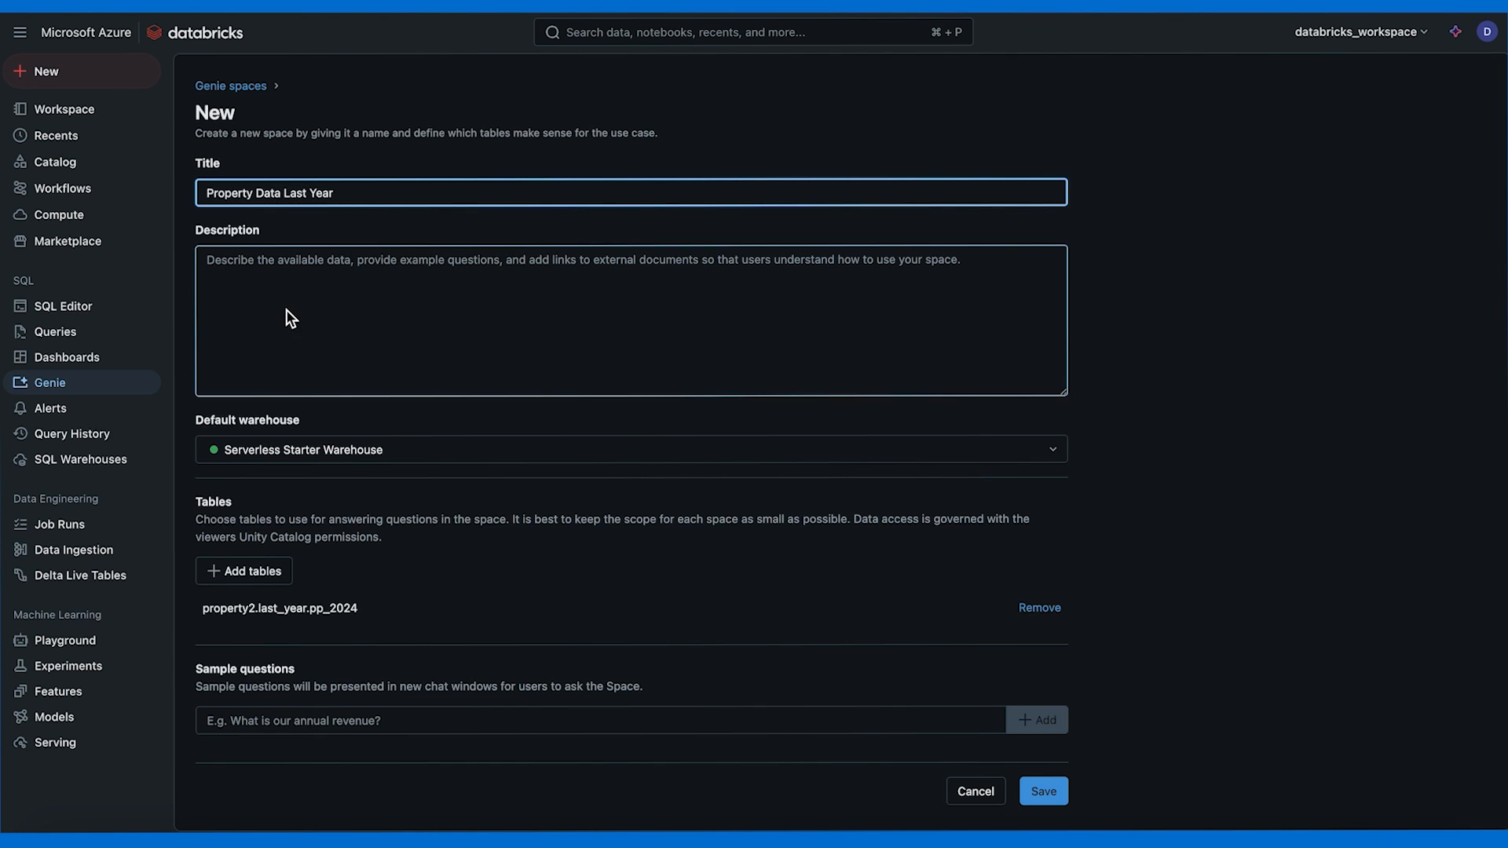
mouse_move(350, 282)
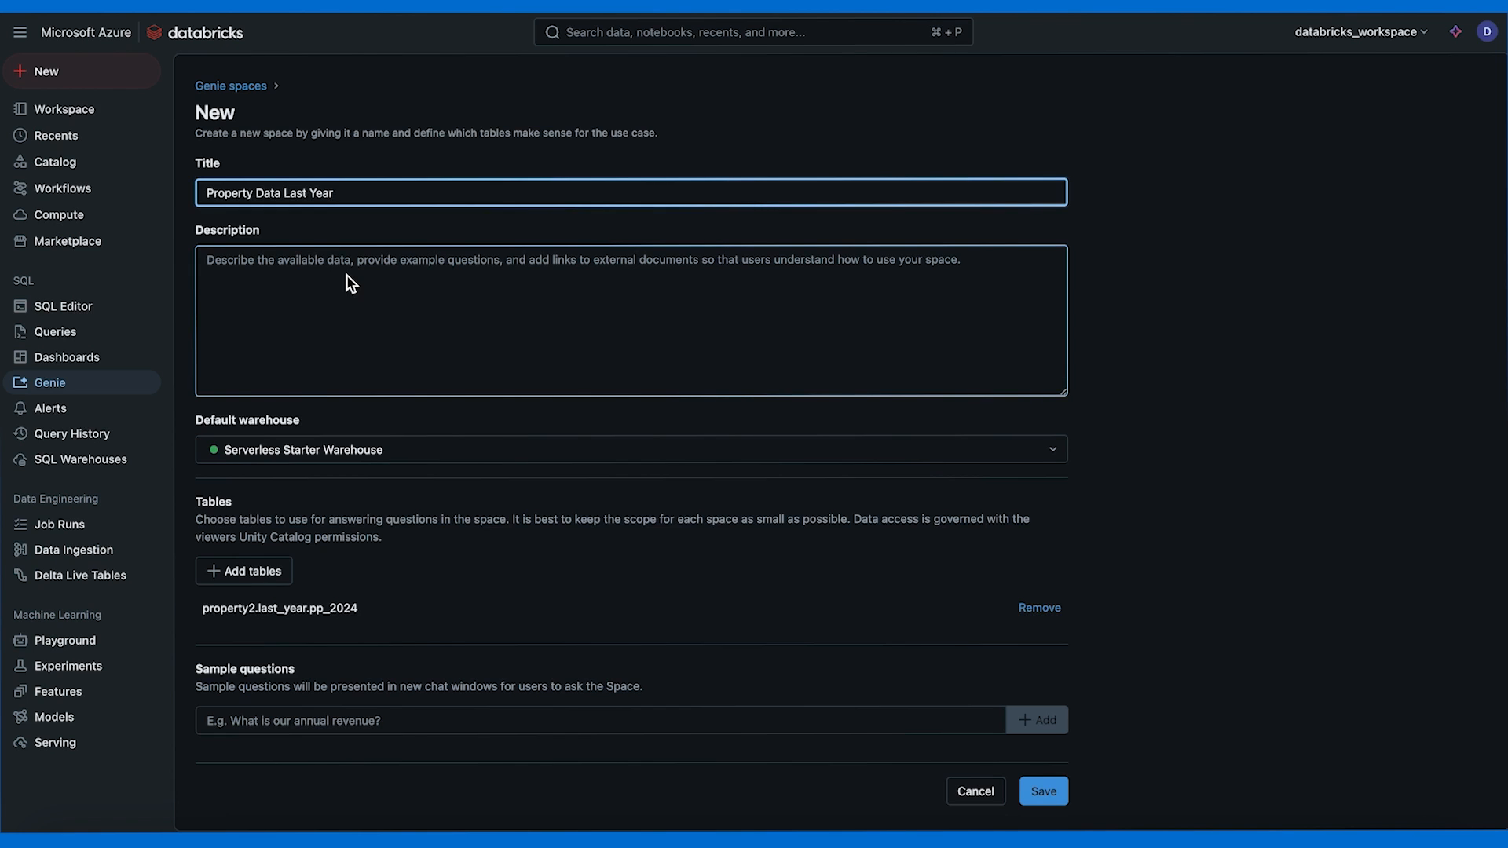
mouse_move(311, 284)
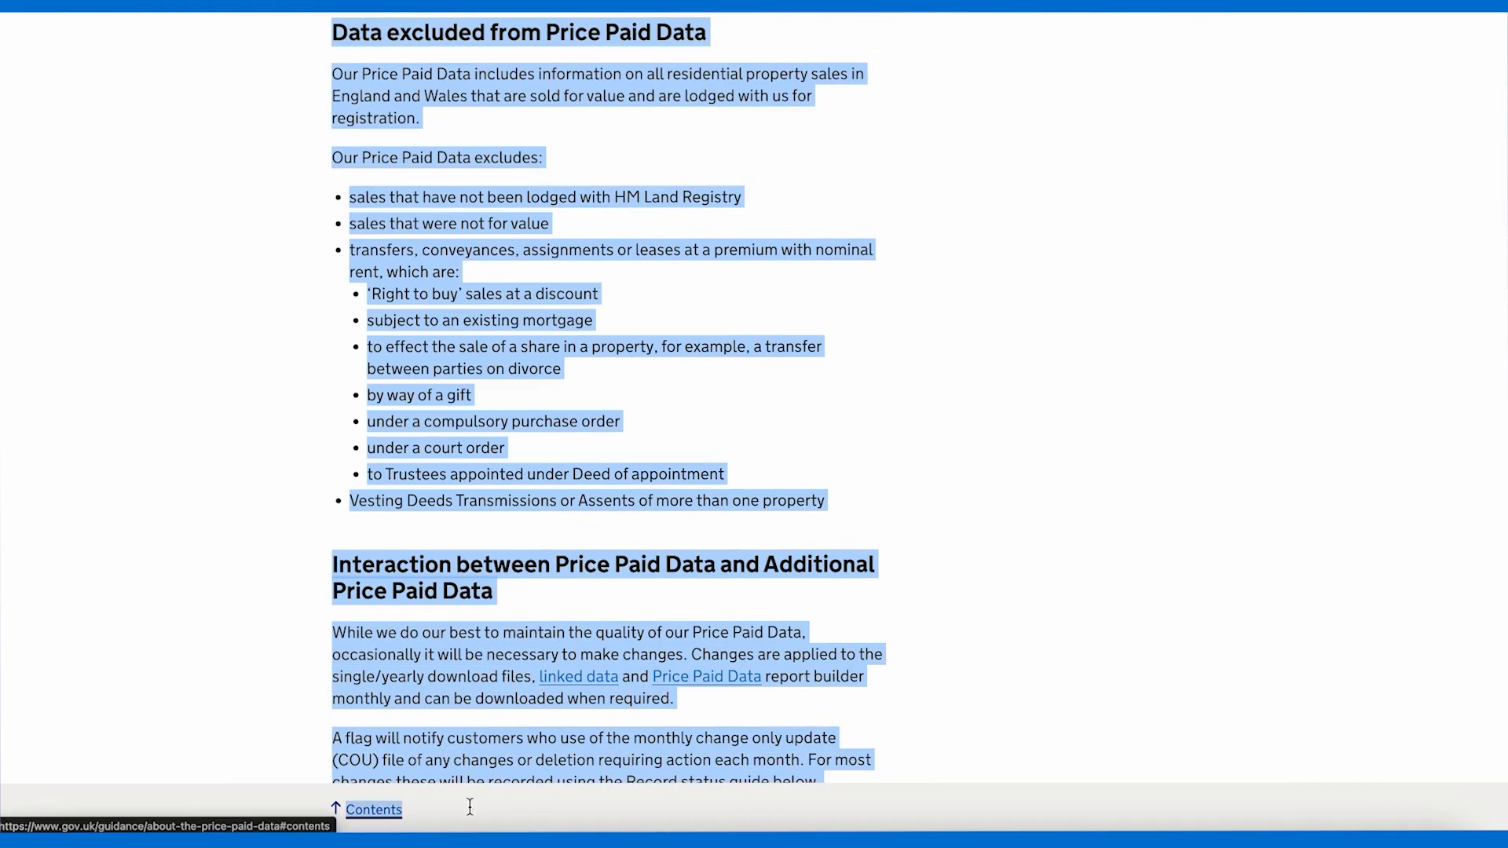
scroll(down, 3)
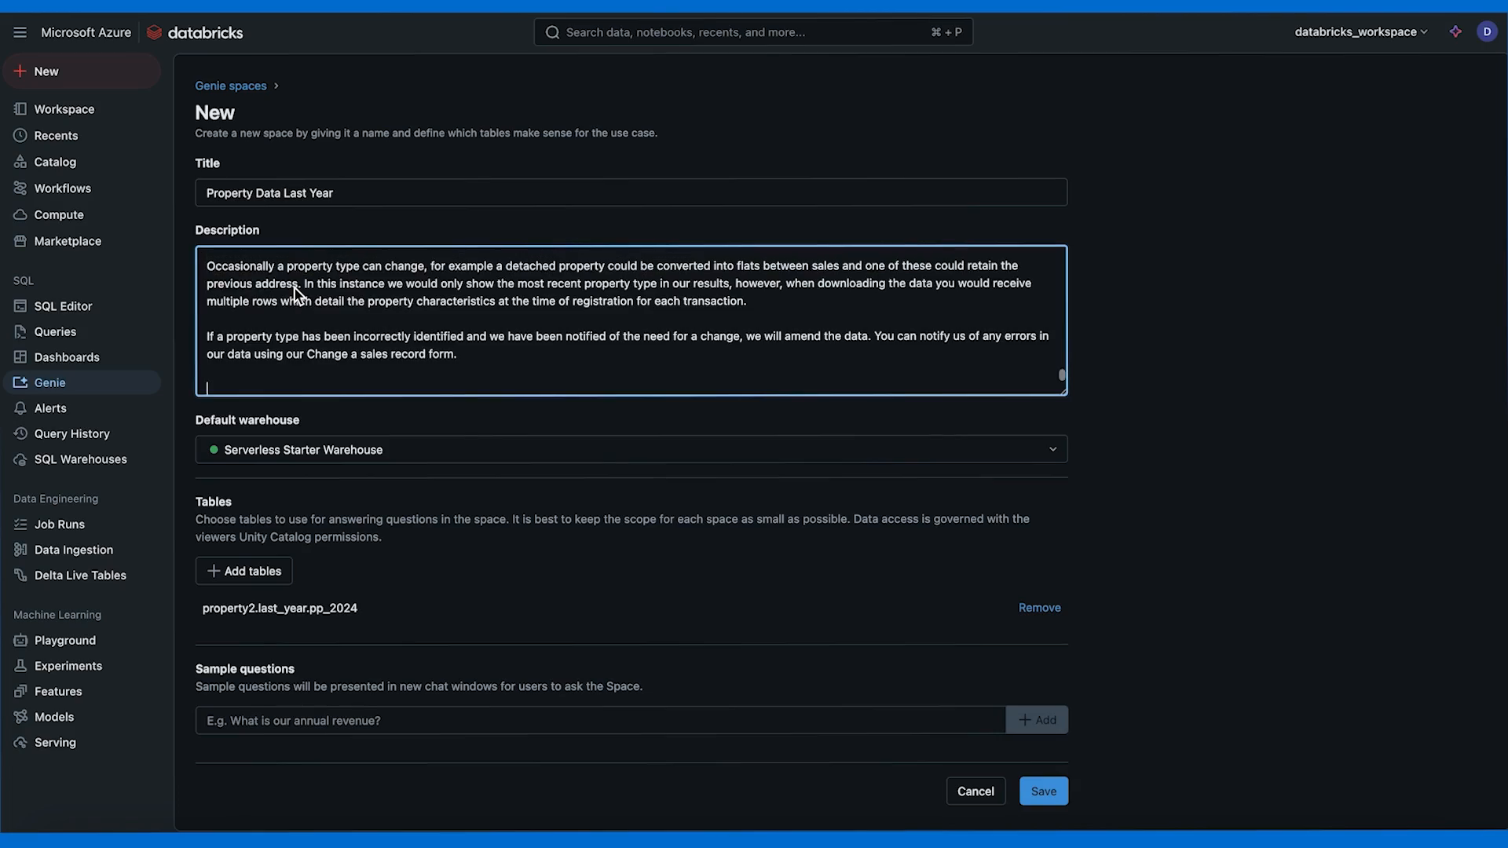
scroll(down, 3)
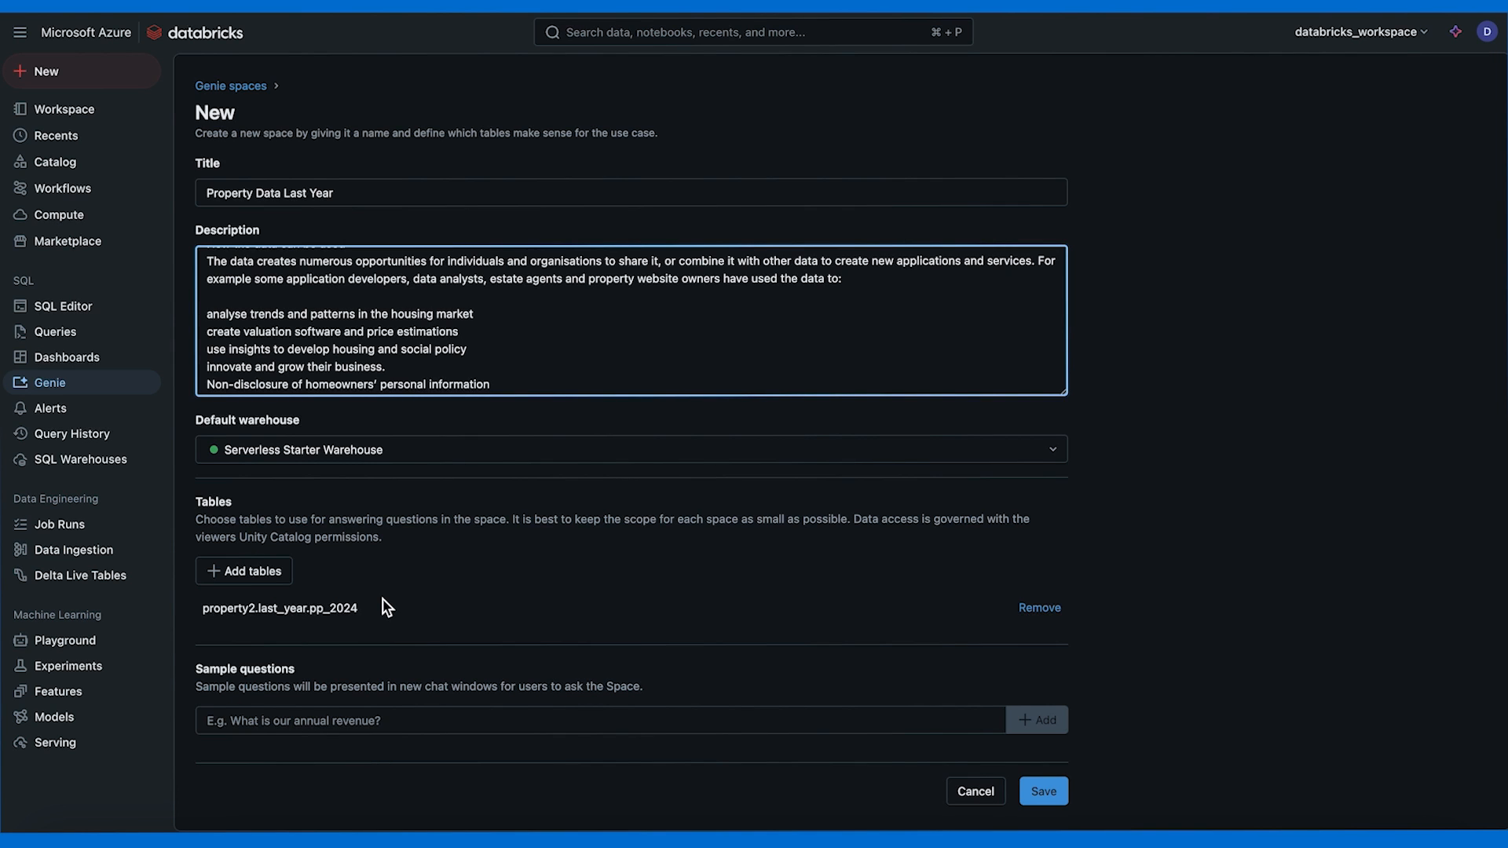
mouse_move(454, 682)
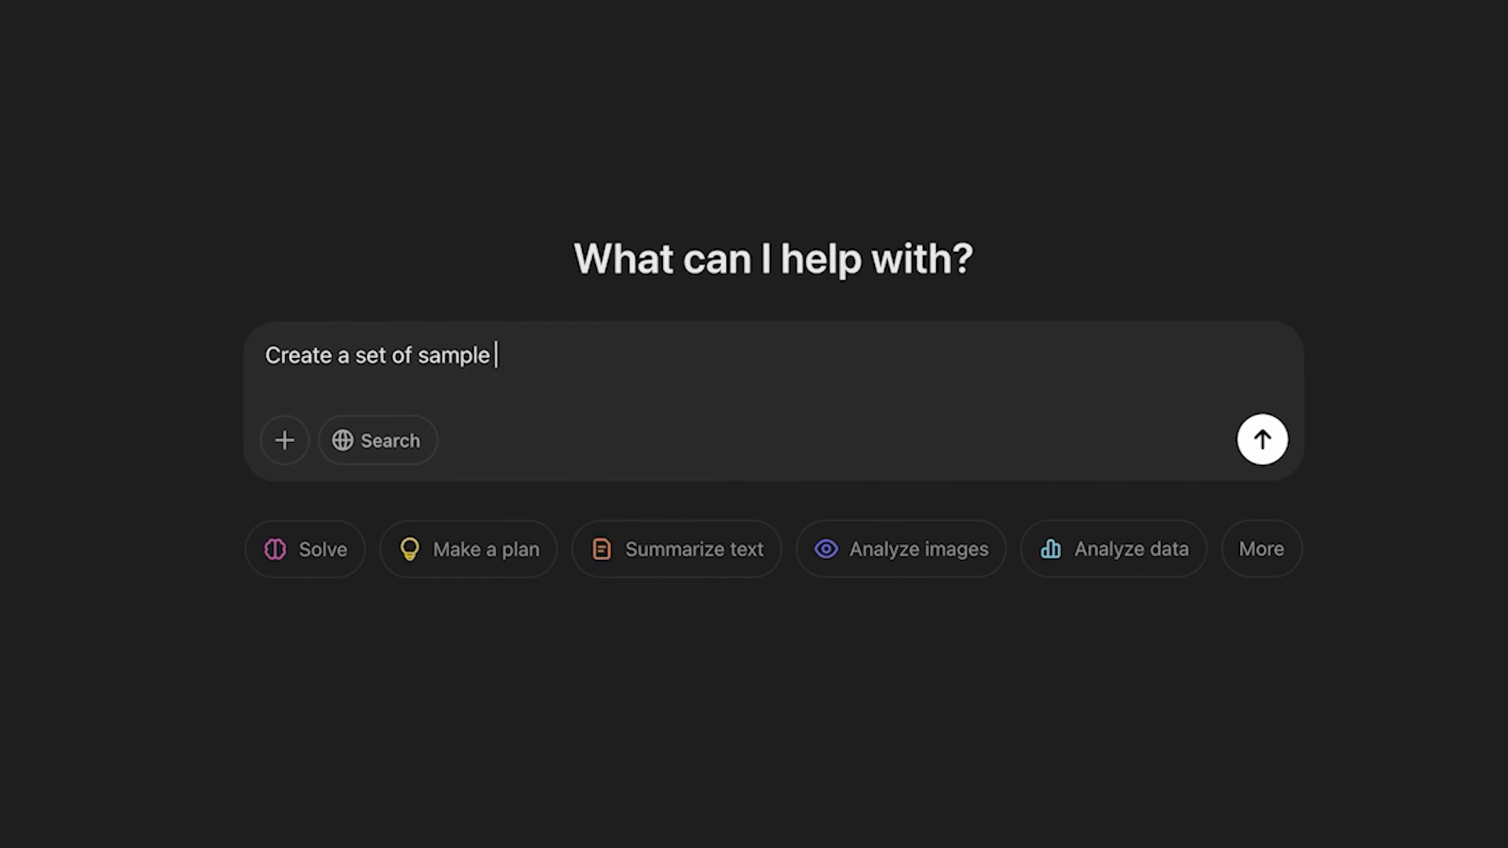
Ask ChatGPT for Databricks Genie sample questions from the documentation and read through its reply.
text(questions for Databricks Genie space from this)
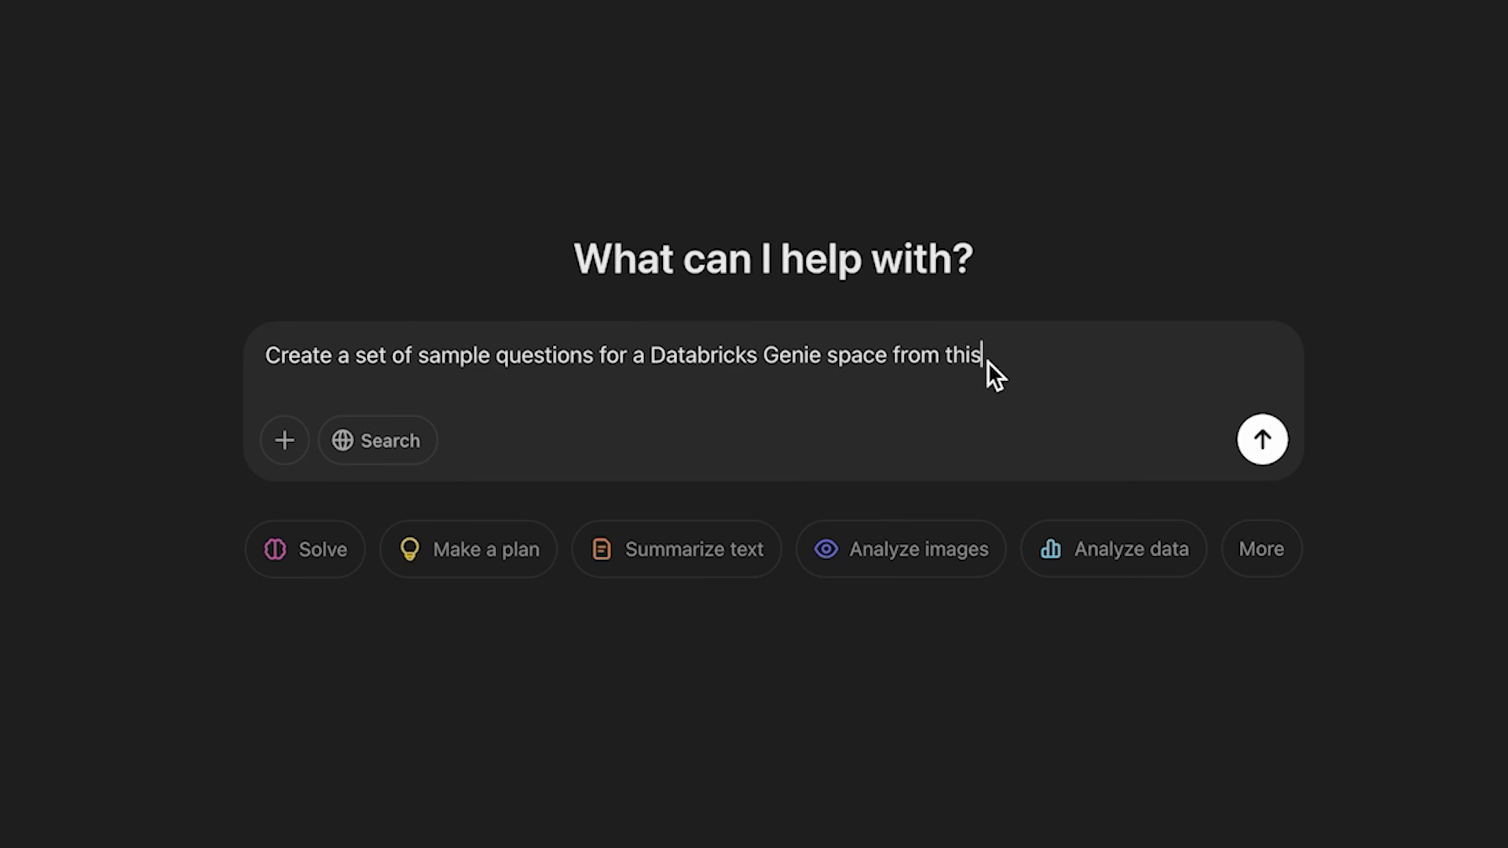
click(1262, 440)
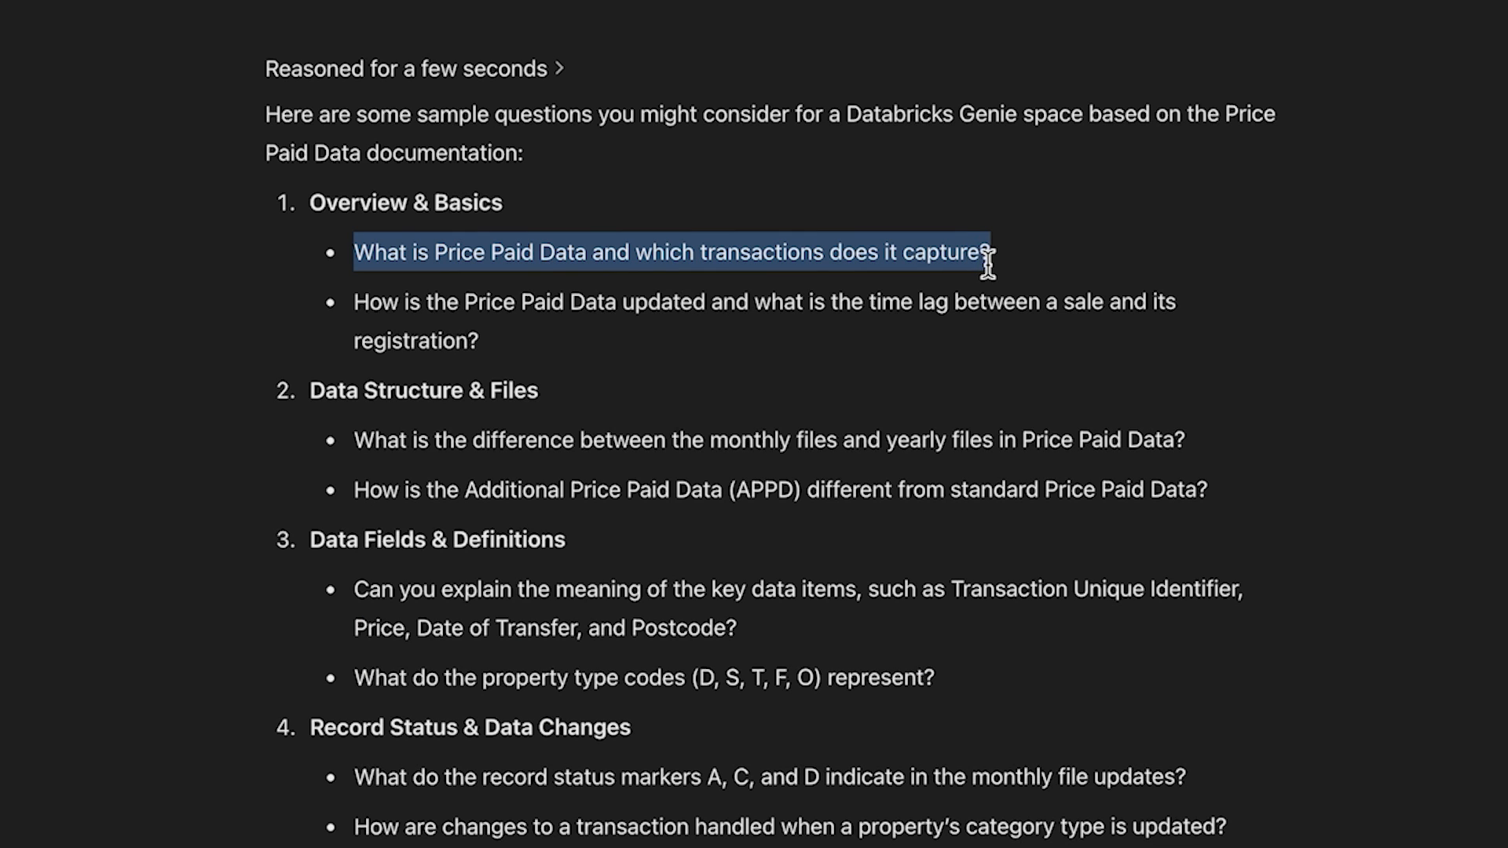
scroll(down, 3)
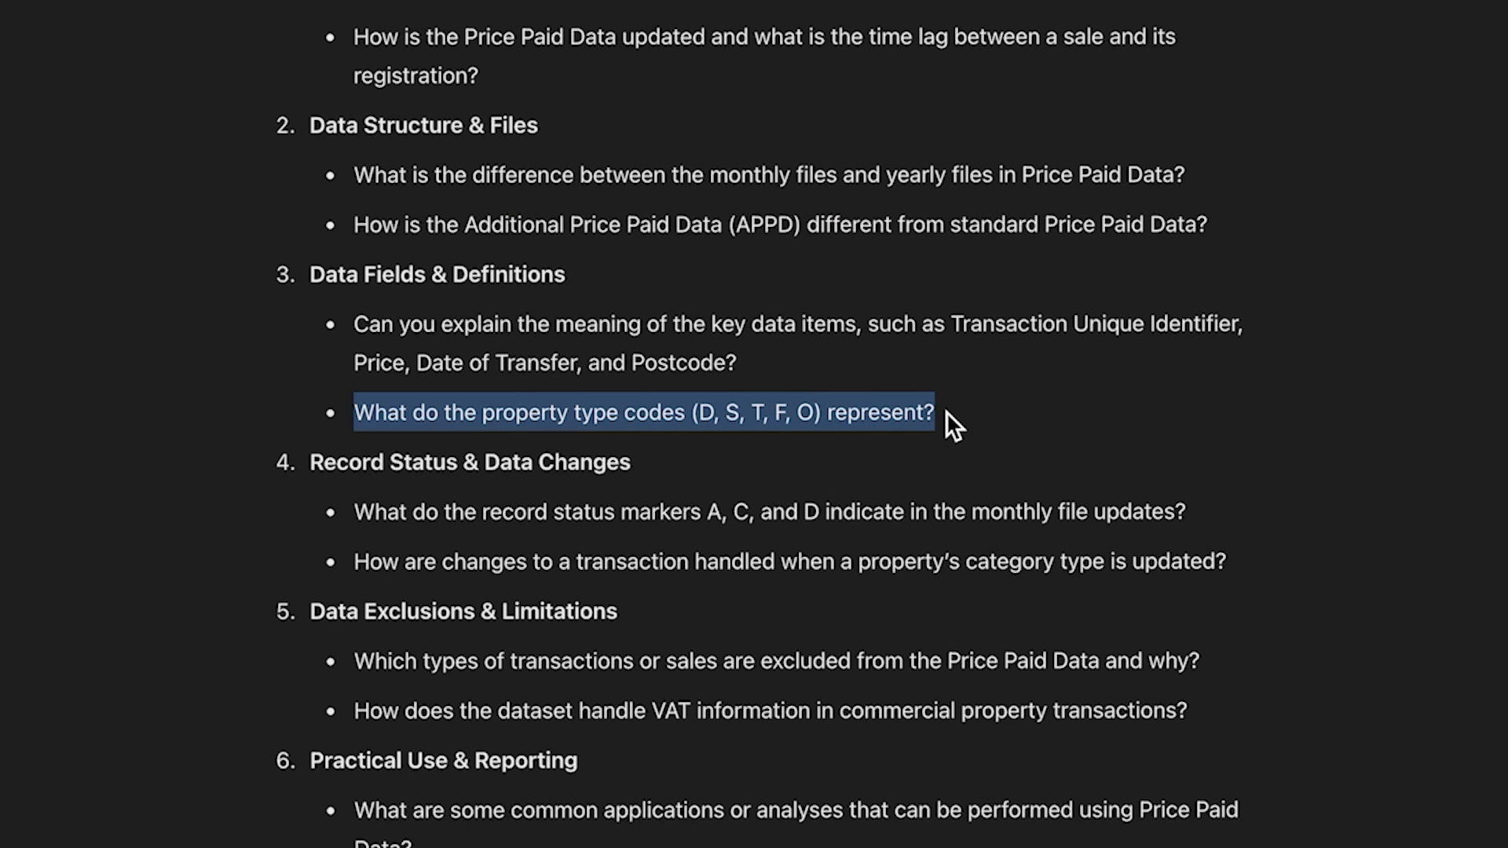
scroll(down, 3)
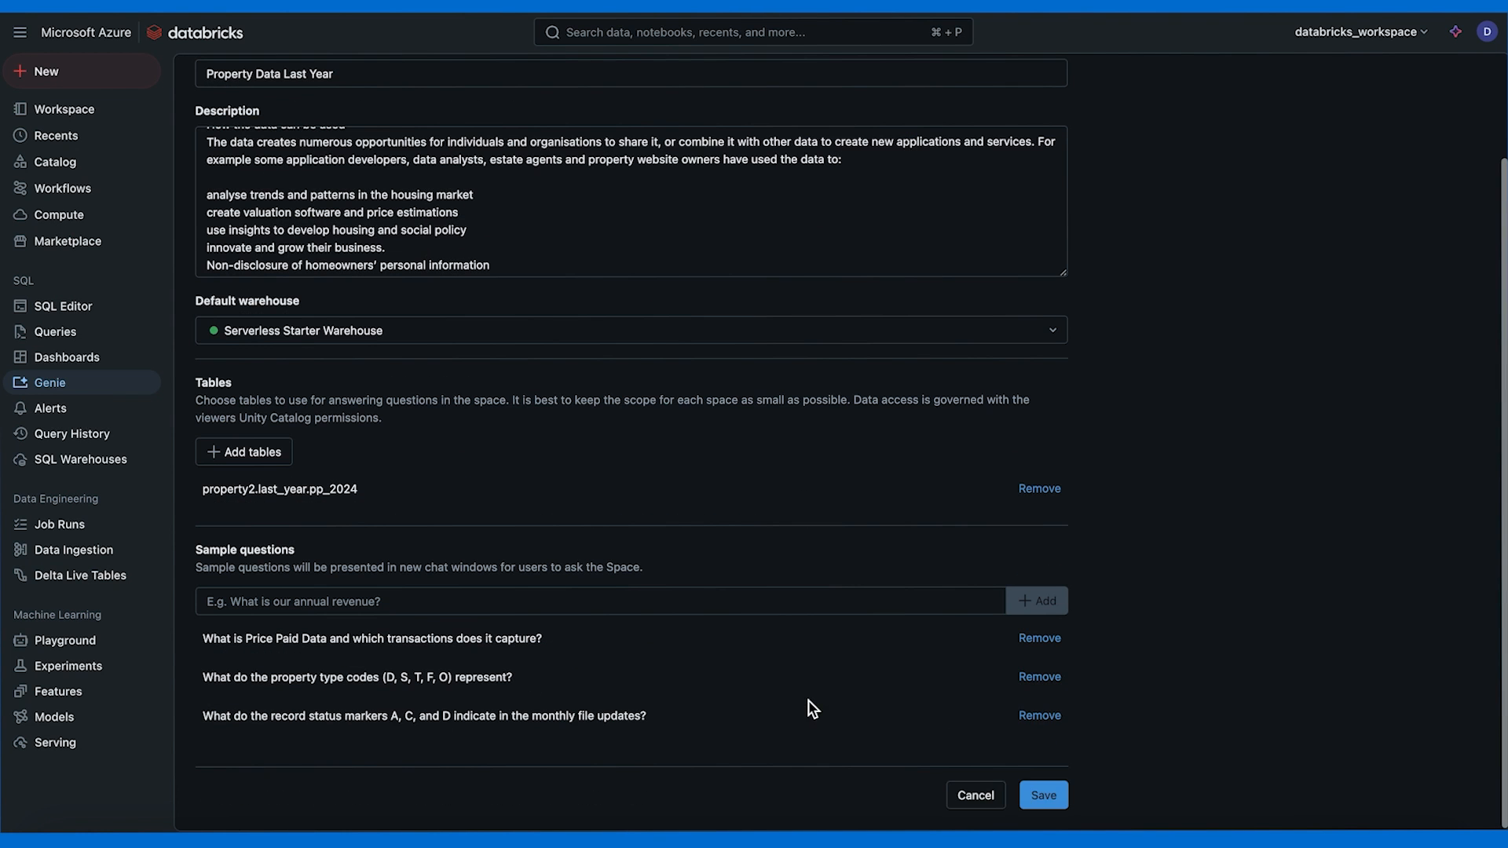
Save the Property Data Last Year Genie space with its three sample questions.
click(1043, 795)
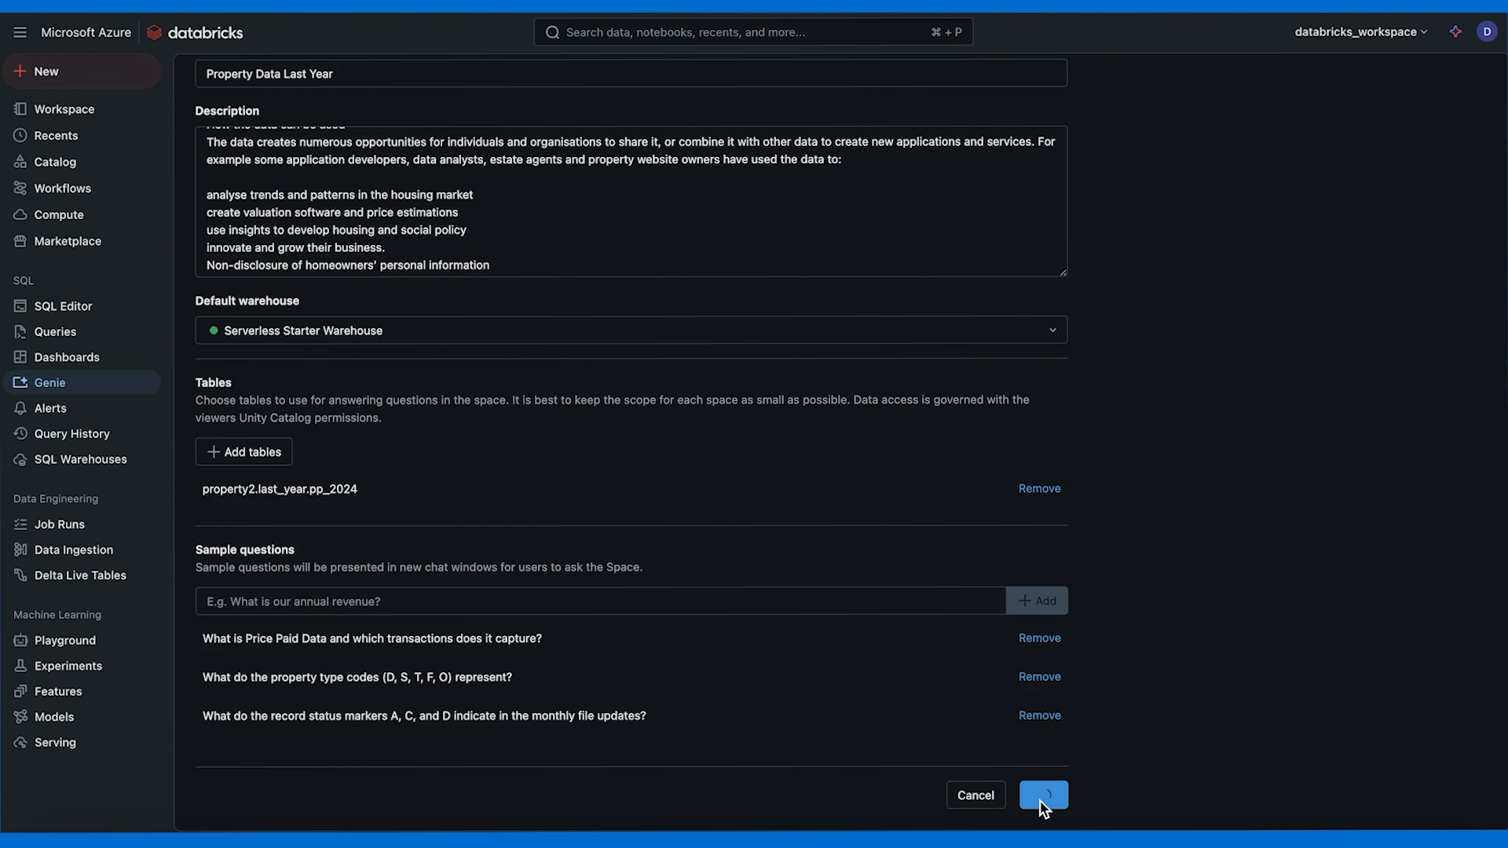
click(1043, 794)
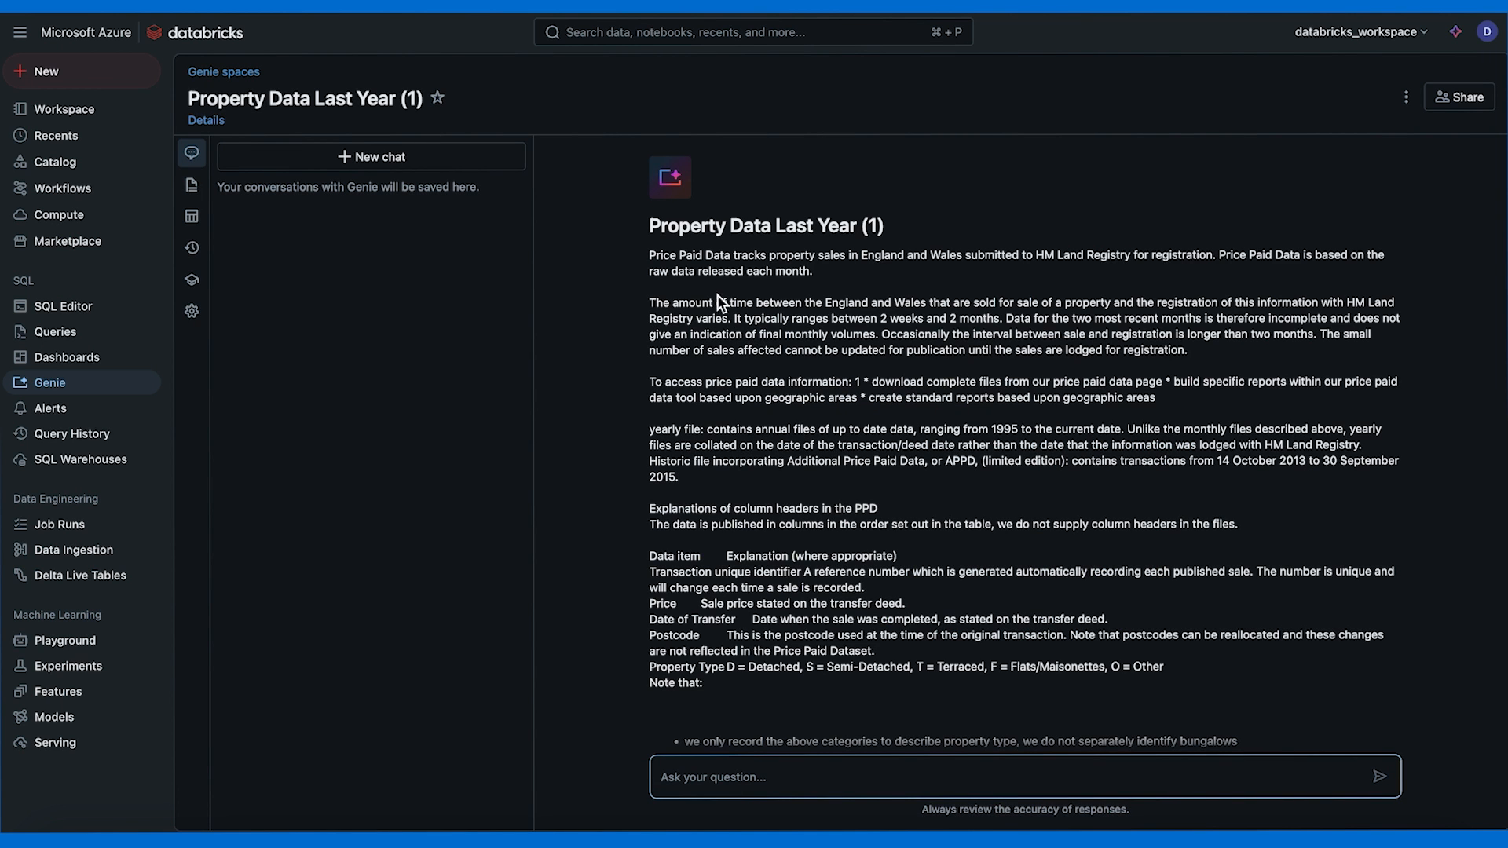
mouse_move(656, 259)
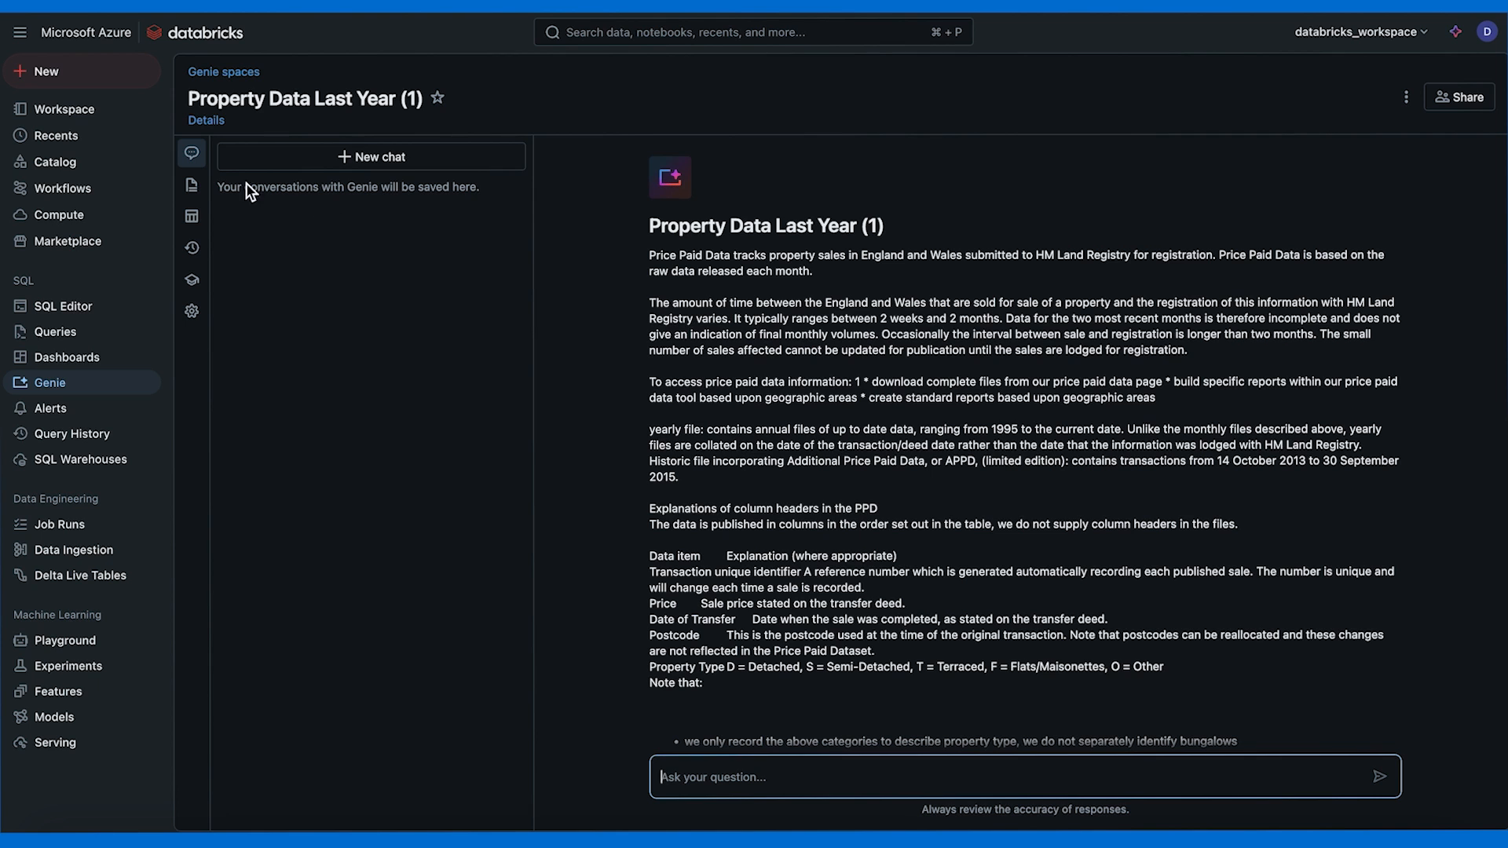
Review the space's Instructions and Data panels, then return to the chat.
click(191, 185)
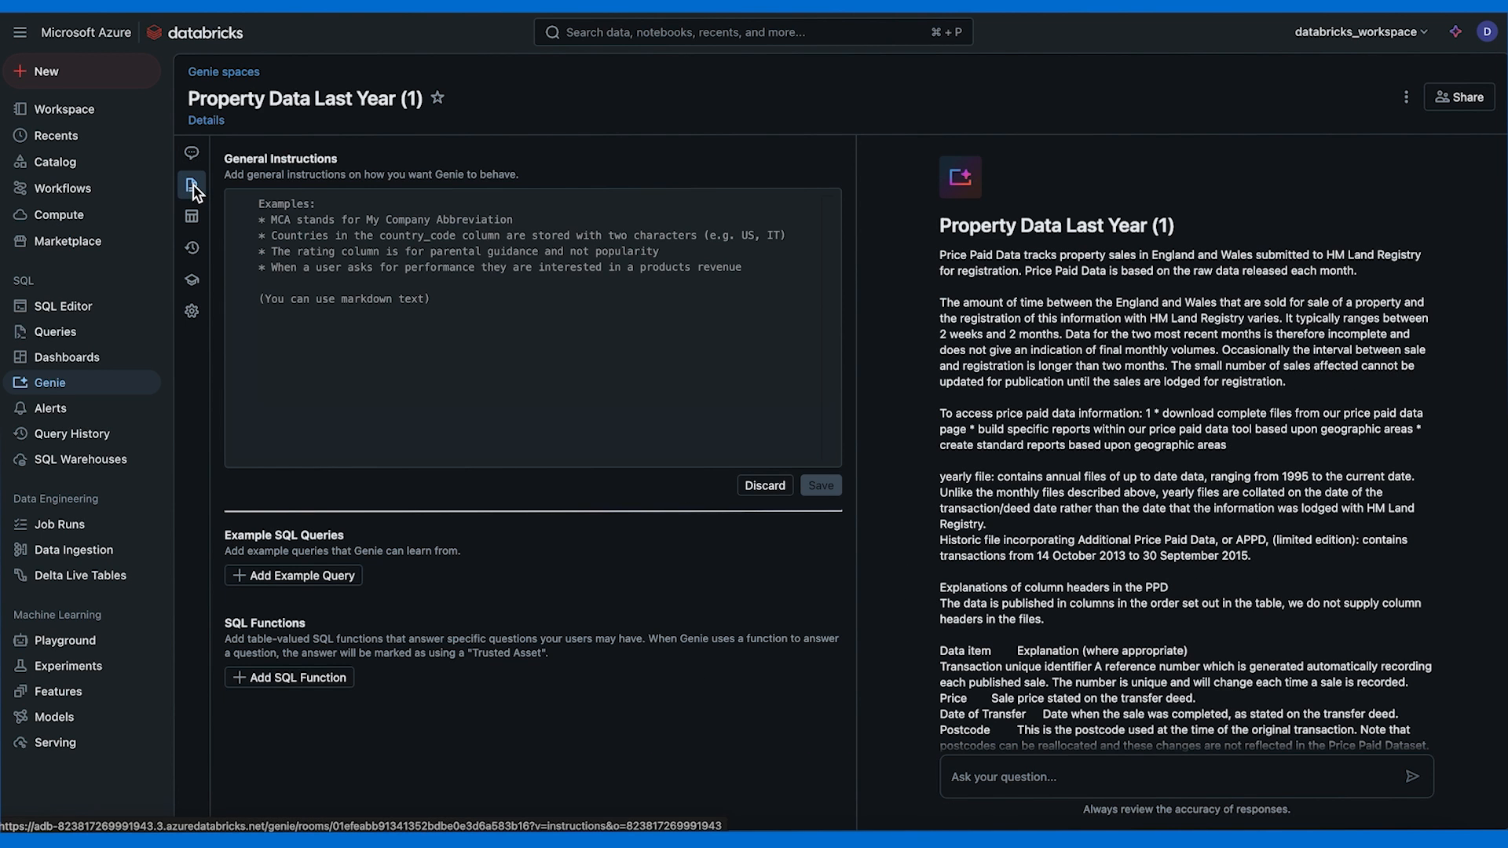
click(191, 220)
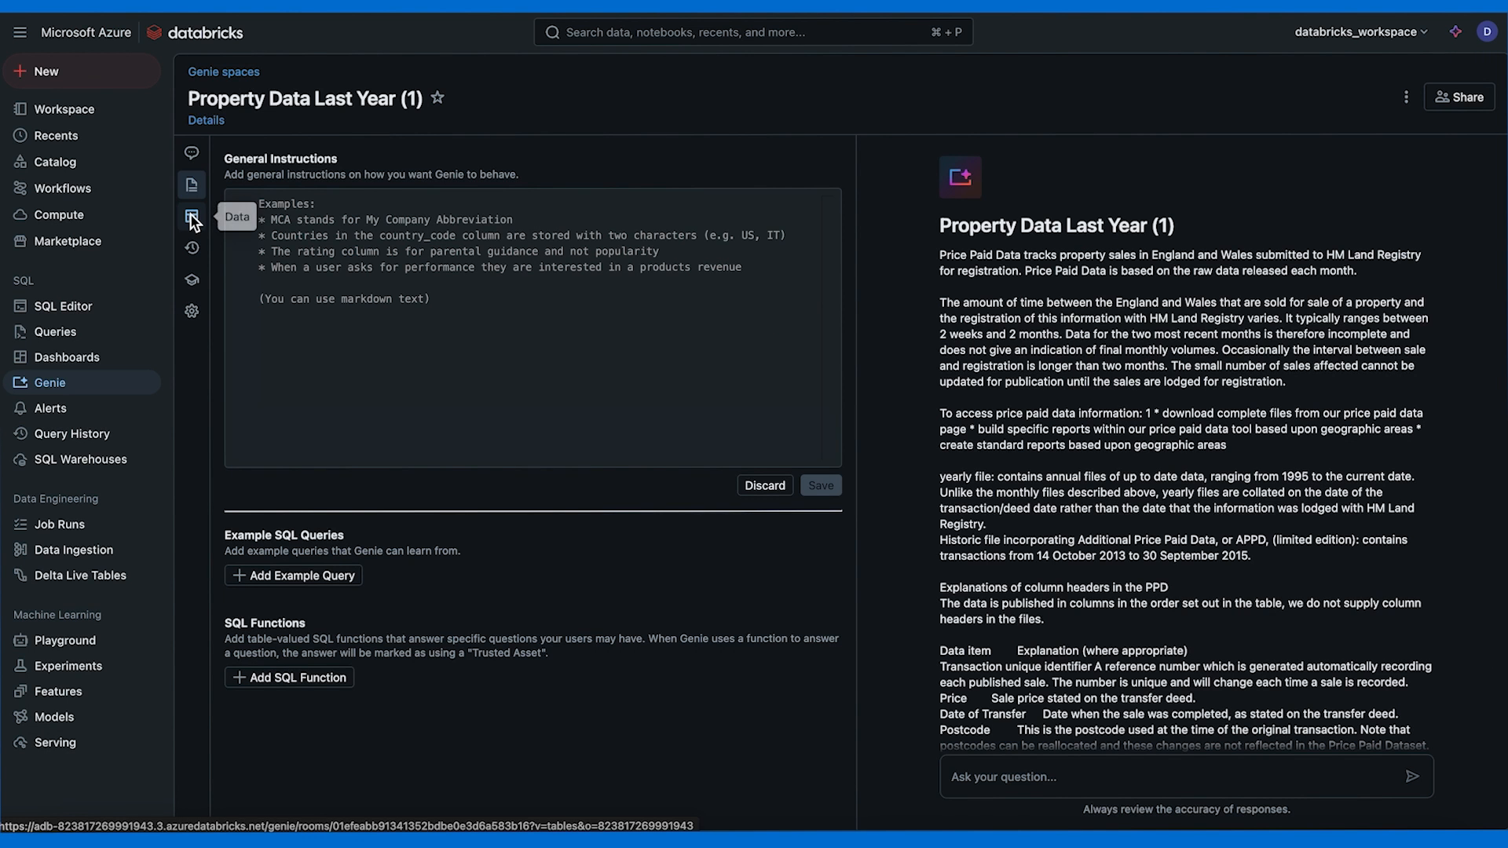
click(191, 217)
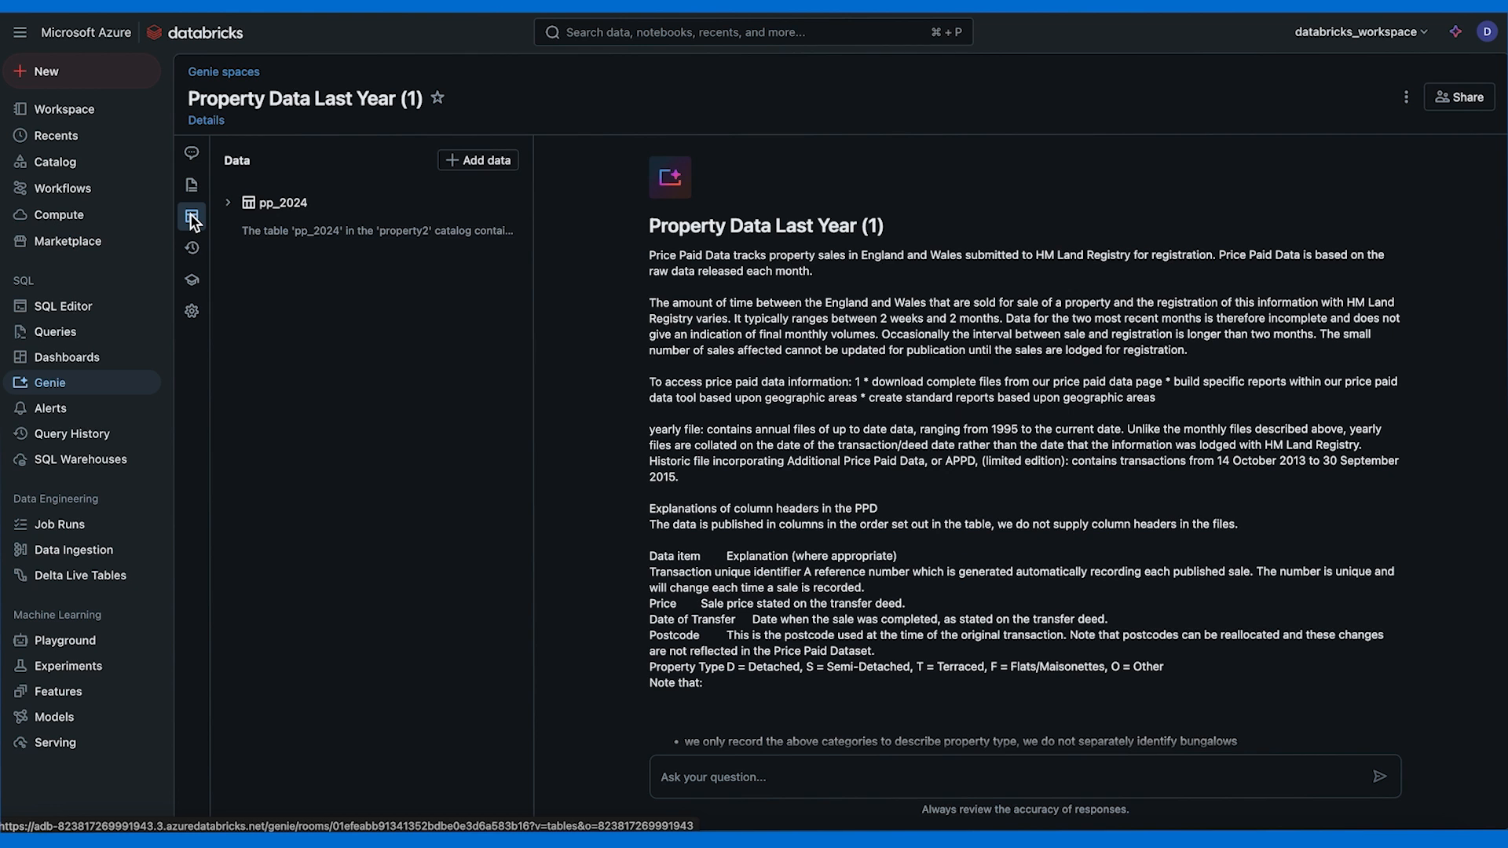
click(191, 248)
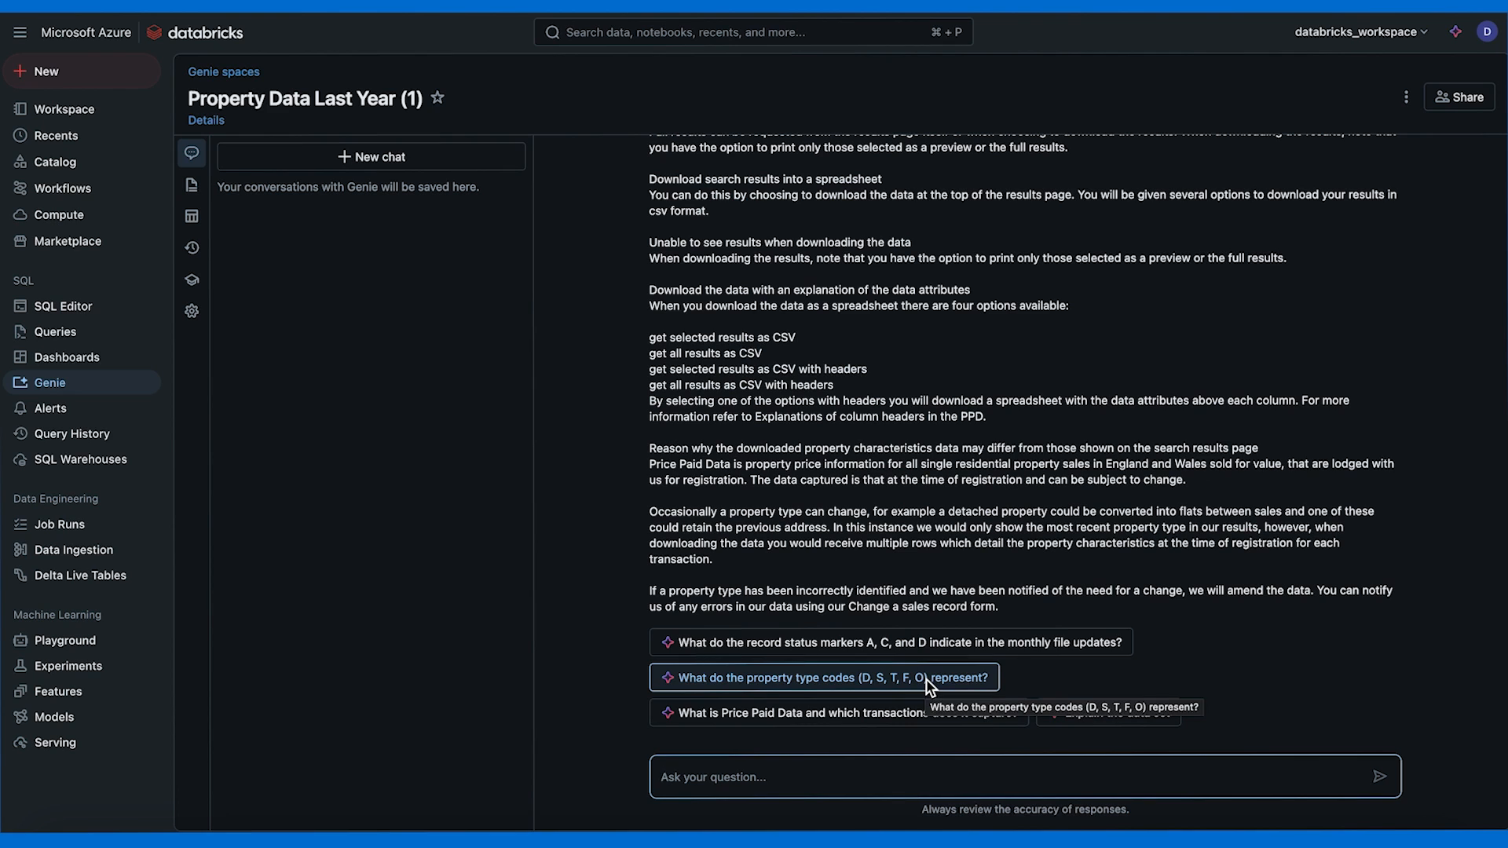
mouse_move(834, 684)
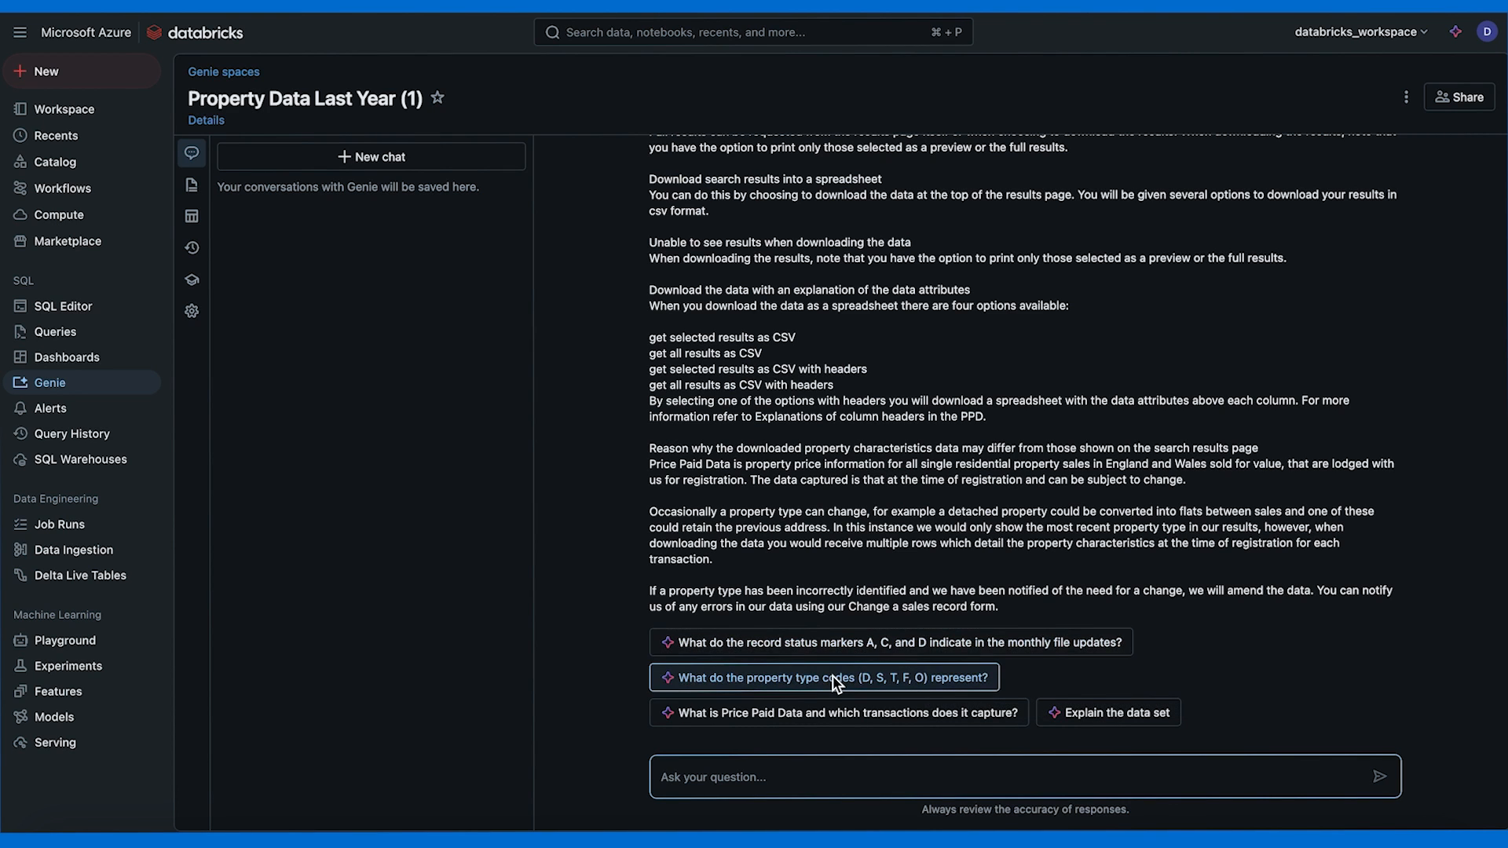
Ask Genie the suggested question about property type codes D, S, T, F, O and return to the space.
click(822, 677)
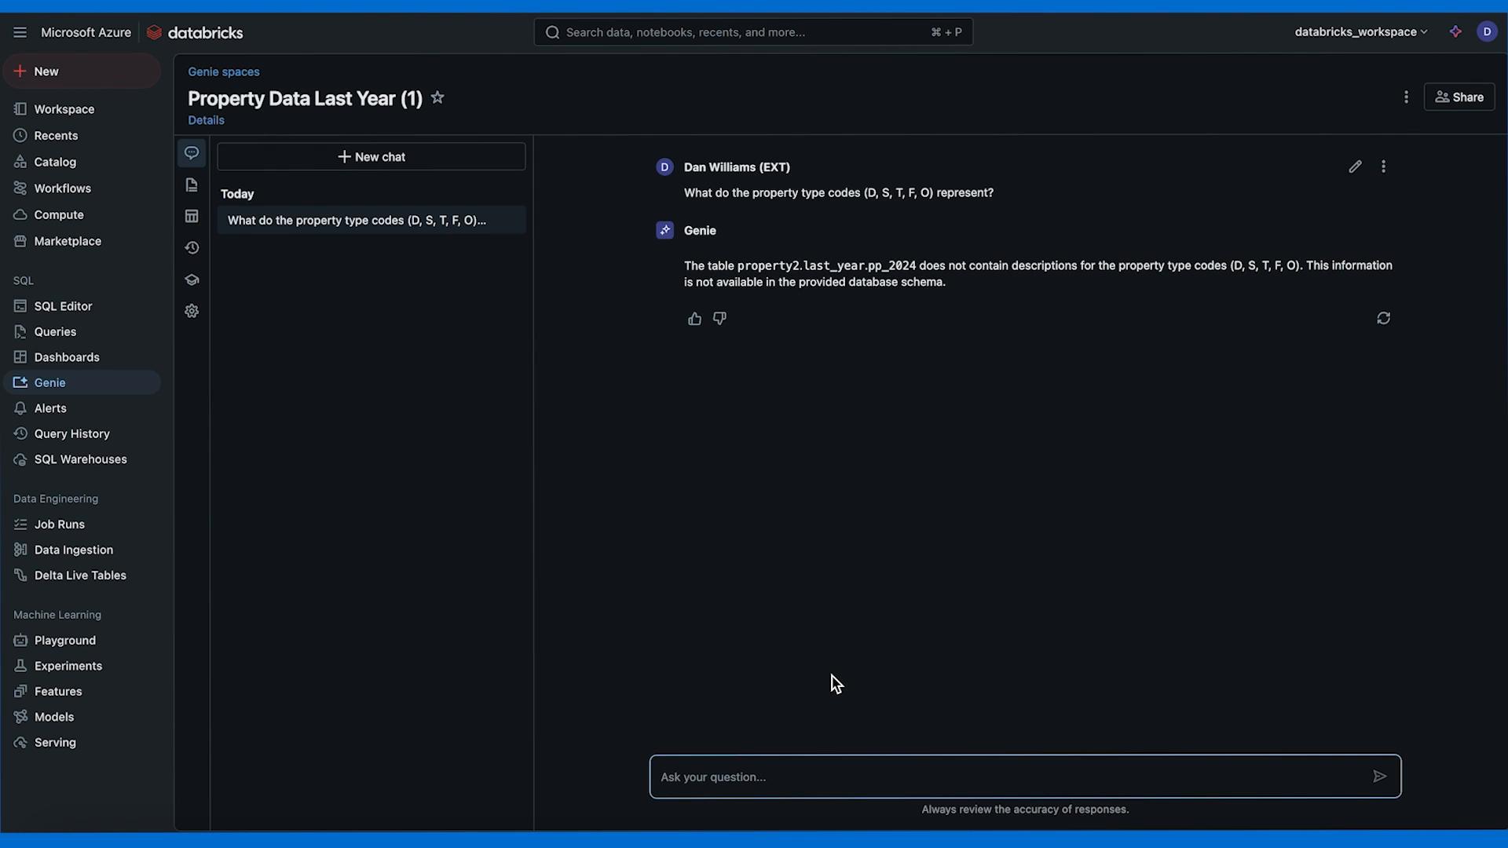
mouse_move(857, 517)
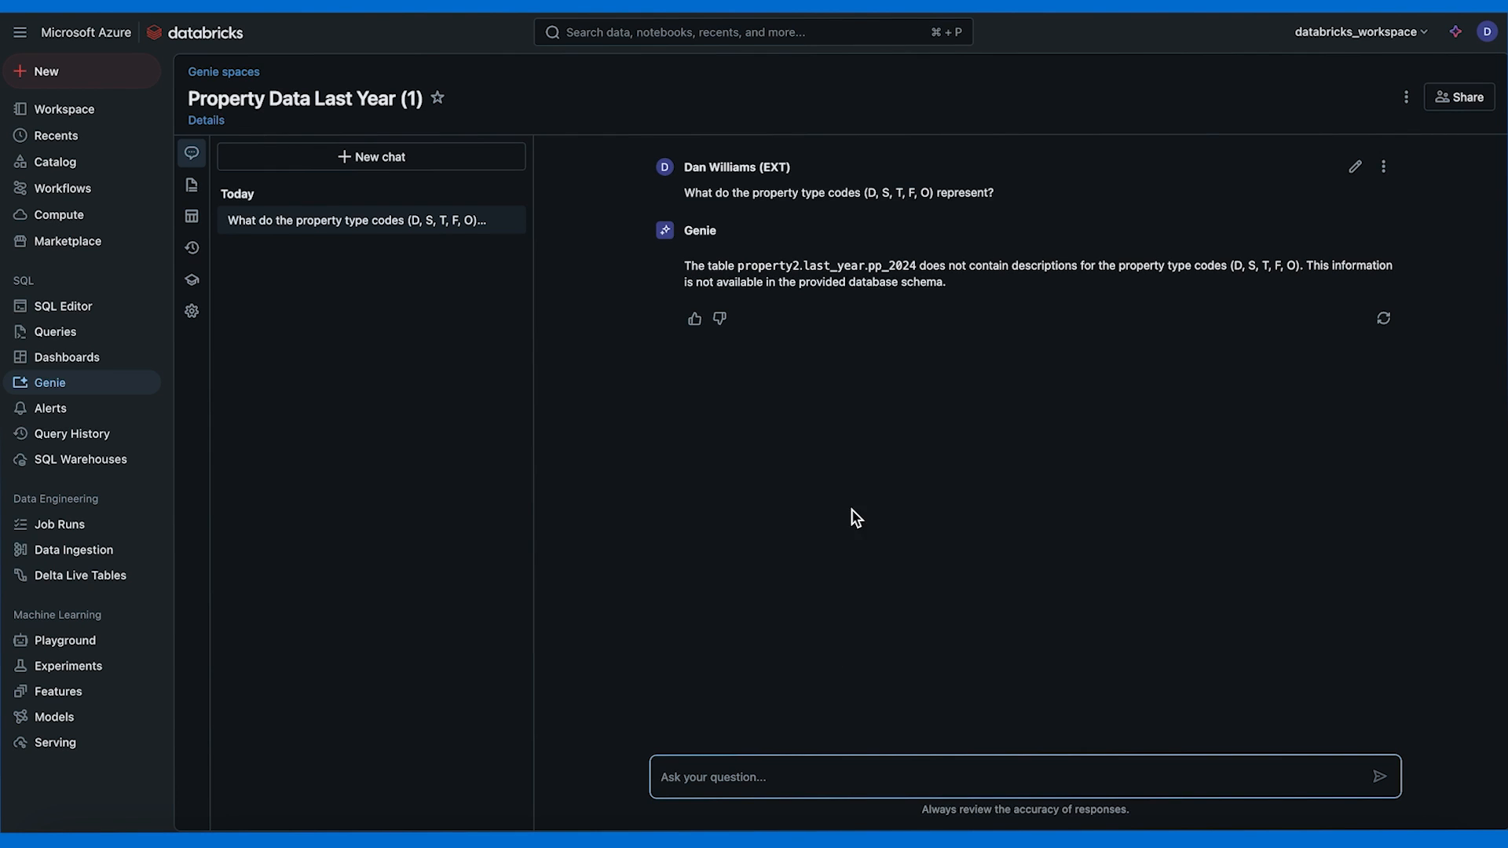
mouse_move(873, 275)
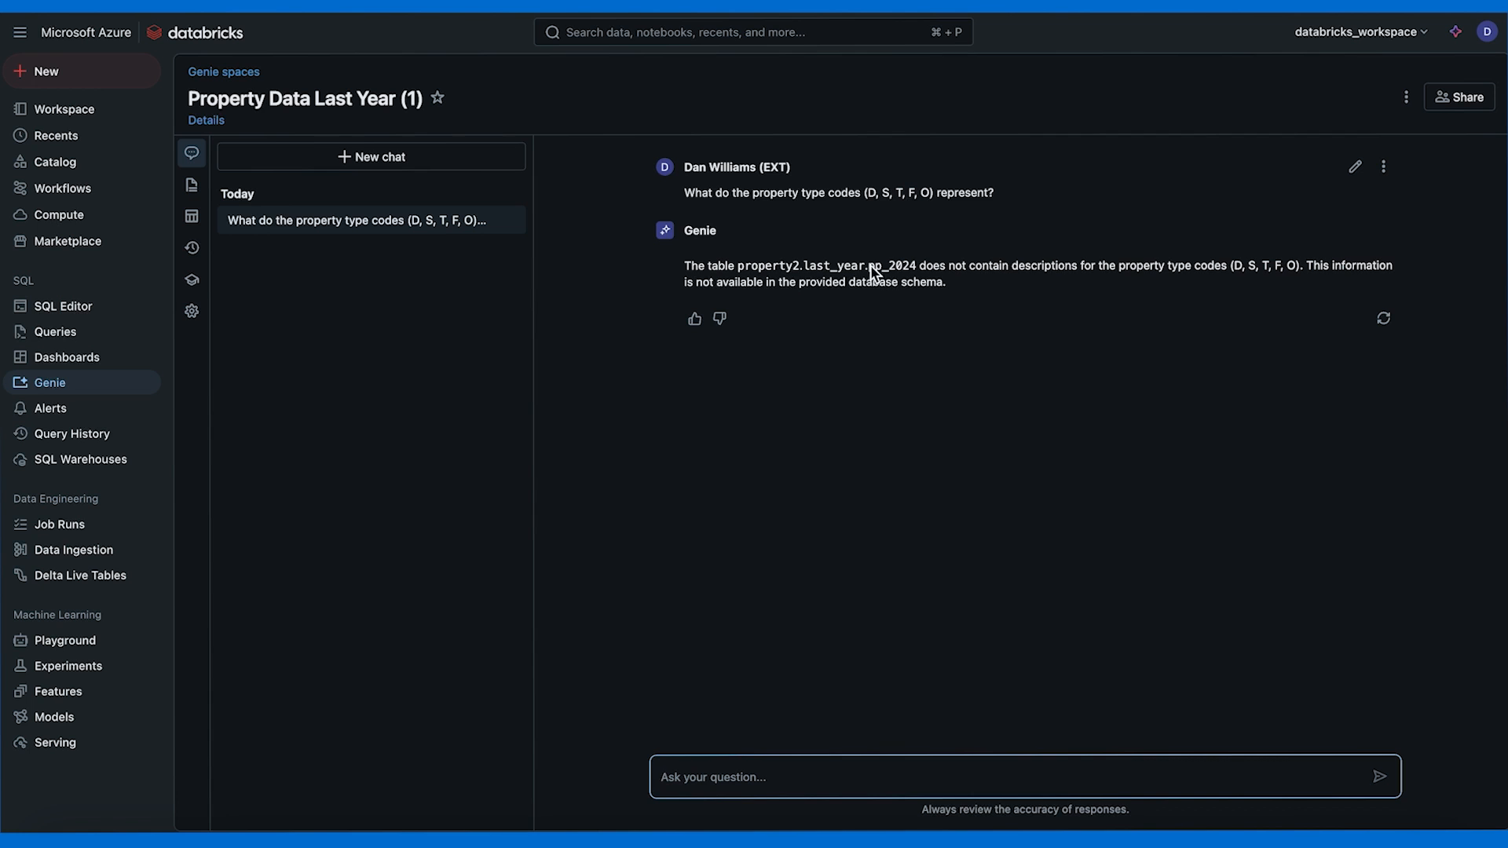
mouse_move(943, 319)
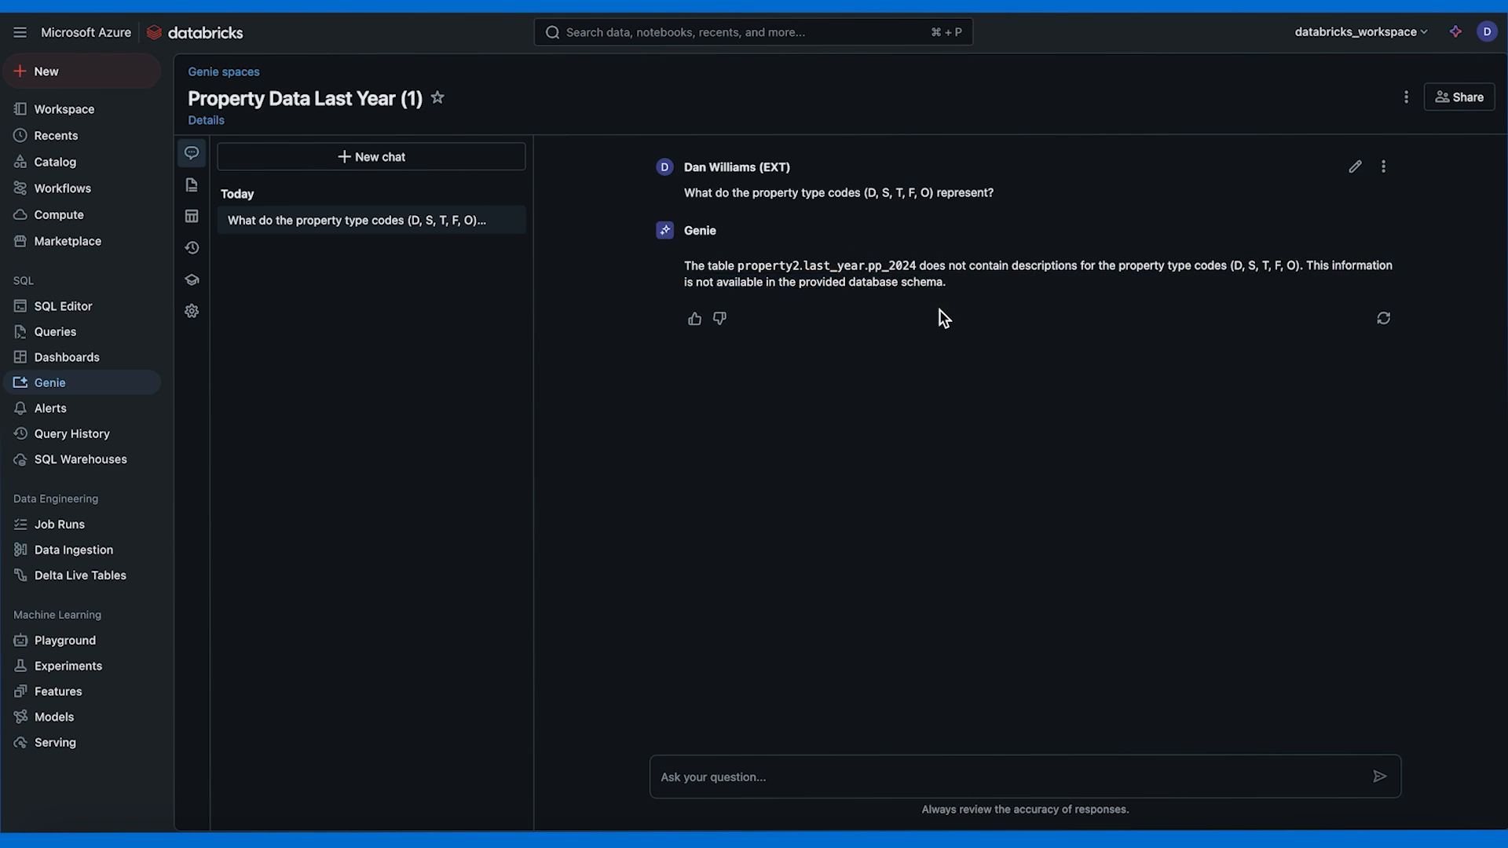
click(57, 161)
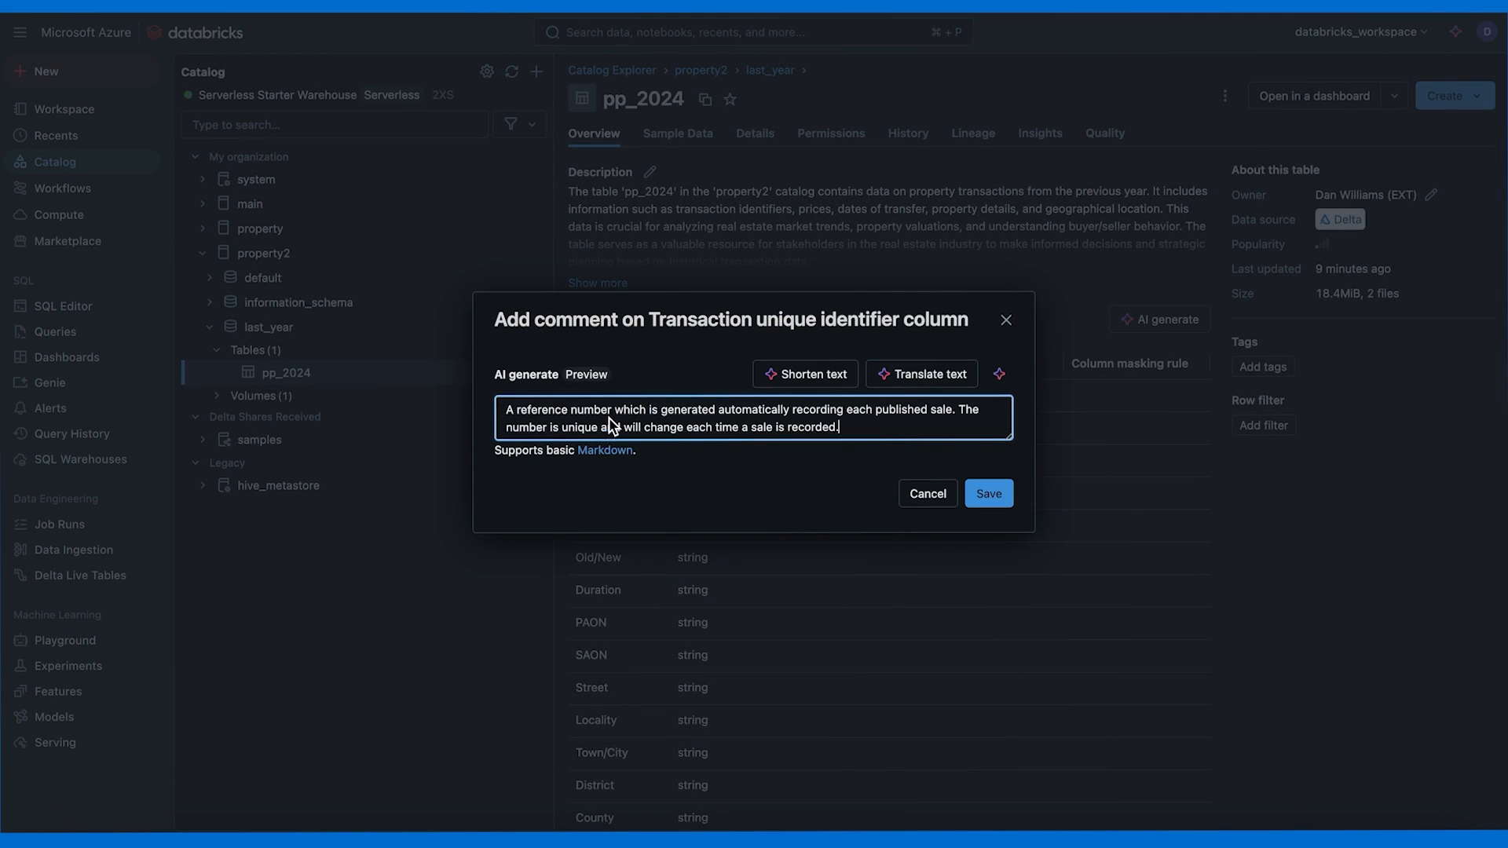
click(989, 493)
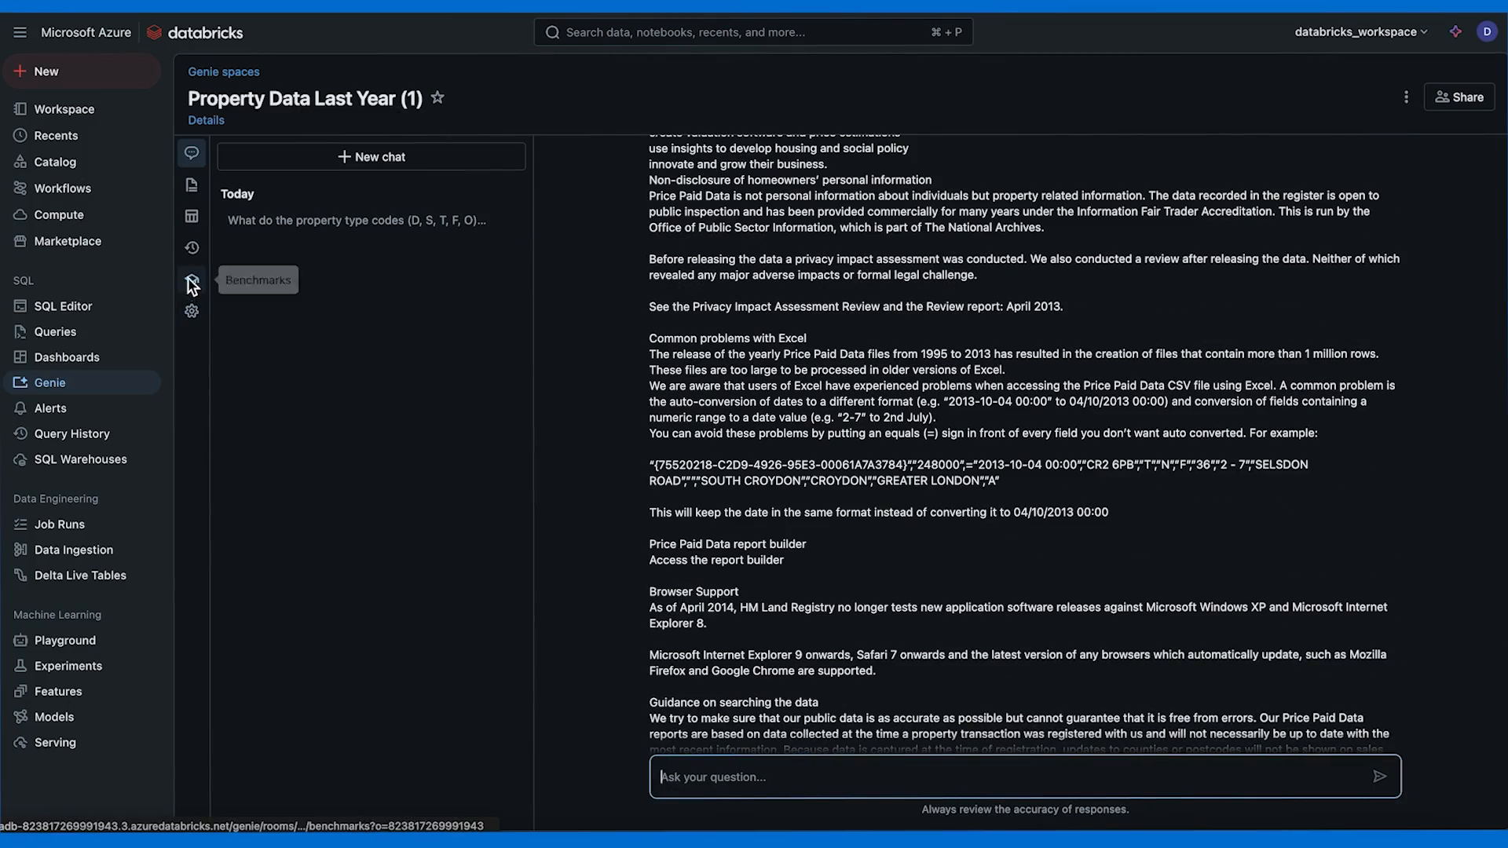
From History, reopen the conversation and re-ask 'What do the property type codes (D, S, T, F, O) represent?'.
click(192, 248)
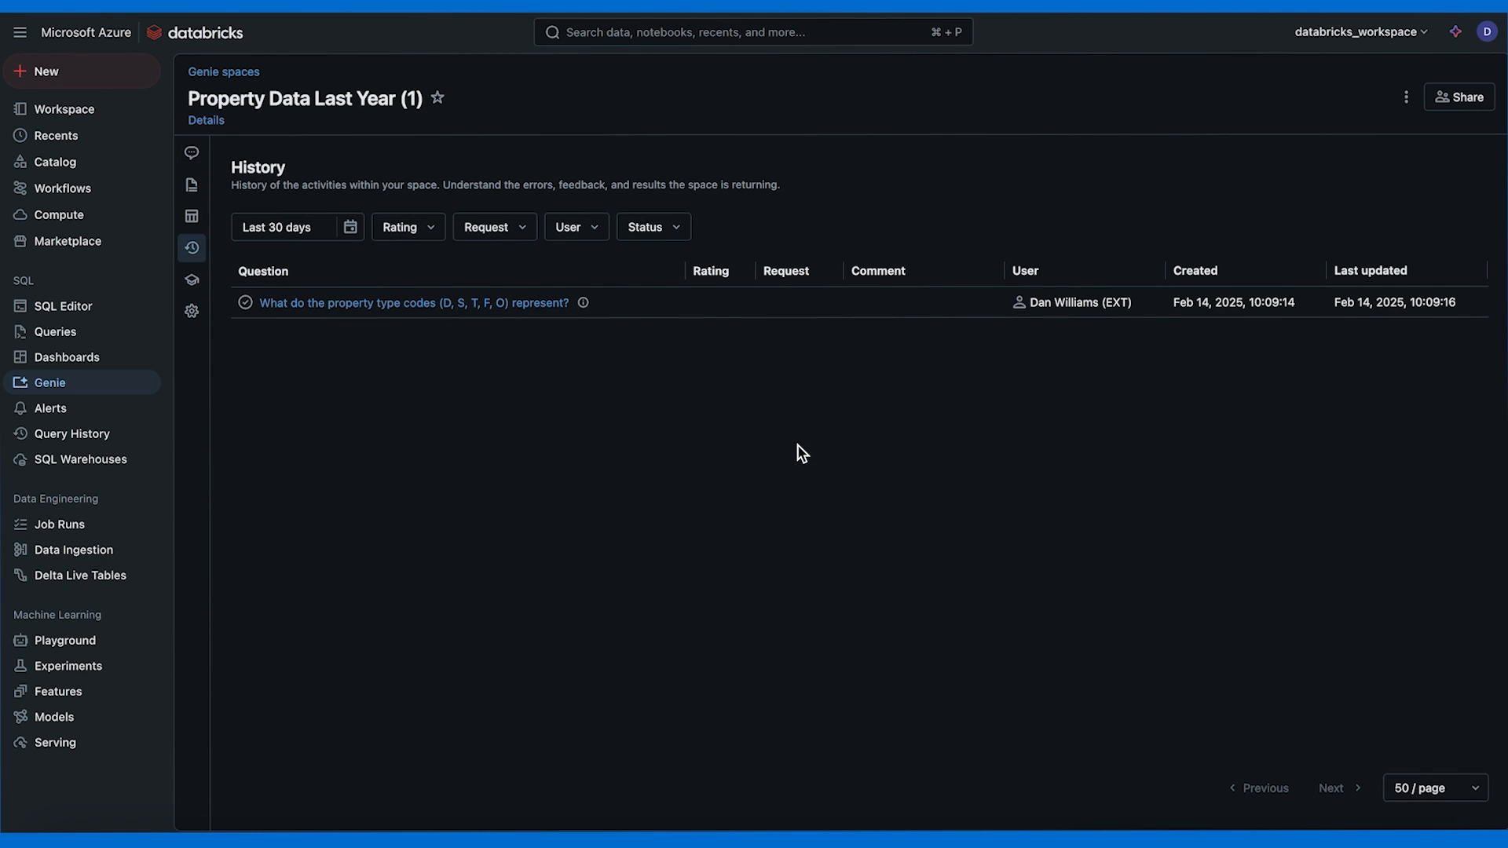
click(412, 303)
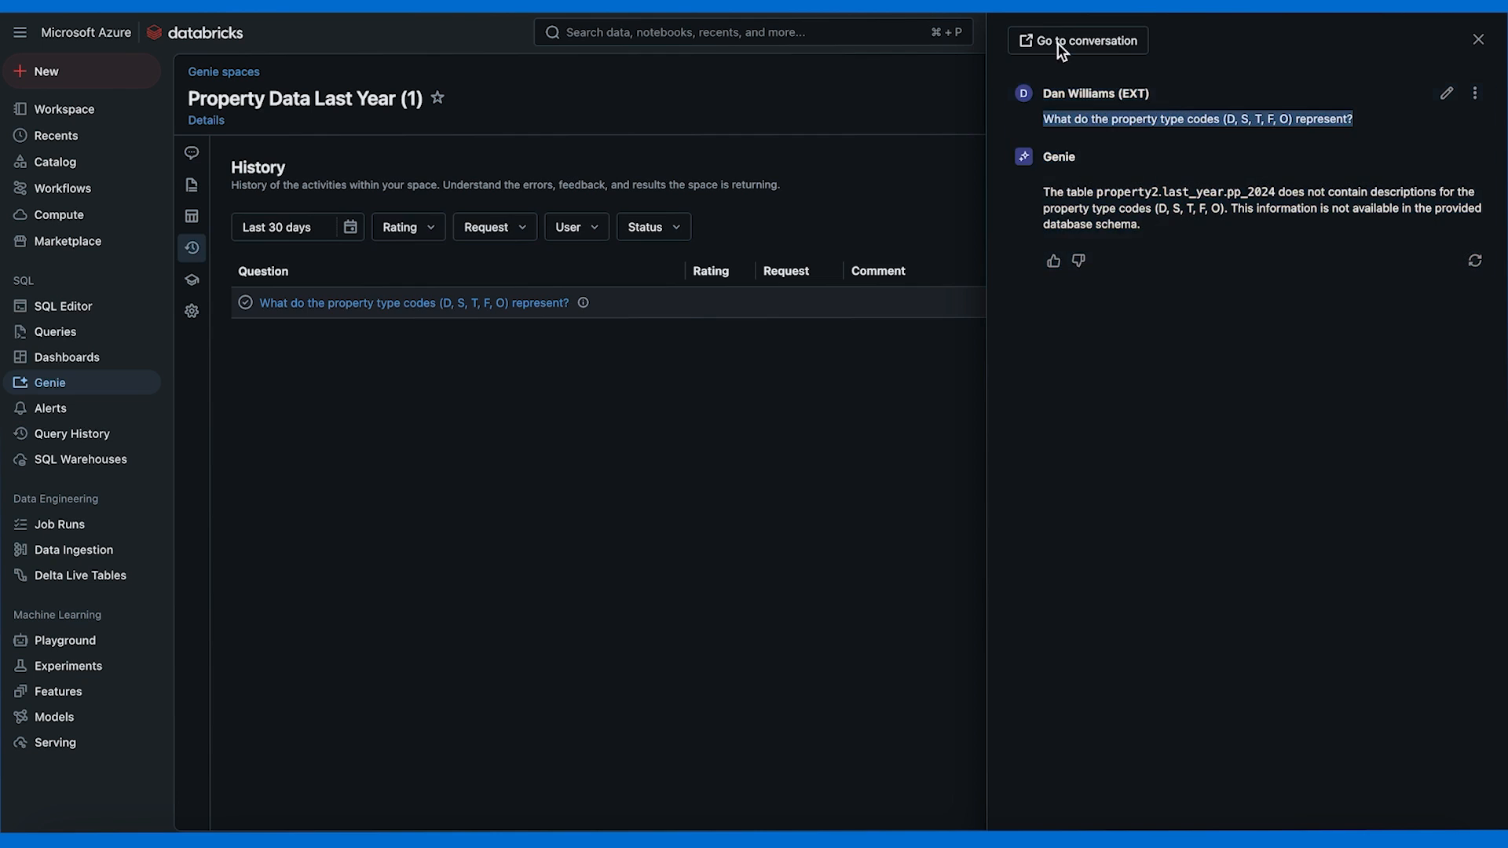
click(1078, 41)
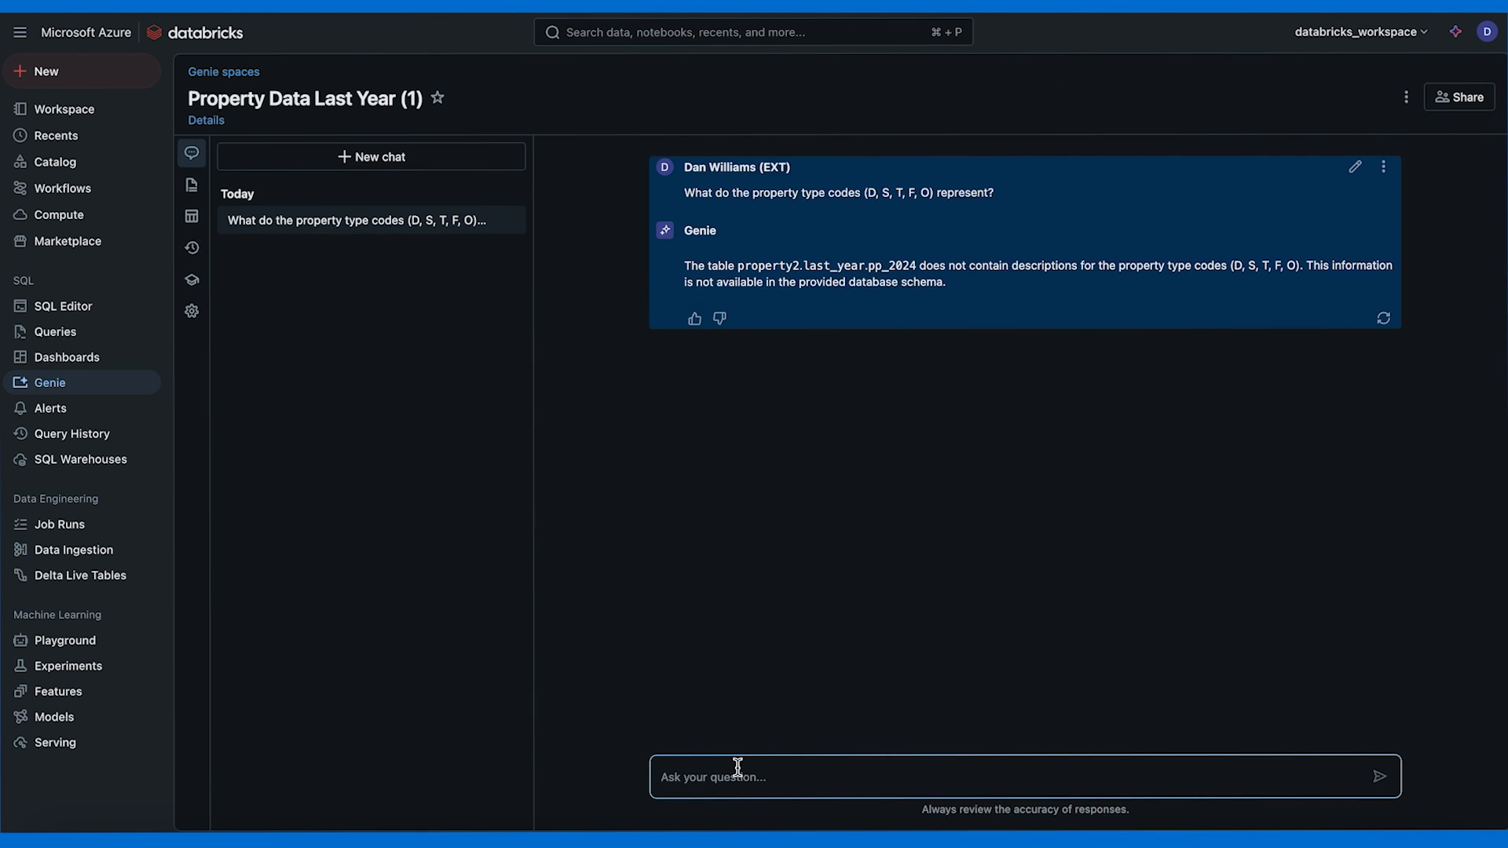
text(What do the property type codes (D, S, T, F, O) represent?)
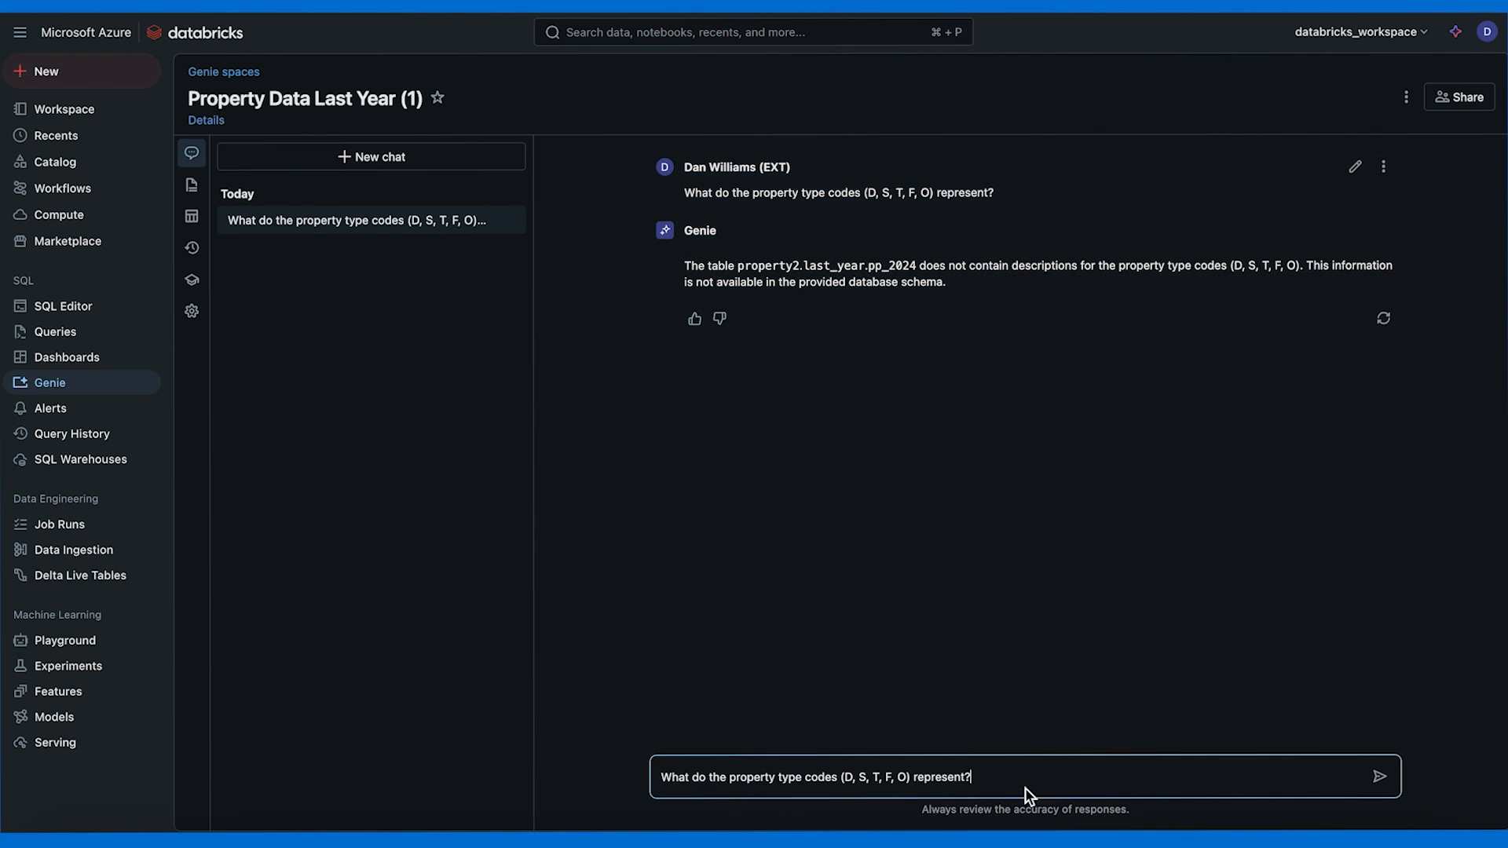
click(1382, 777)
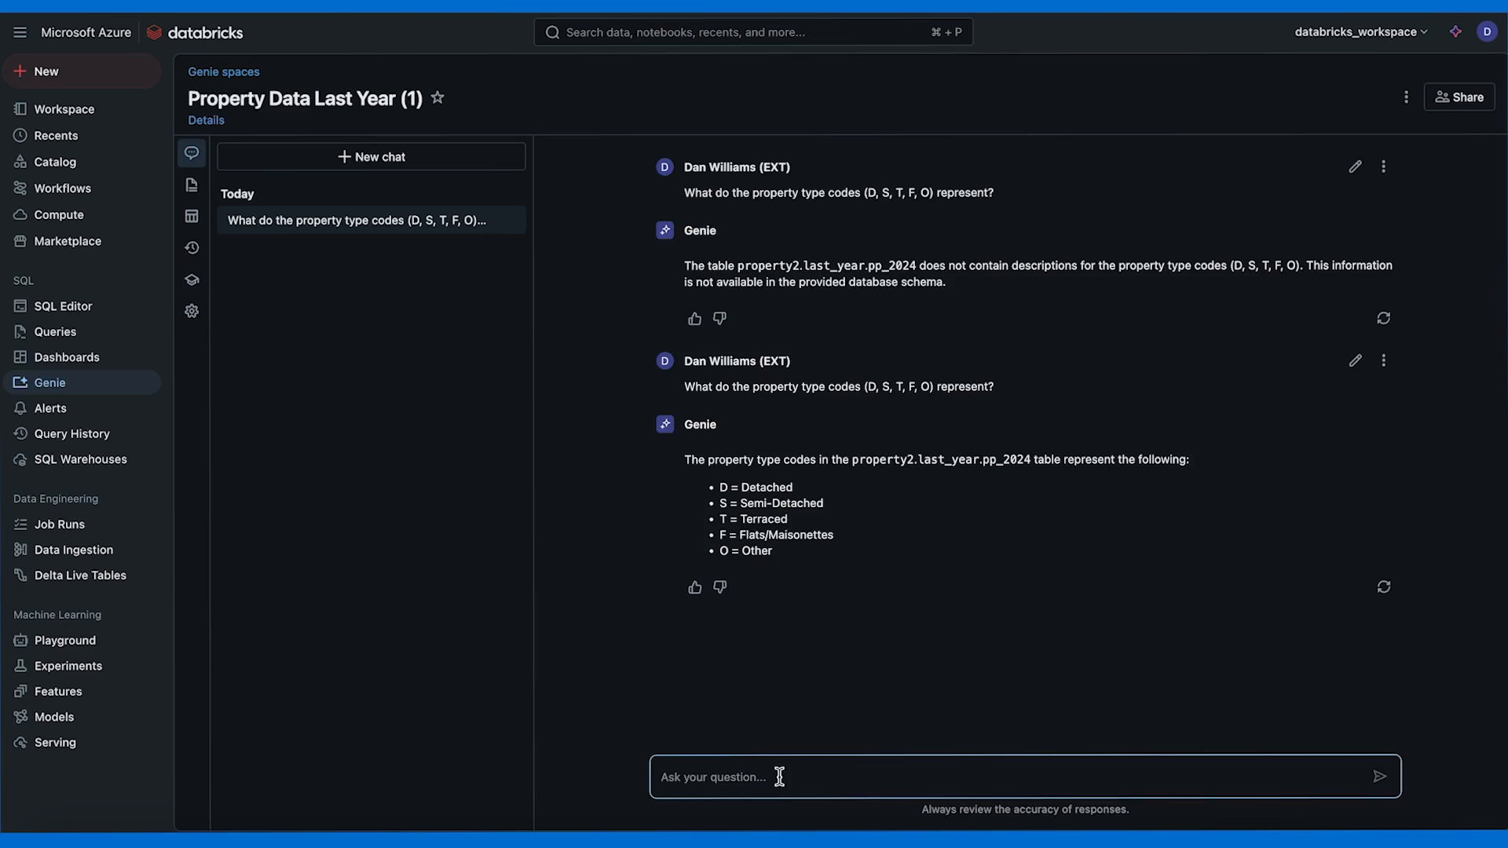
Ask Genie 'calculate the average price paid for a flat in London in December 2024' and show its generated SQL.
text(calculate the average price paid for a de)
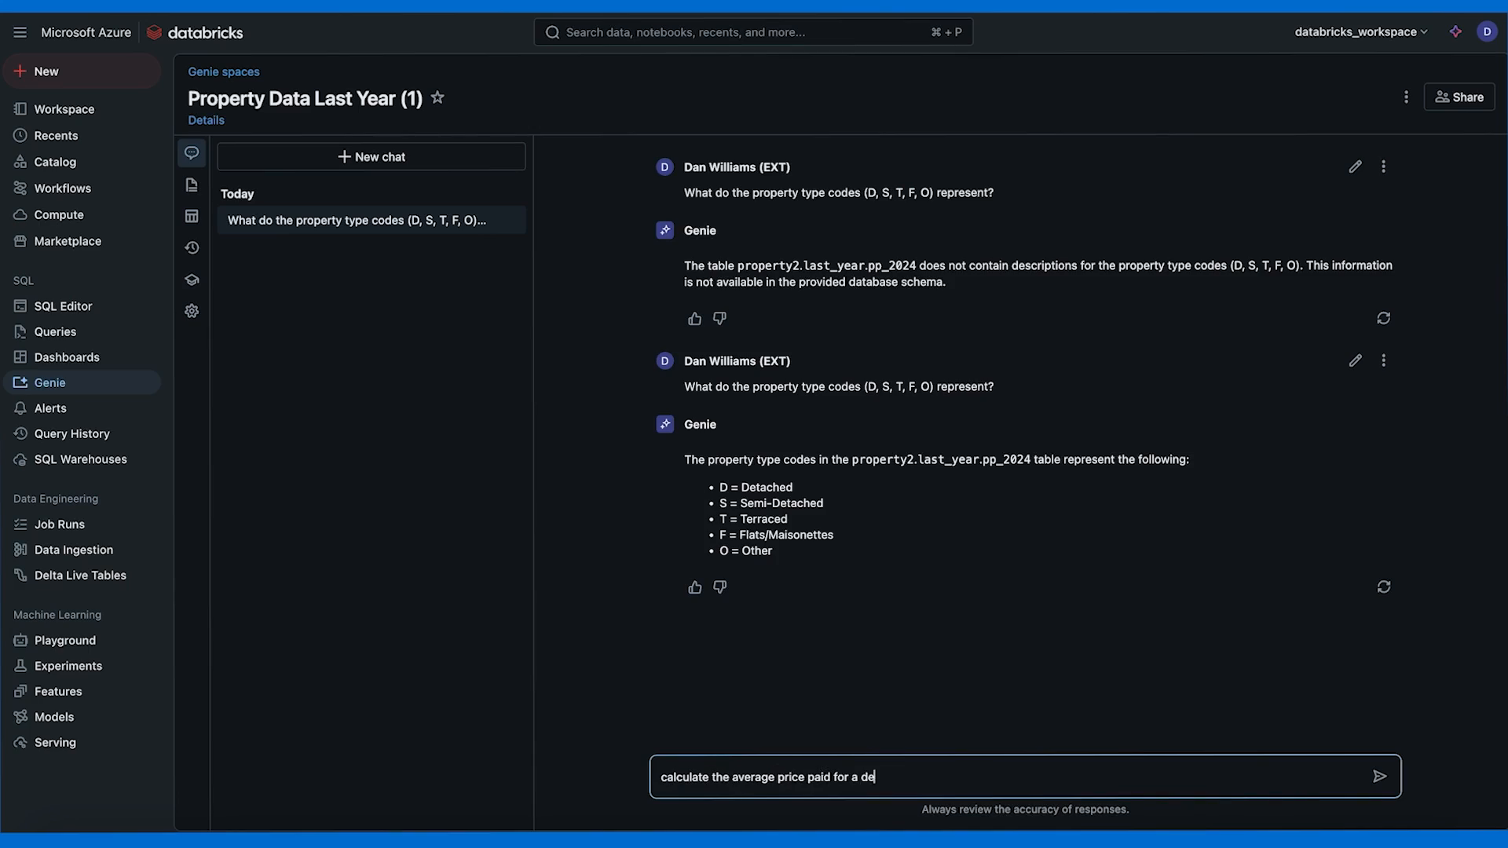
text(flat)
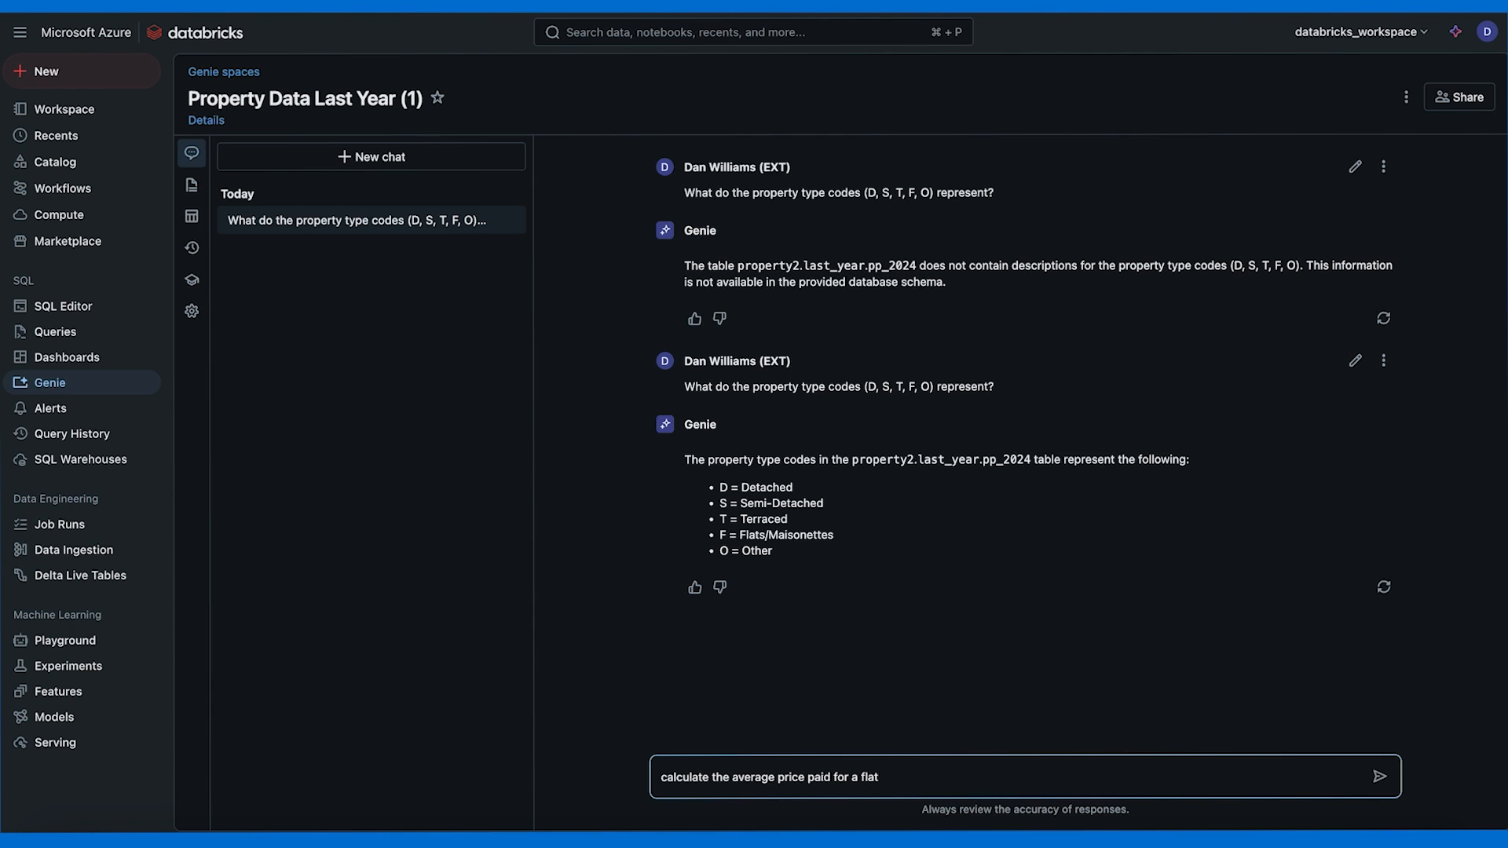
text(in London in December 2024)
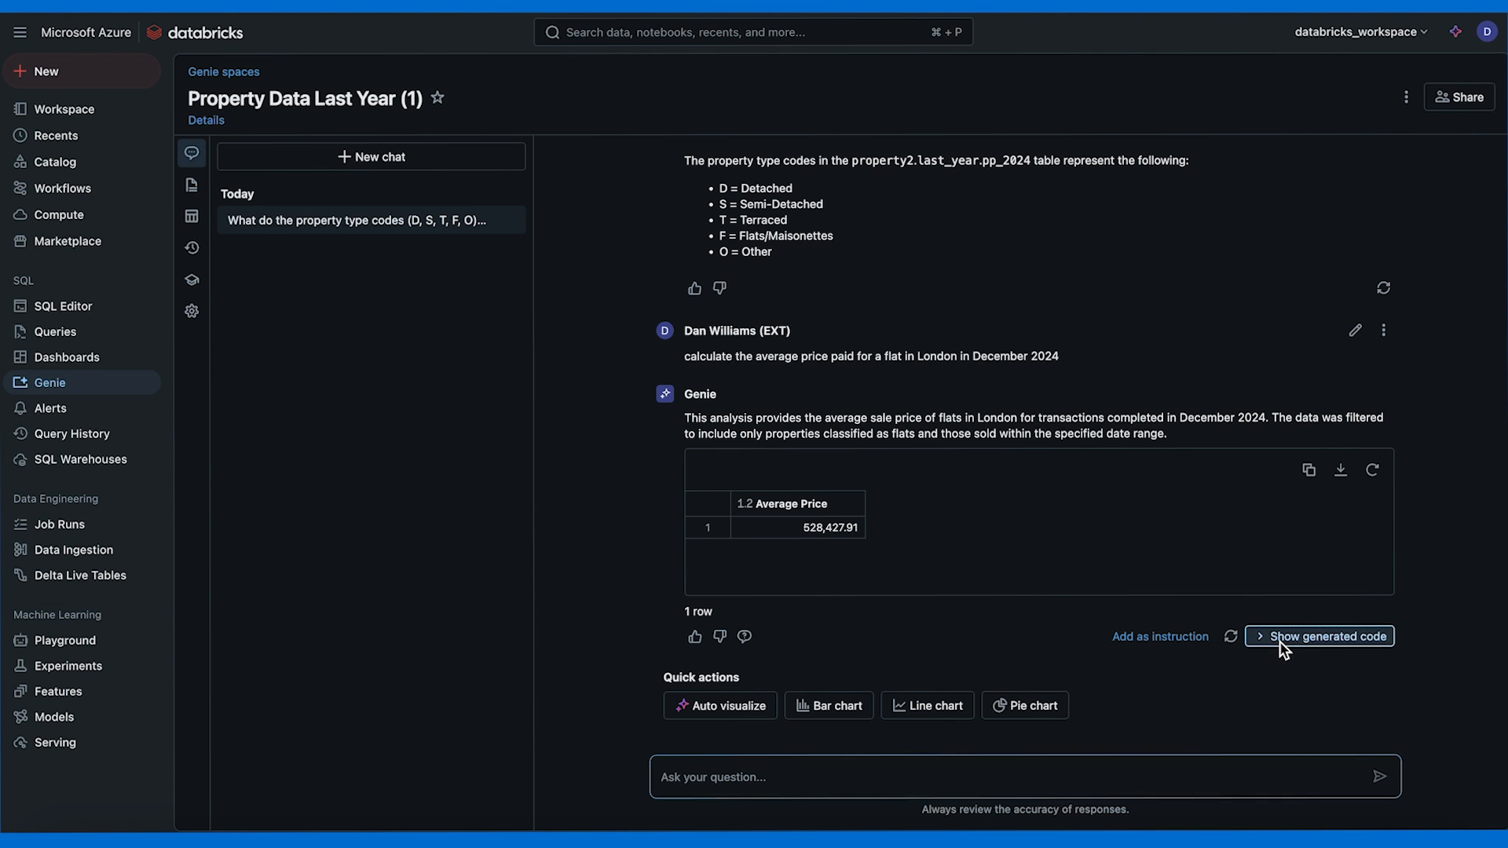
click(1327, 636)
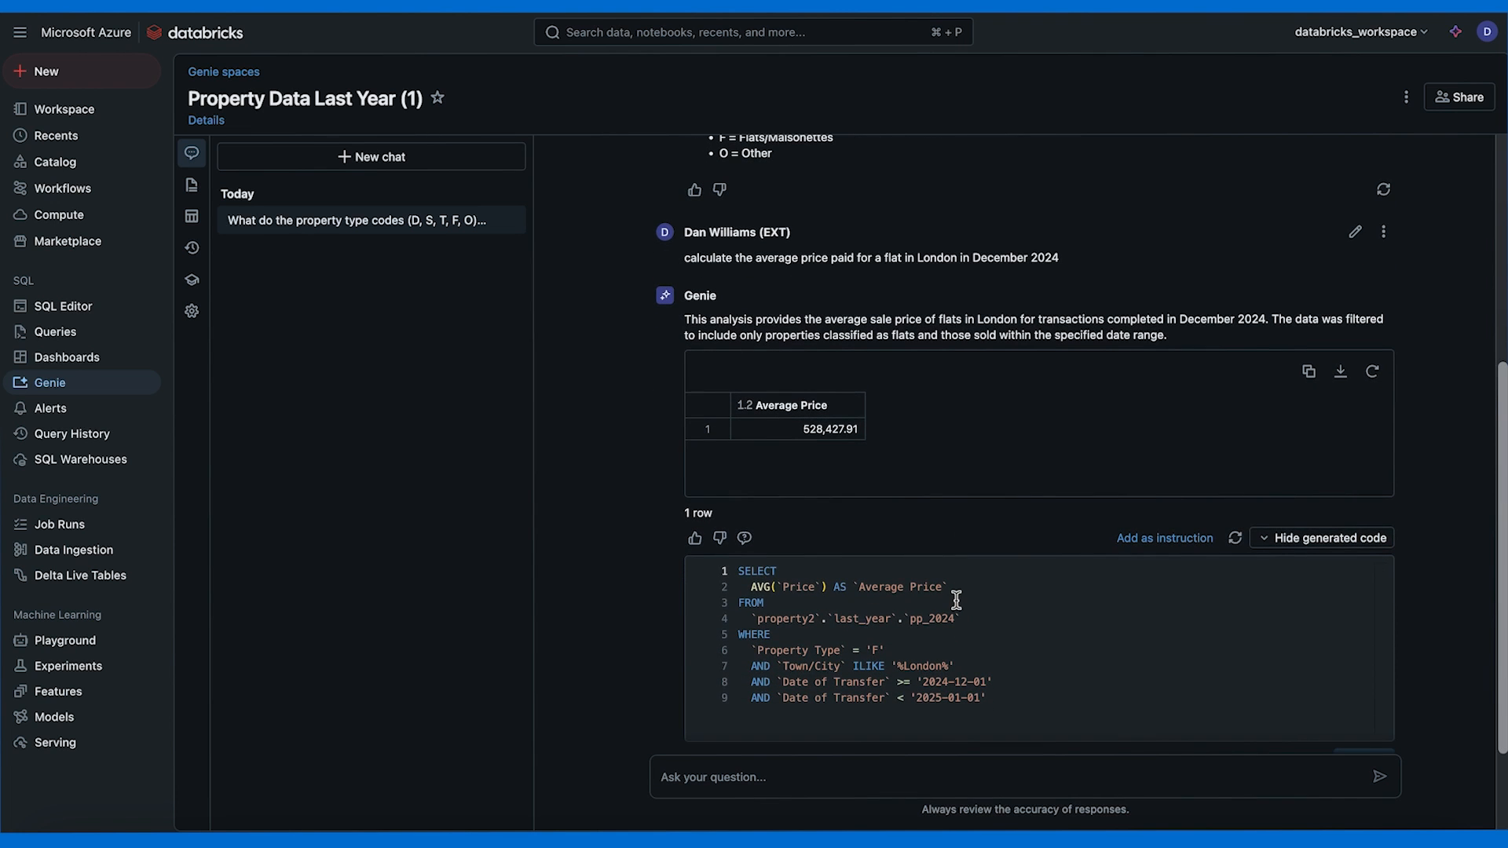
mouse_move(857, 655)
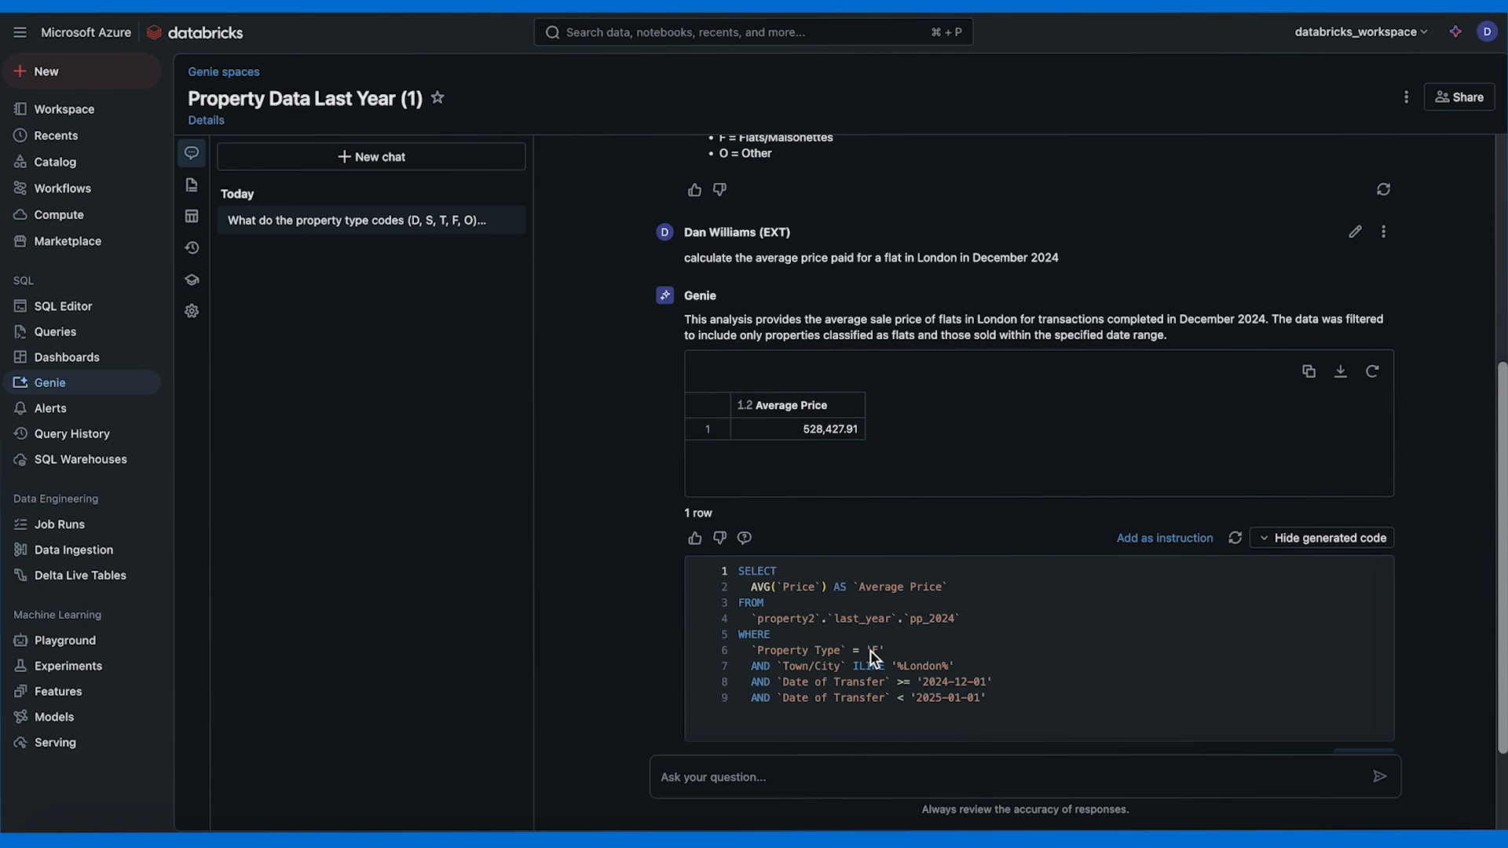
Ask Genie to compare with the average sale price of detached houses in Milton Keynes and show its SQL.
text(now compare that)
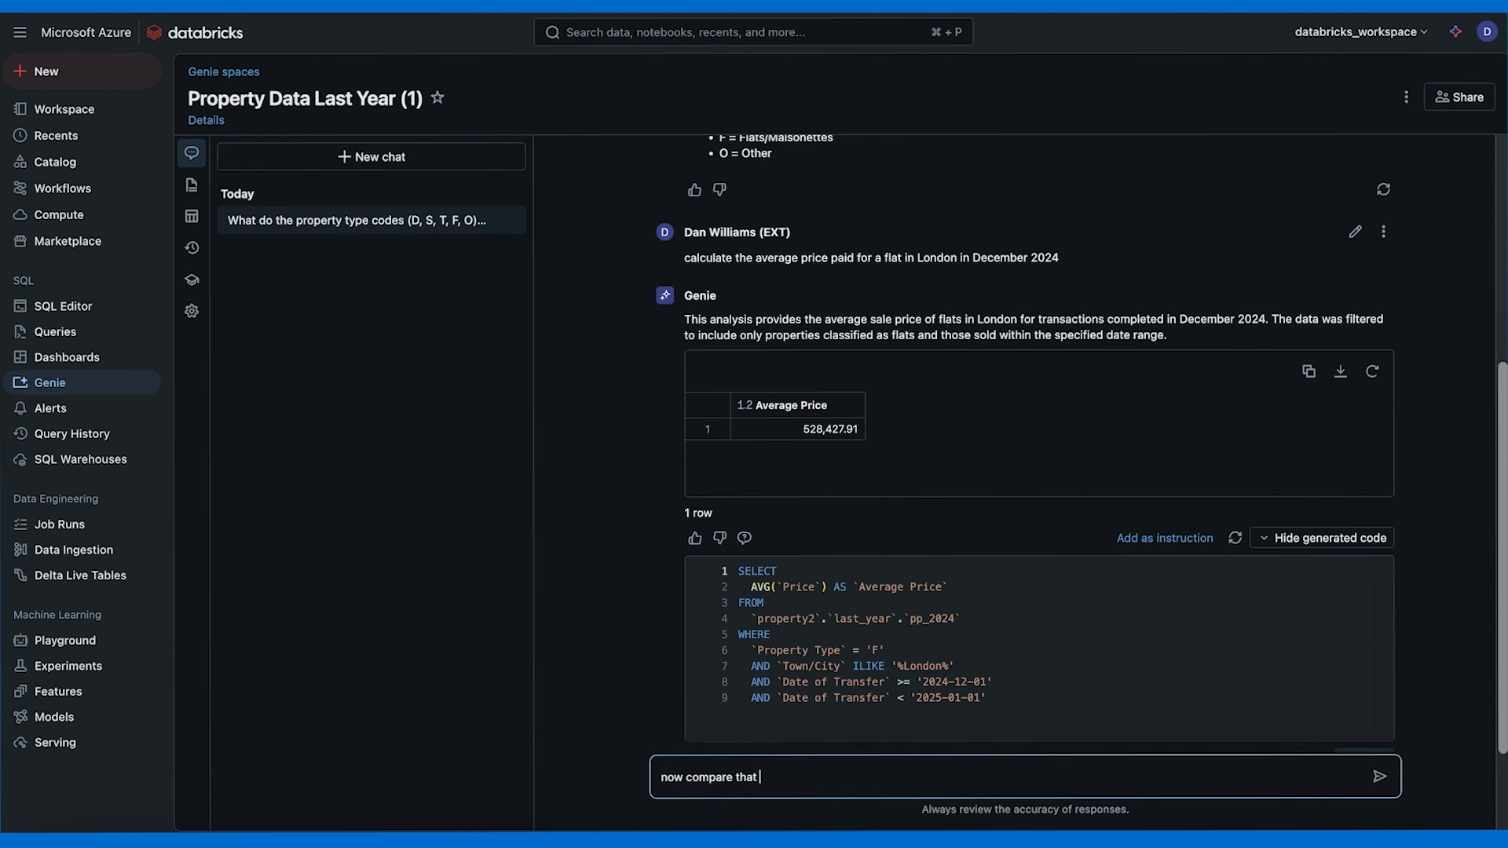
text(to the average sale price of detache)
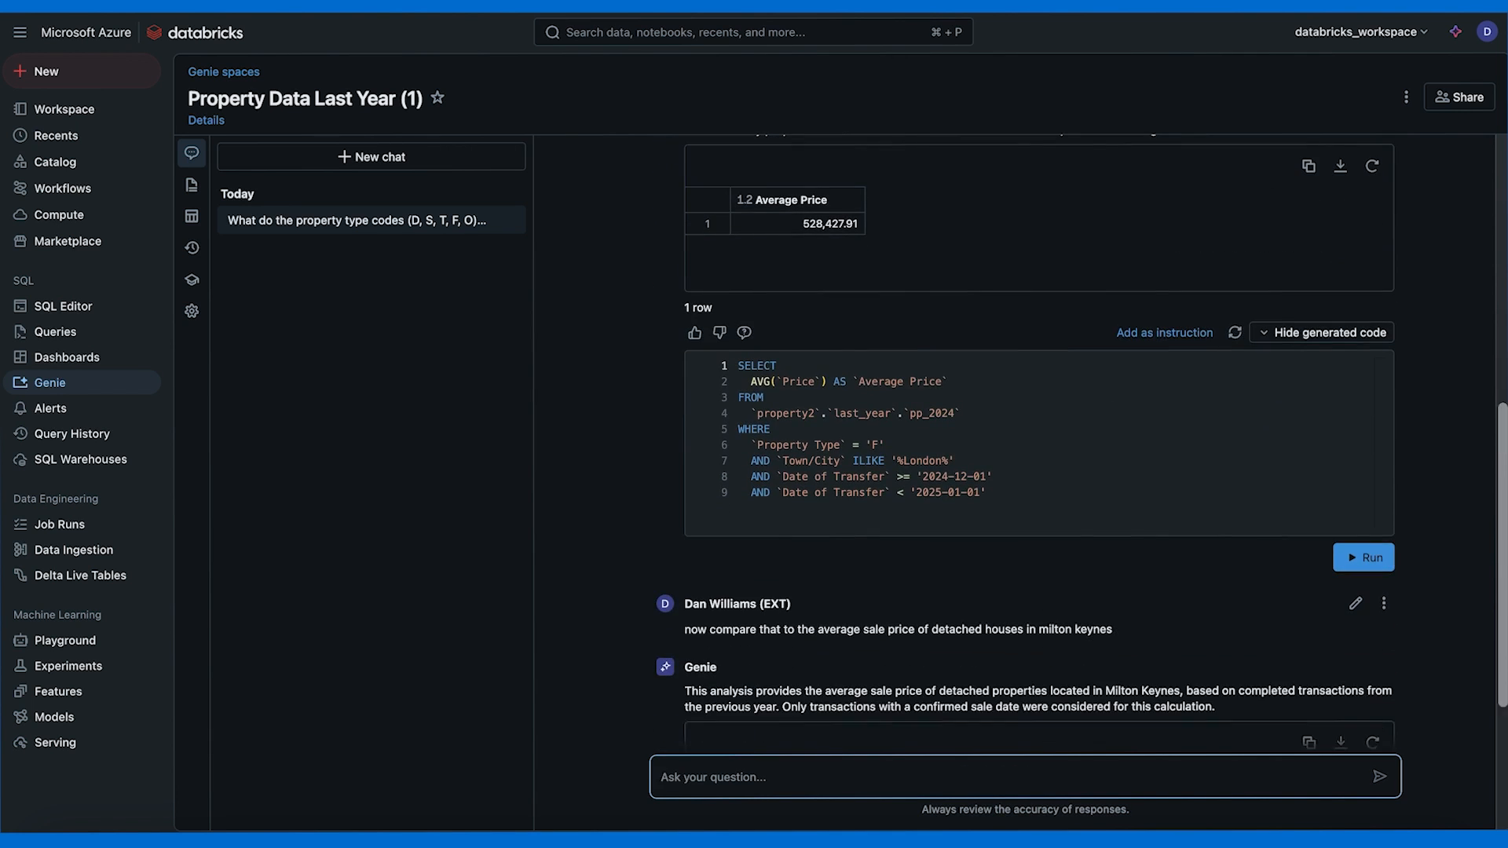
scroll(down, 3)
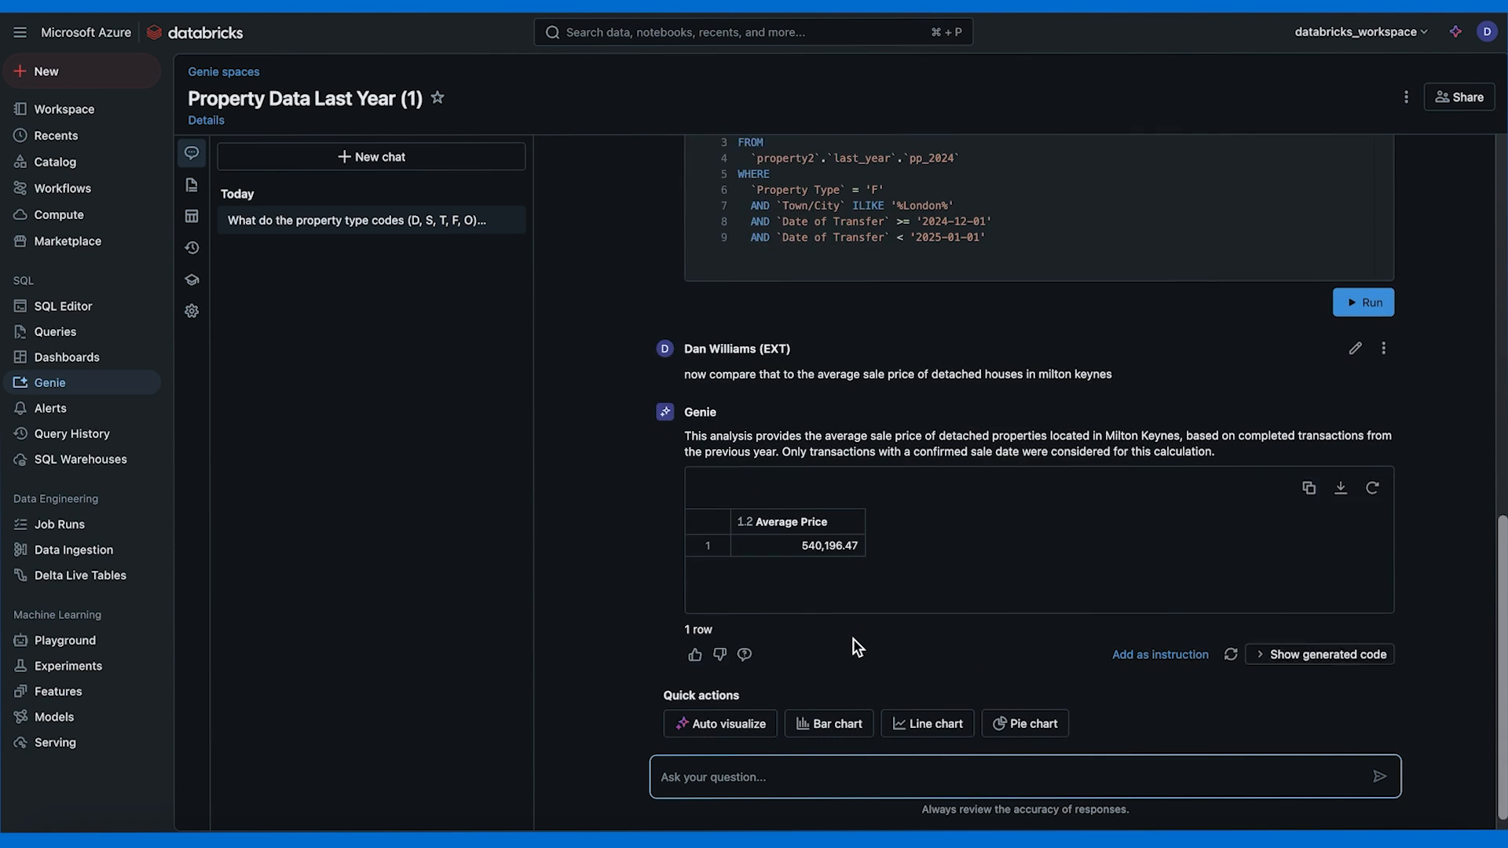
scroll(down, 3)
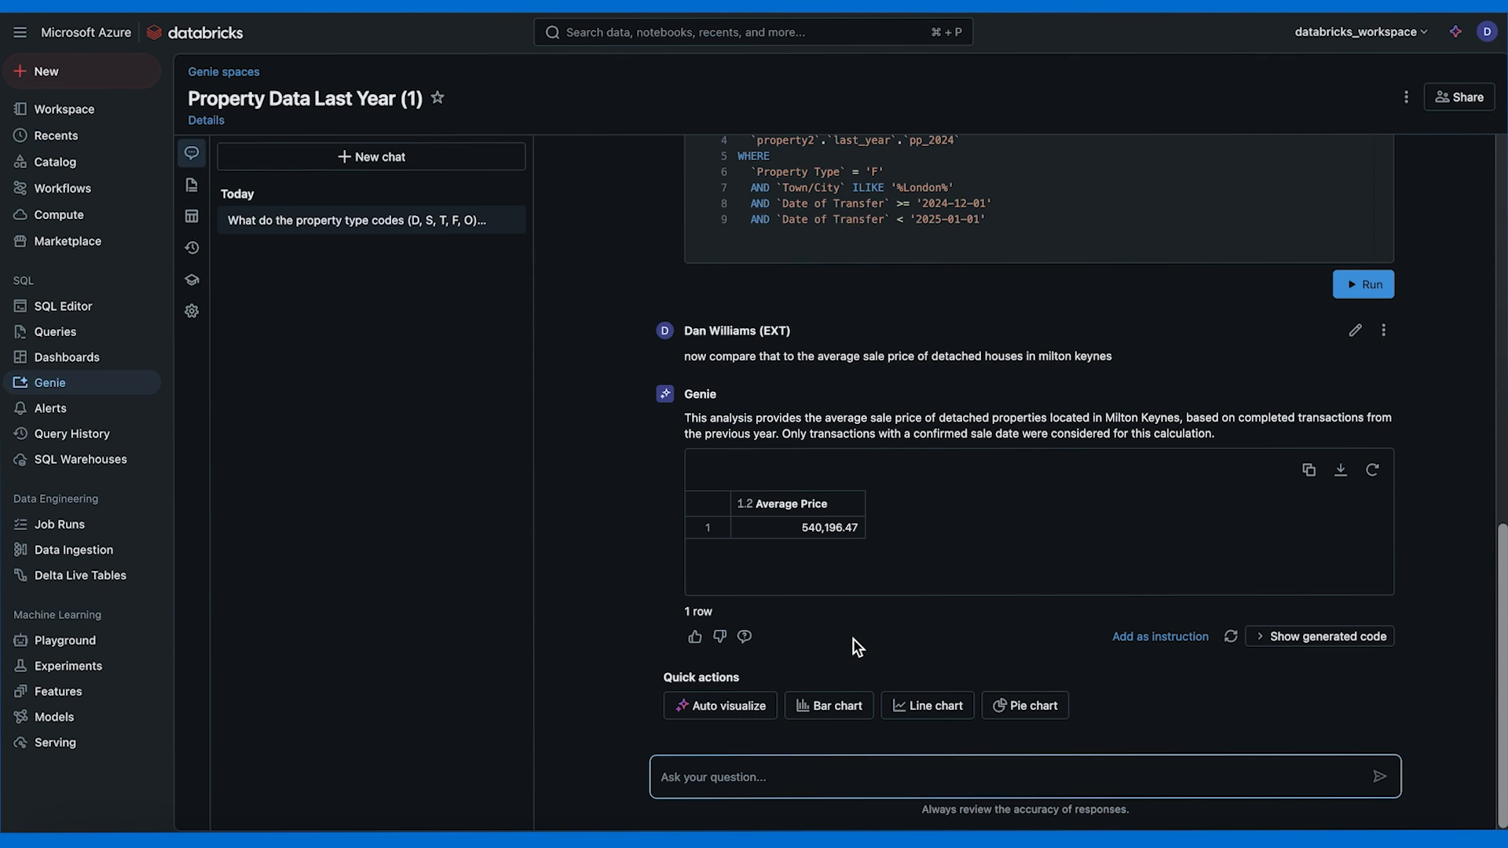
mouse_move(861, 556)
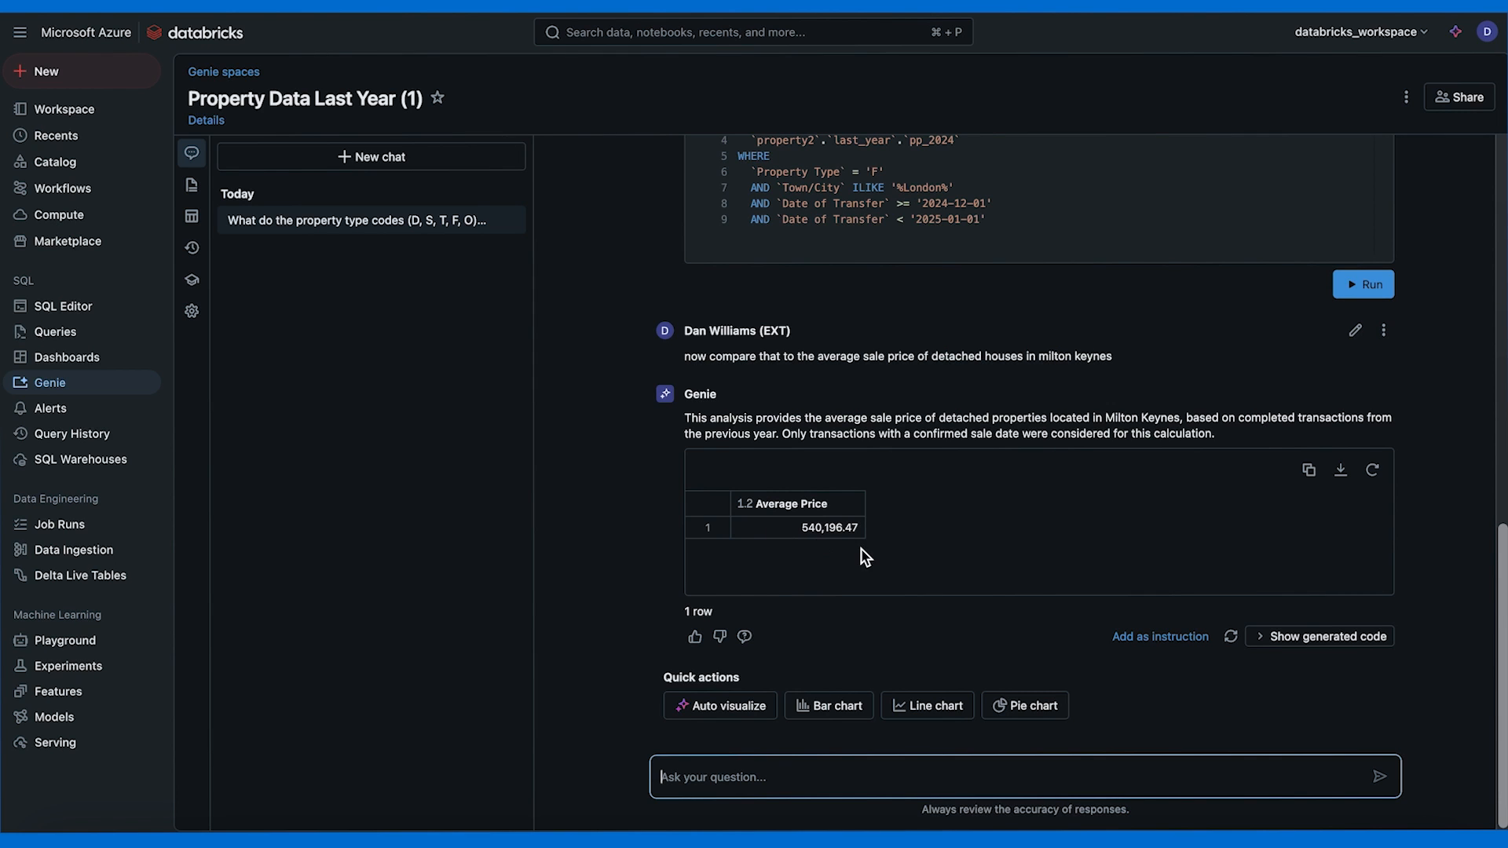
click(1327, 636)
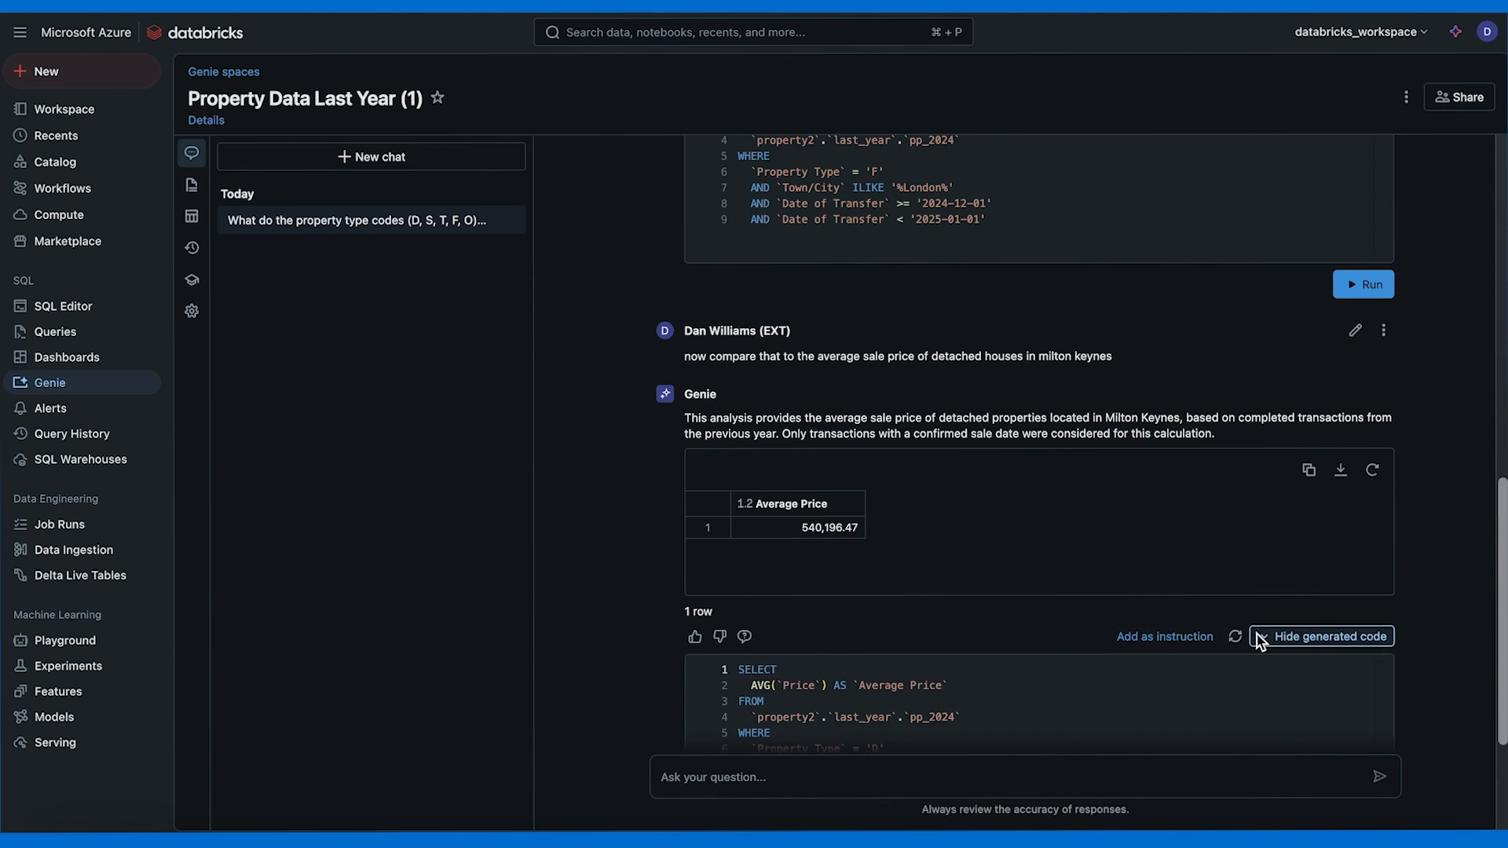